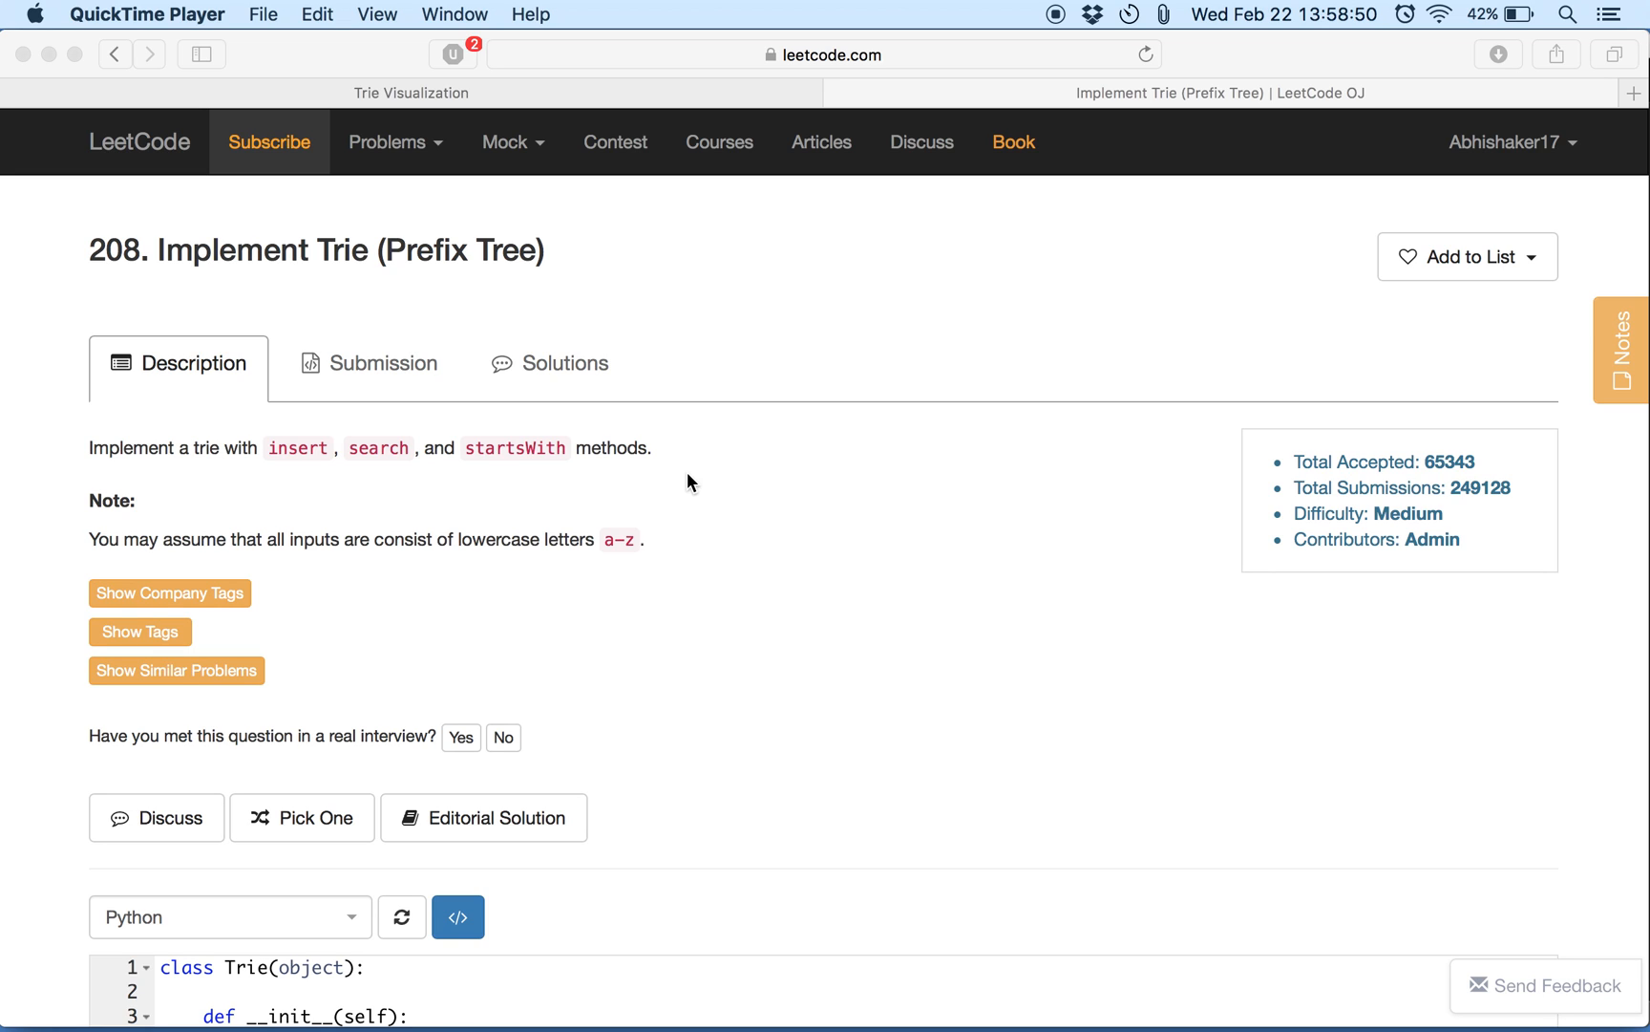
# Review the problem statement, then bring up the Trie Visualization page showing burnt, lima and lime.
pyautogui.scroll(-3)
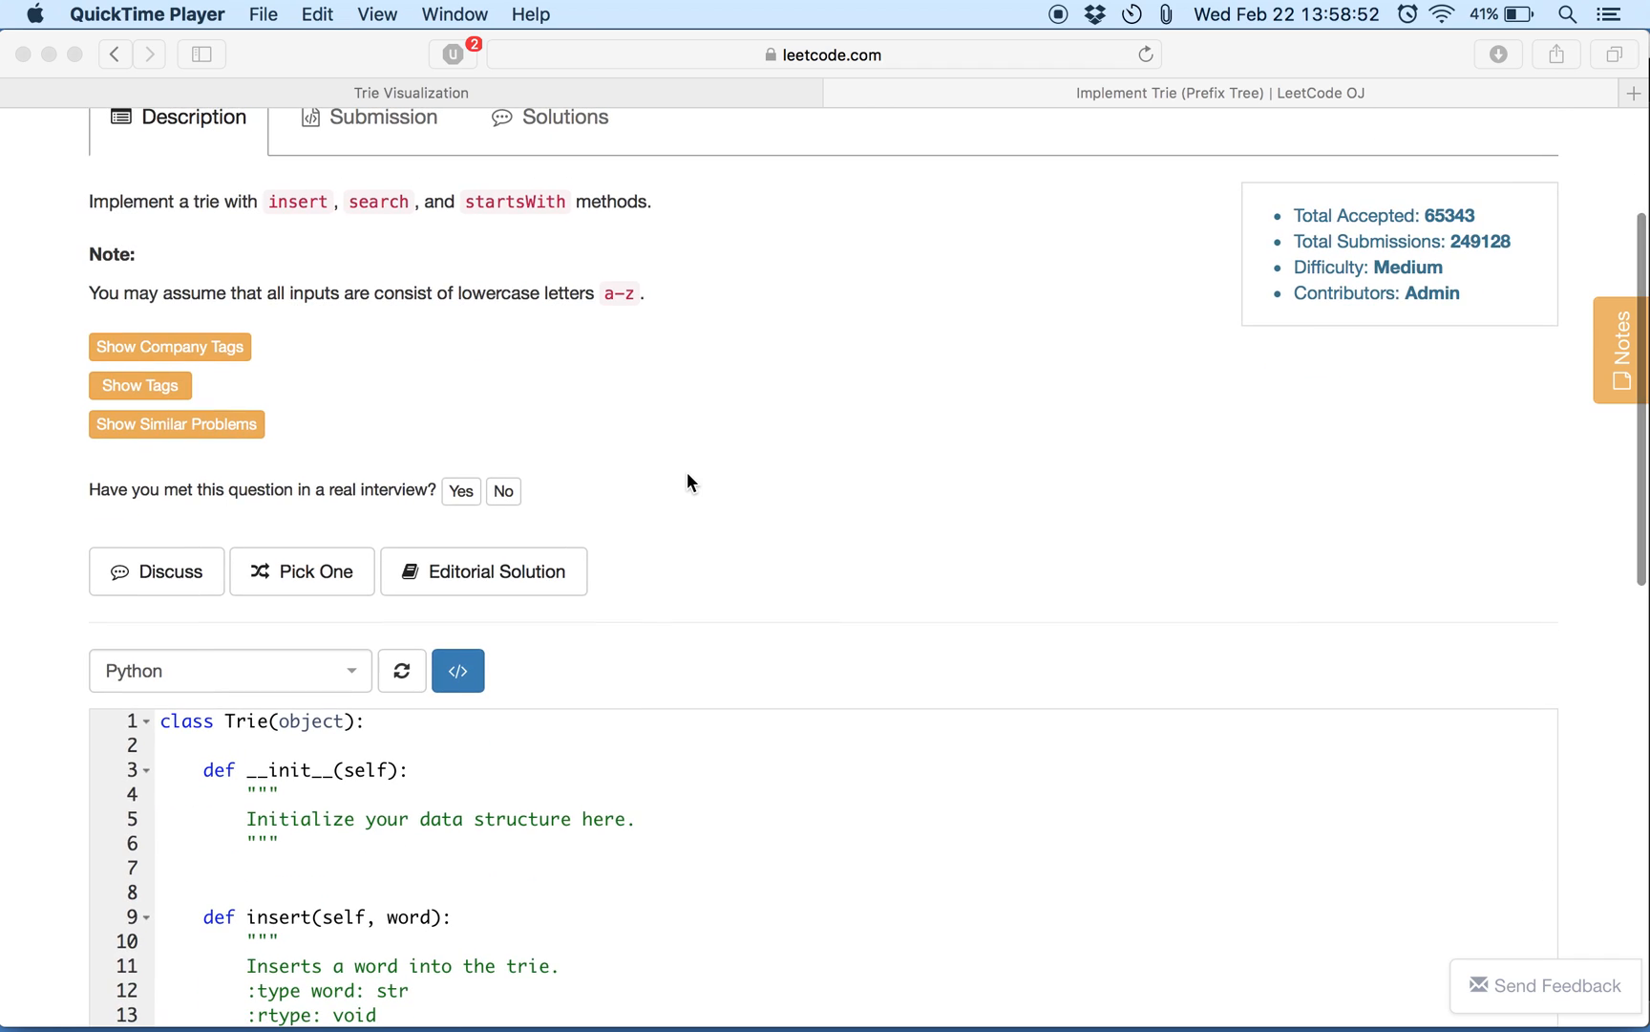
pyautogui.scroll(3)
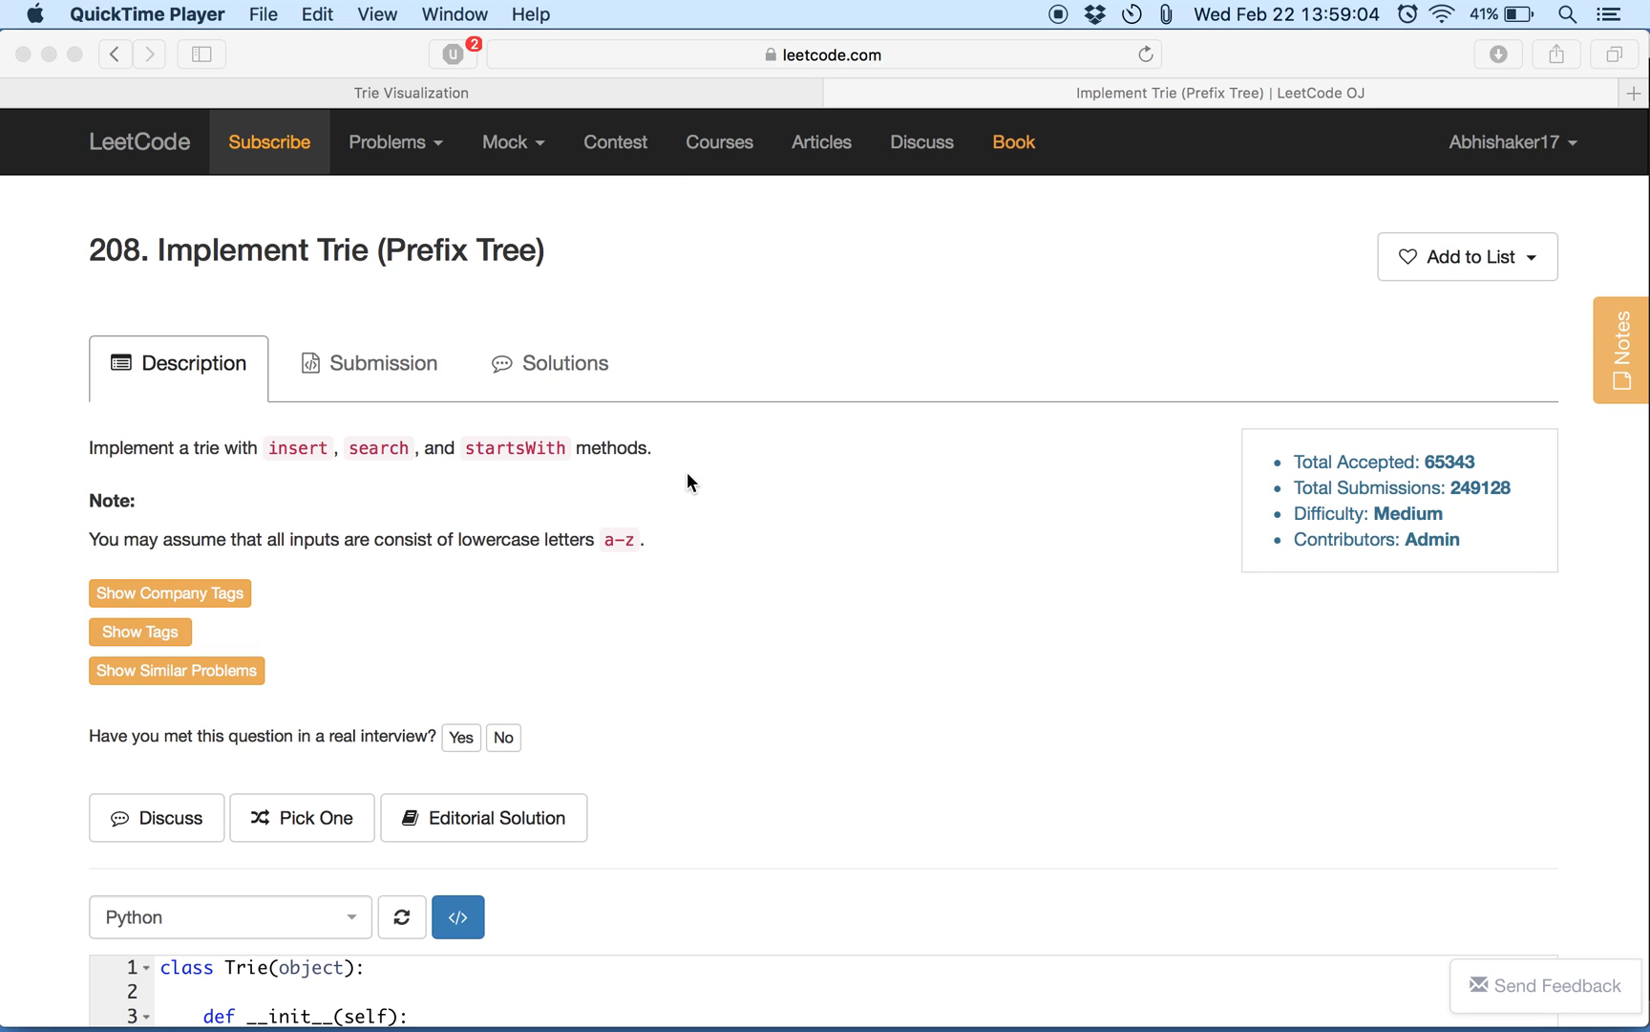
pyautogui.scroll(-3)
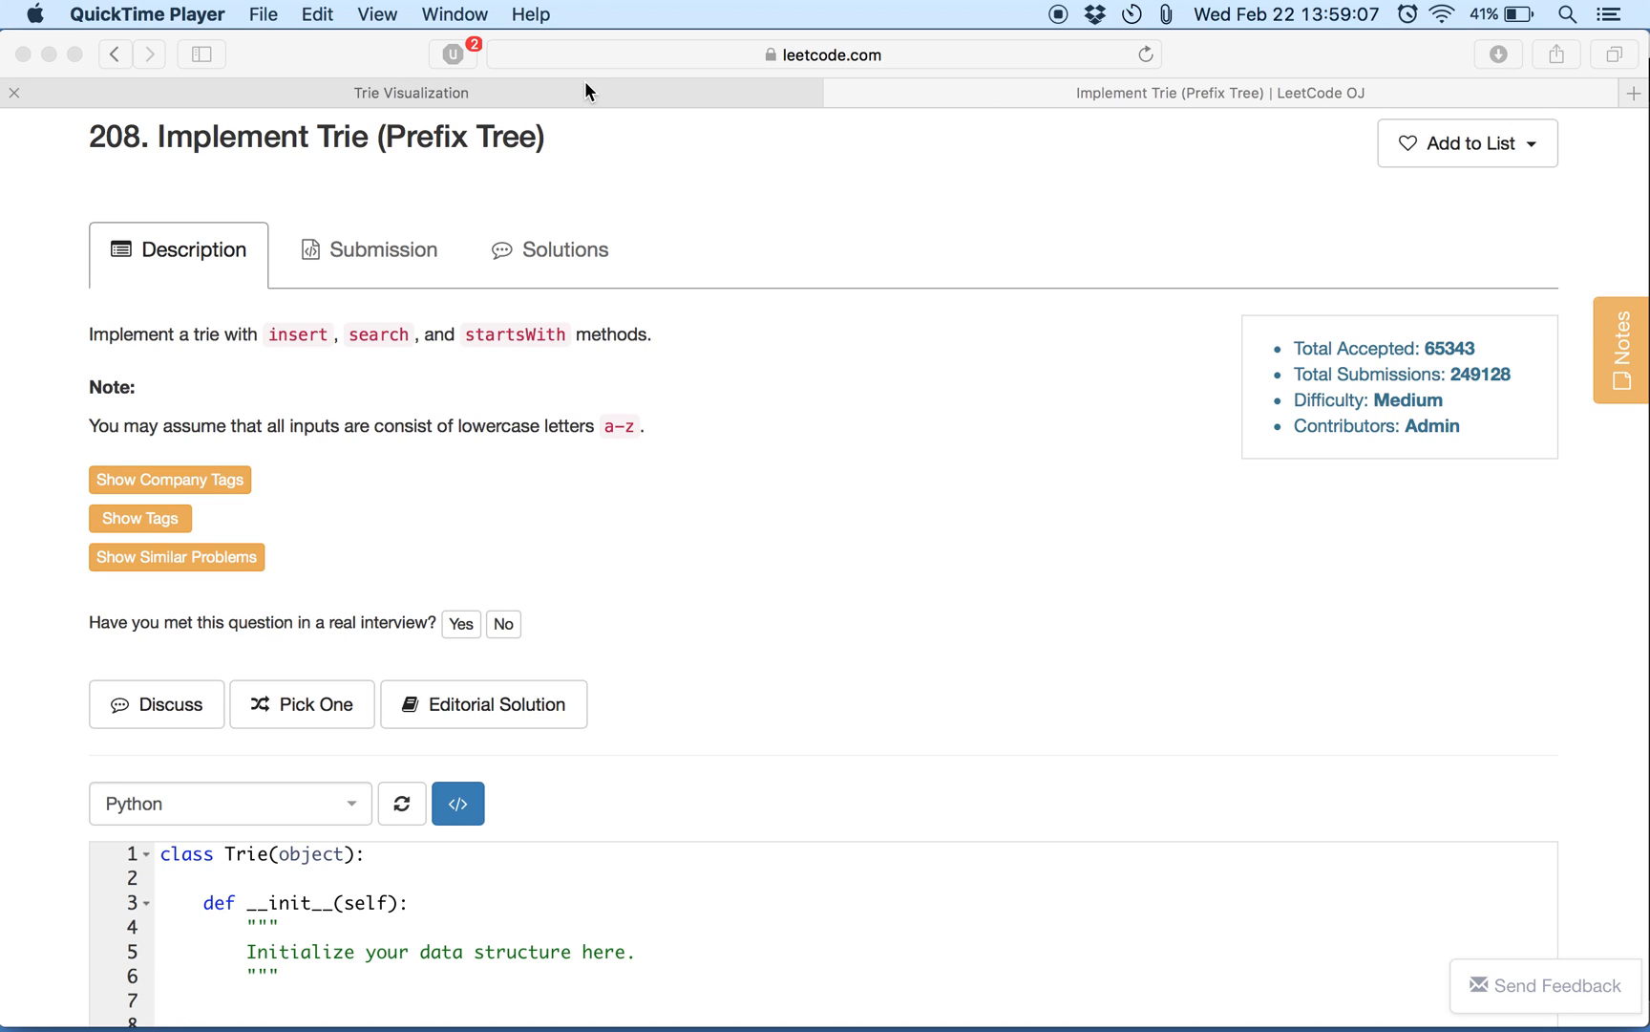
pyautogui.click(411, 92)
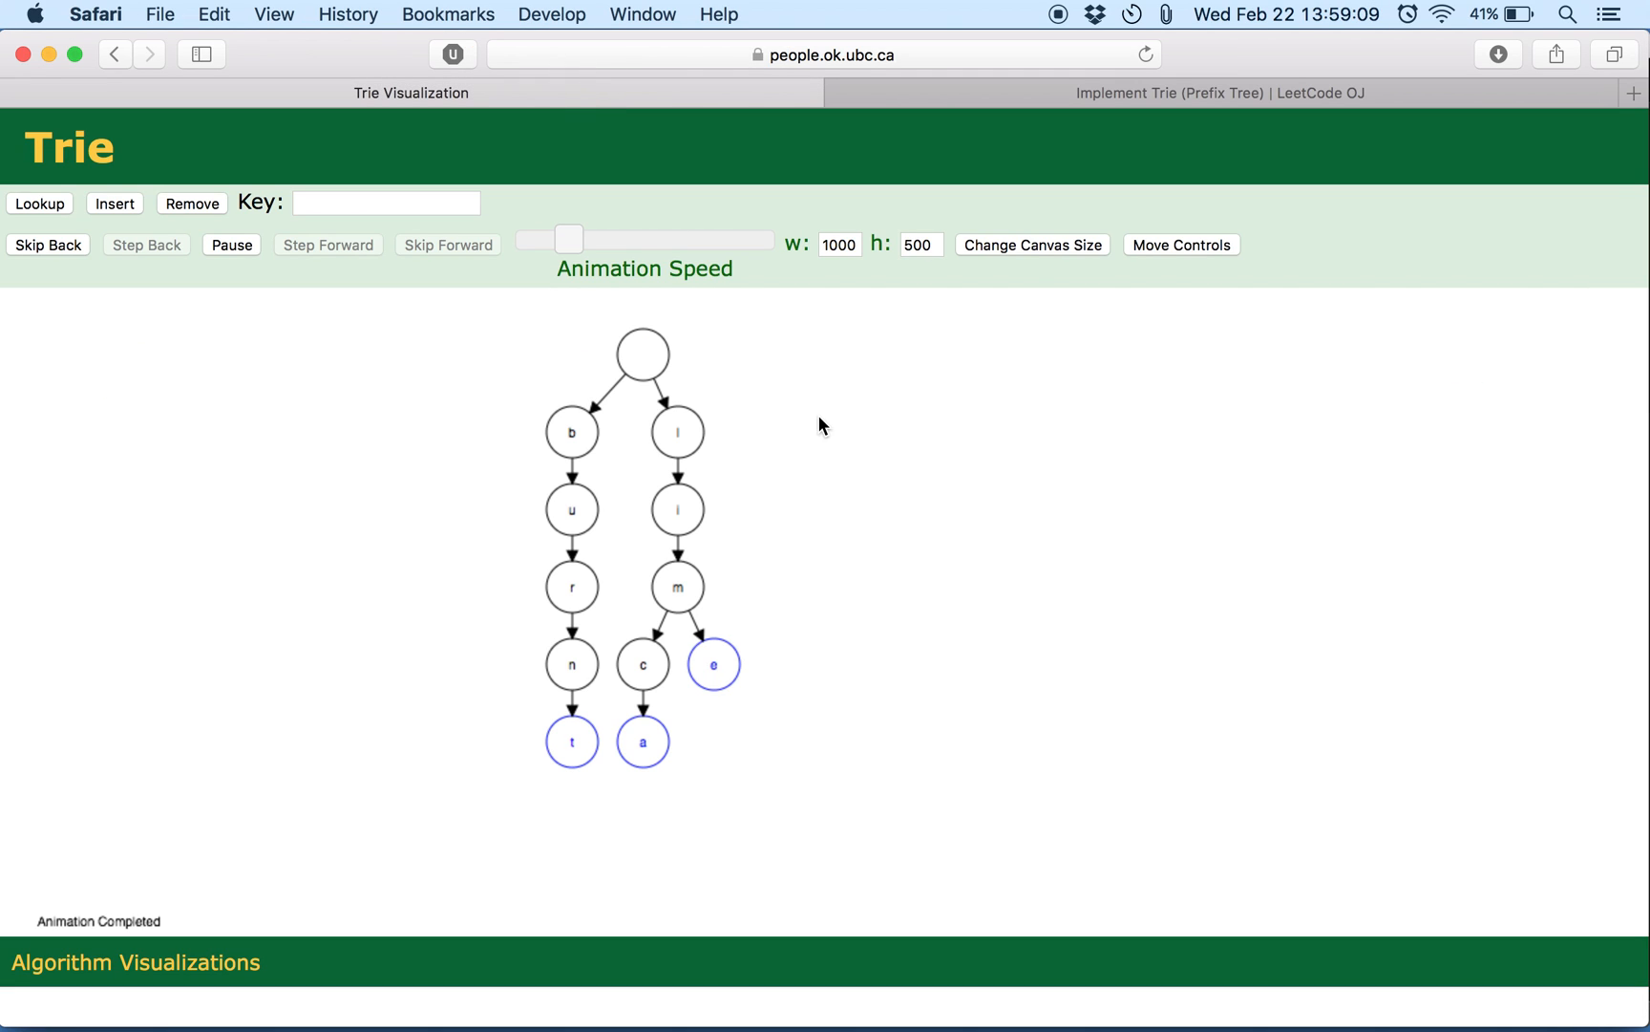
pyautogui.moveTo(95, 118)
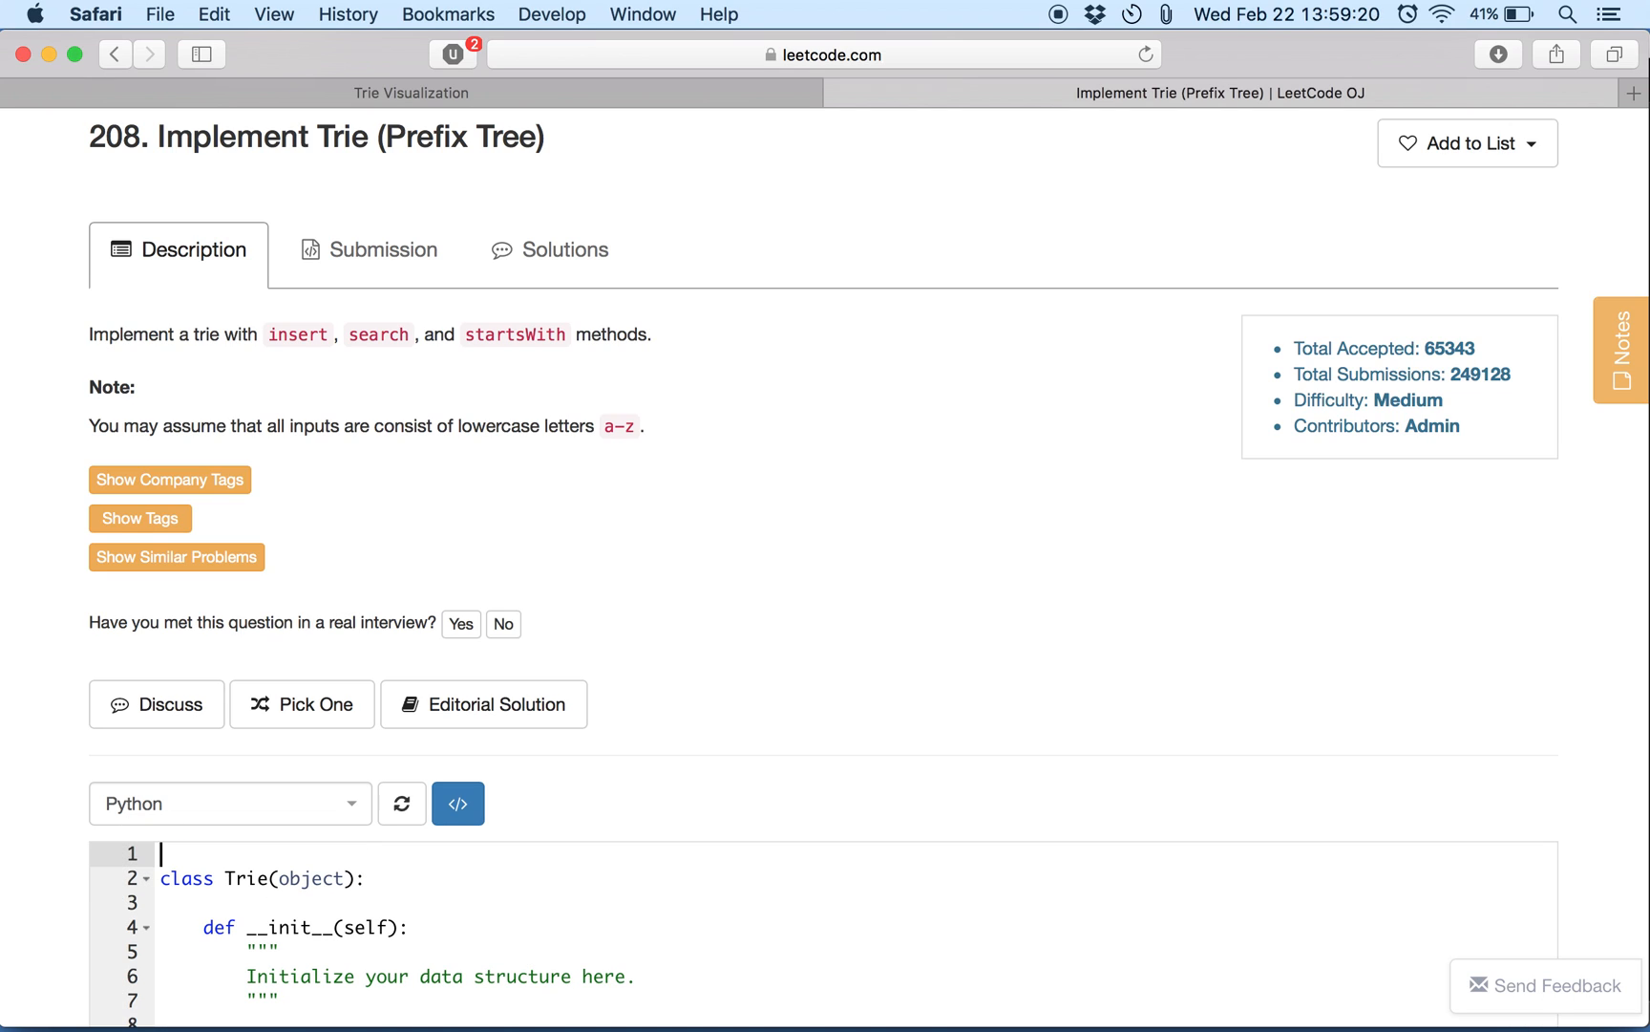
# Define class TrieNode(object) with an __init__ method above class Trie.
pyautogui.press('Return')
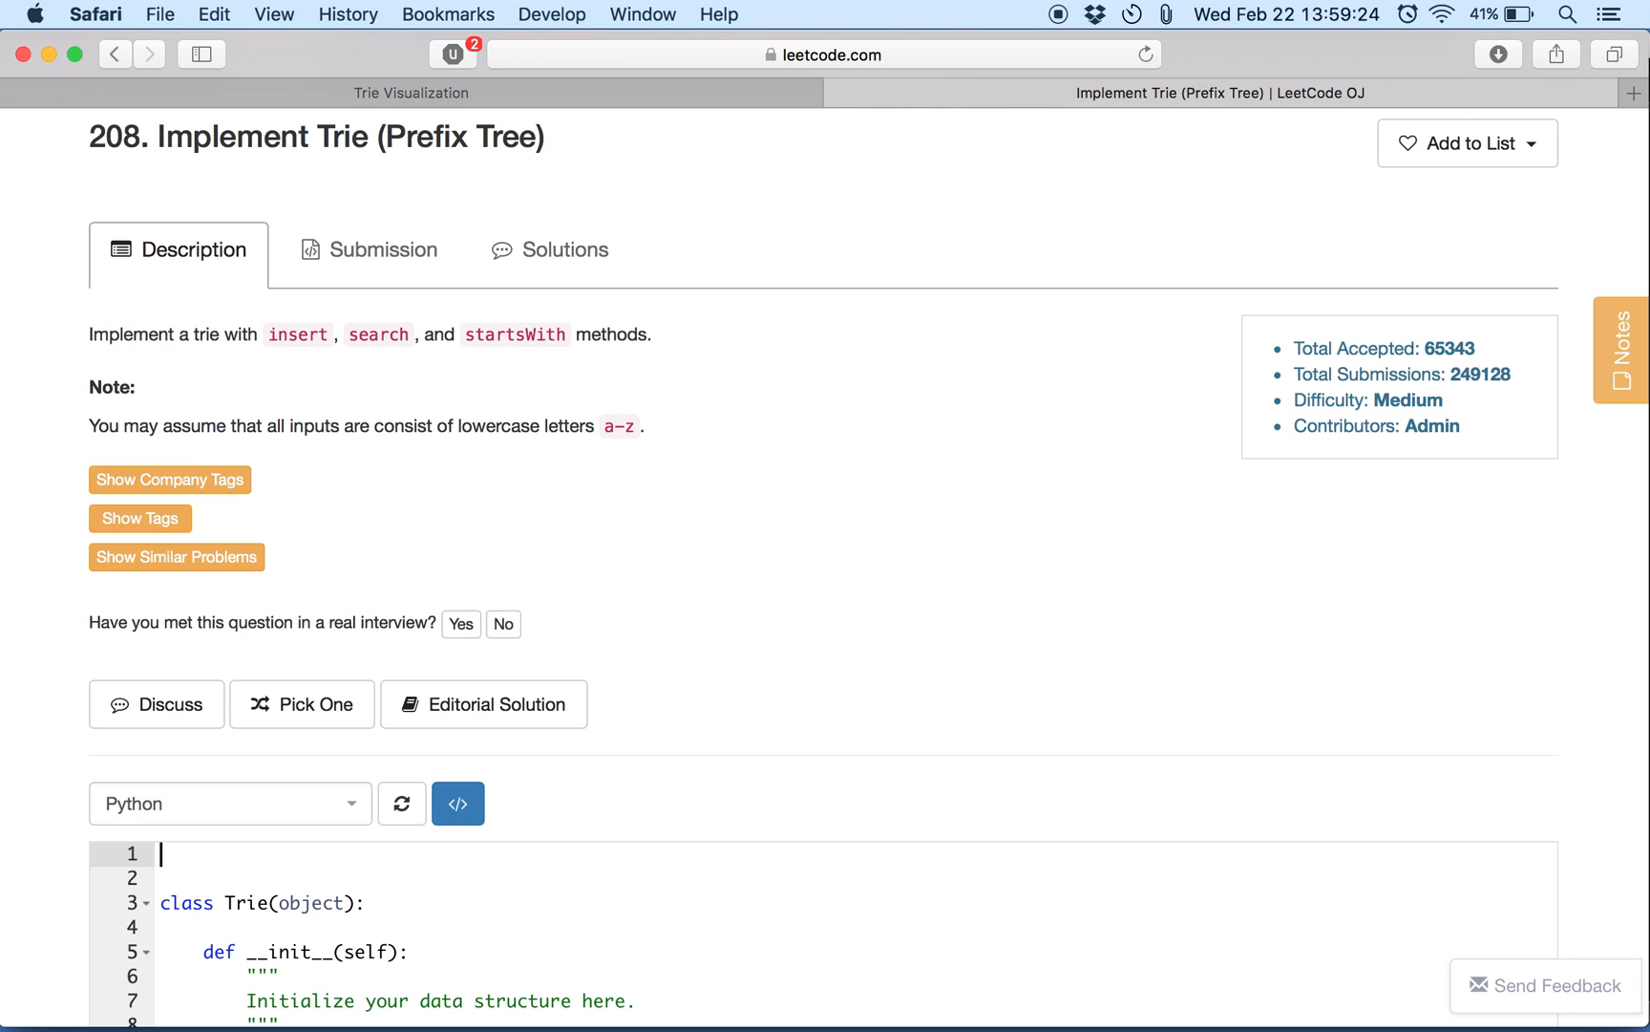
pyautogui.write('class TrieNode')
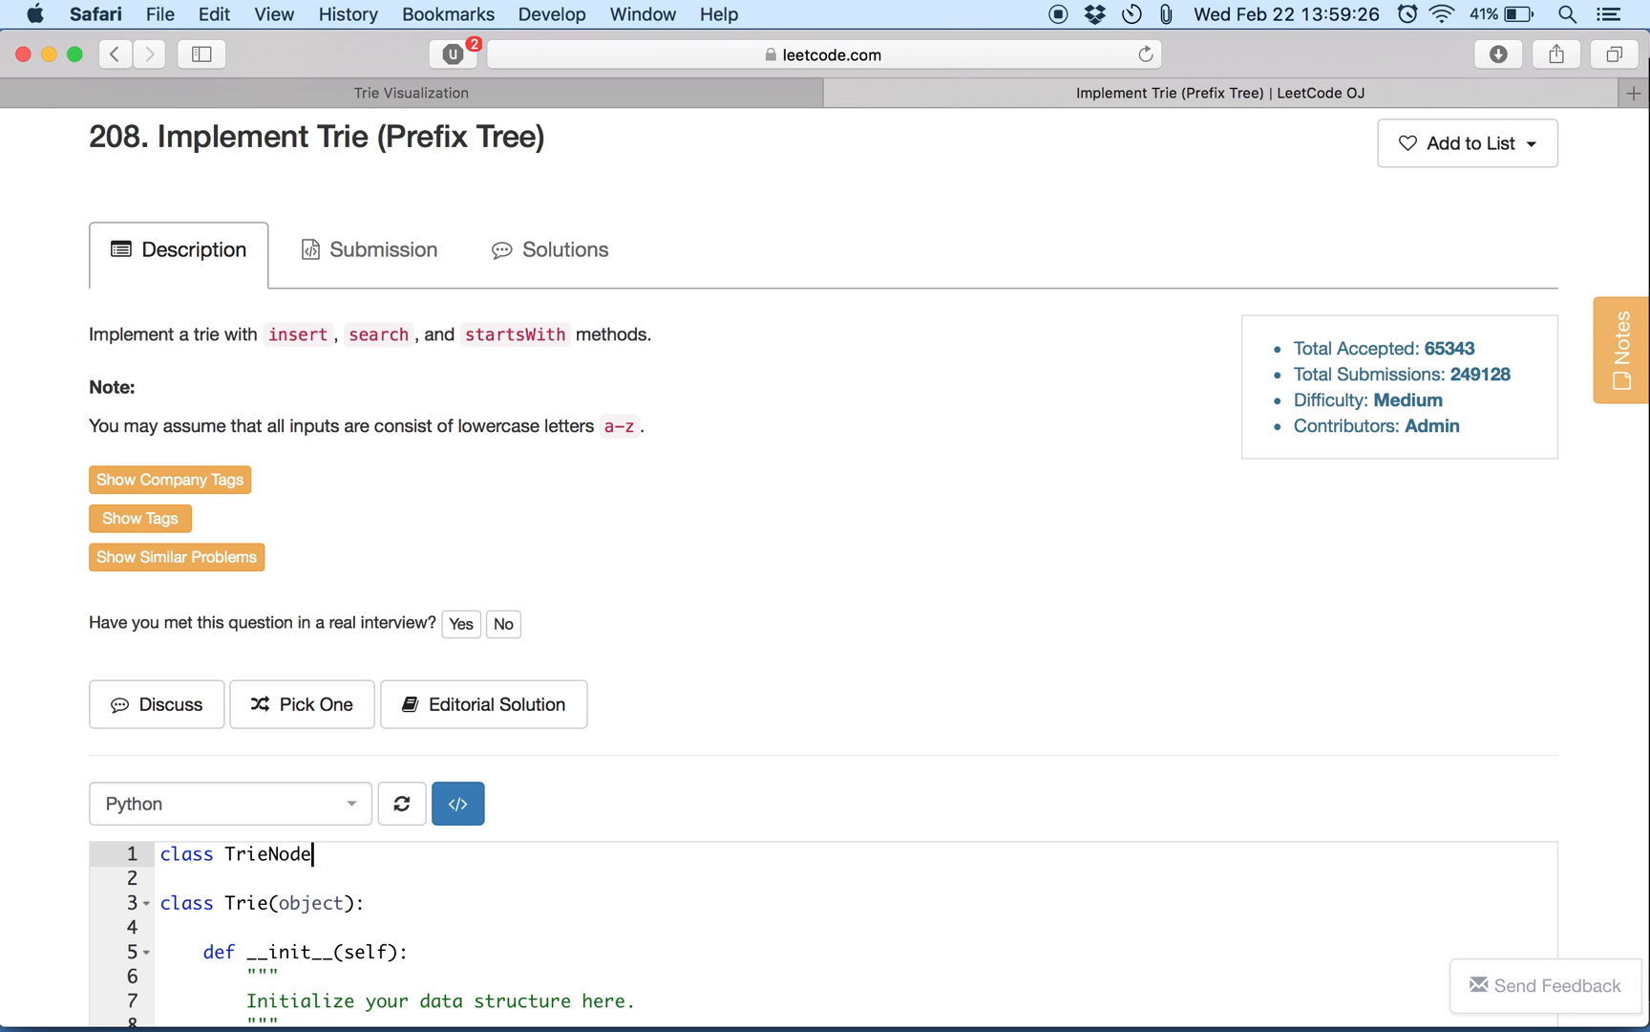
pyautogui.write('(object):')
pyautogui.write('de')
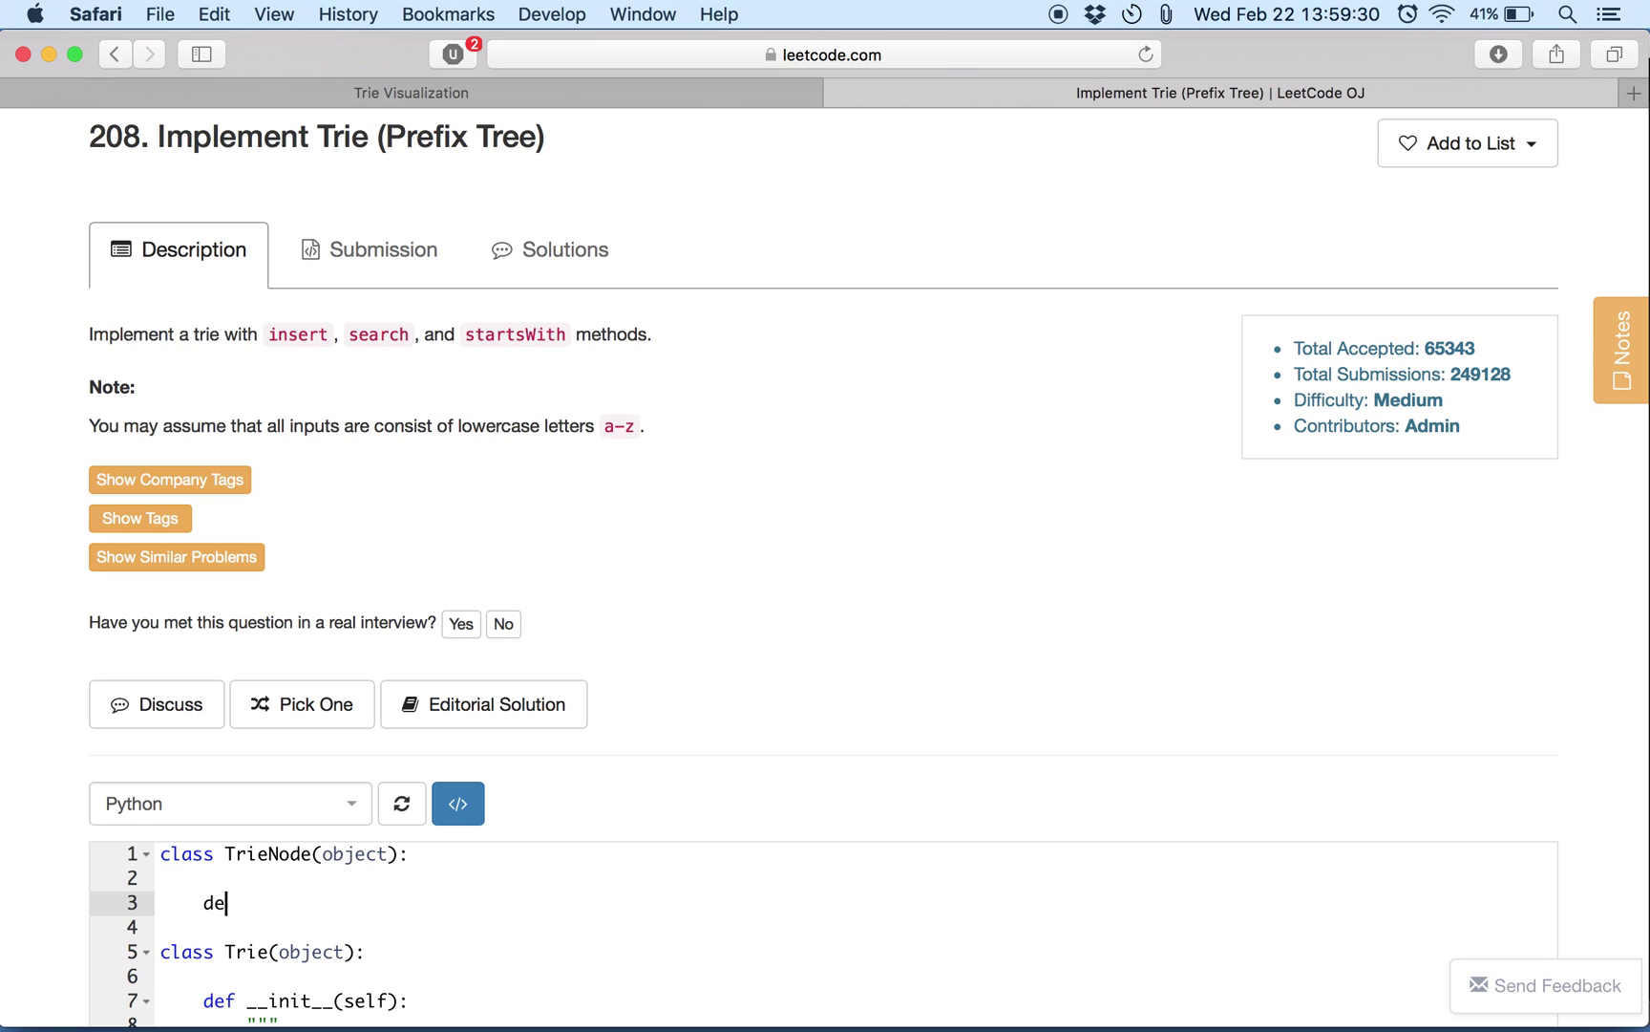
pyautogui.write('f __init')
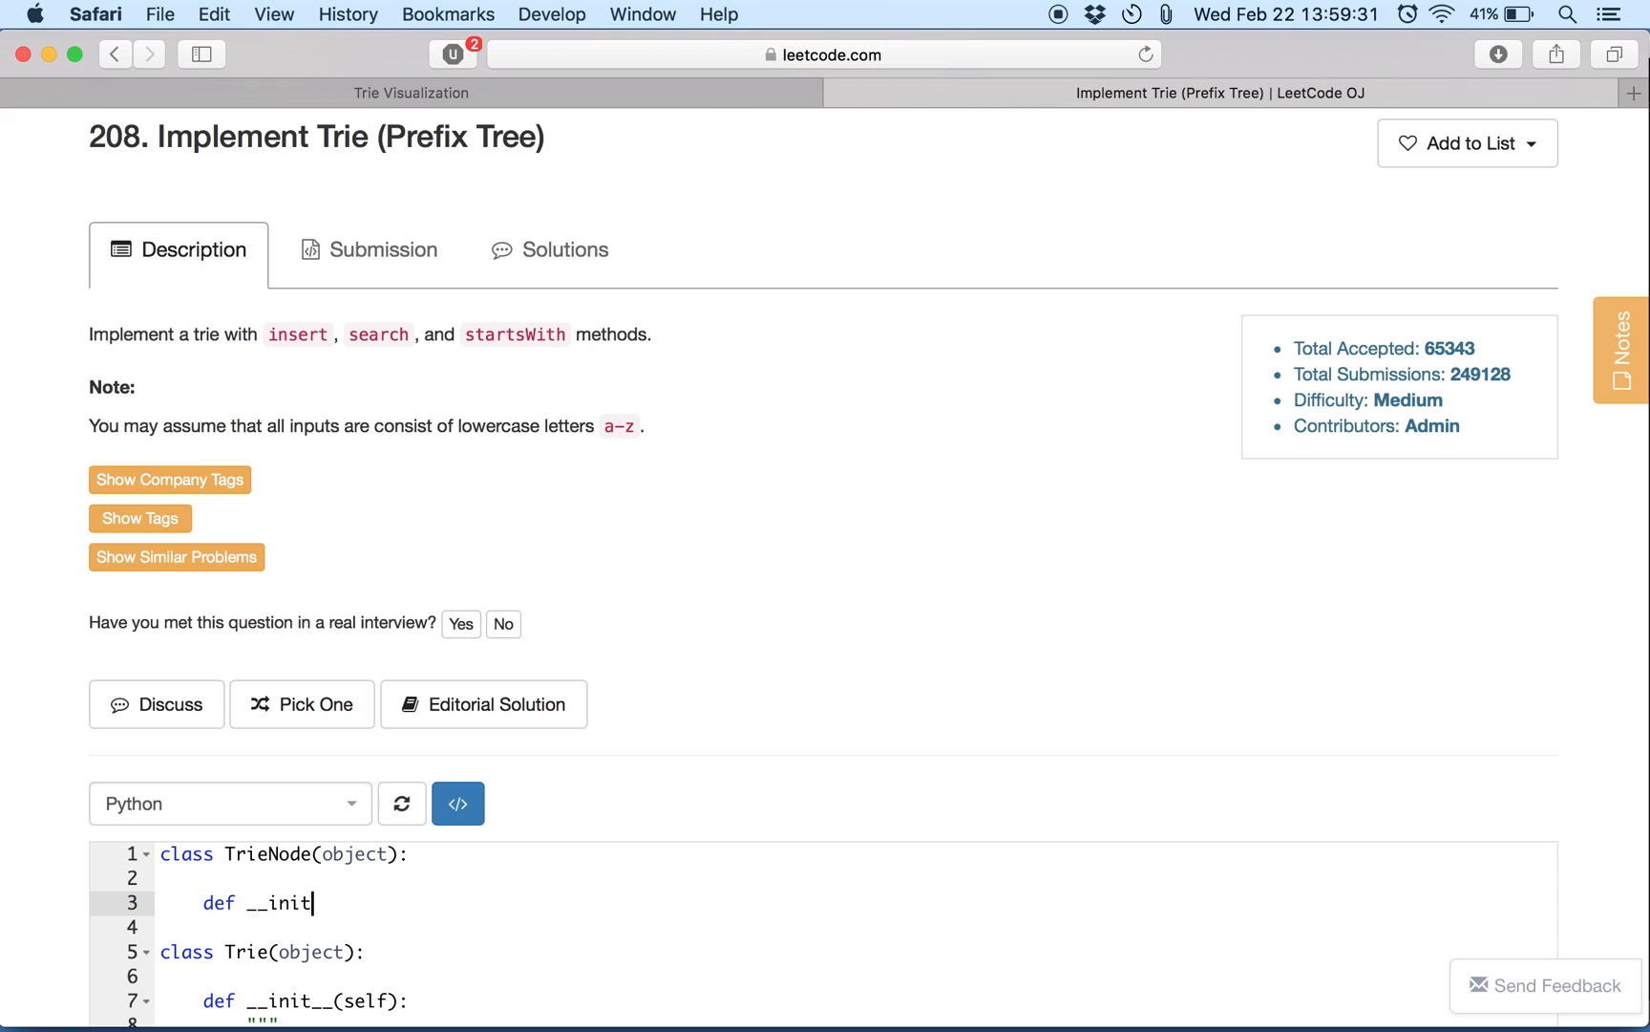
pyautogui.write('__(object):')
pyautogui.click(856, 927)
pyautogui.write('self.chi')
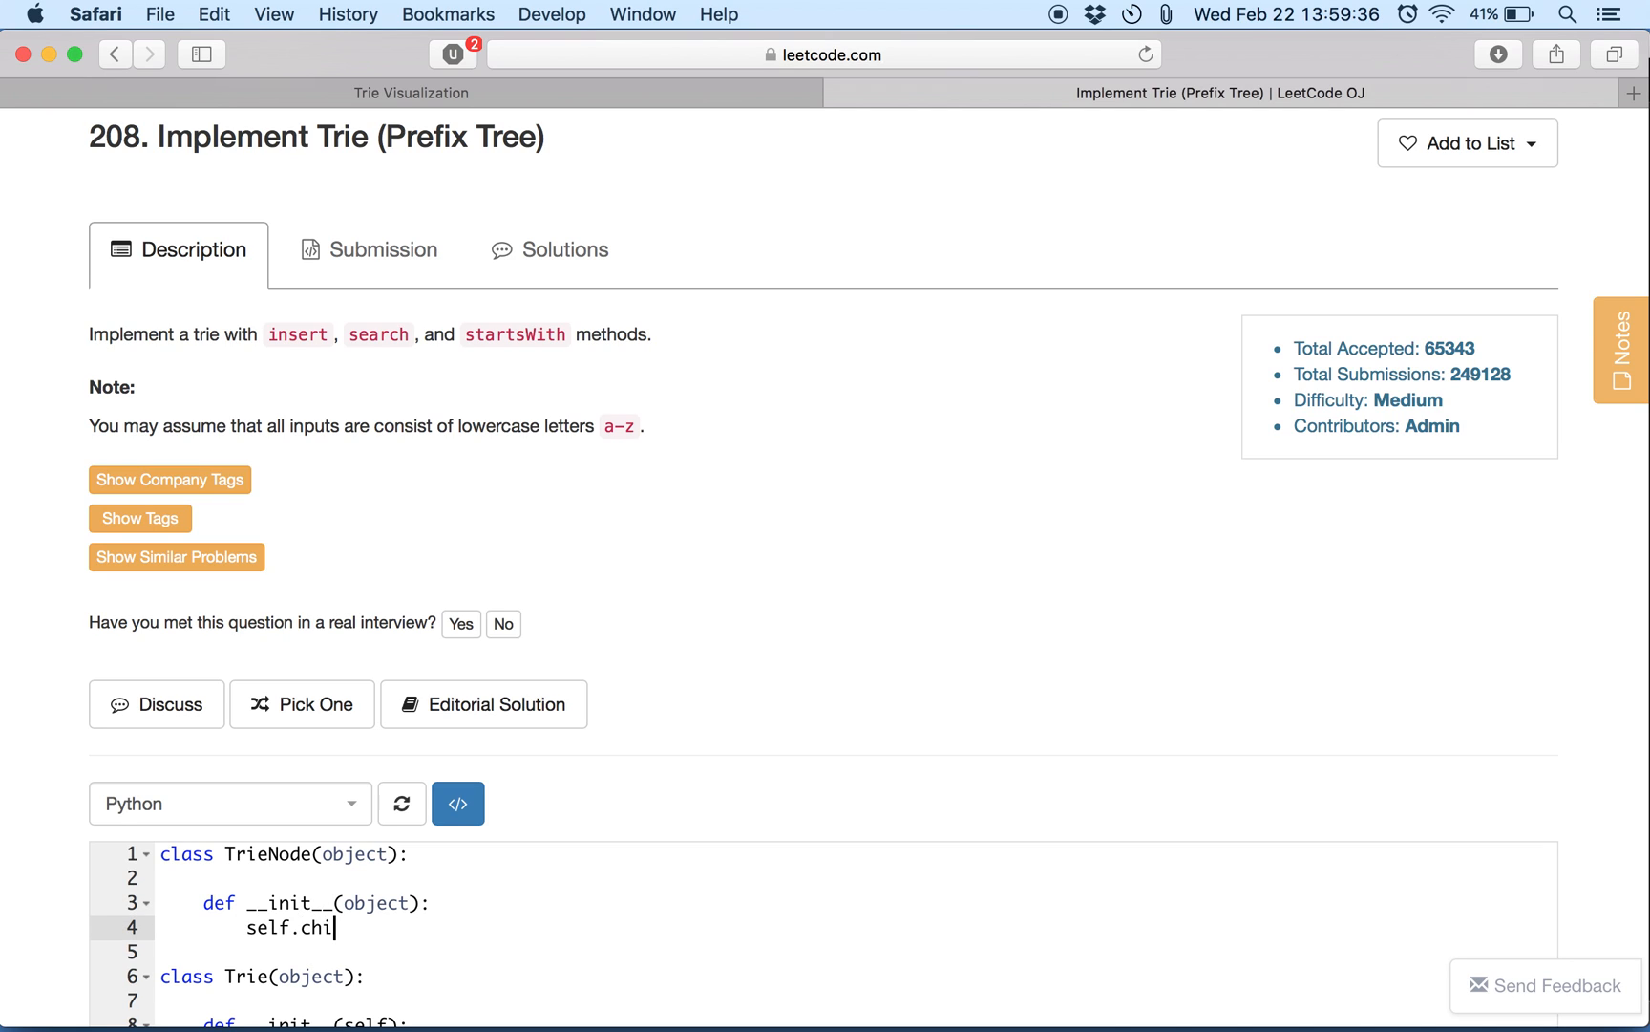
# Have the constructor set self.childrens = {} and self.endOfWord = False.
pyautogui.write('drens = {')
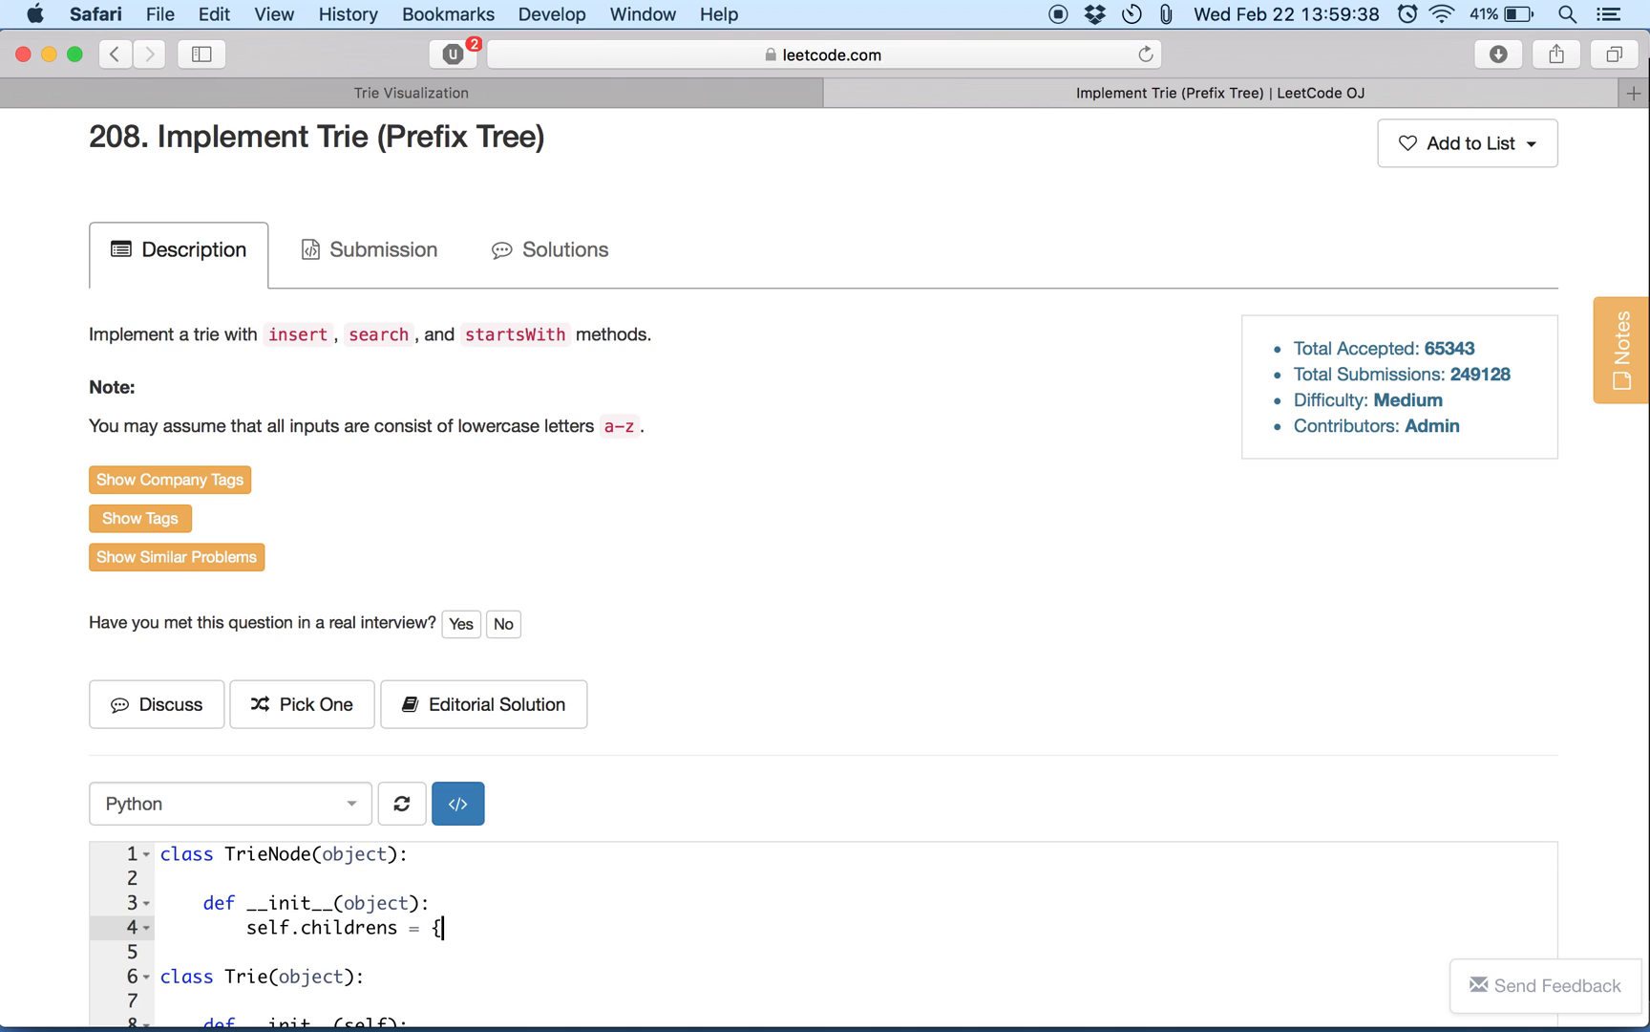
pyautogui.write('}')
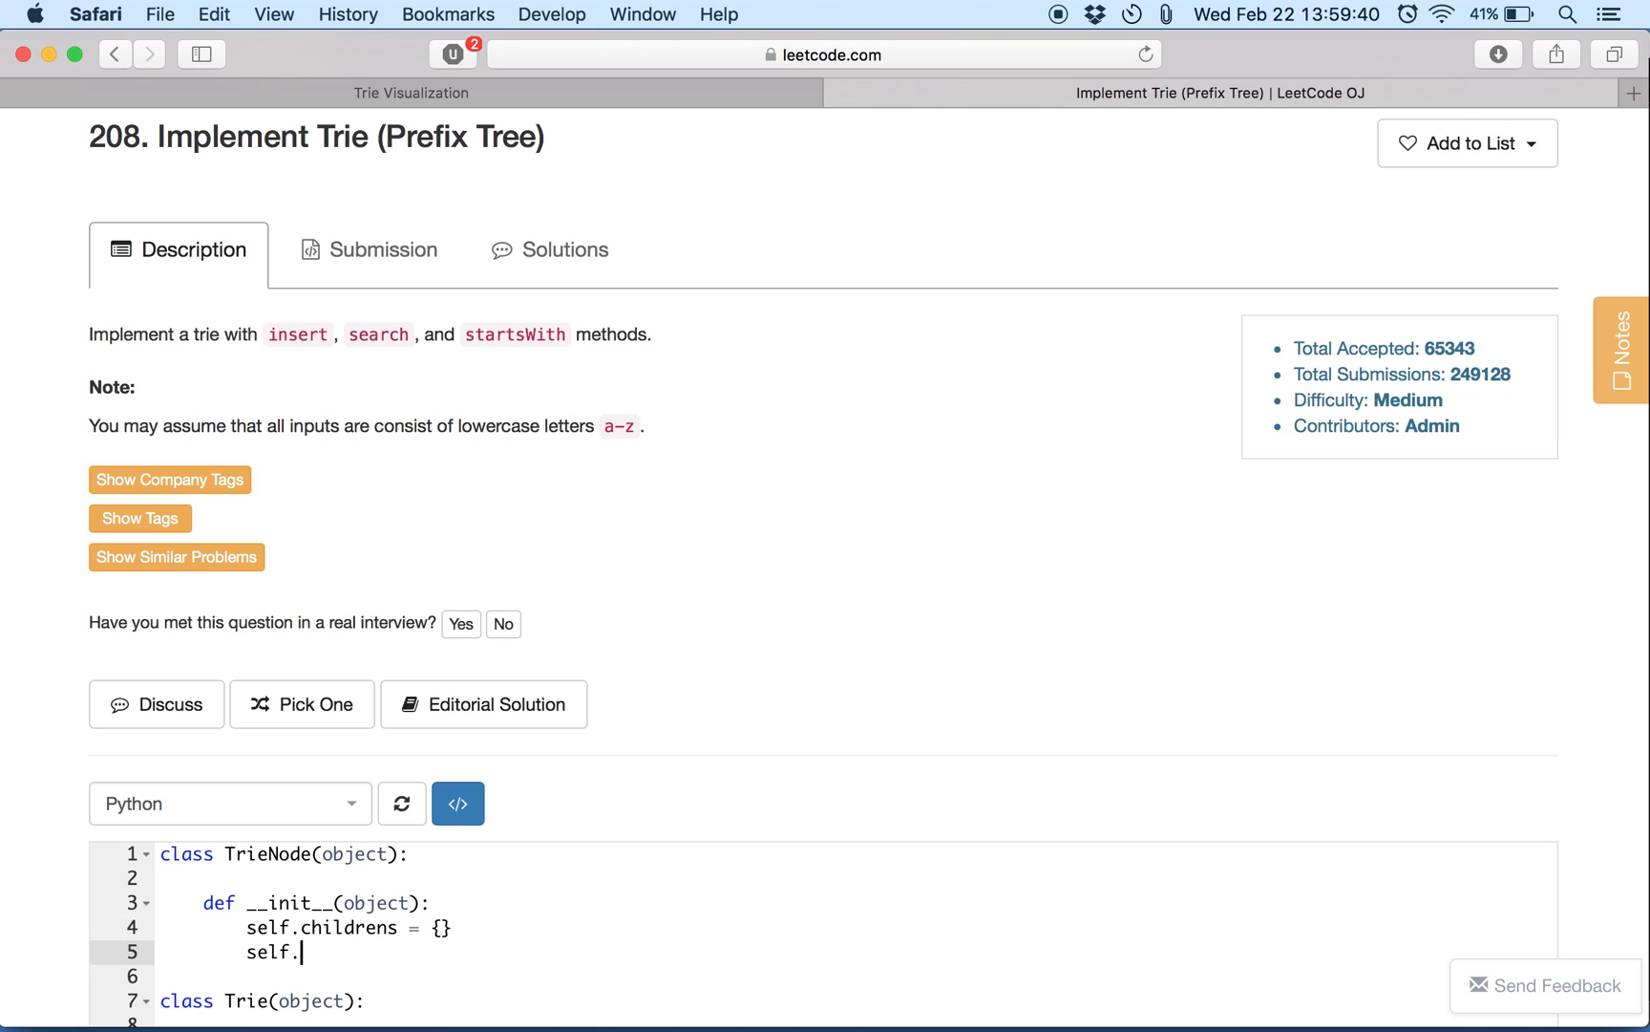
pyautogui.write('endOFW')
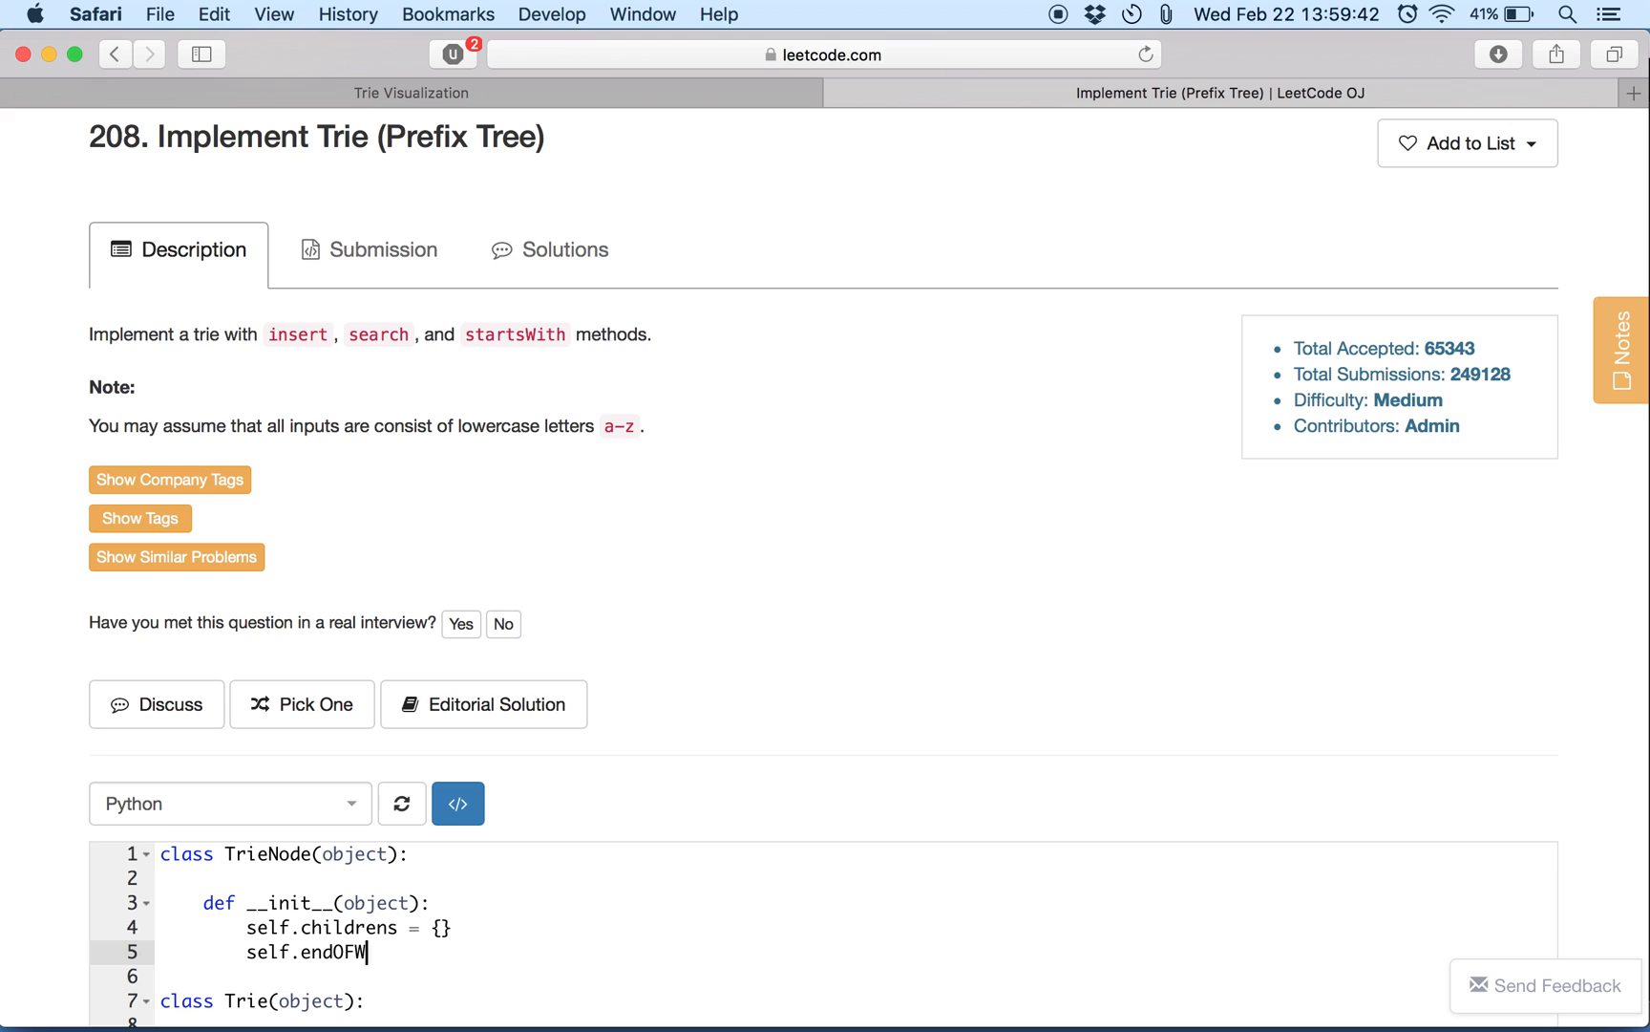
pyautogui.write('ord = Fa')
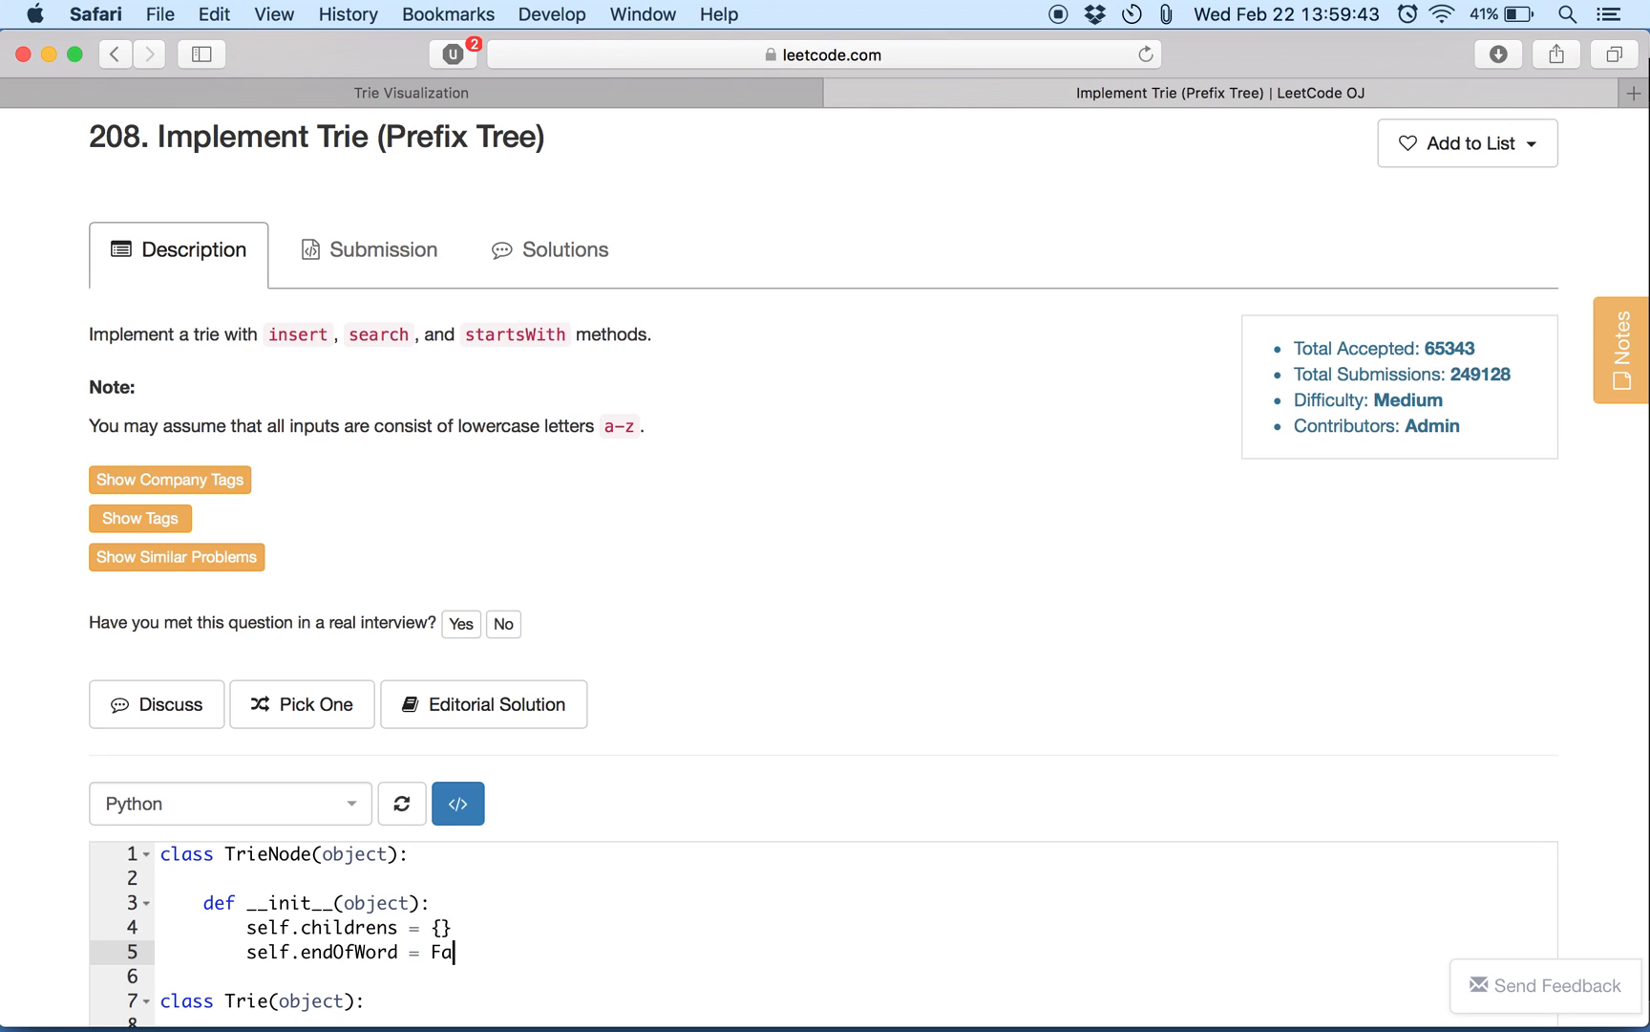
pyautogui.write('lse')
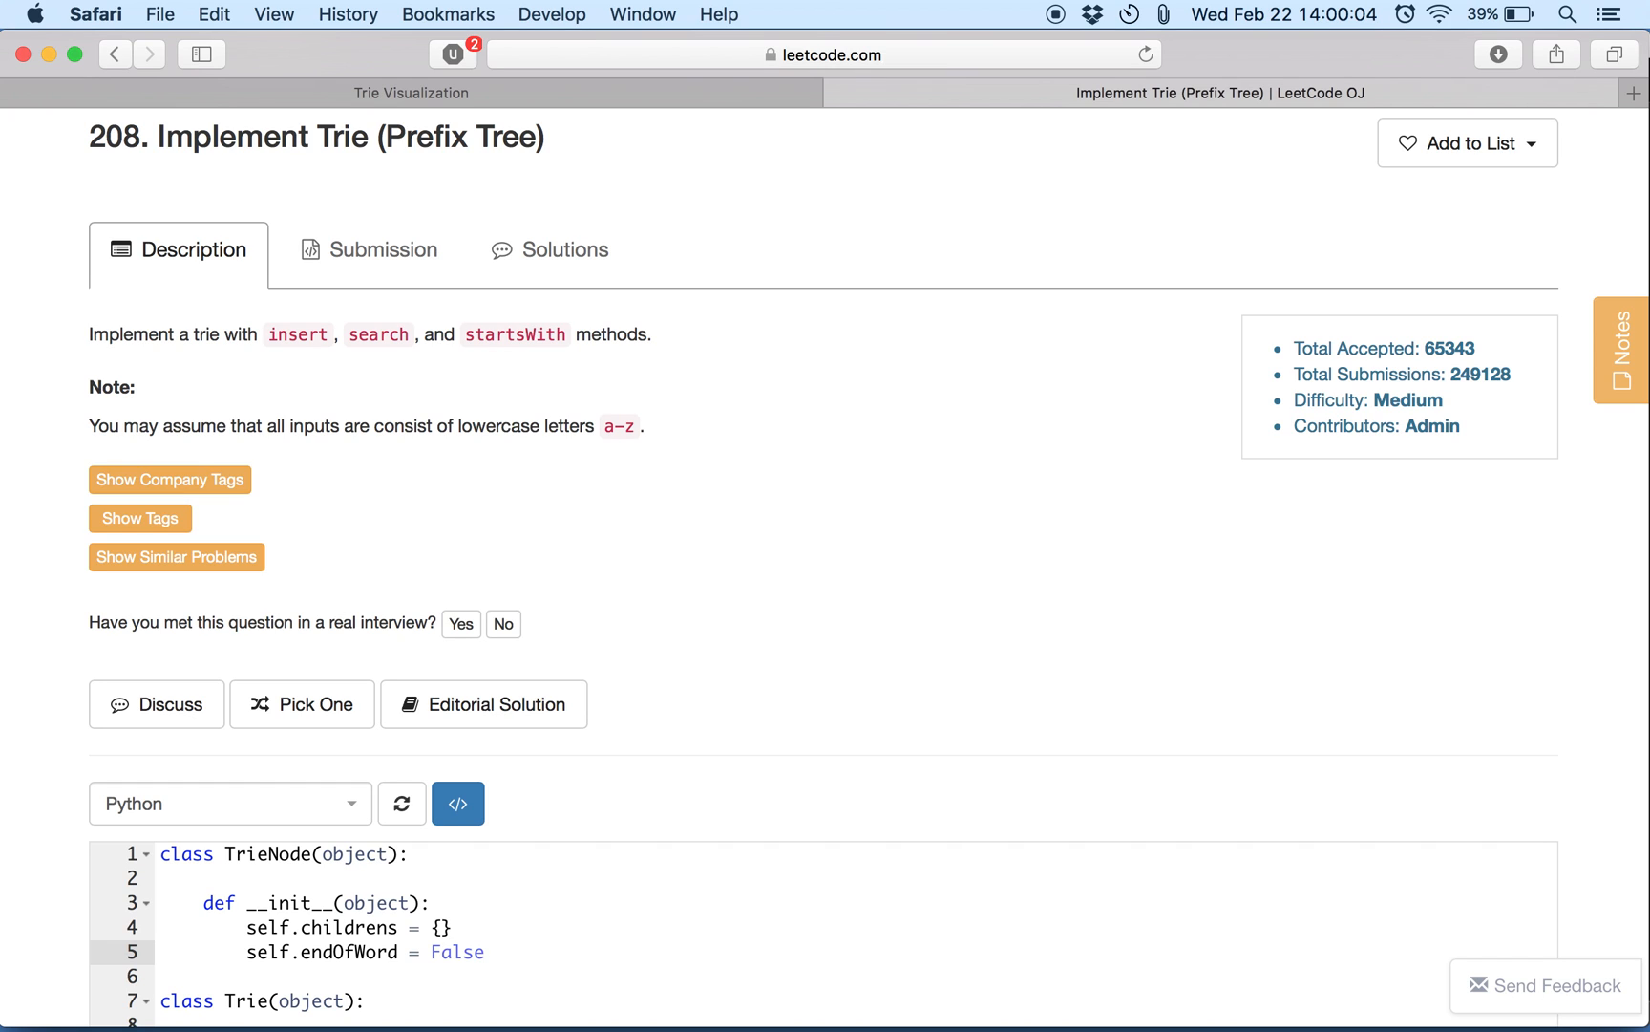
pyautogui.scroll(-3)
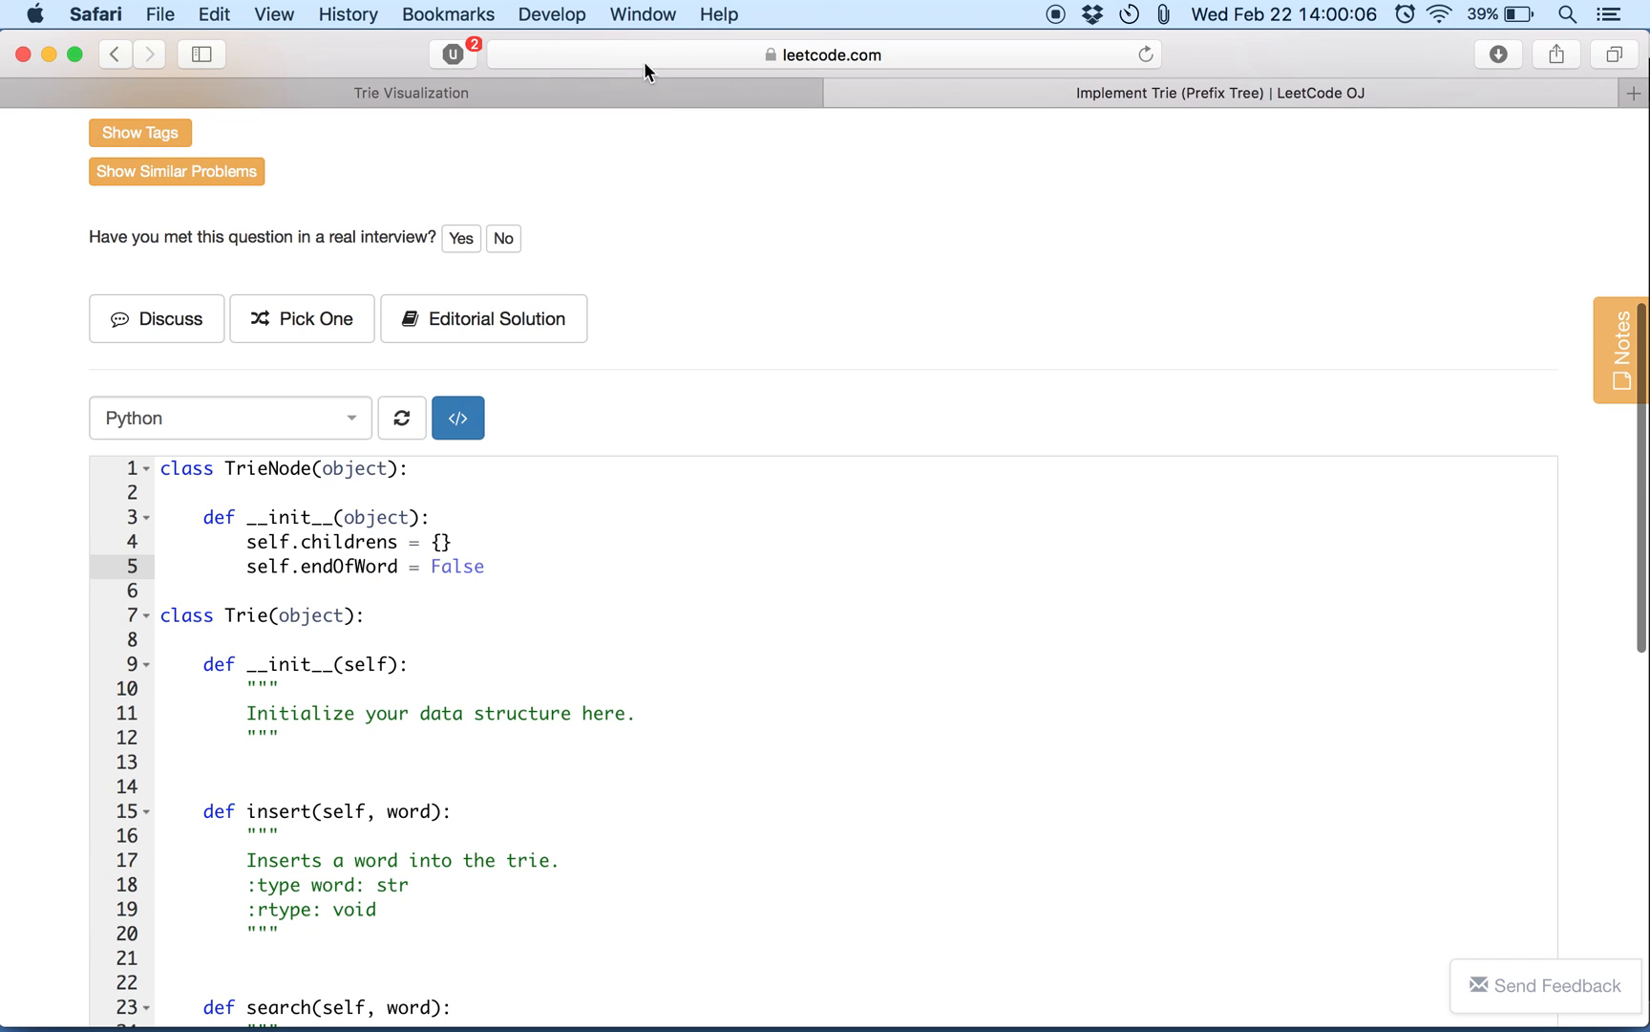
# Reload the Trie Visualization page so only an empty root node remains.
pyautogui.click(411, 91)
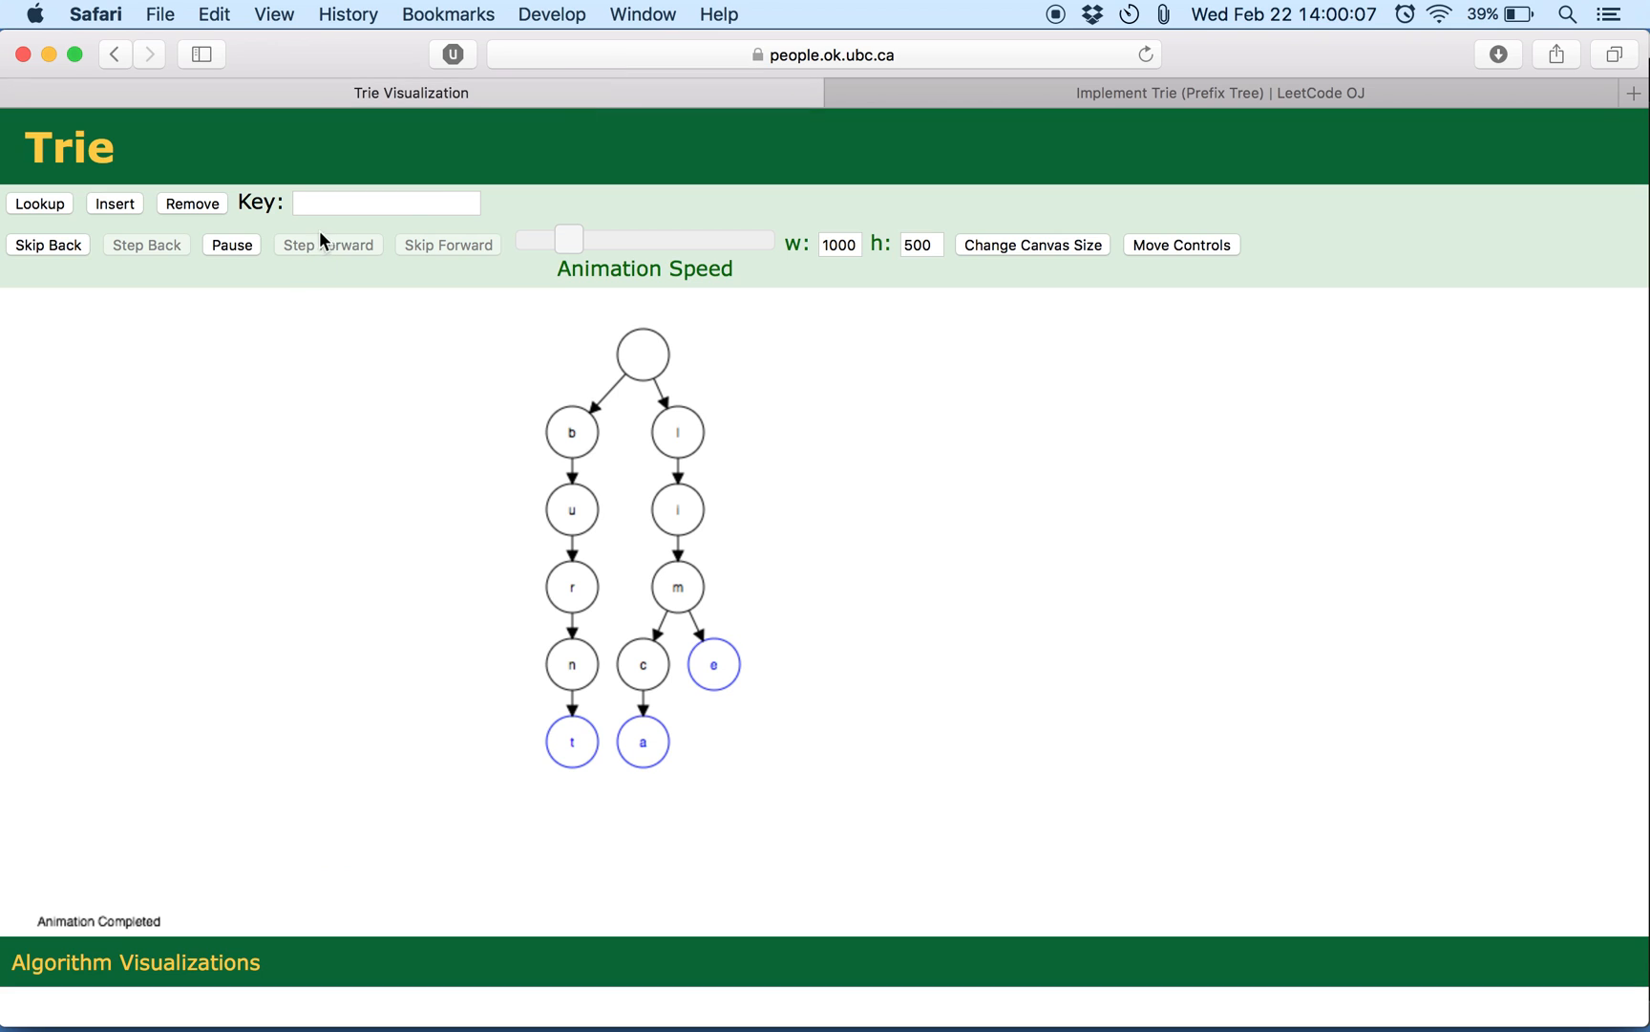
pyautogui.moveTo(560, 724)
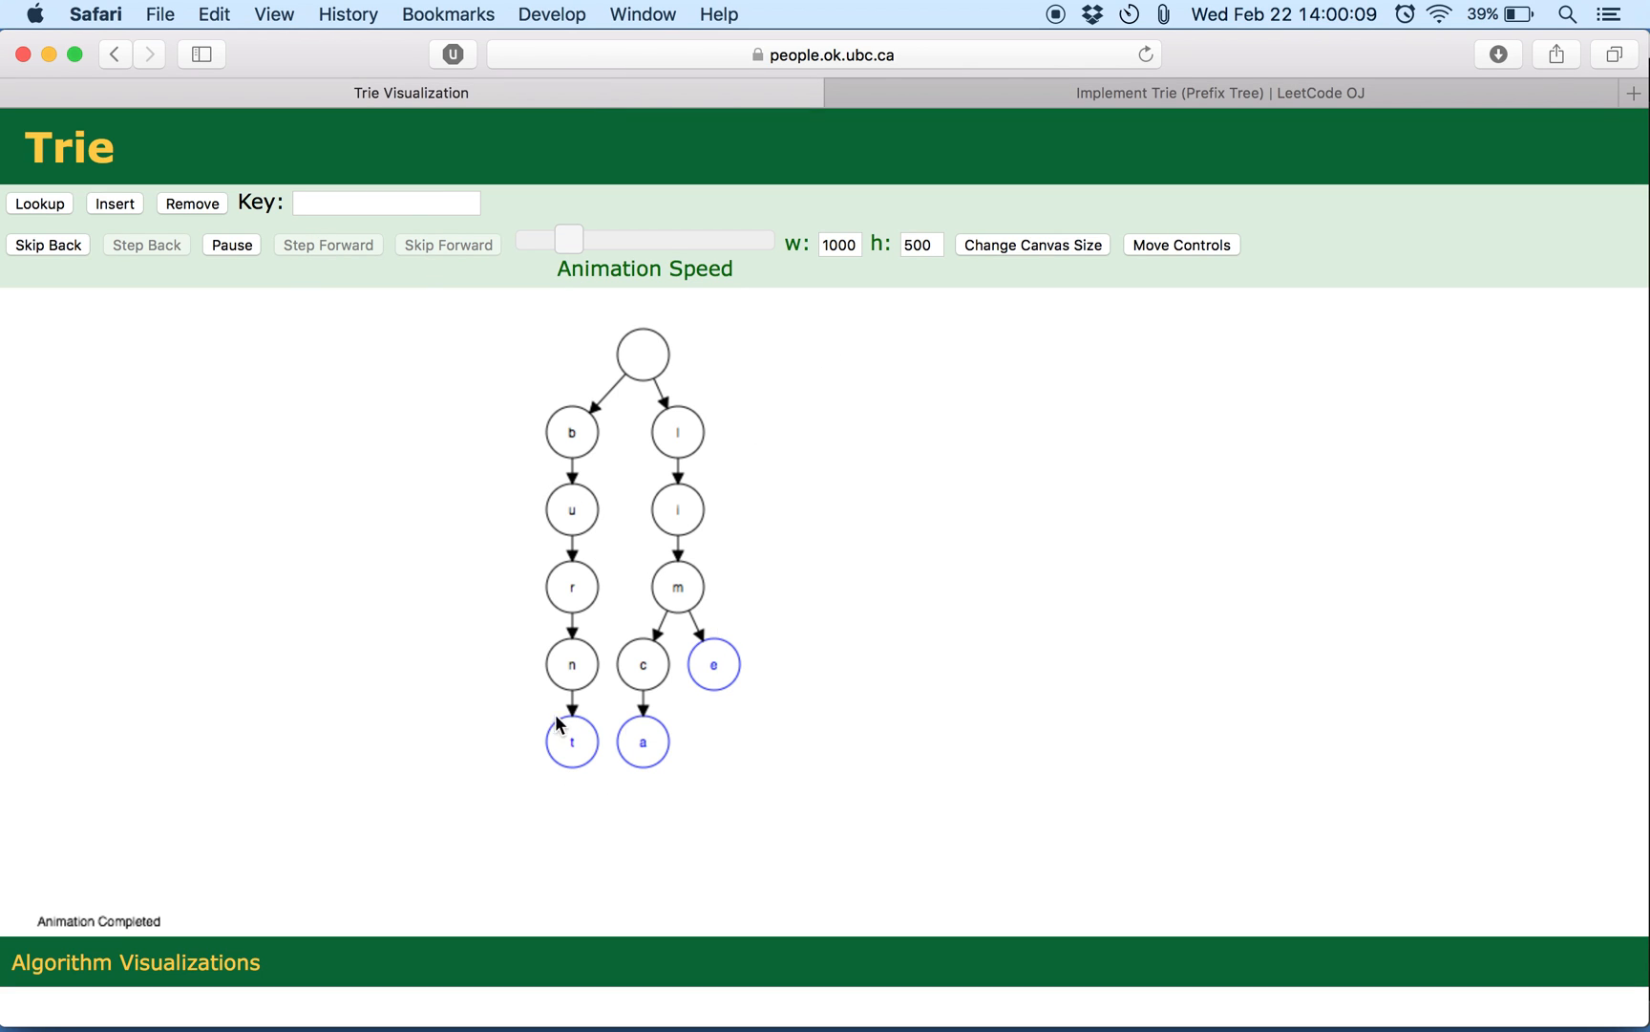
pyautogui.moveTo(436, 7)
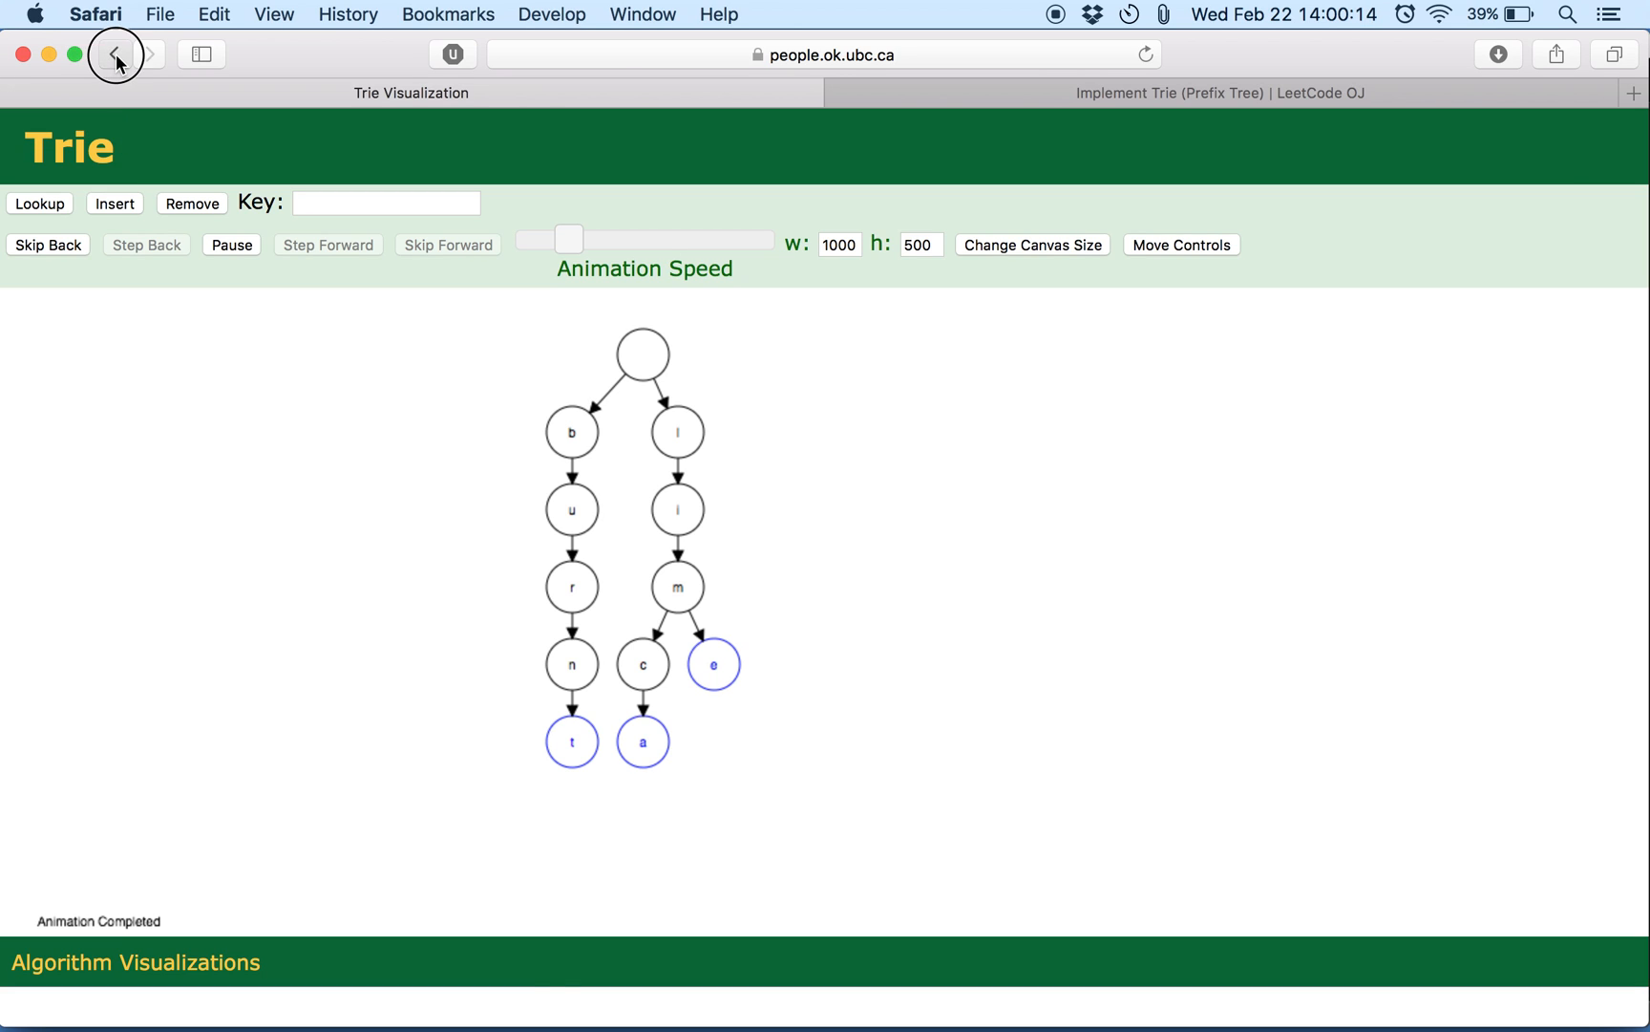
pyautogui.click(117, 56)
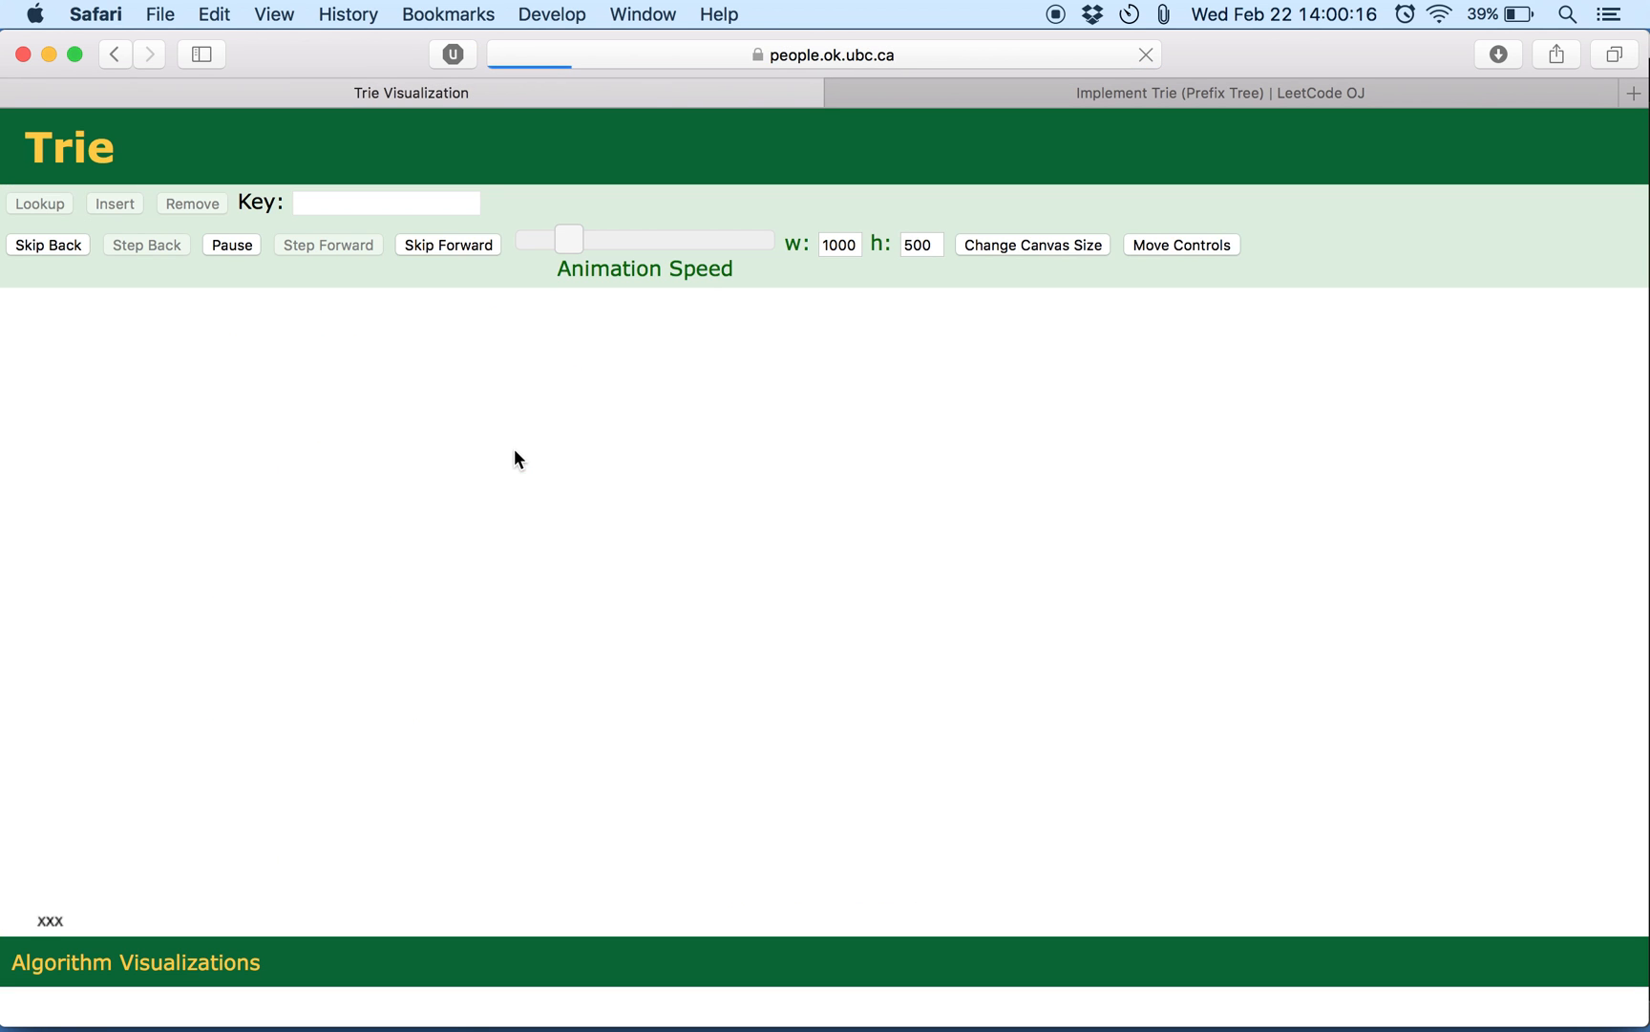
pyautogui.click(1146, 55)
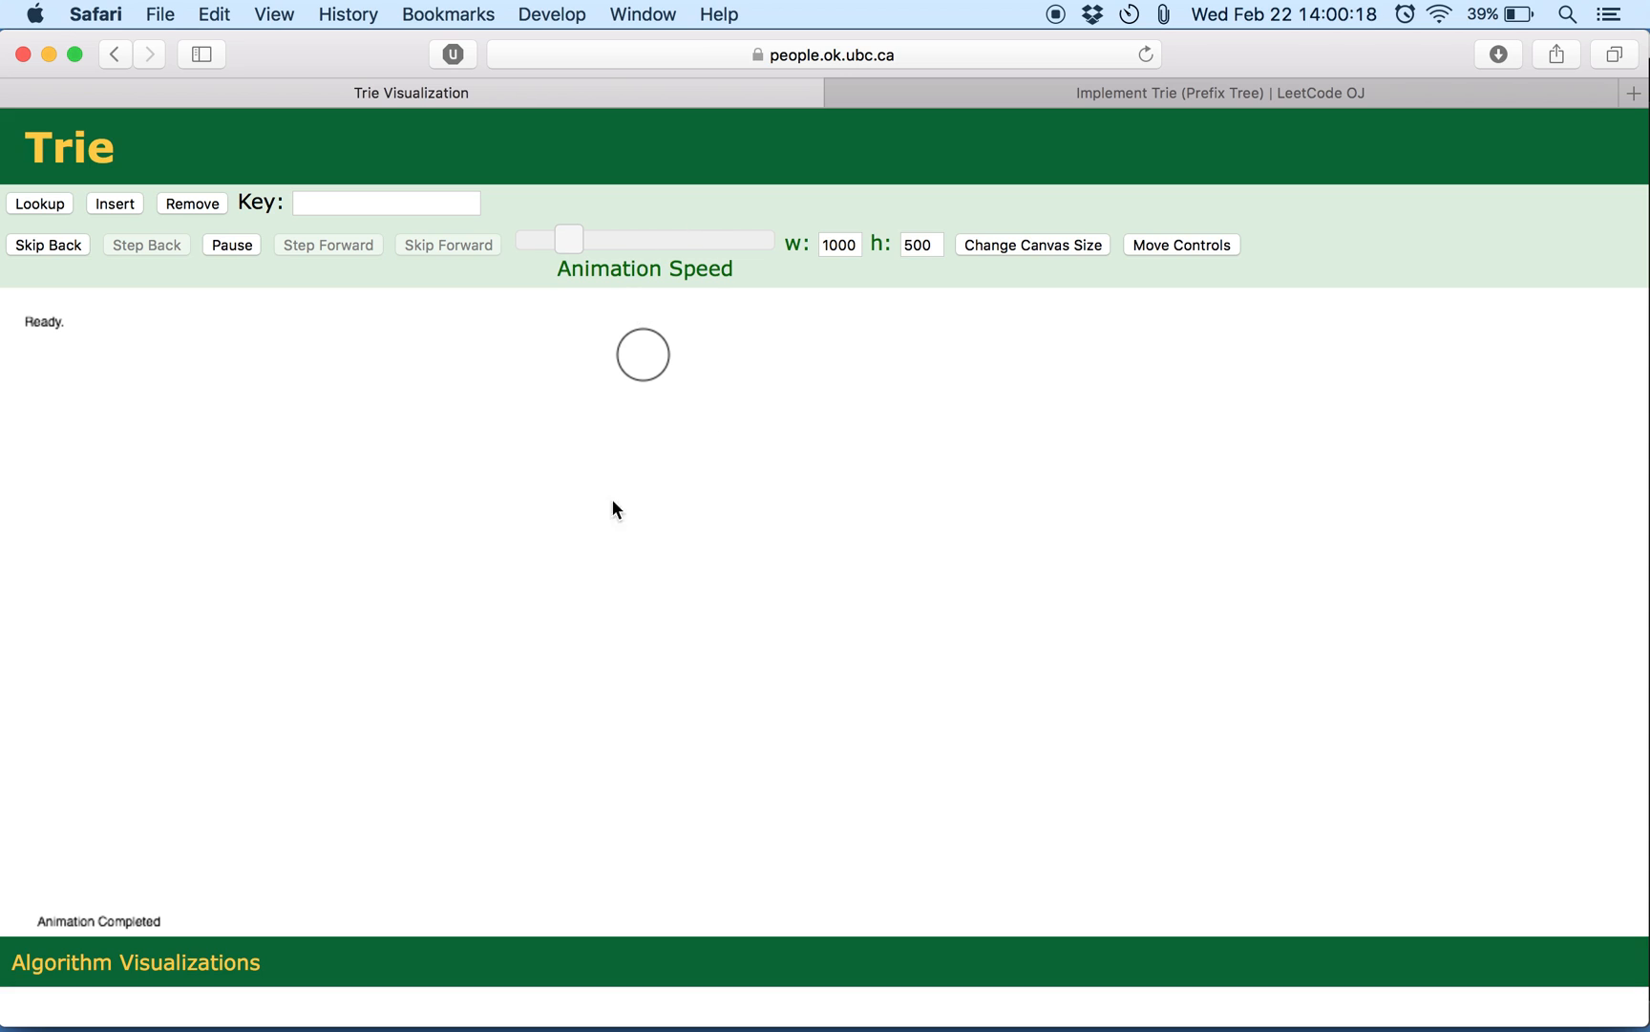
pyautogui.moveTo(675, 321)
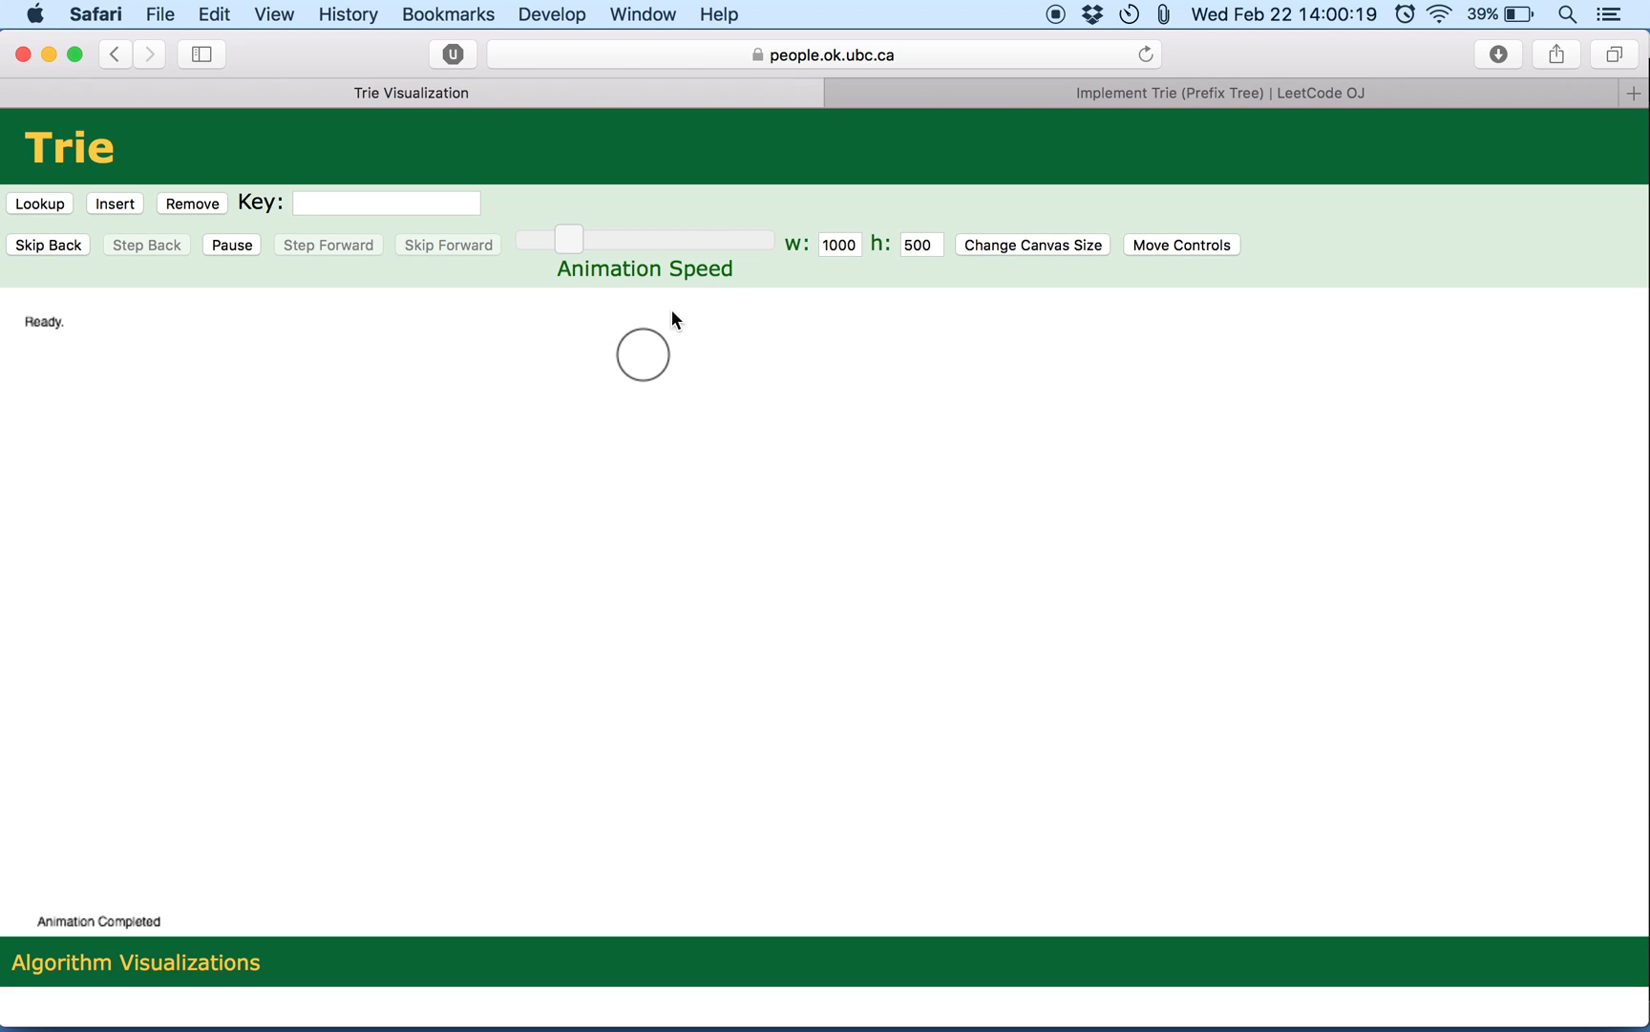
pyautogui.moveTo(782, 256)
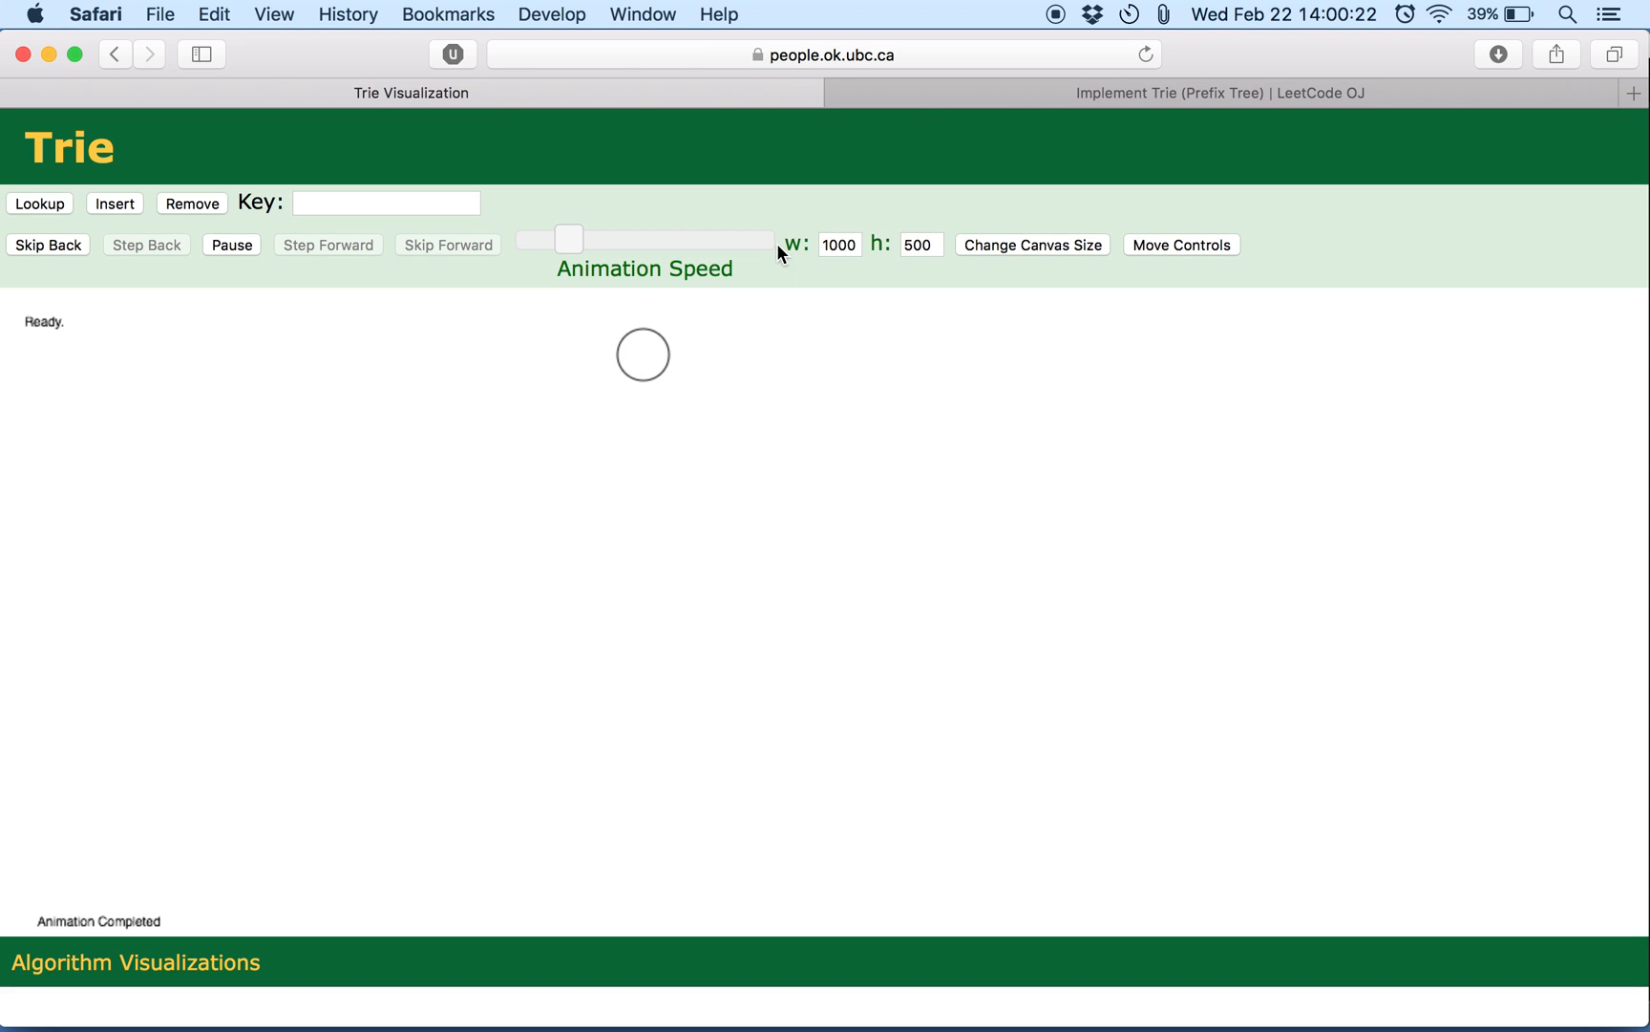
pyautogui.moveTo(938, 101)
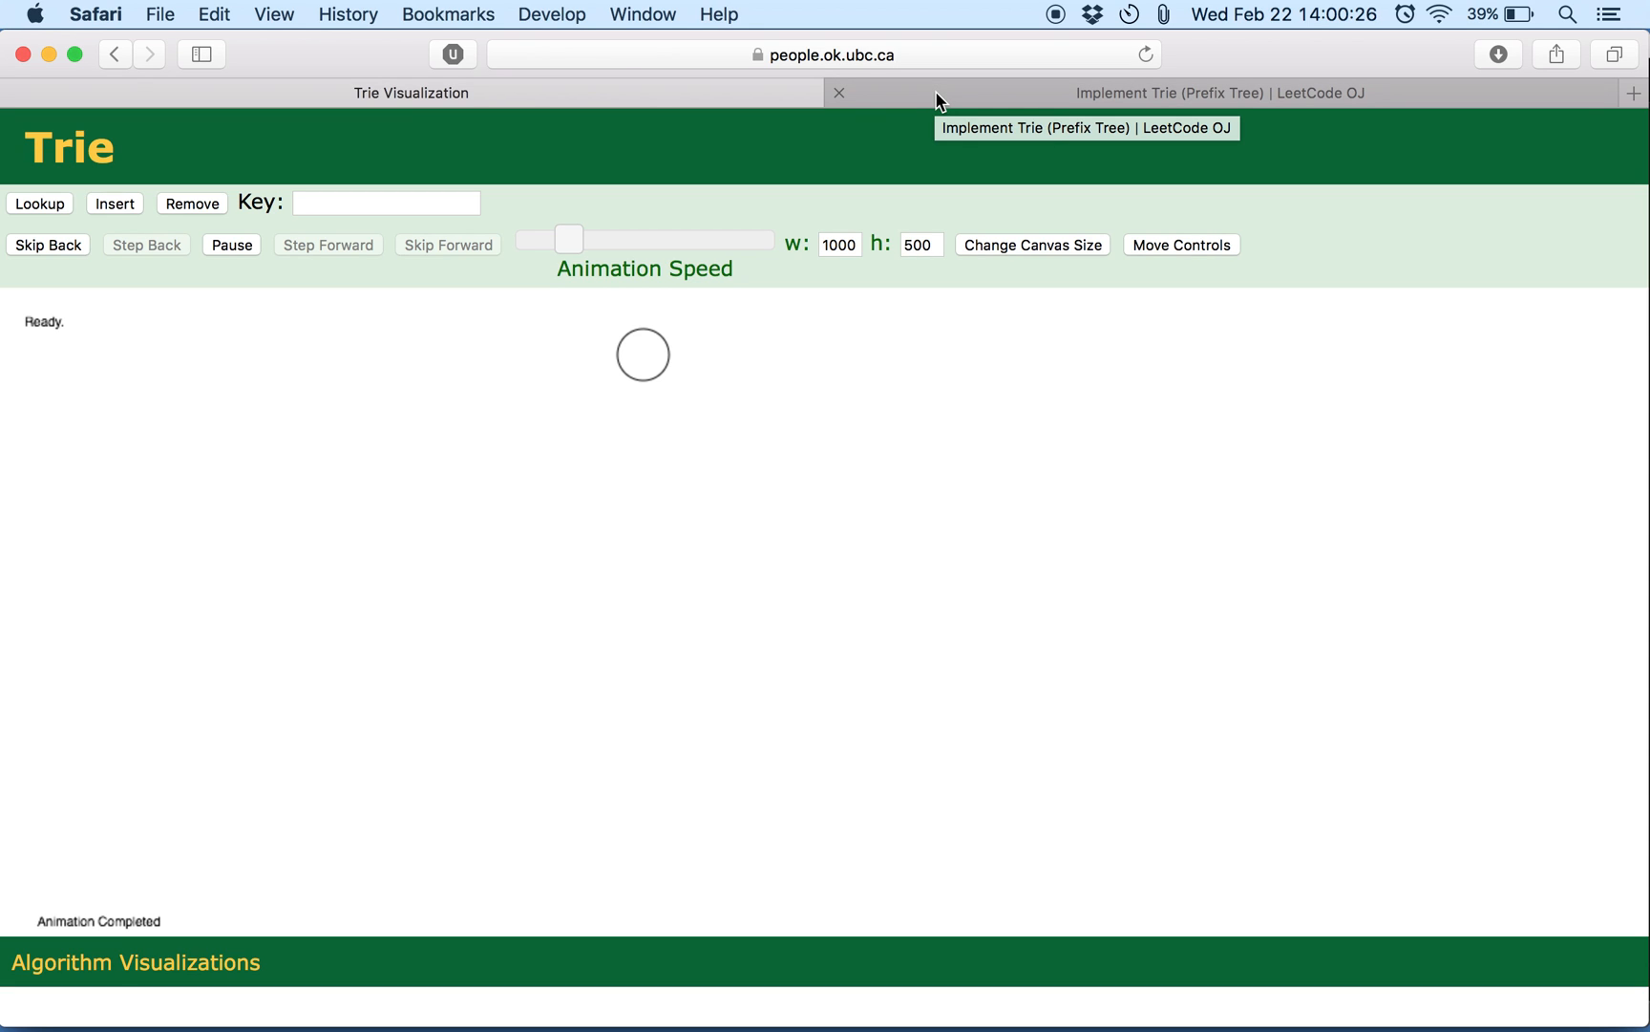
pyautogui.moveTo(409, 195)
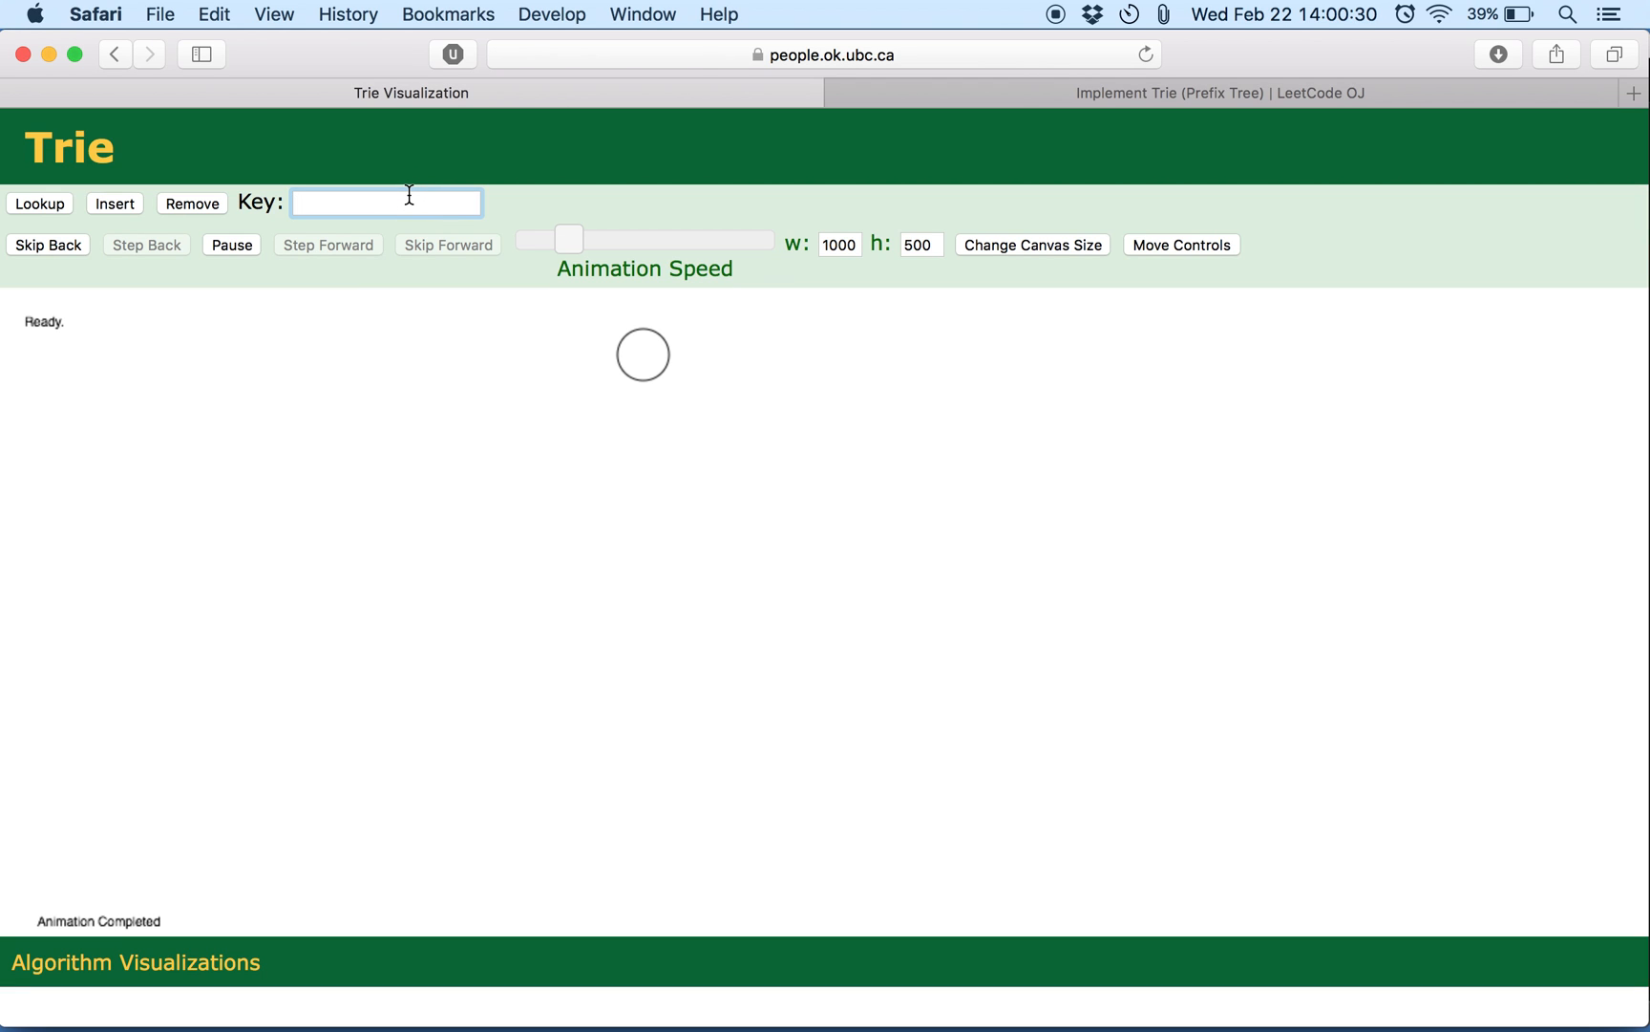
# Insert the word 'burnt' into the visualized trie as a chain b-u-r-n-t.
pyautogui.write('b')
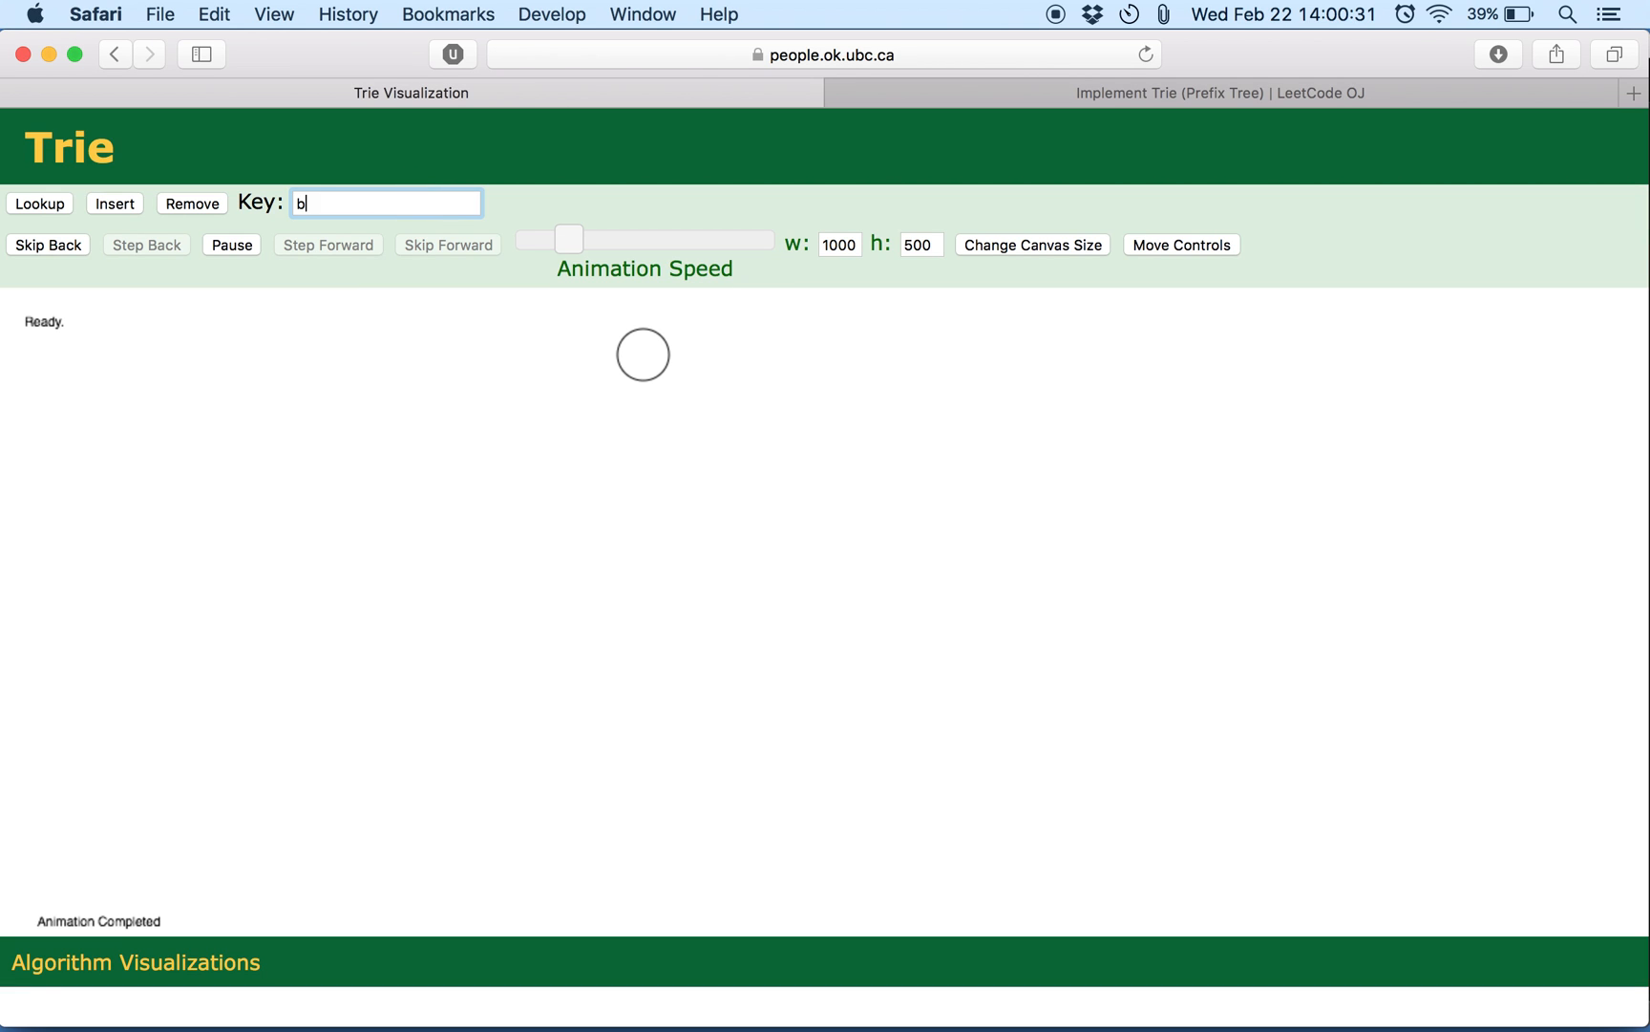
pyautogui.write('urnt')
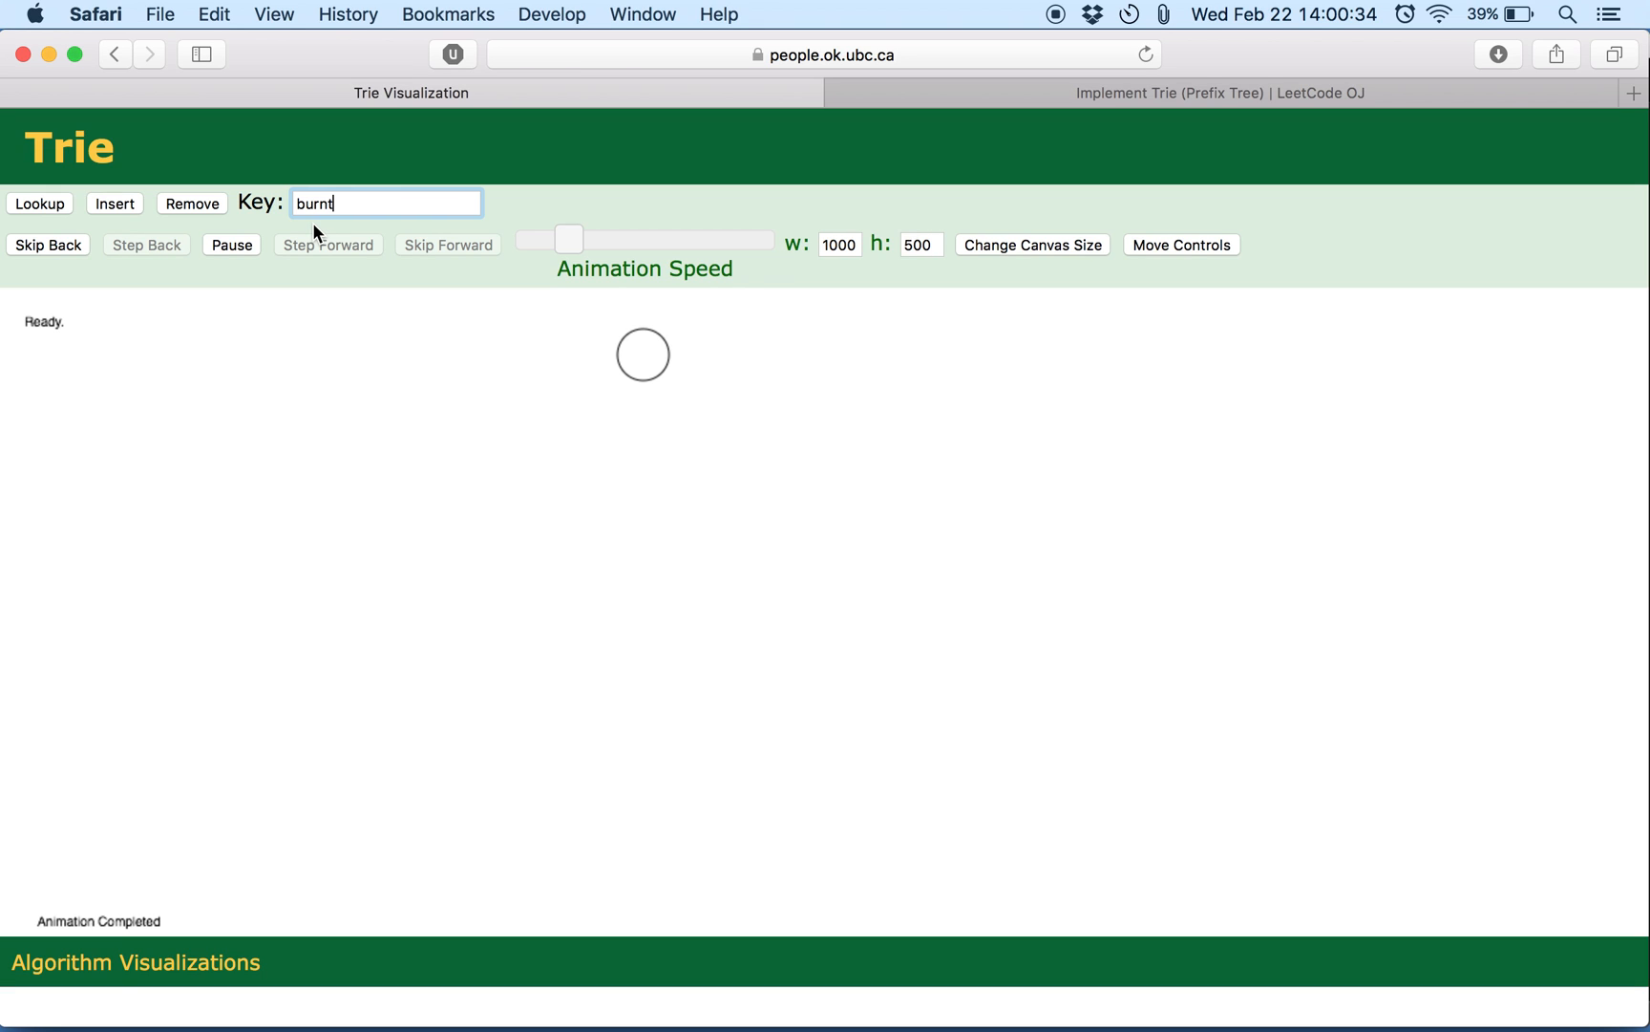
pyautogui.moveTo(663, 264)
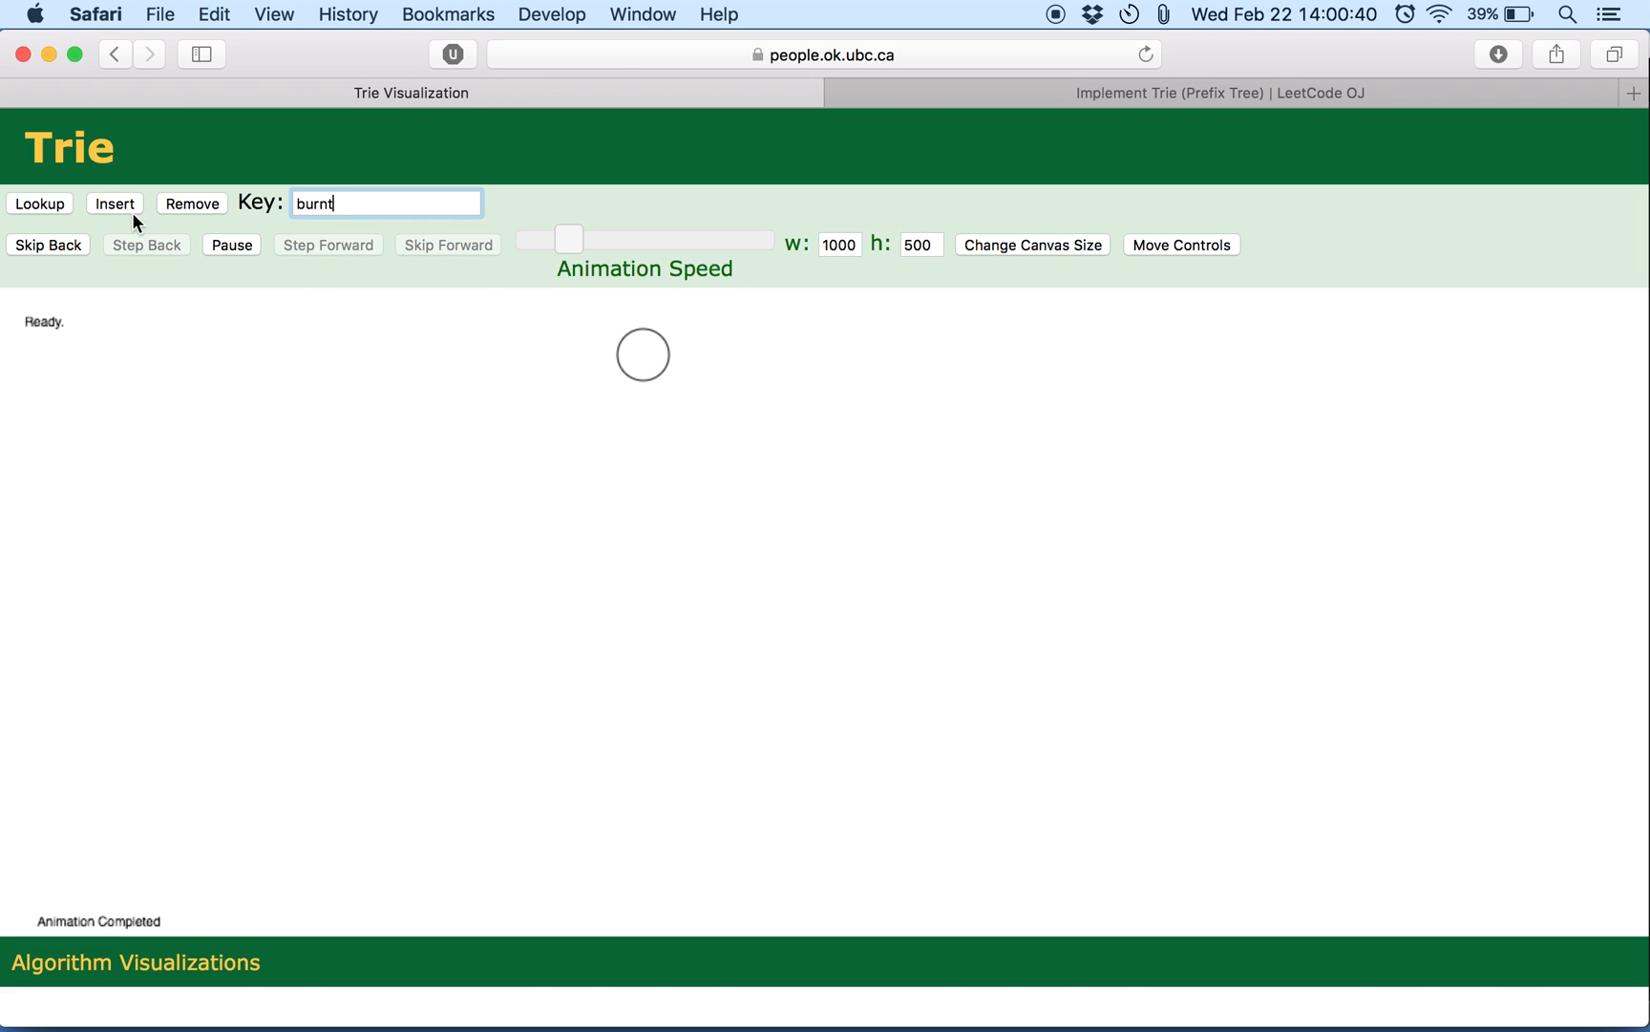
pyautogui.click(115, 202)
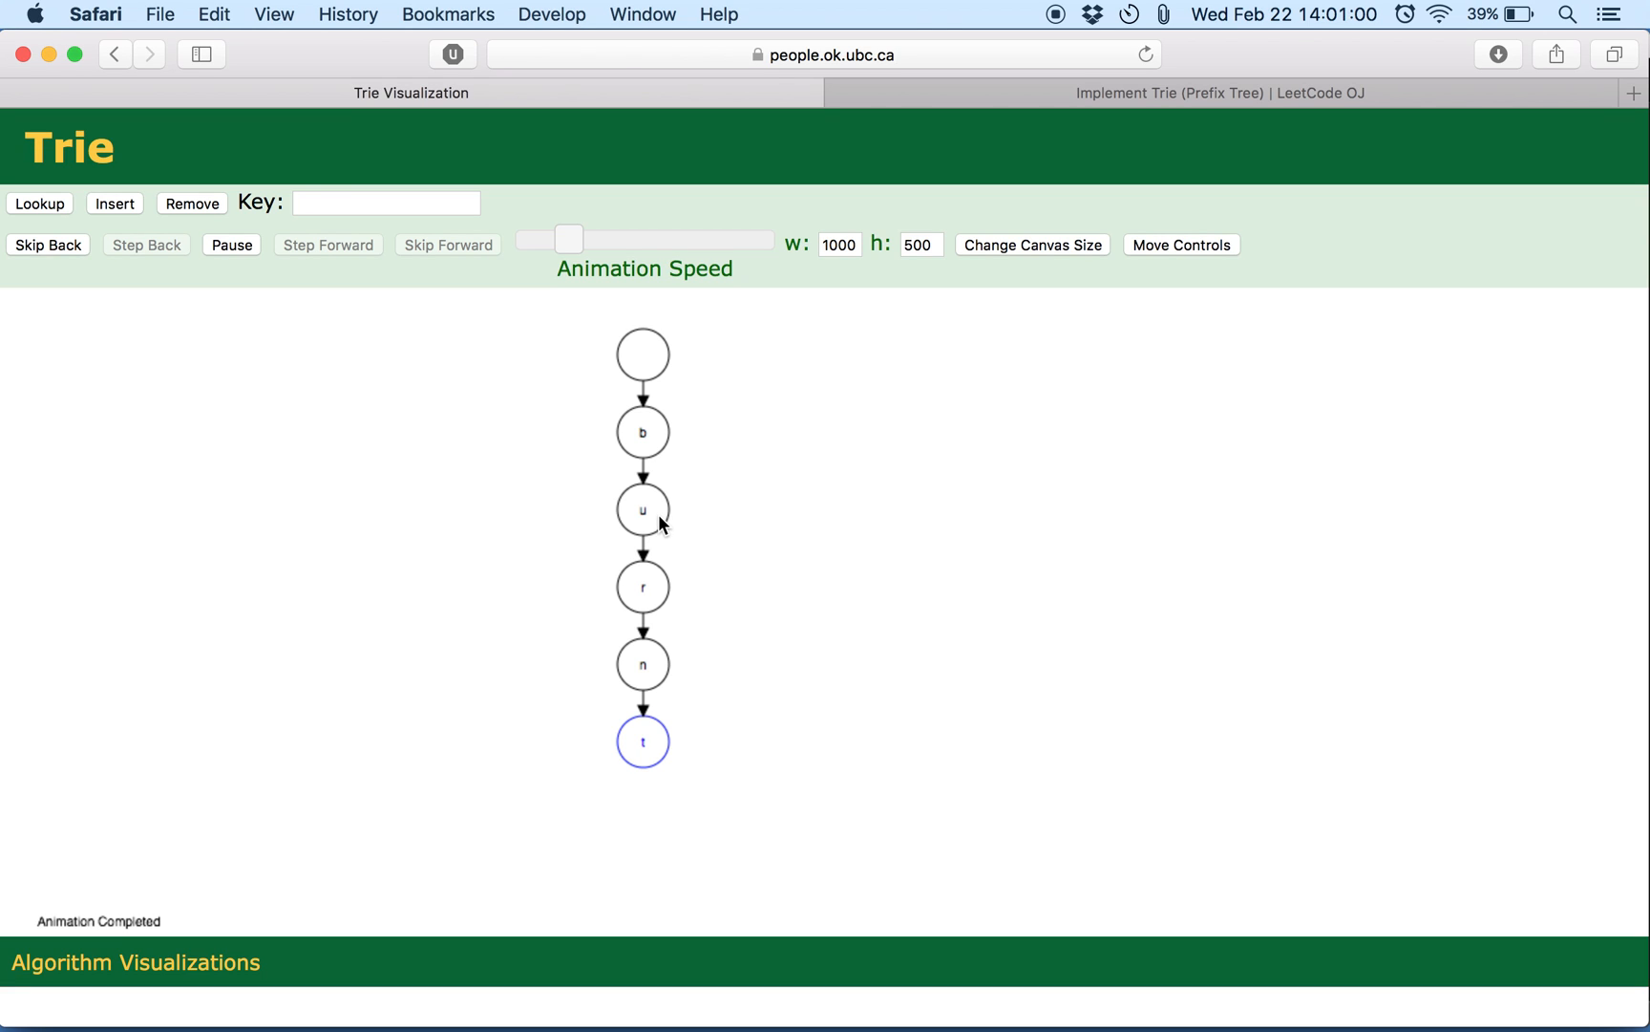
pyautogui.moveTo(659, 611)
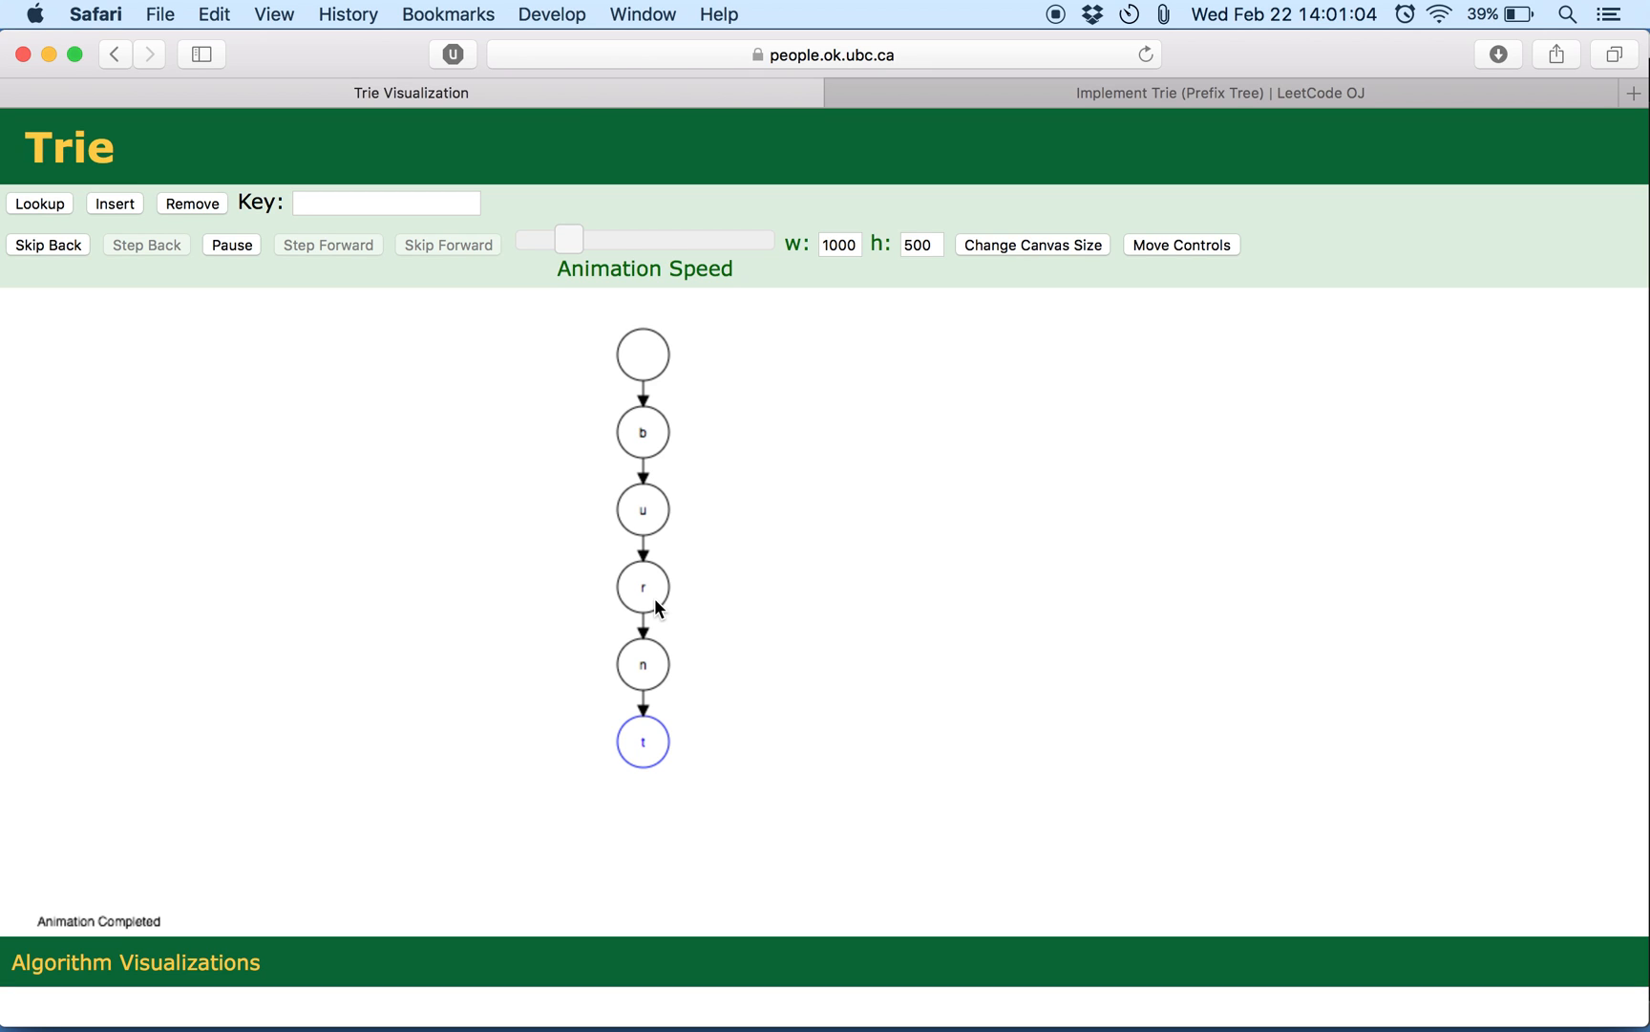
pyautogui.moveTo(615, 779)
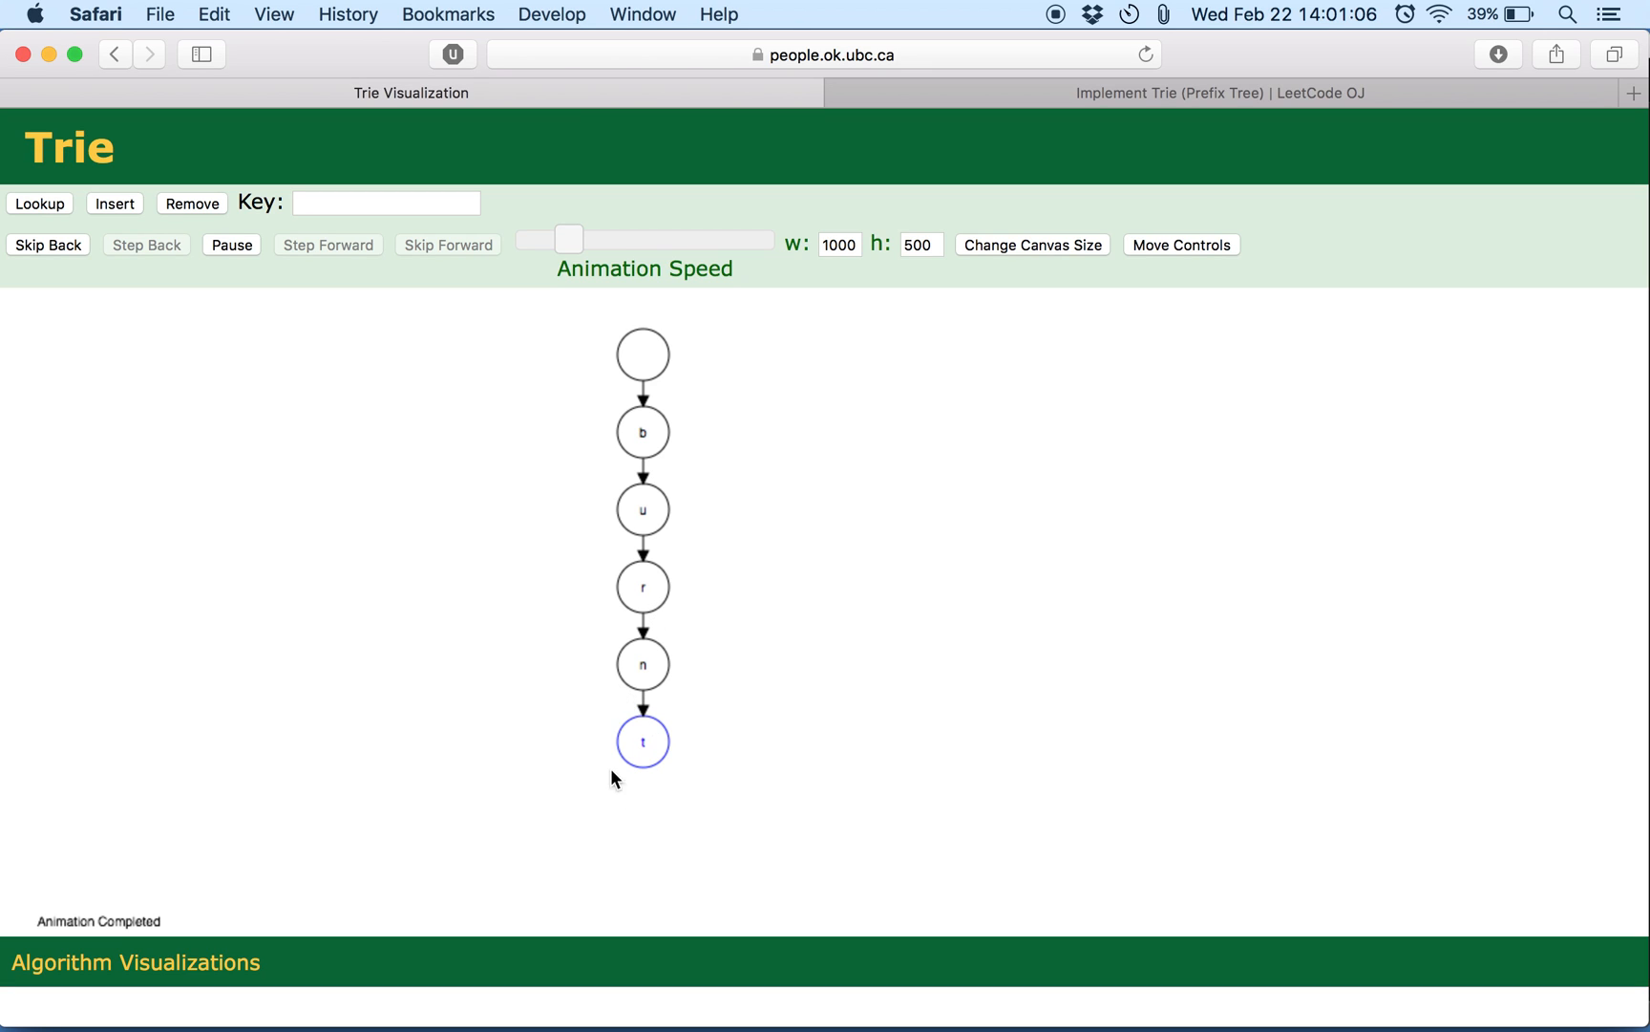
pyautogui.moveTo(613, 757)
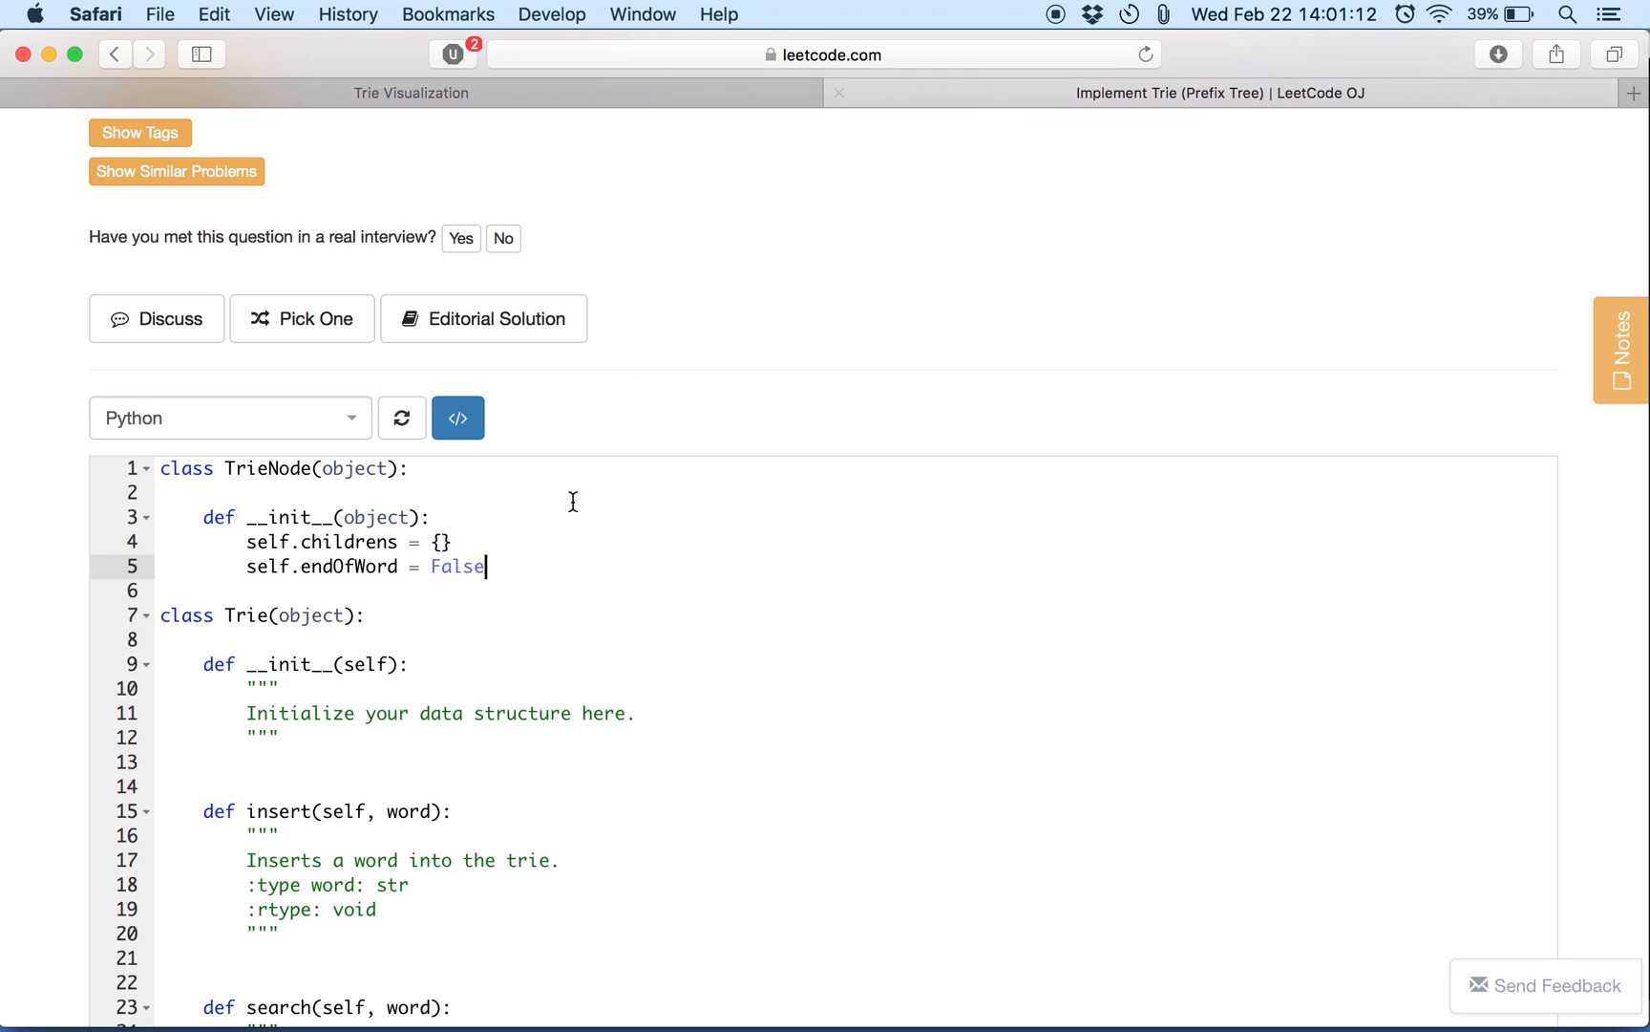
# Highlight endOfWord in the code, then return to the trie visualization.
pyautogui.doubleClick(348, 566)
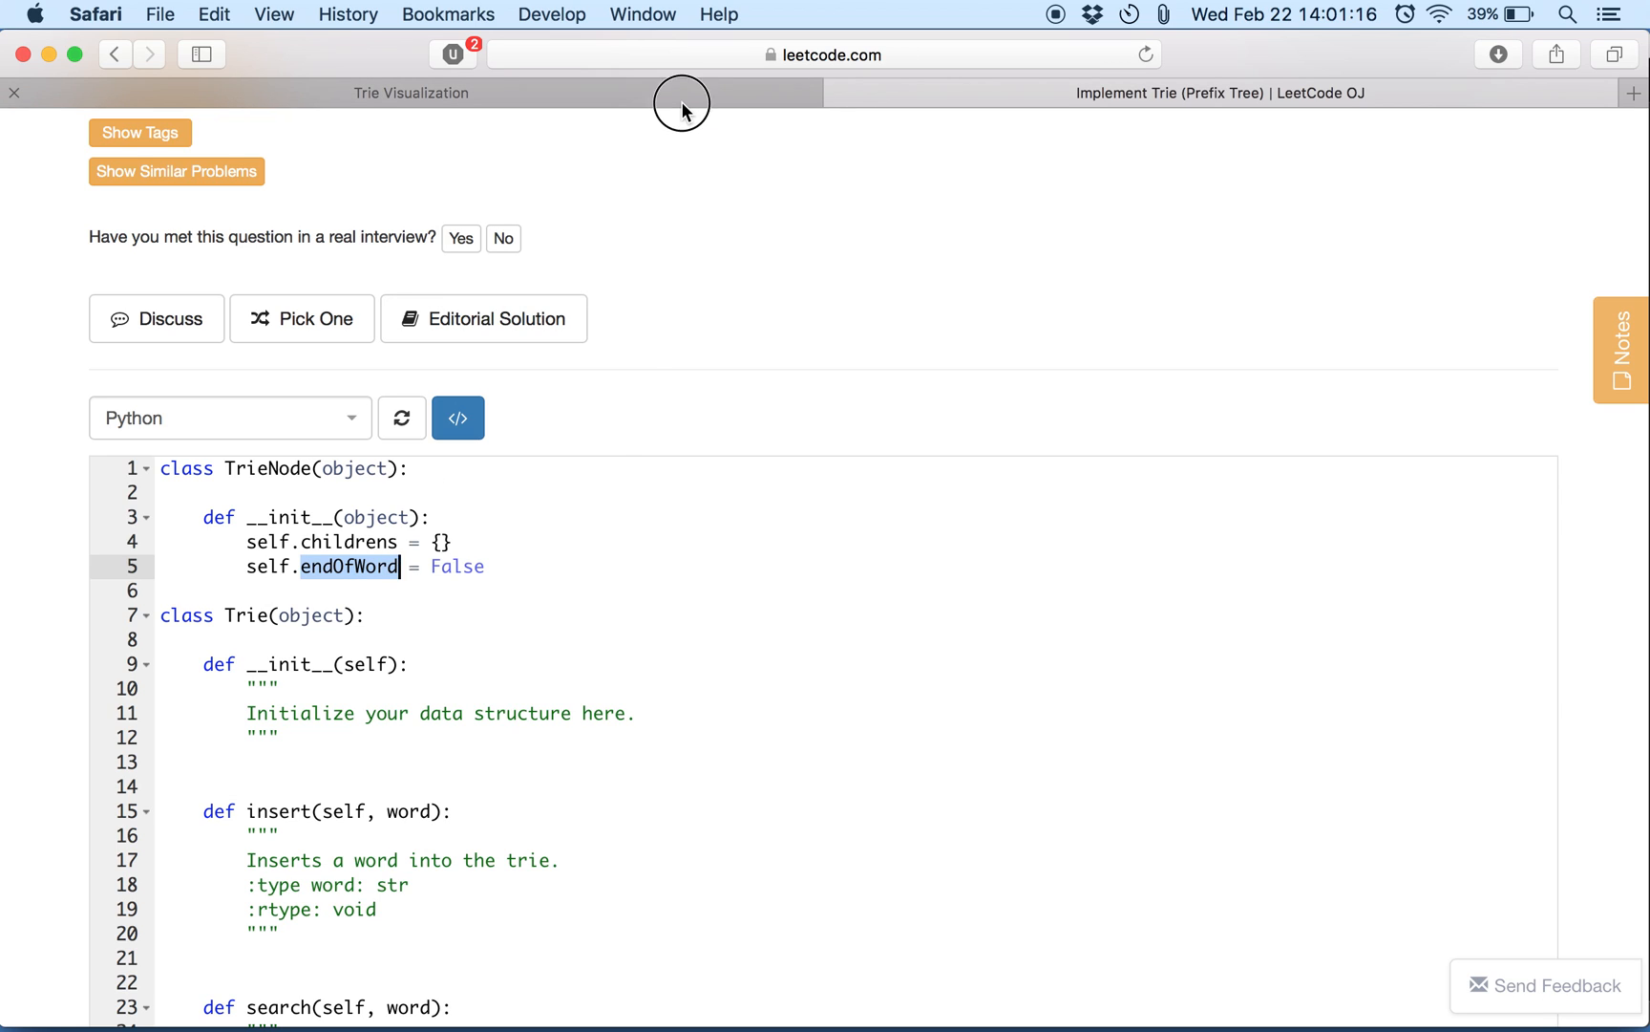
pyautogui.click(410, 91)
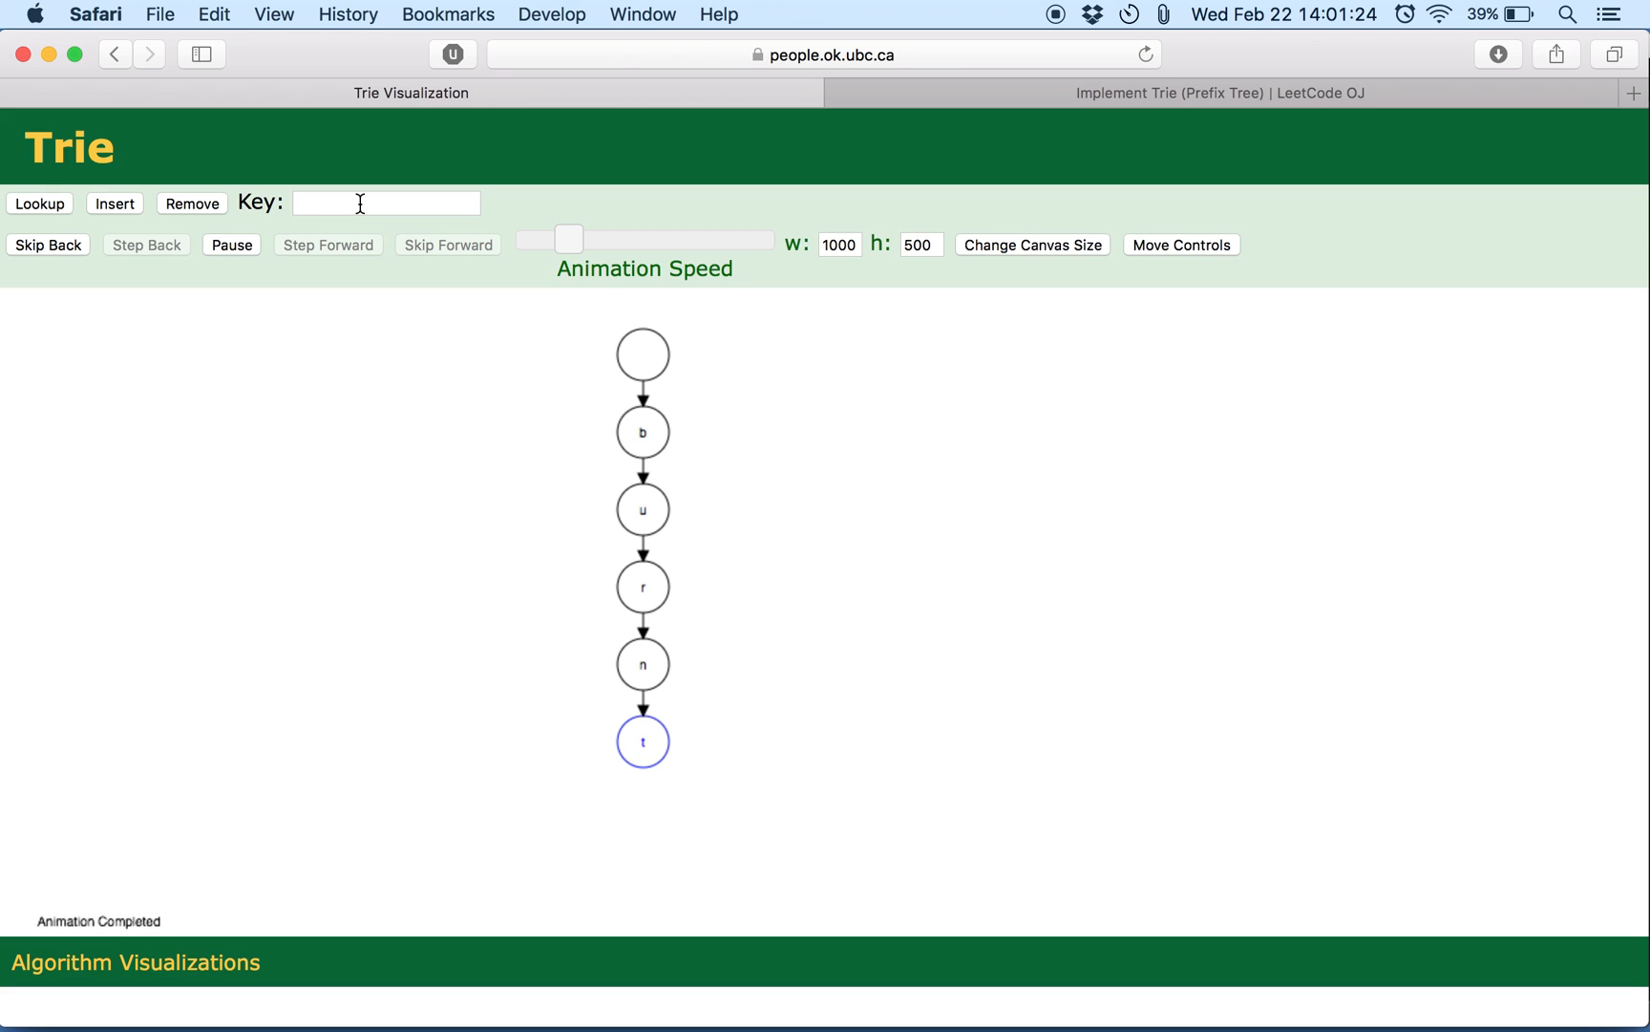
pyautogui.moveTo(812, 992)
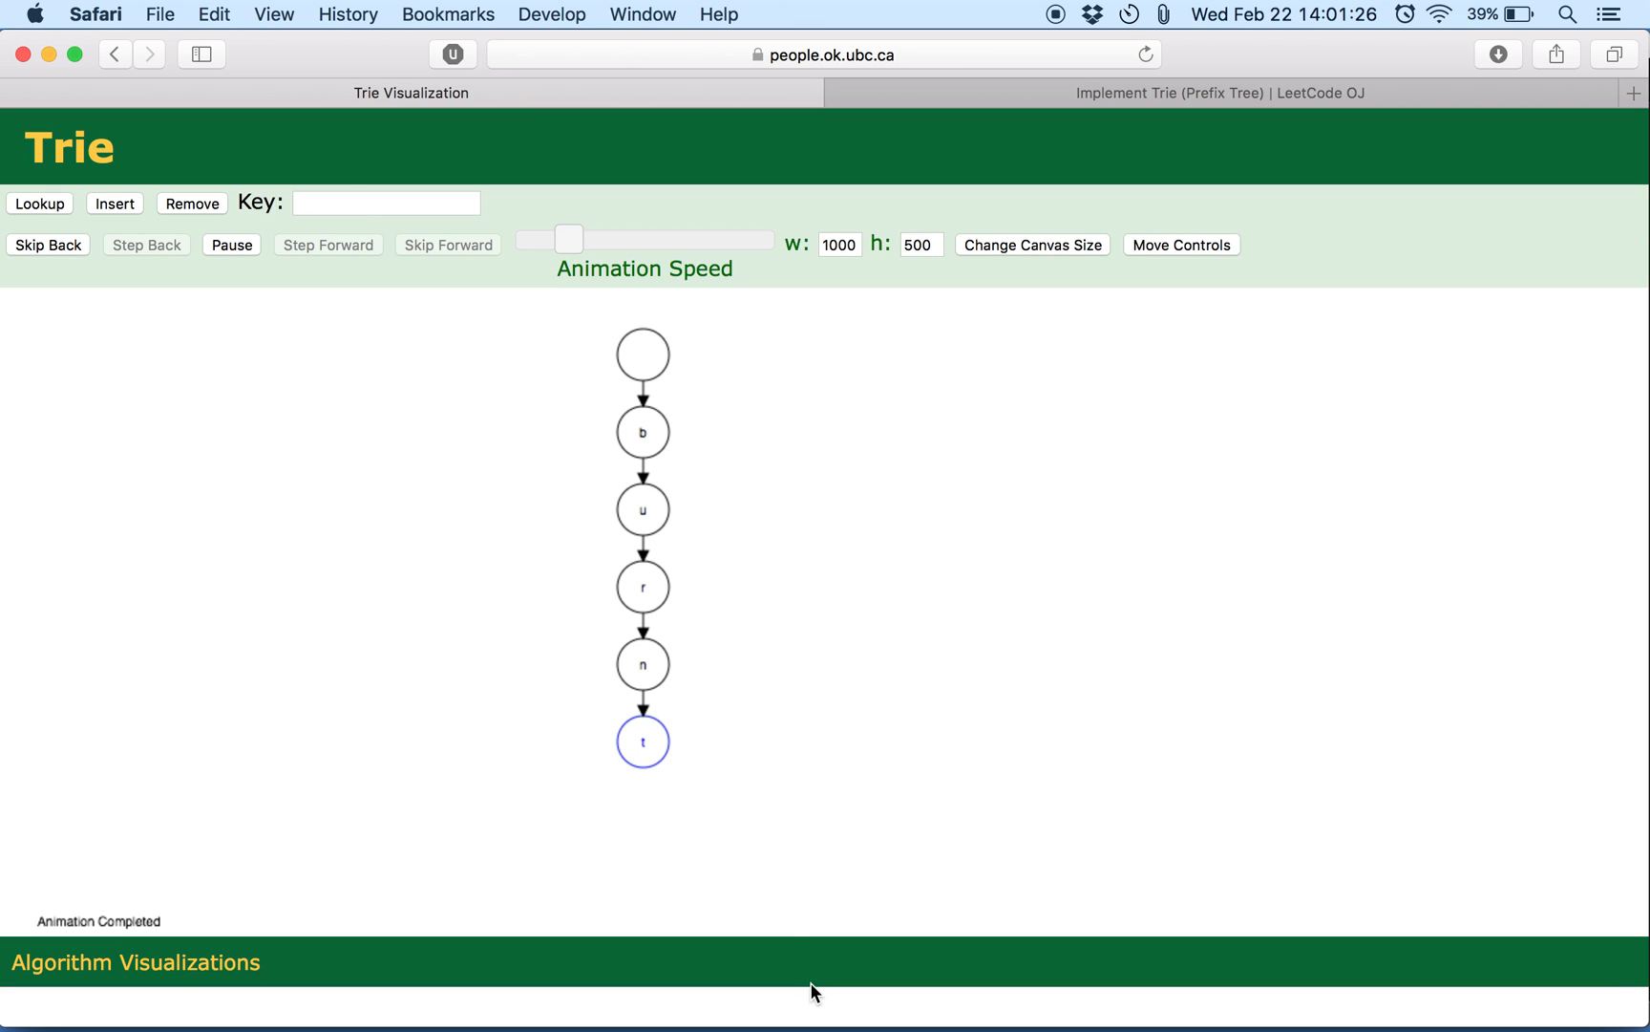
pyautogui.moveTo(619, 704)
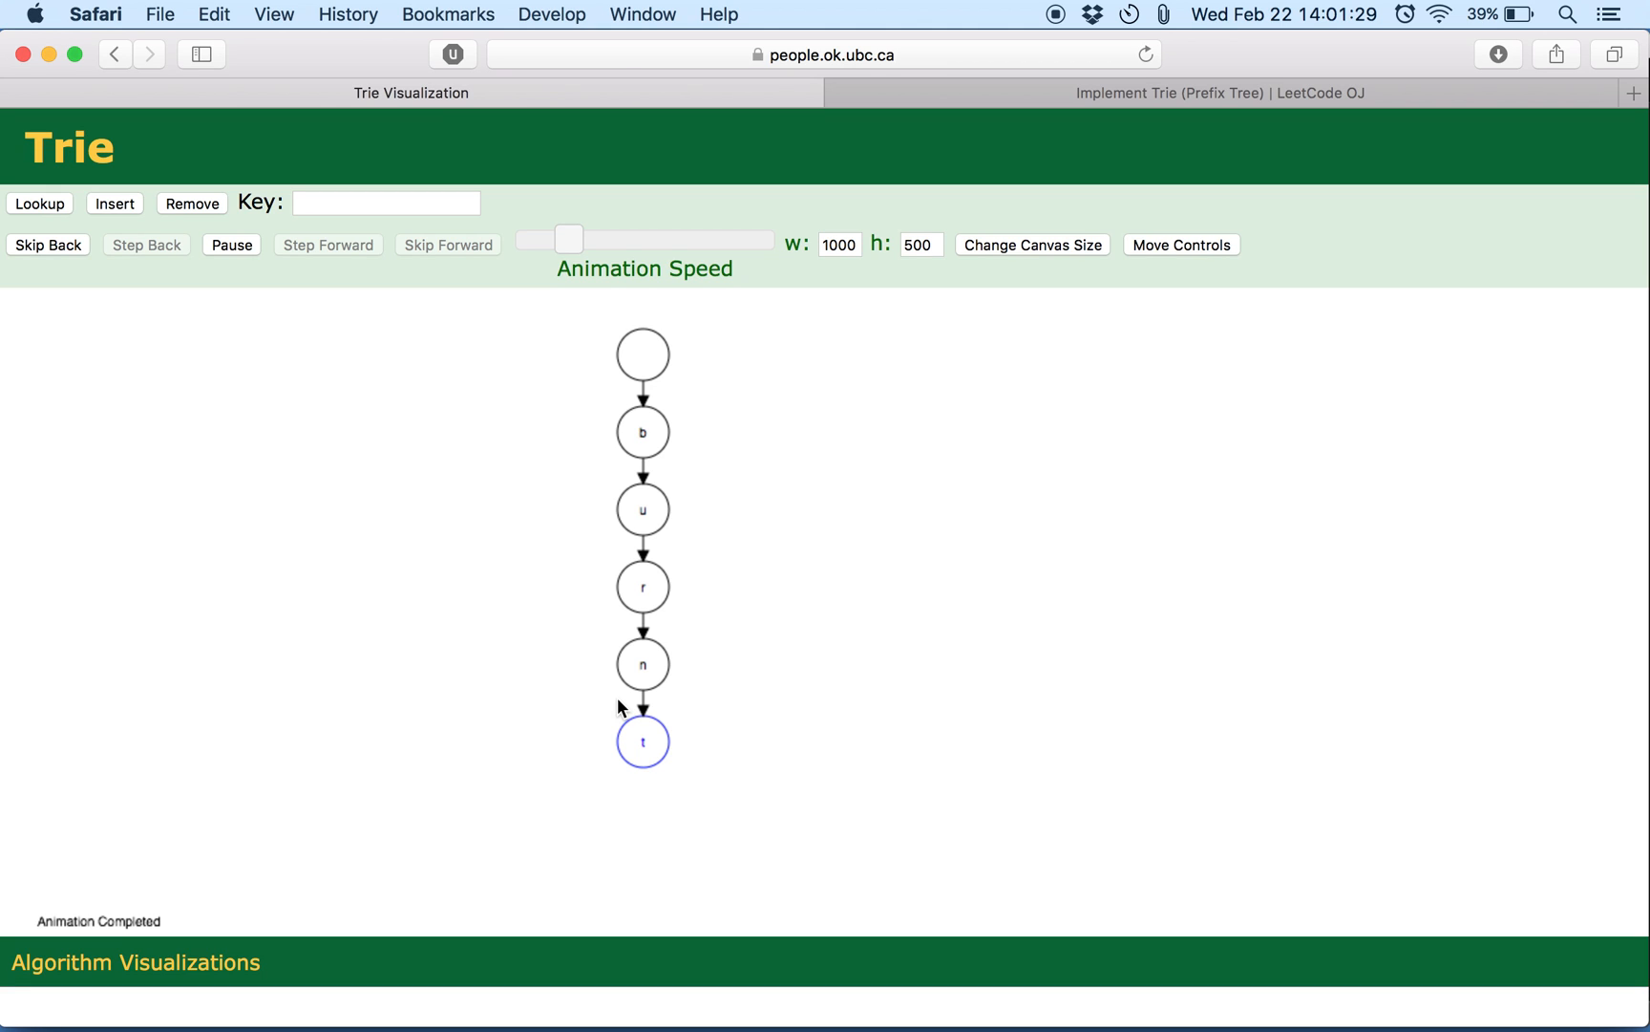
pyautogui.moveTo(348, 396)
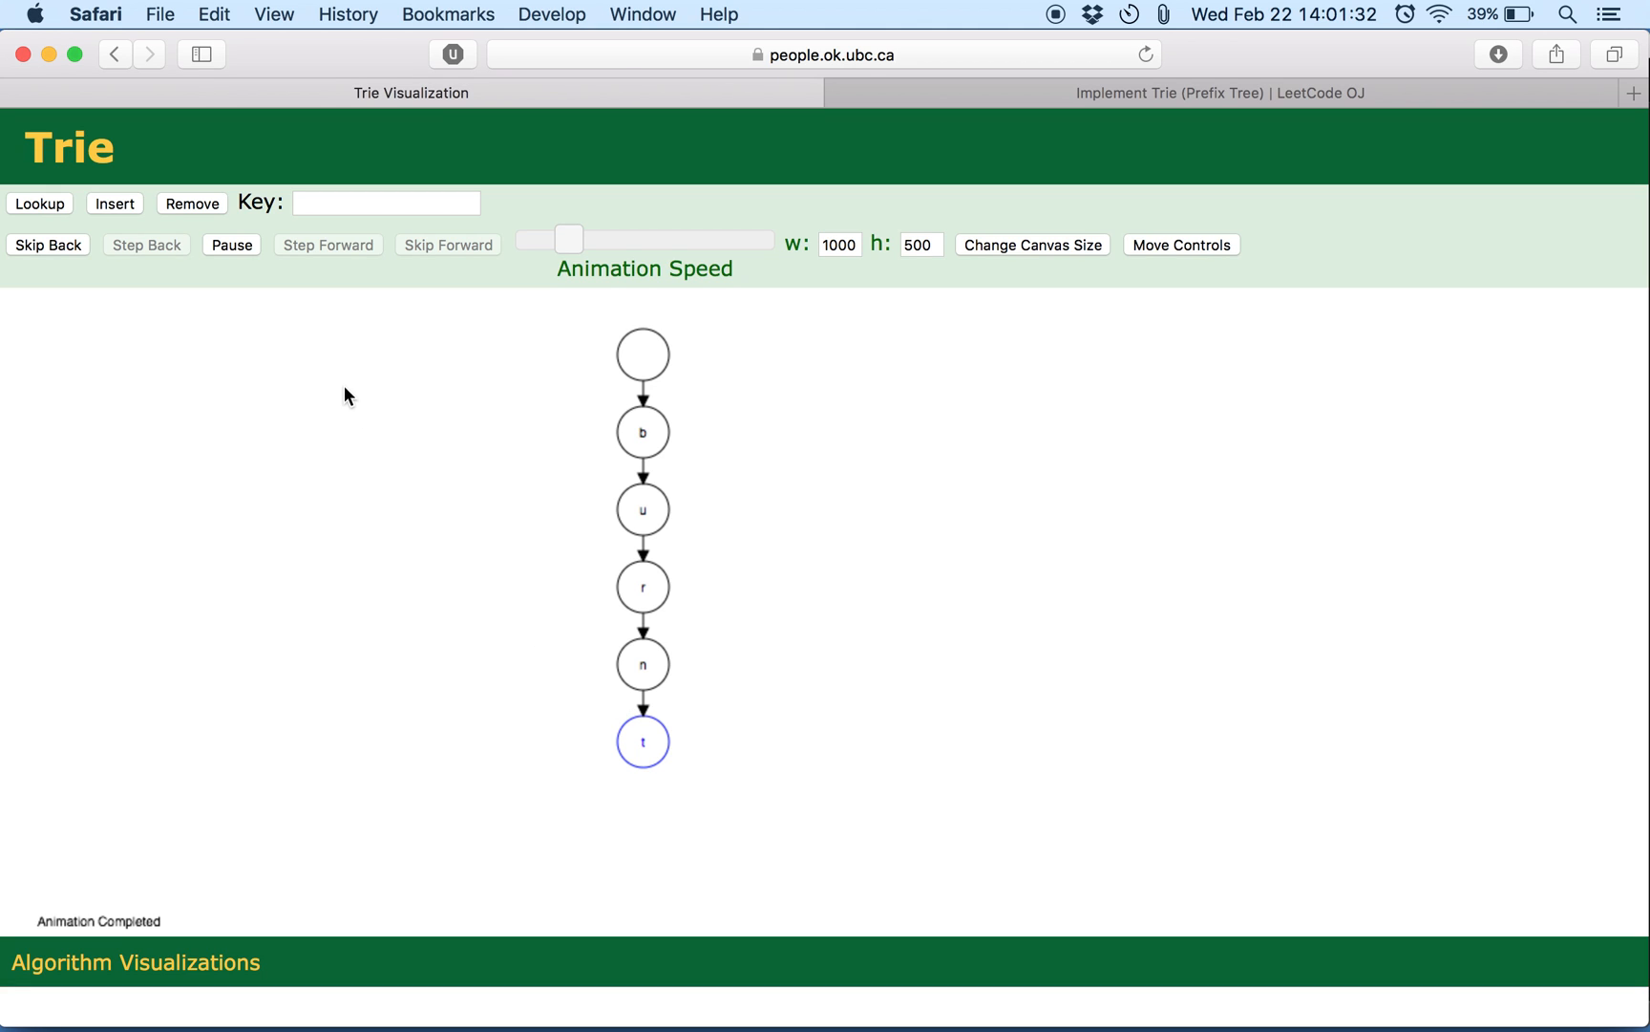
# Insert the word 'lmn' as a second branch beside burnt.
pyautogui.click(386, 202)
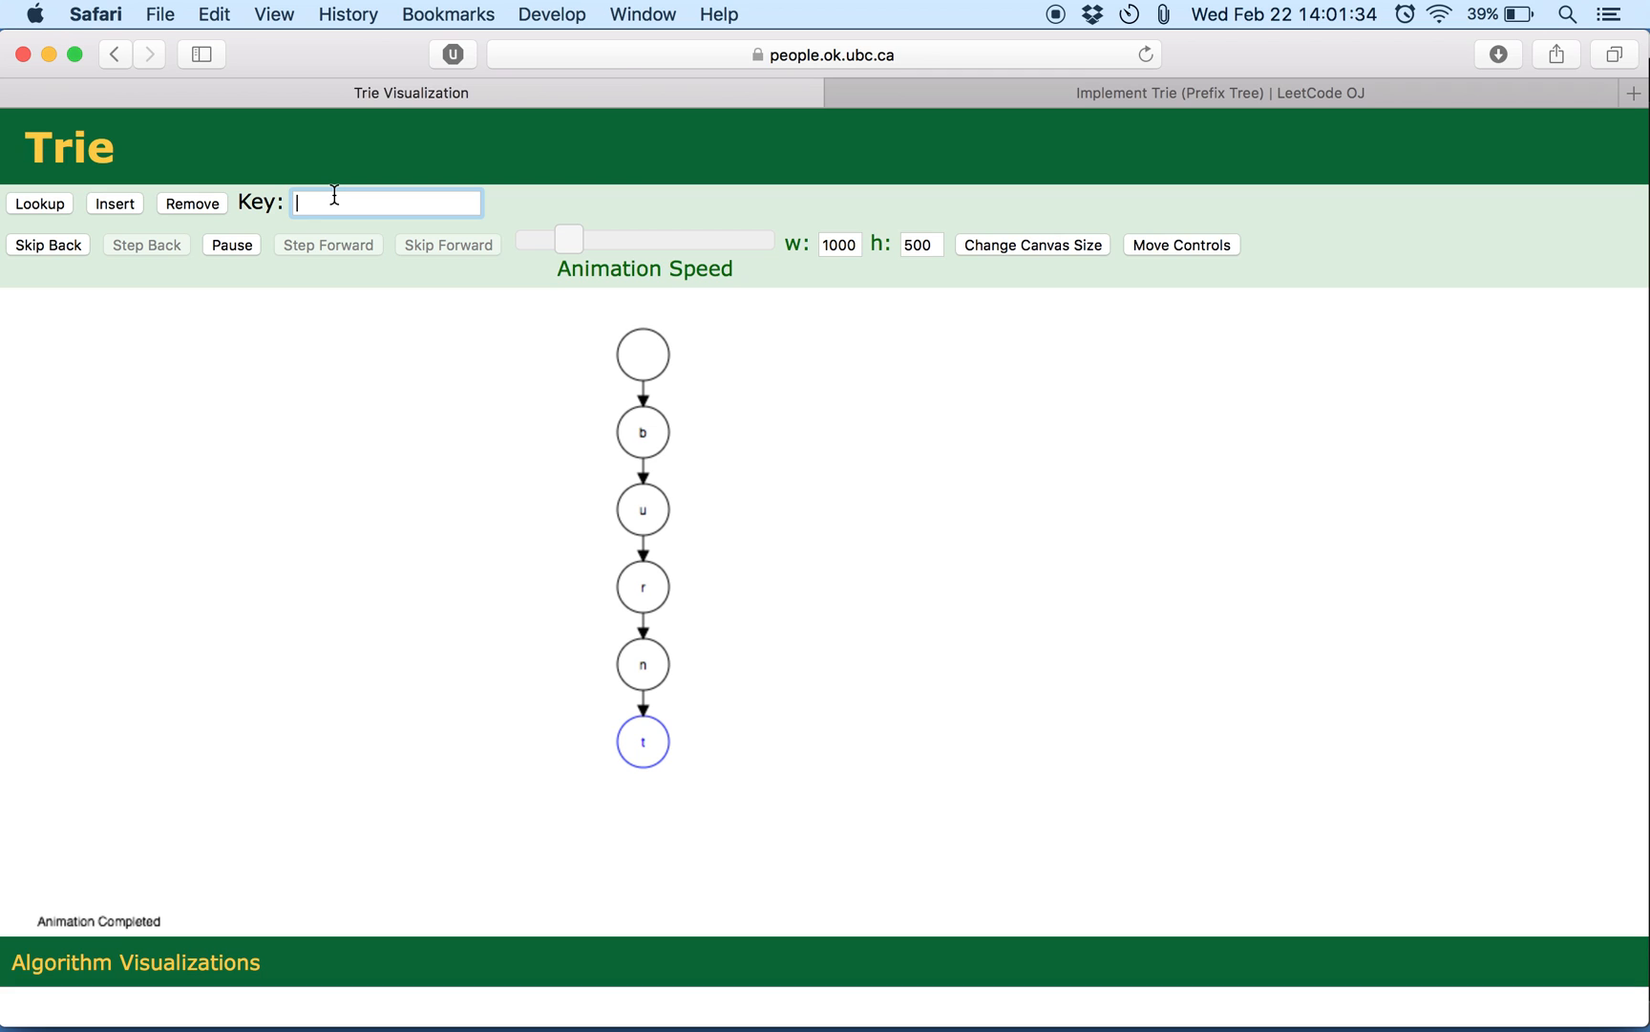
pyautogui.write('lmn')
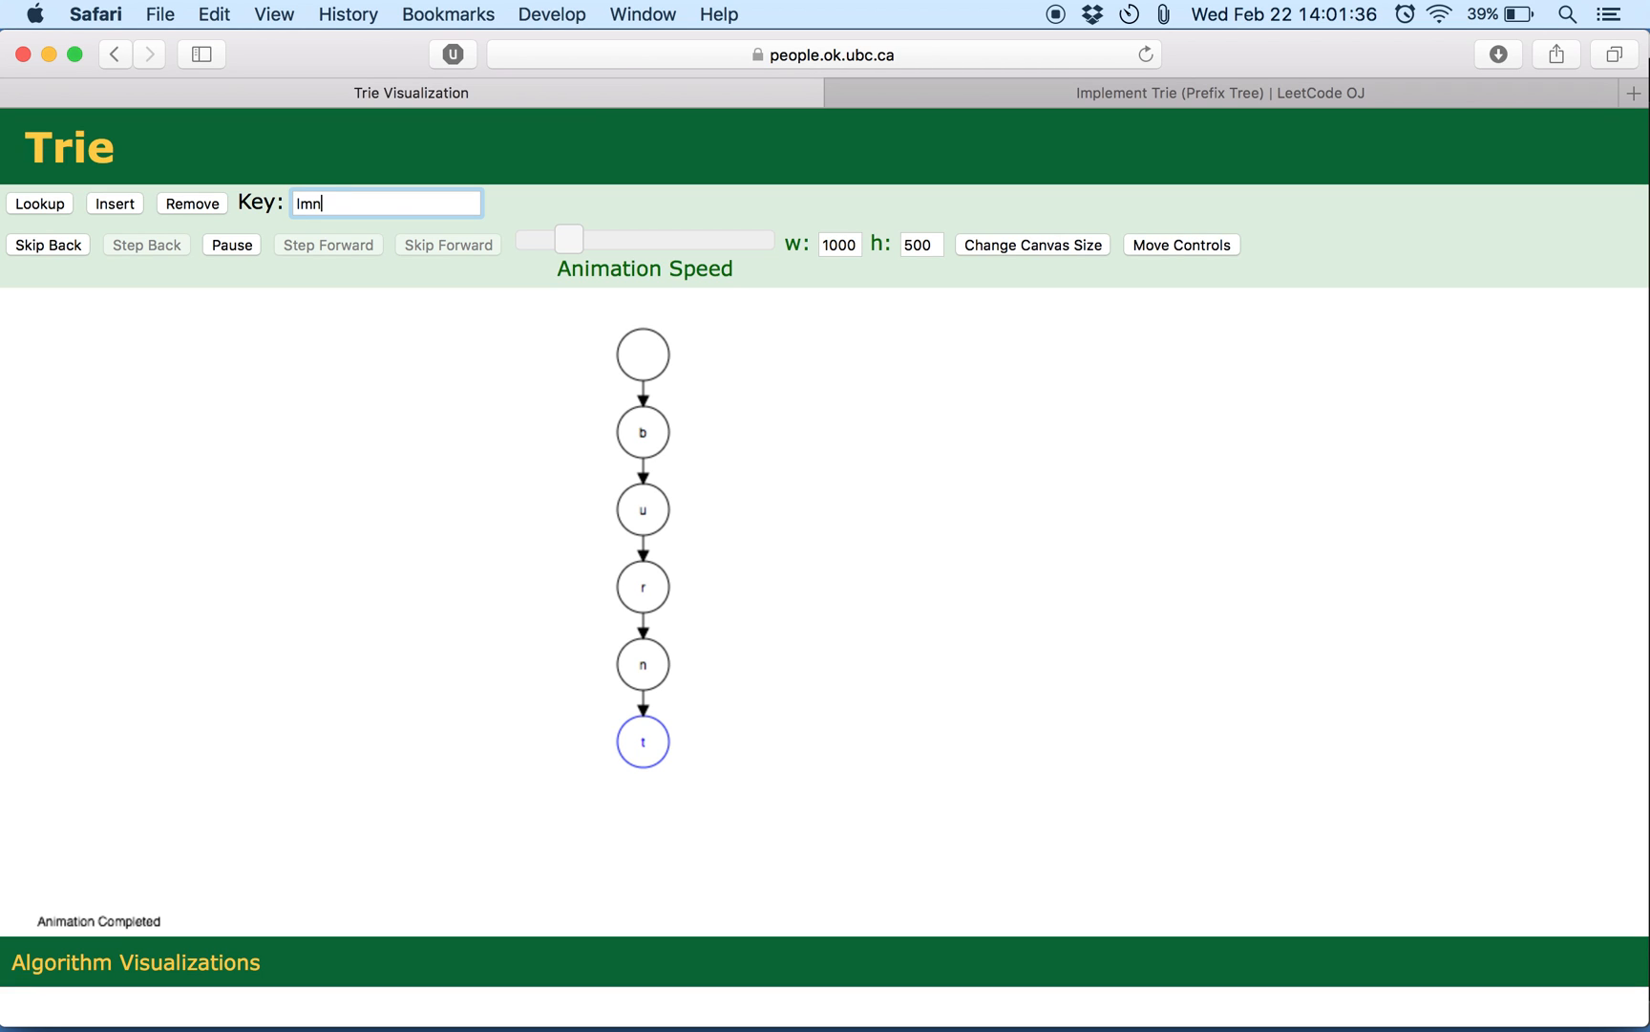
pyautogui.click(115, 202)
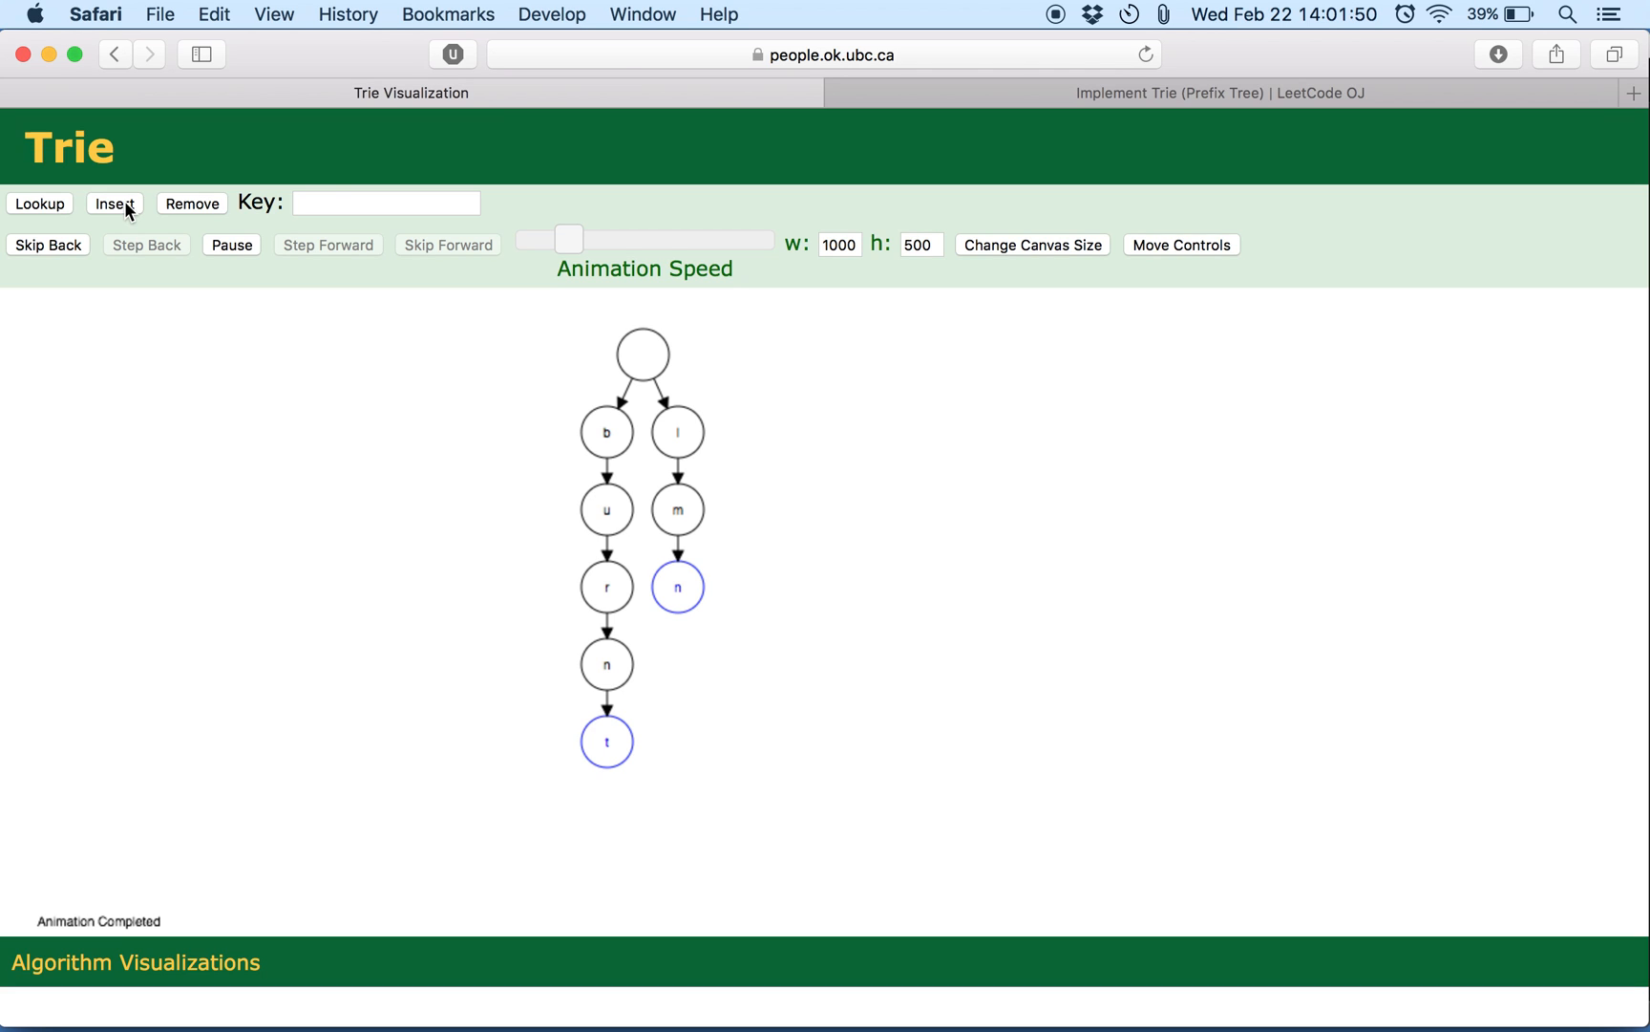
pyautogui.moveTo(665, 579)
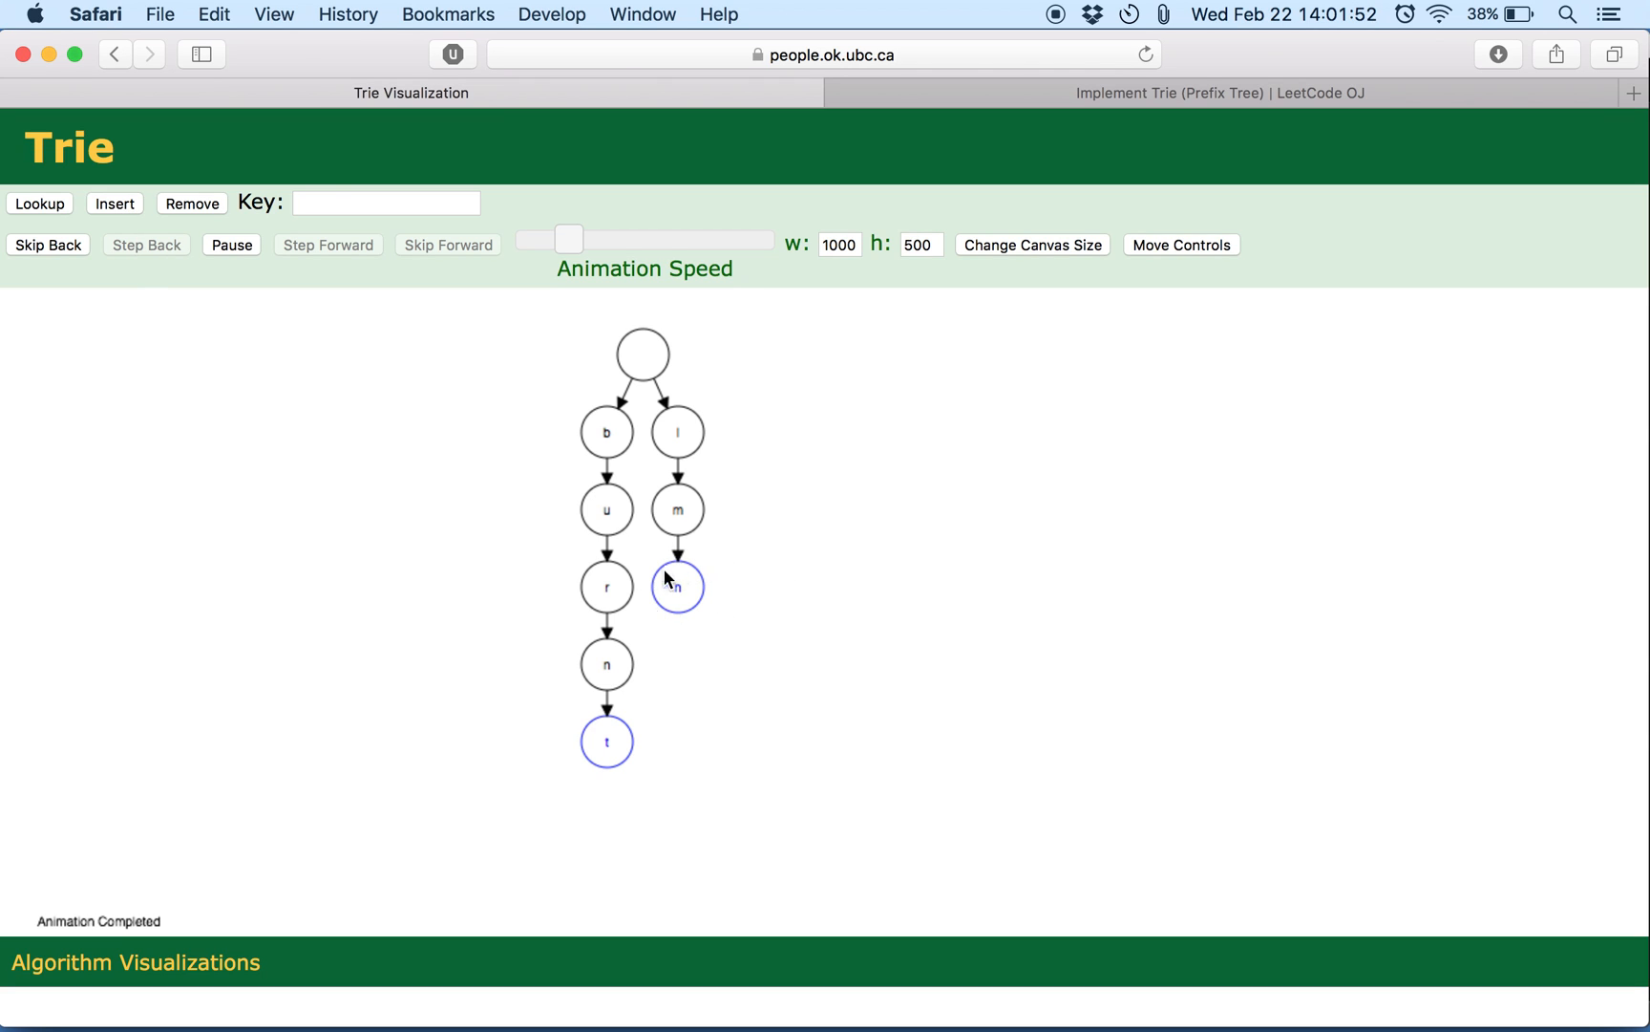
pyautogui.moveTo(669, 591)
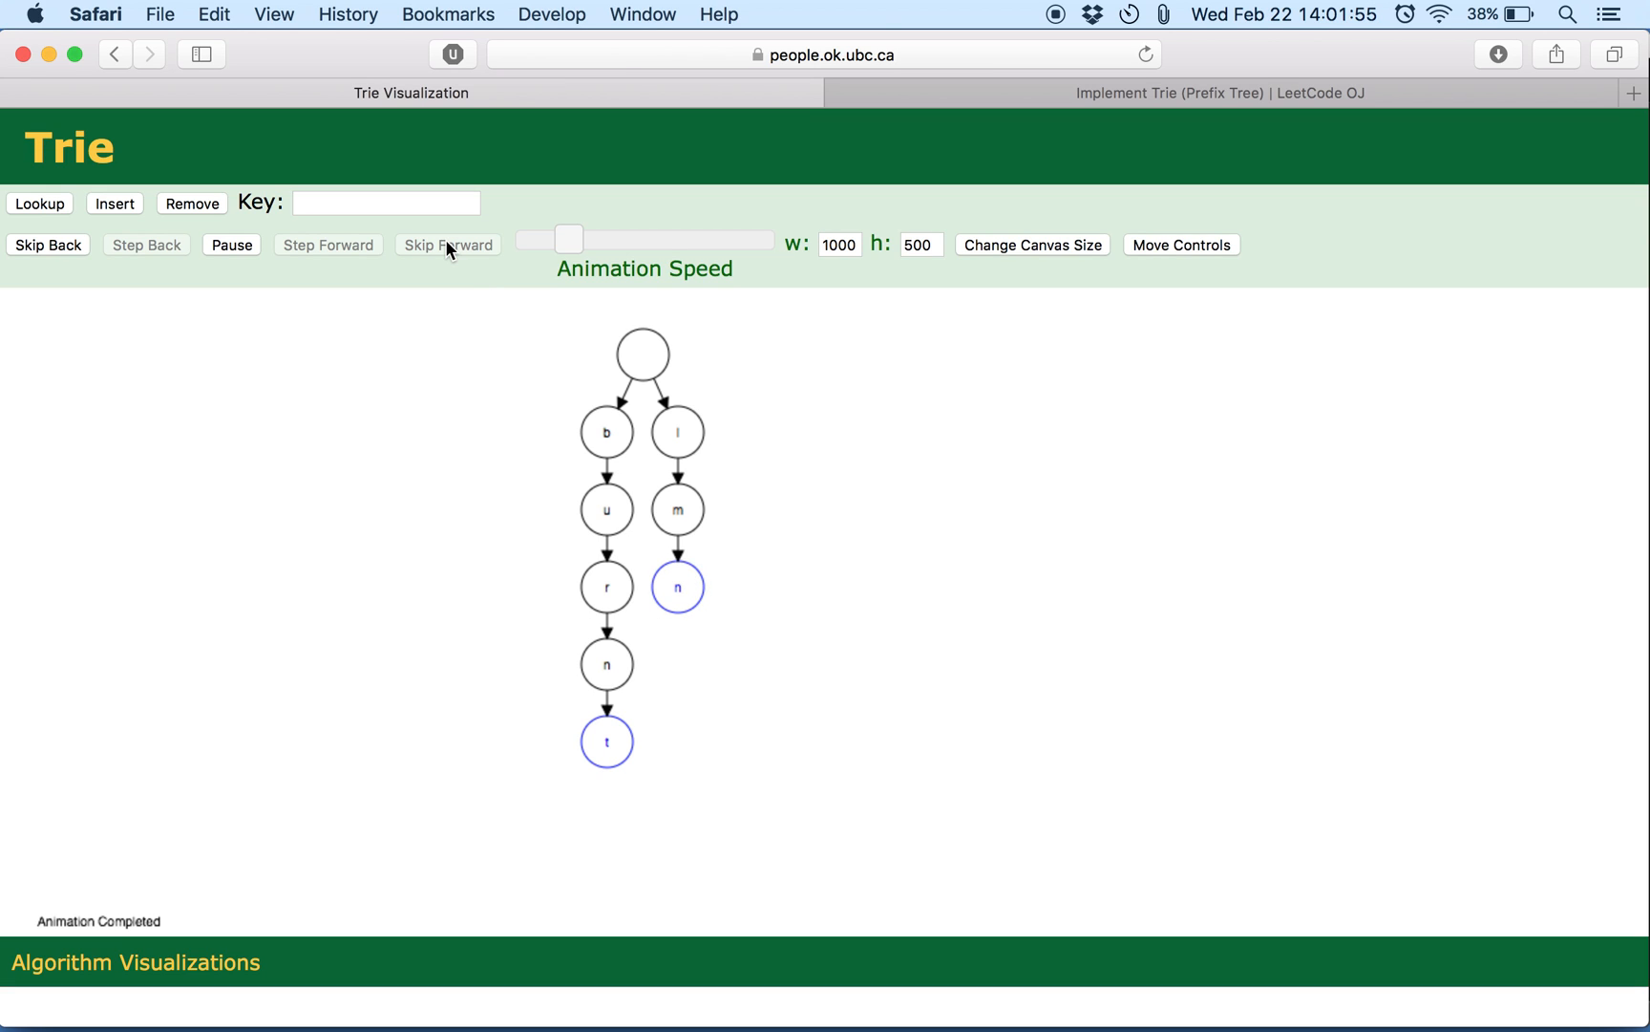
# Insert a longer word starting with 'bull' that branches off after the shared bu prefix.
pyautogui.click(385, 203)
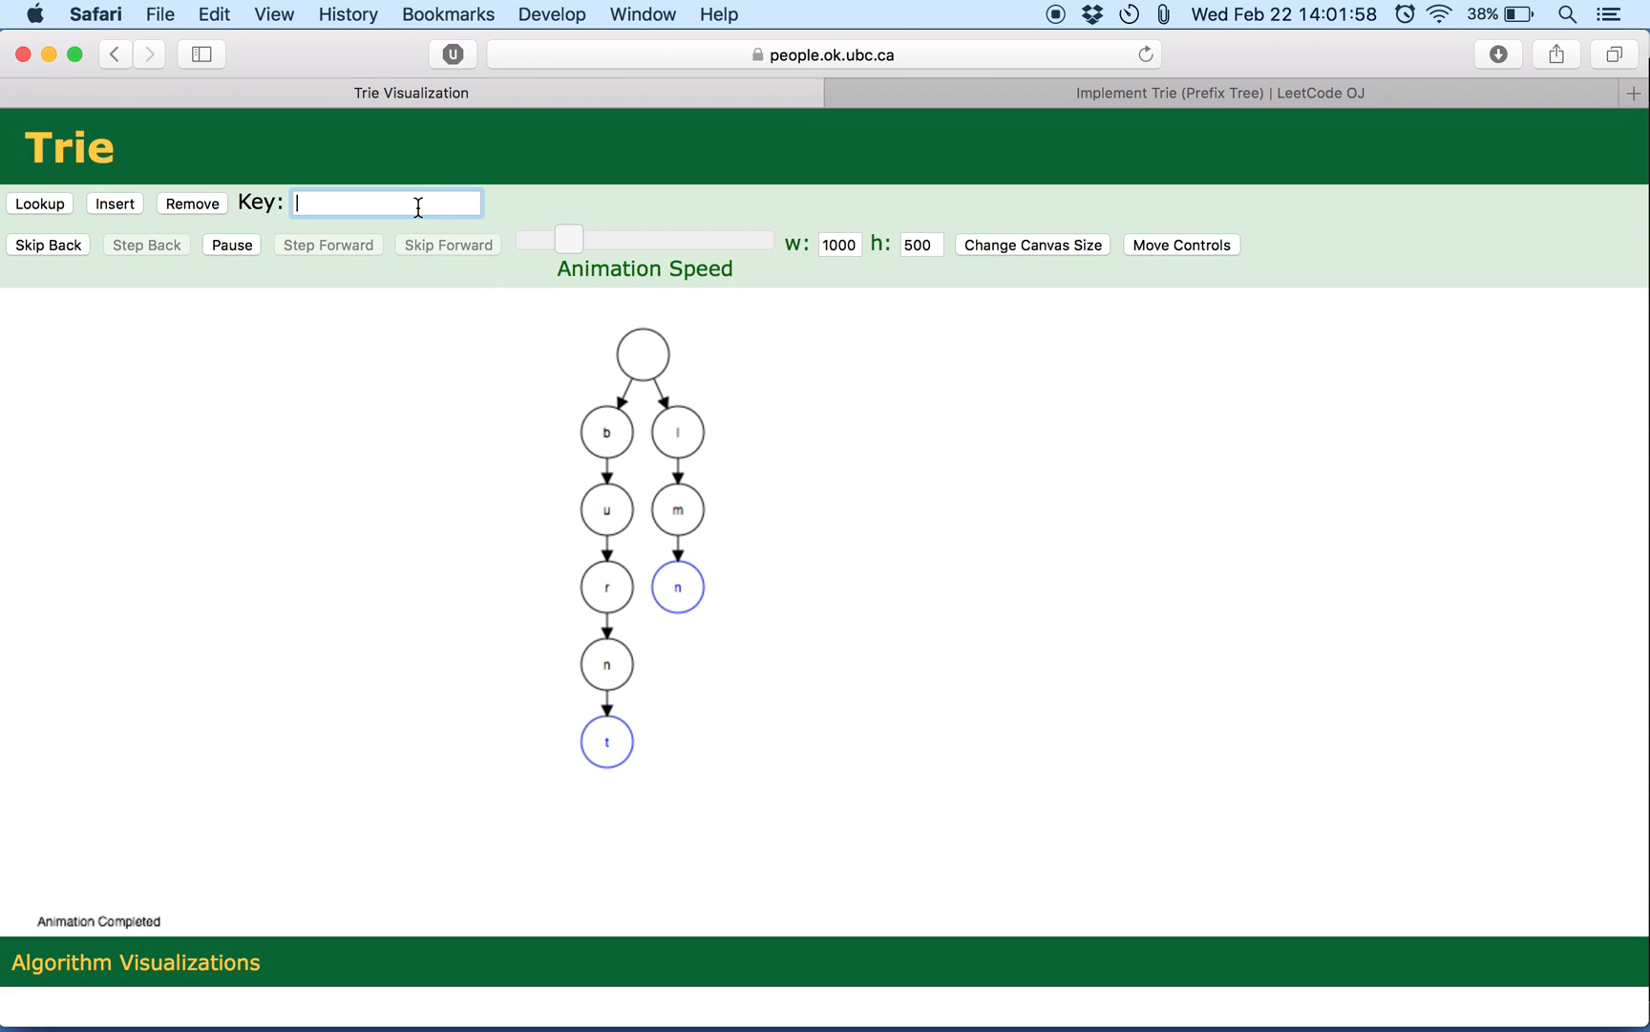
pyautogui.write('bu')
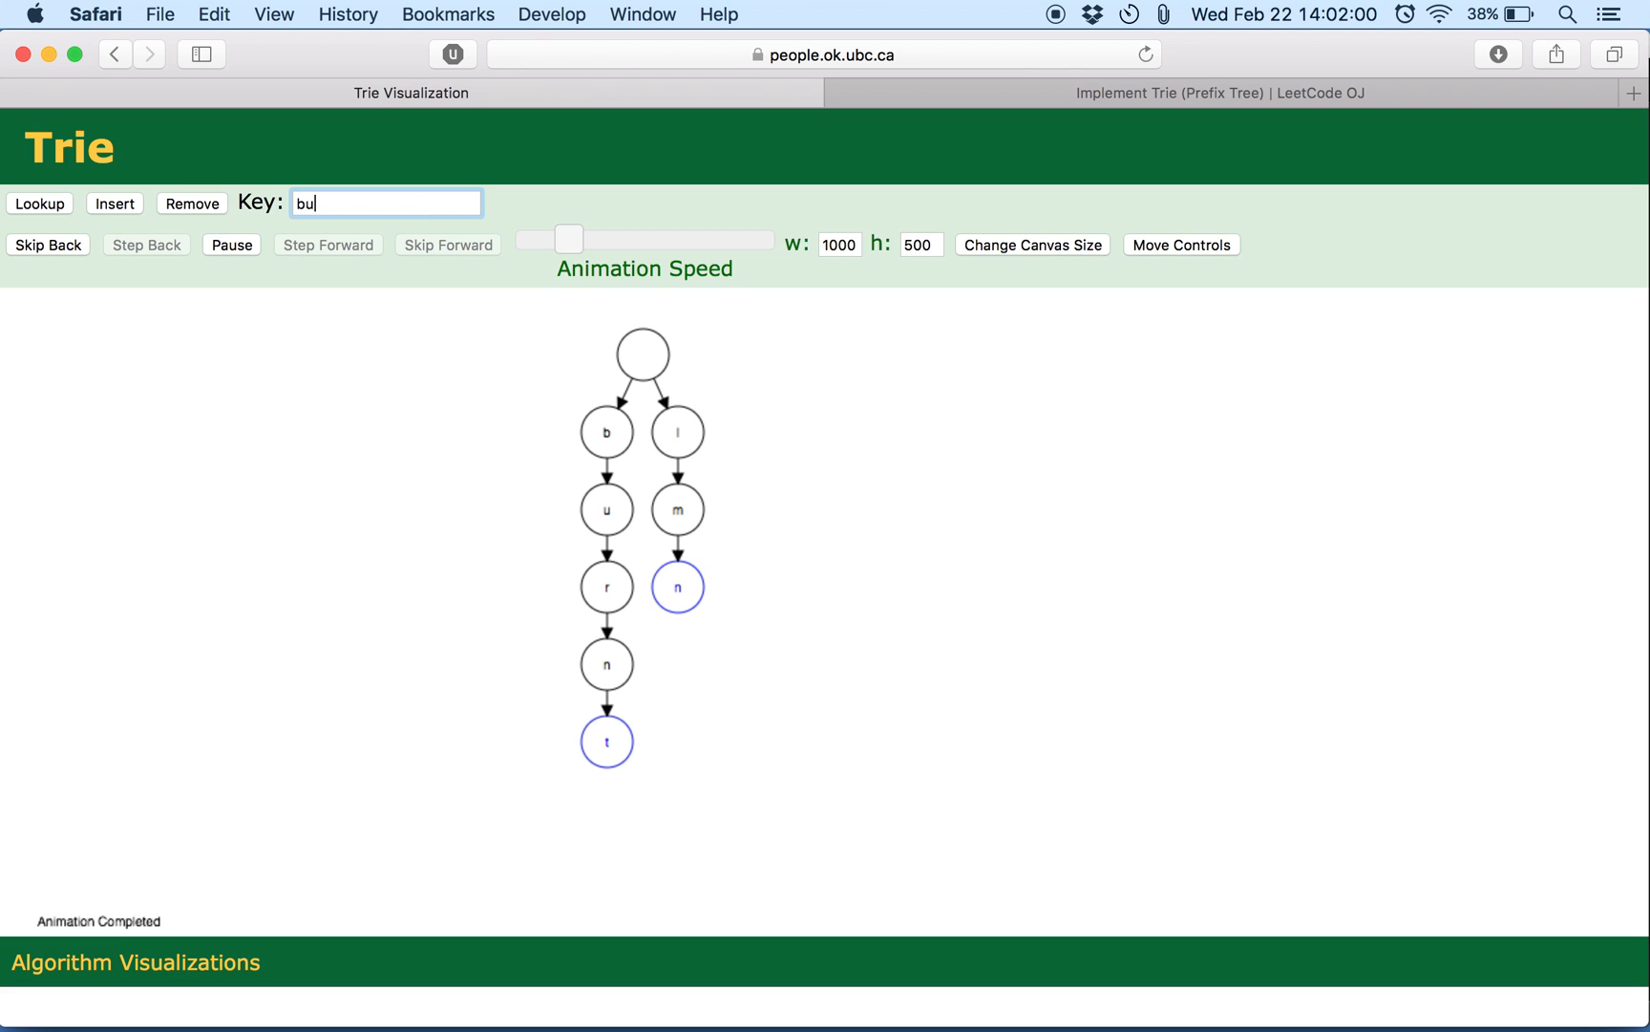
pyautogui.write('llshi')
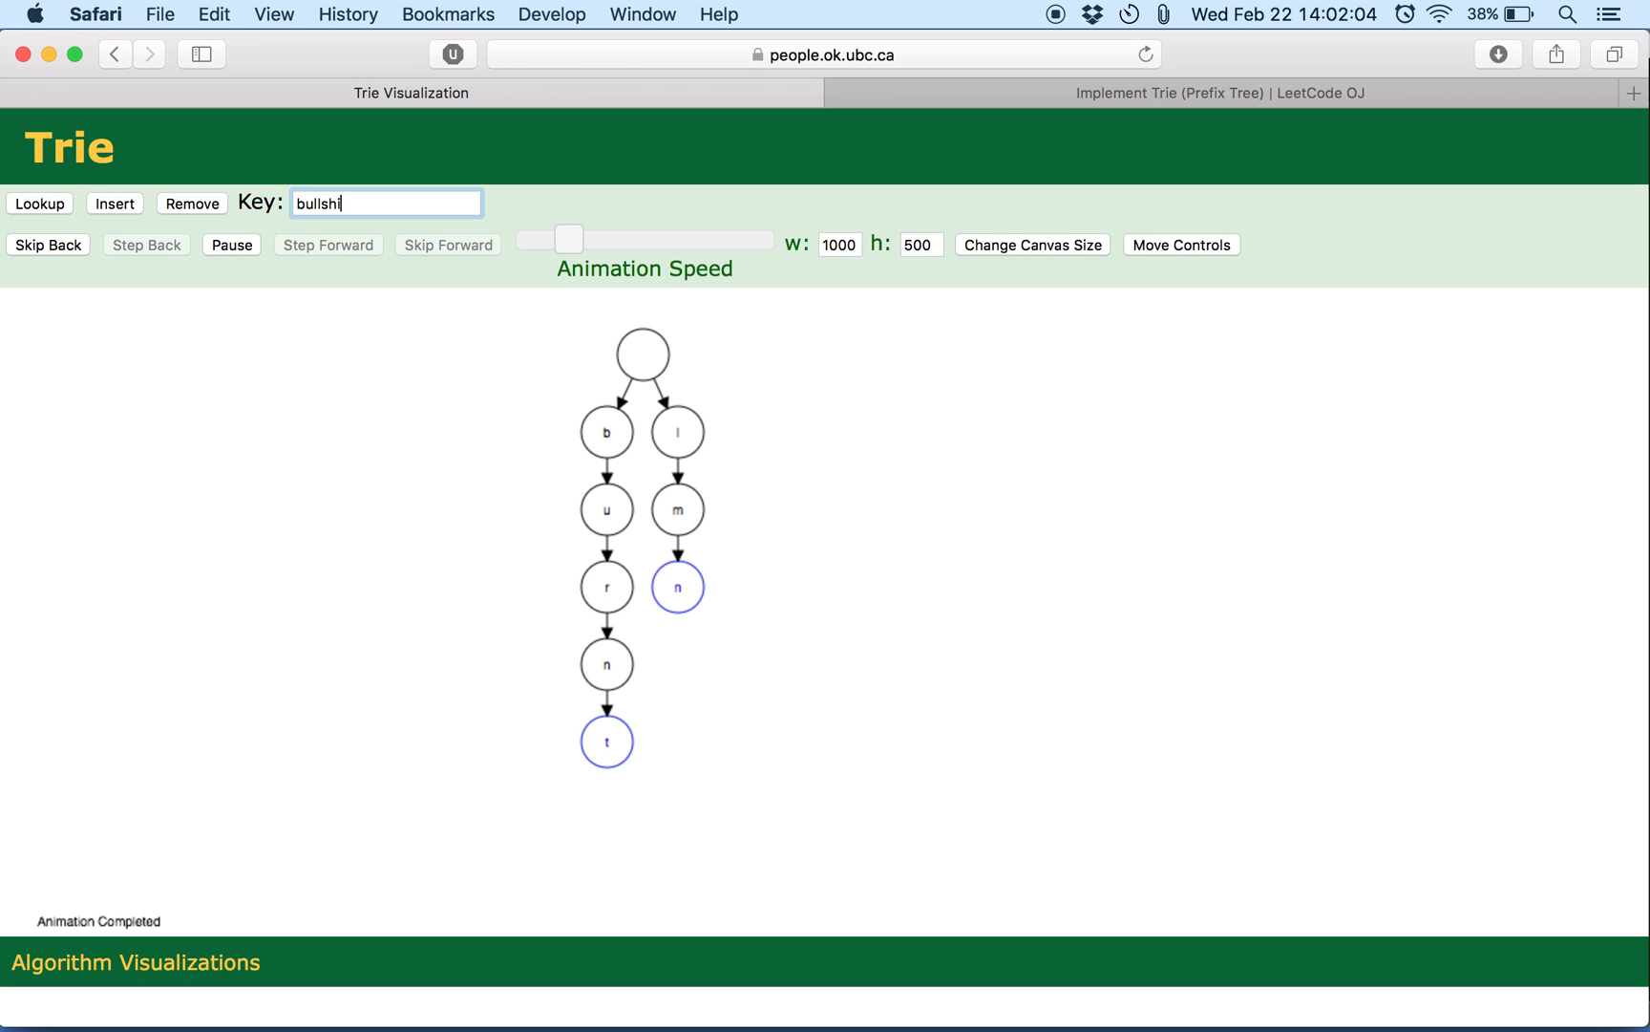
pyautogui.click(38, 202)
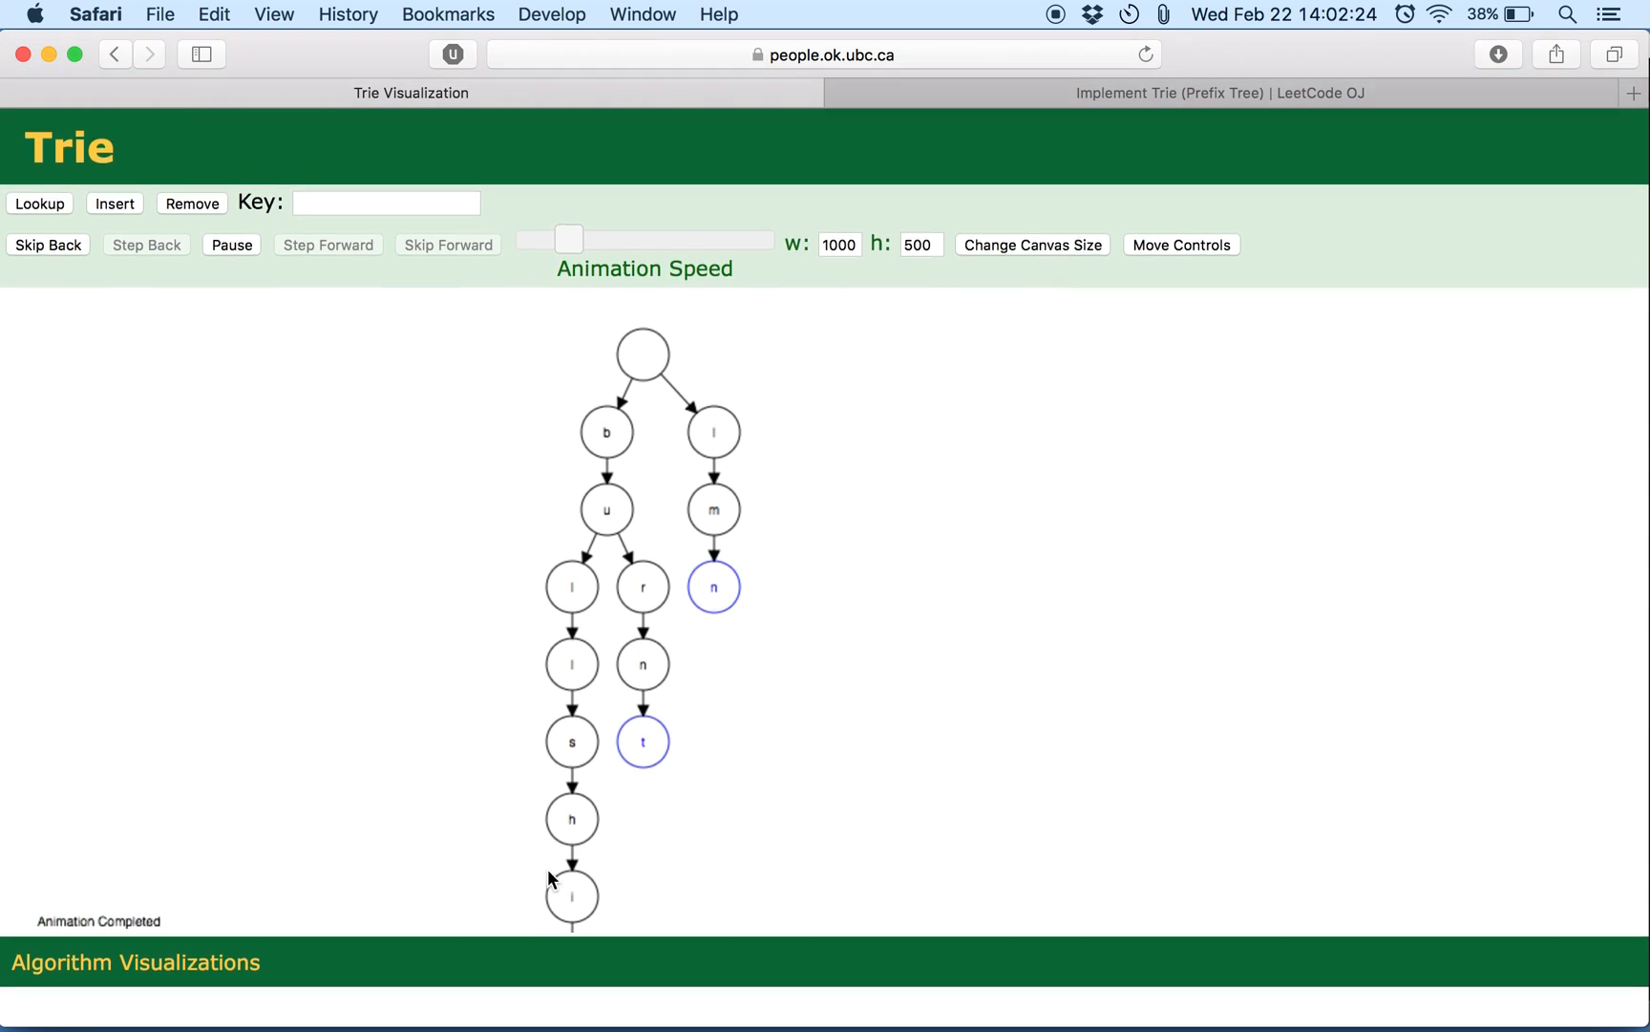
pyautogui.moveTo(591, 608)
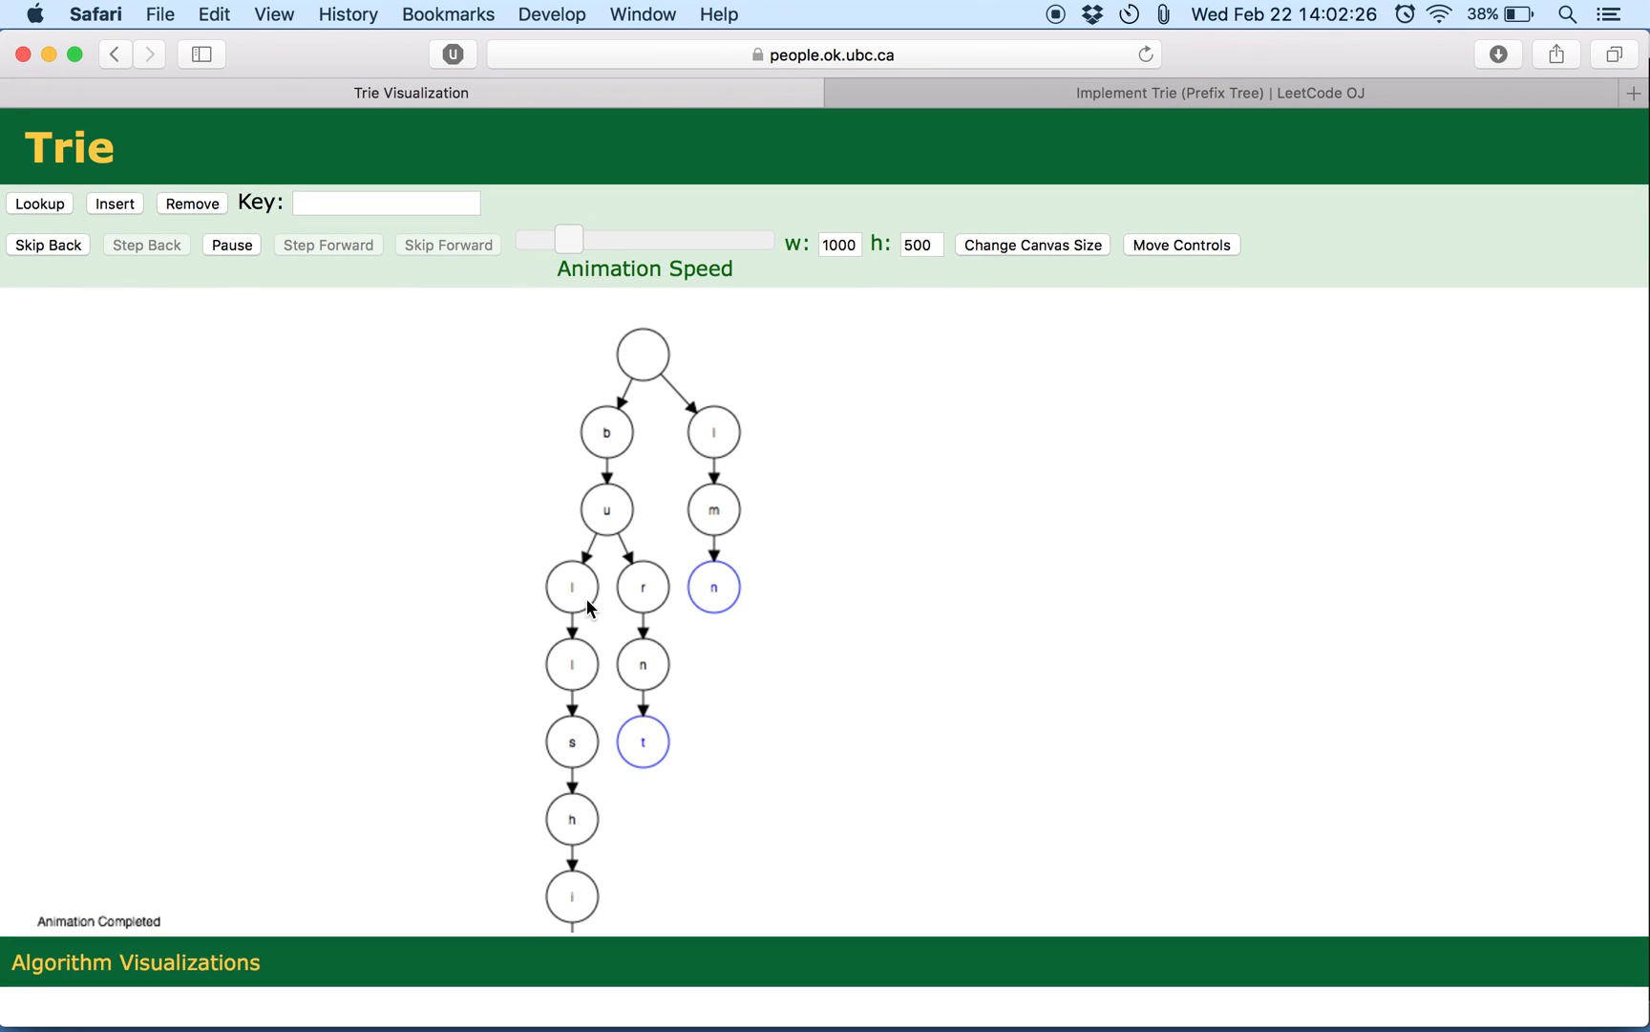
pyautogui.moveTo(662, 768)
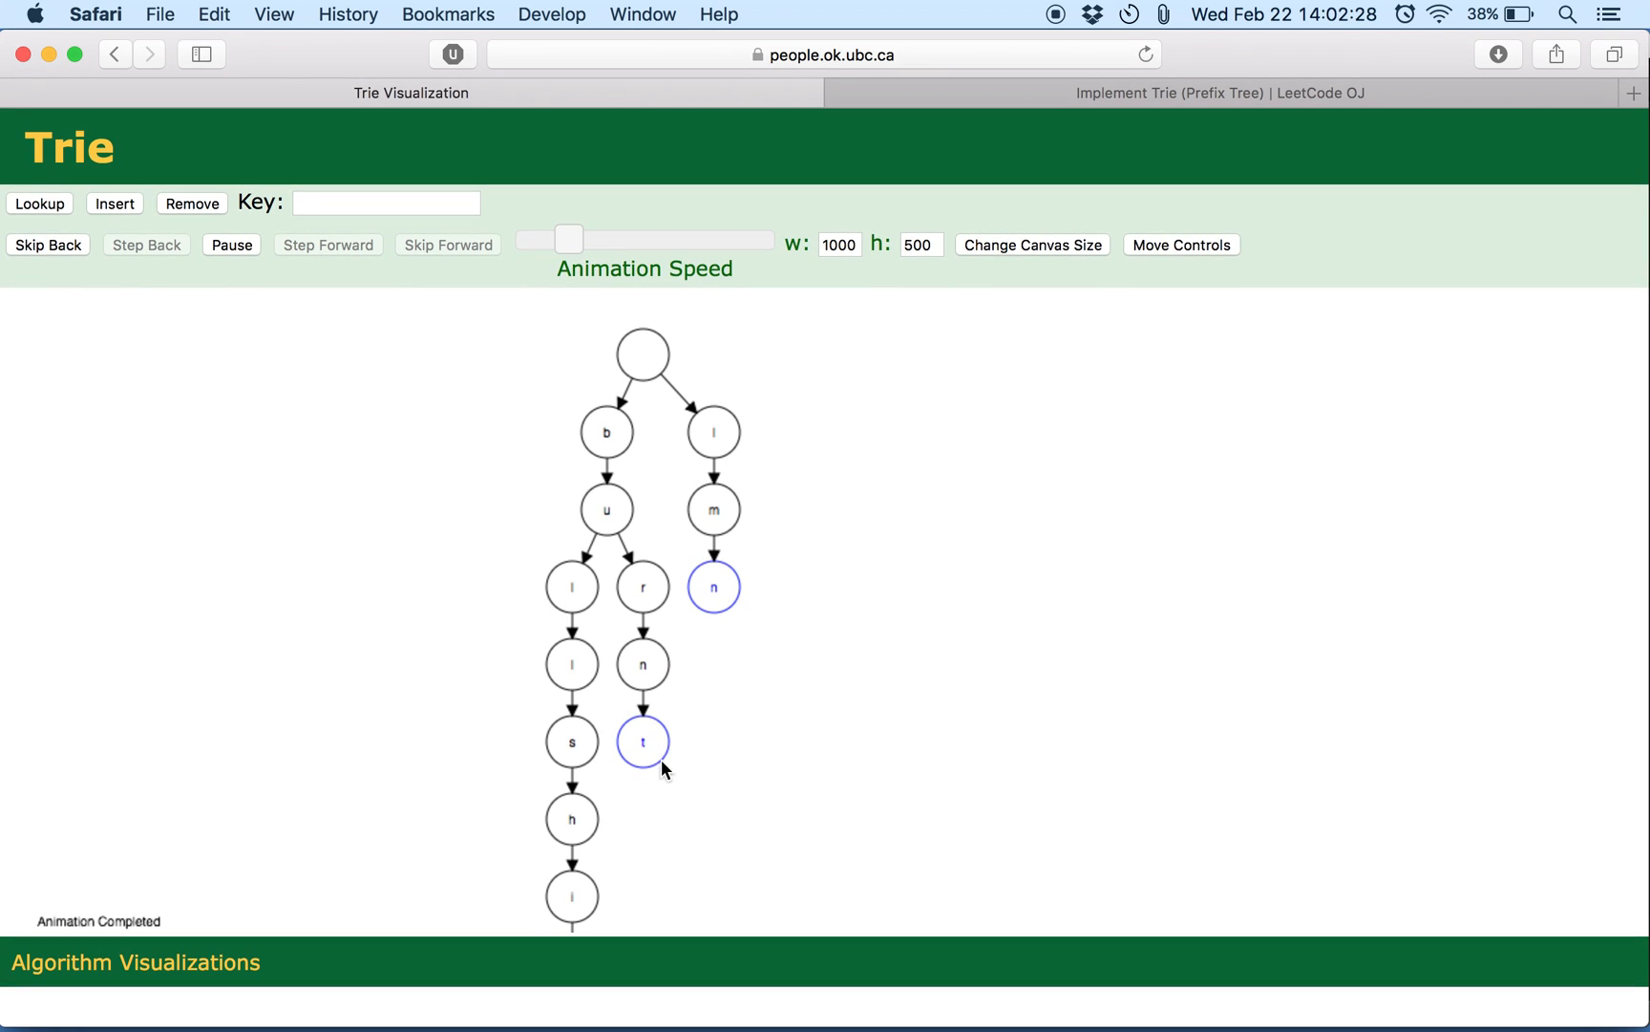
pyautogui.moveTo(983, 109)
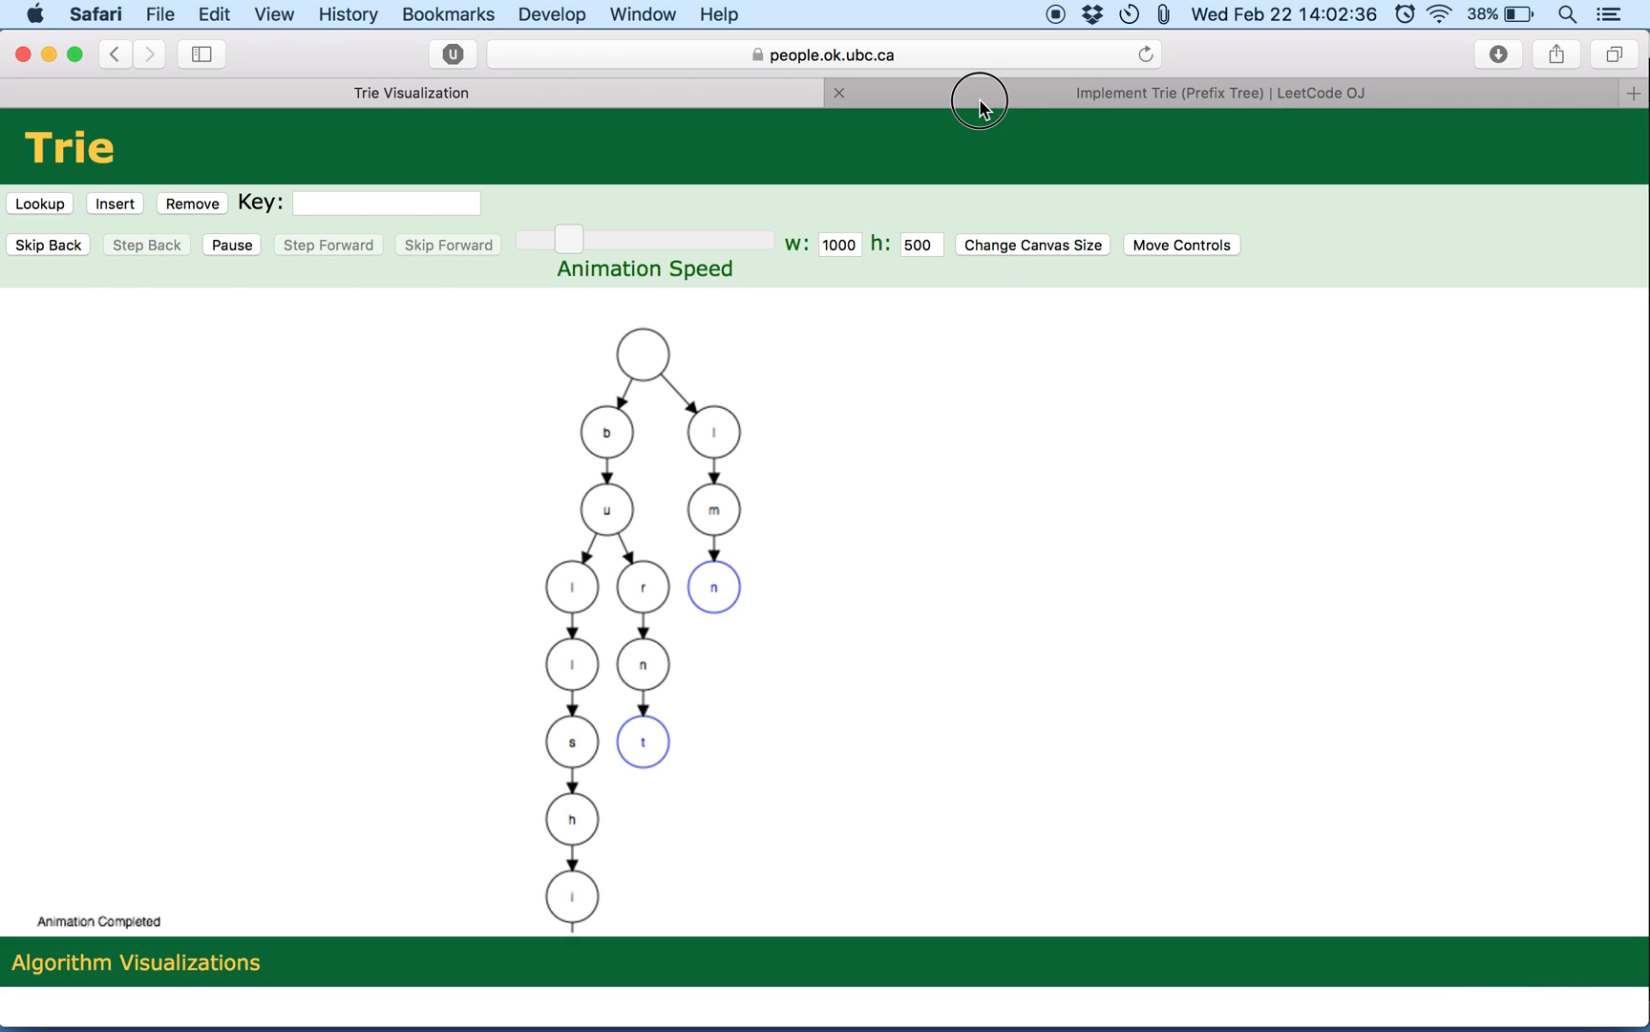
# In the Trie constructor add self.root = TrieNode(), then move into insert.
pyautogui.click(1220, 91)
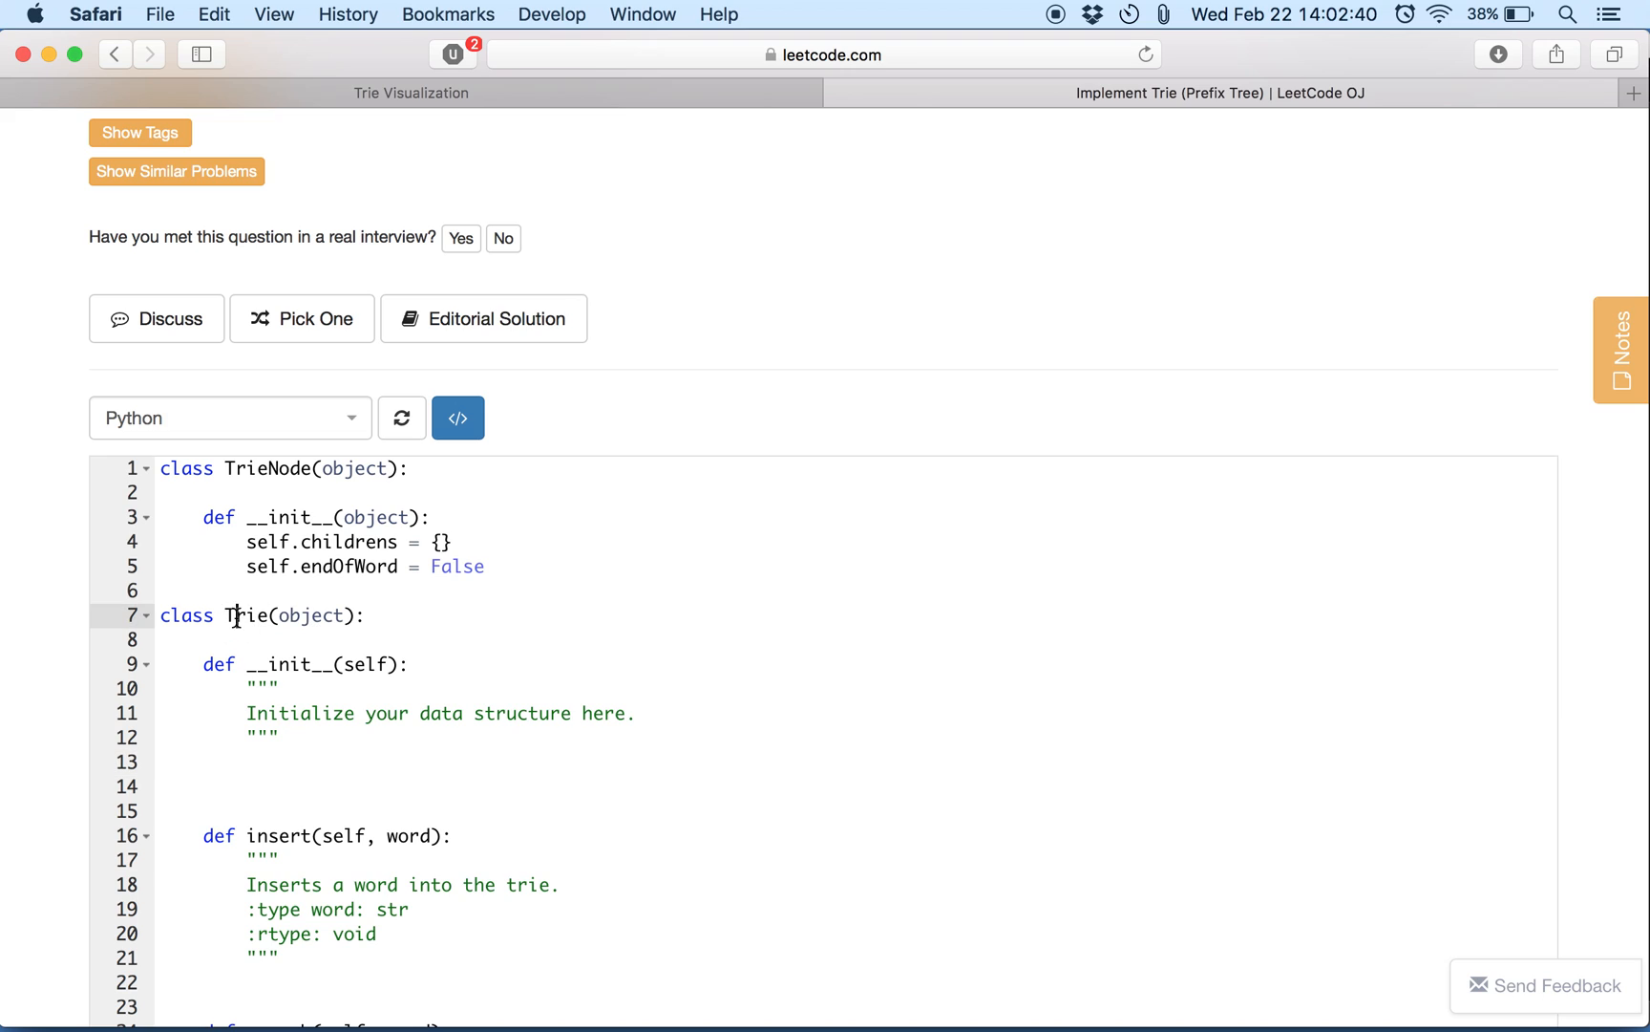
pyautogui.write('self.root = TrieNode(')
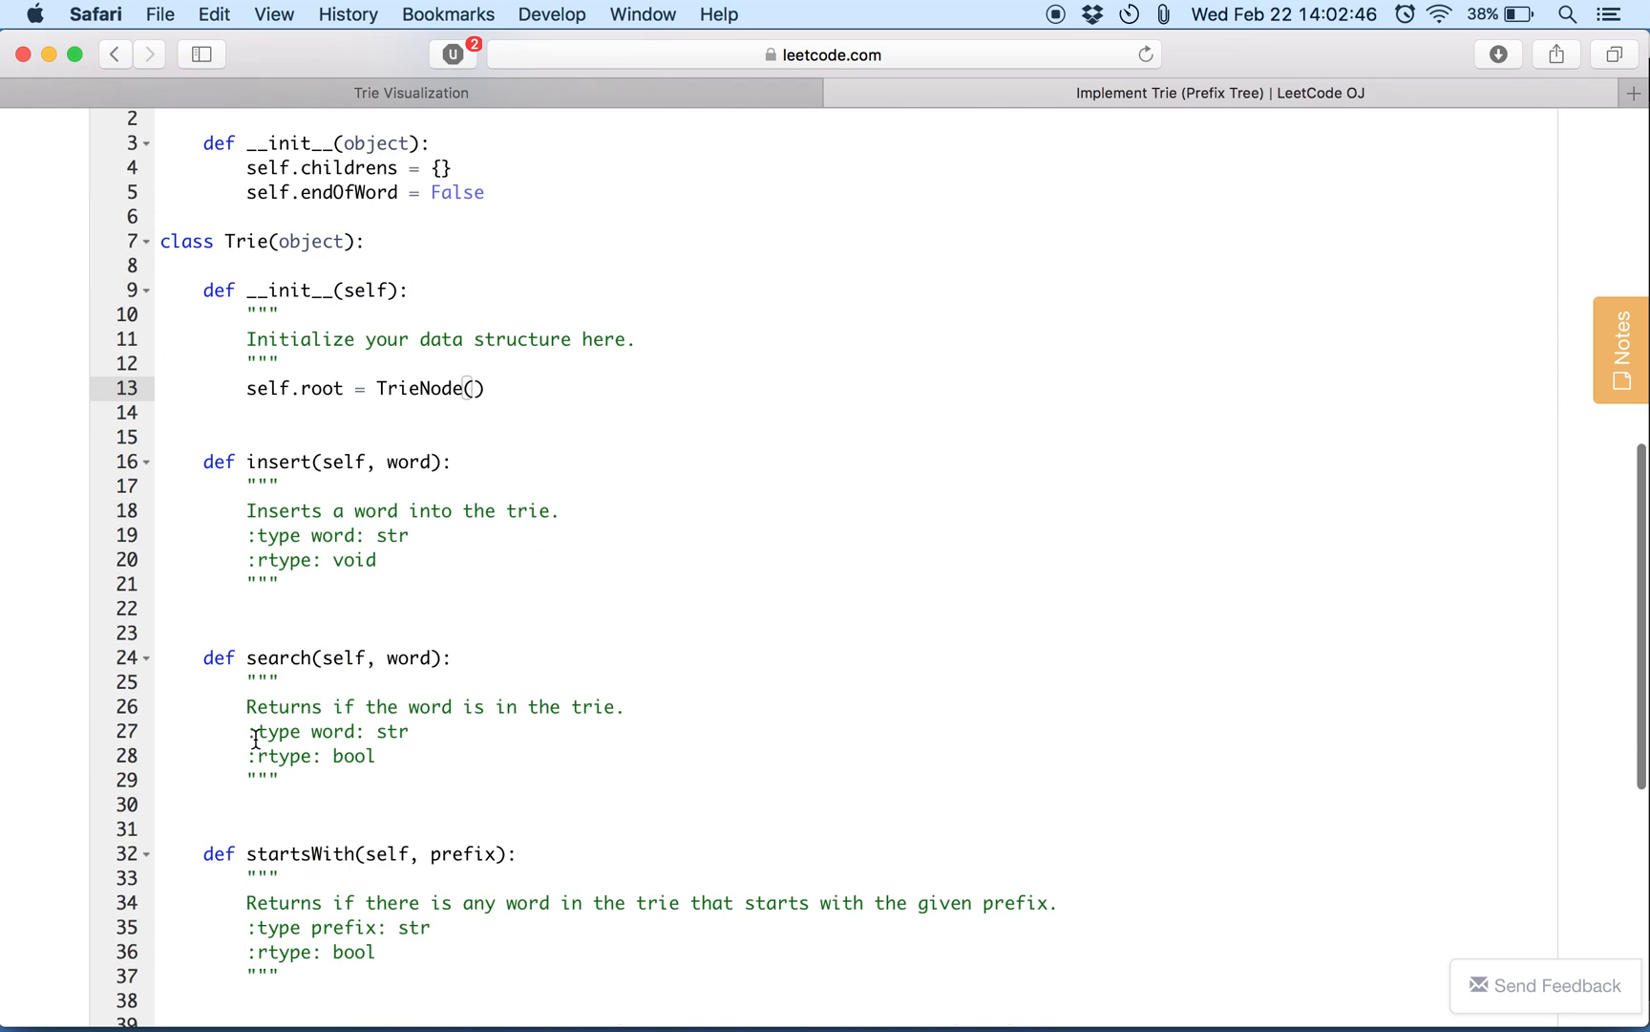
pyautogui.click(283, 582)
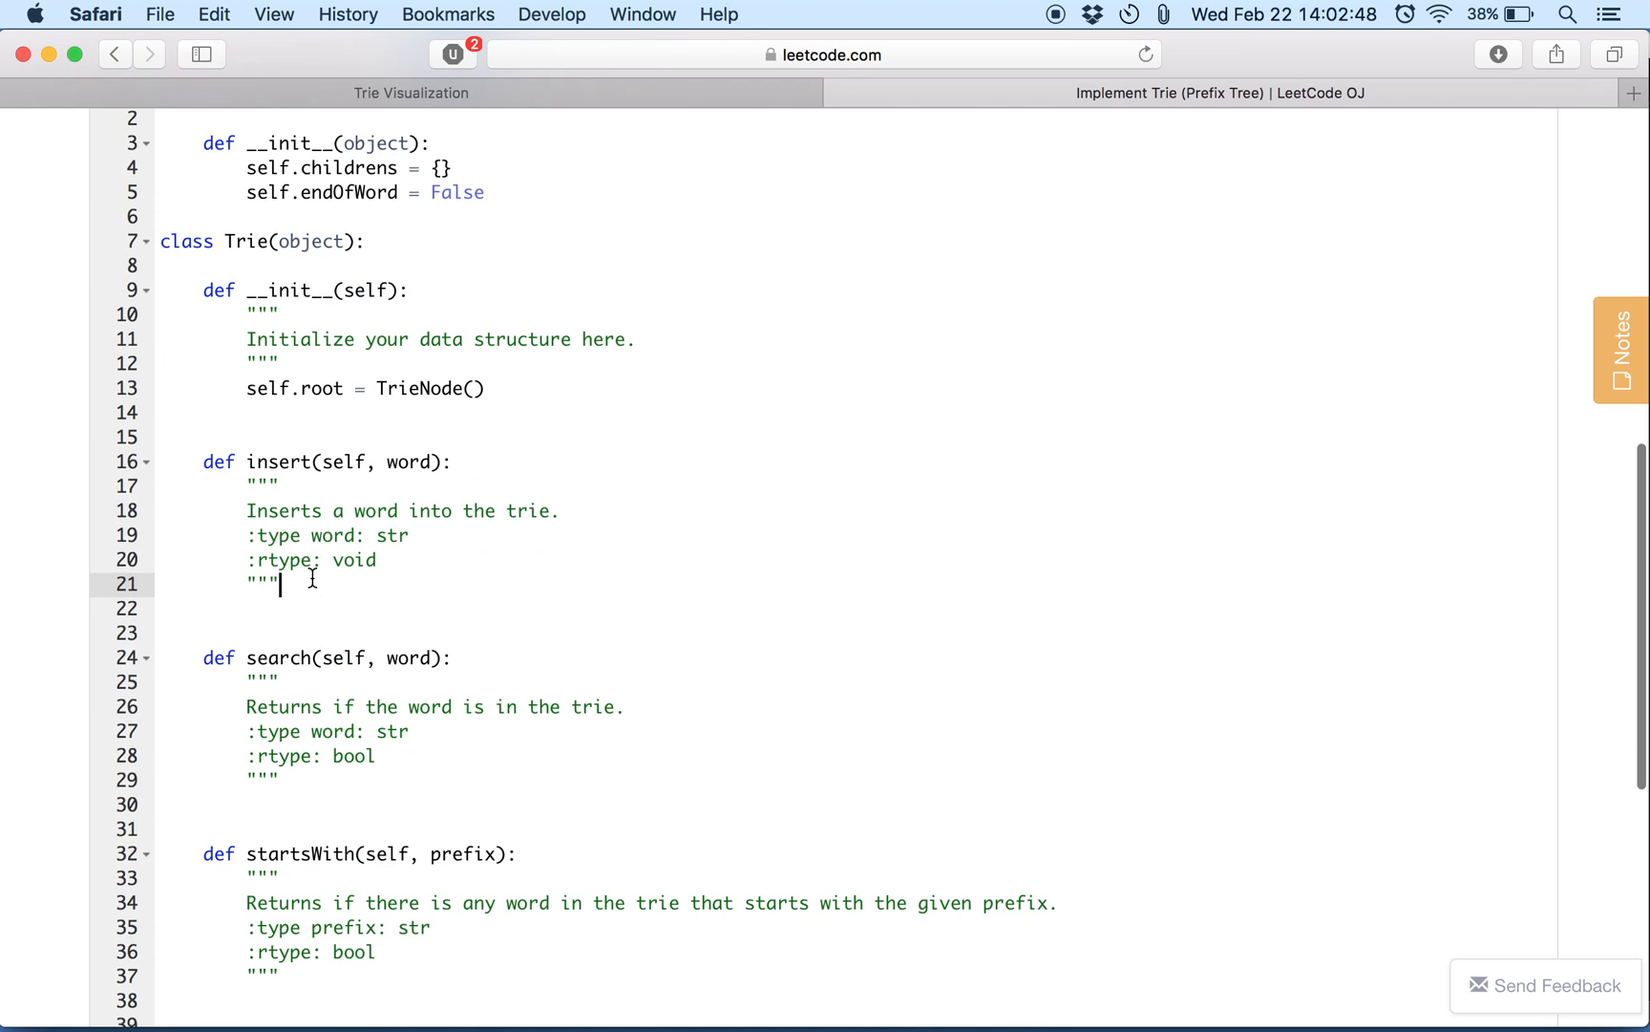
# Start insert with current = self.root, loop over each character and test 'if character not in current.children'.
pyautogui.write('current -')
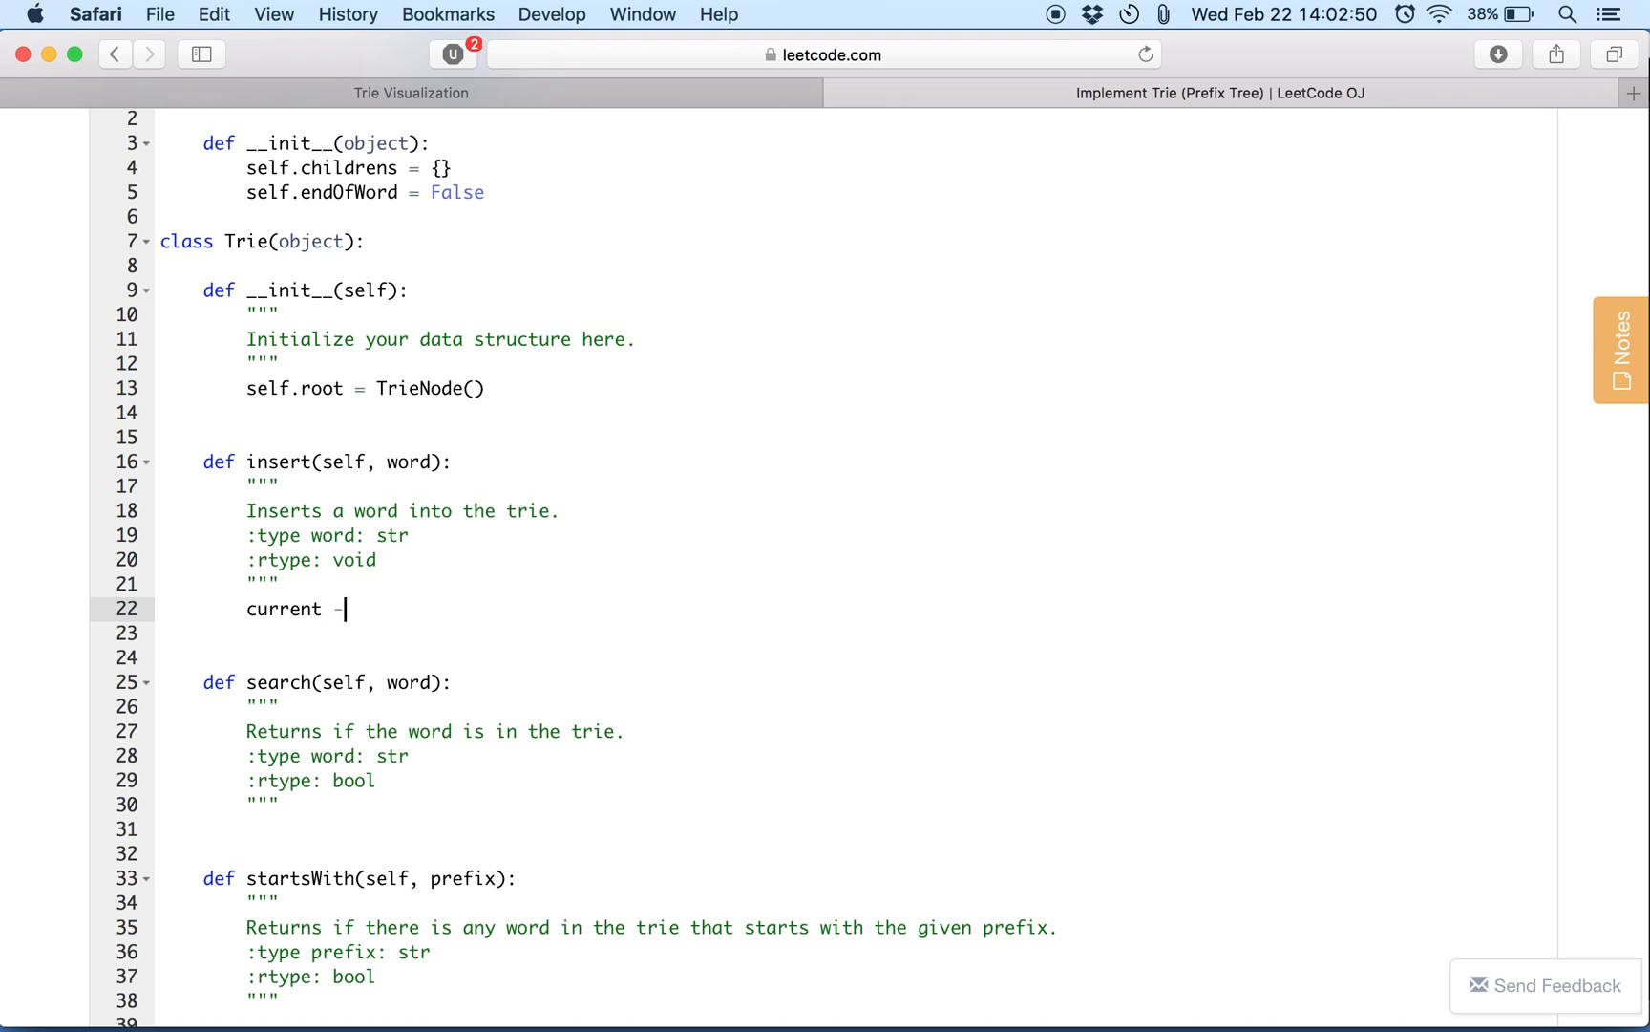
pyautogui.write('= self.root')
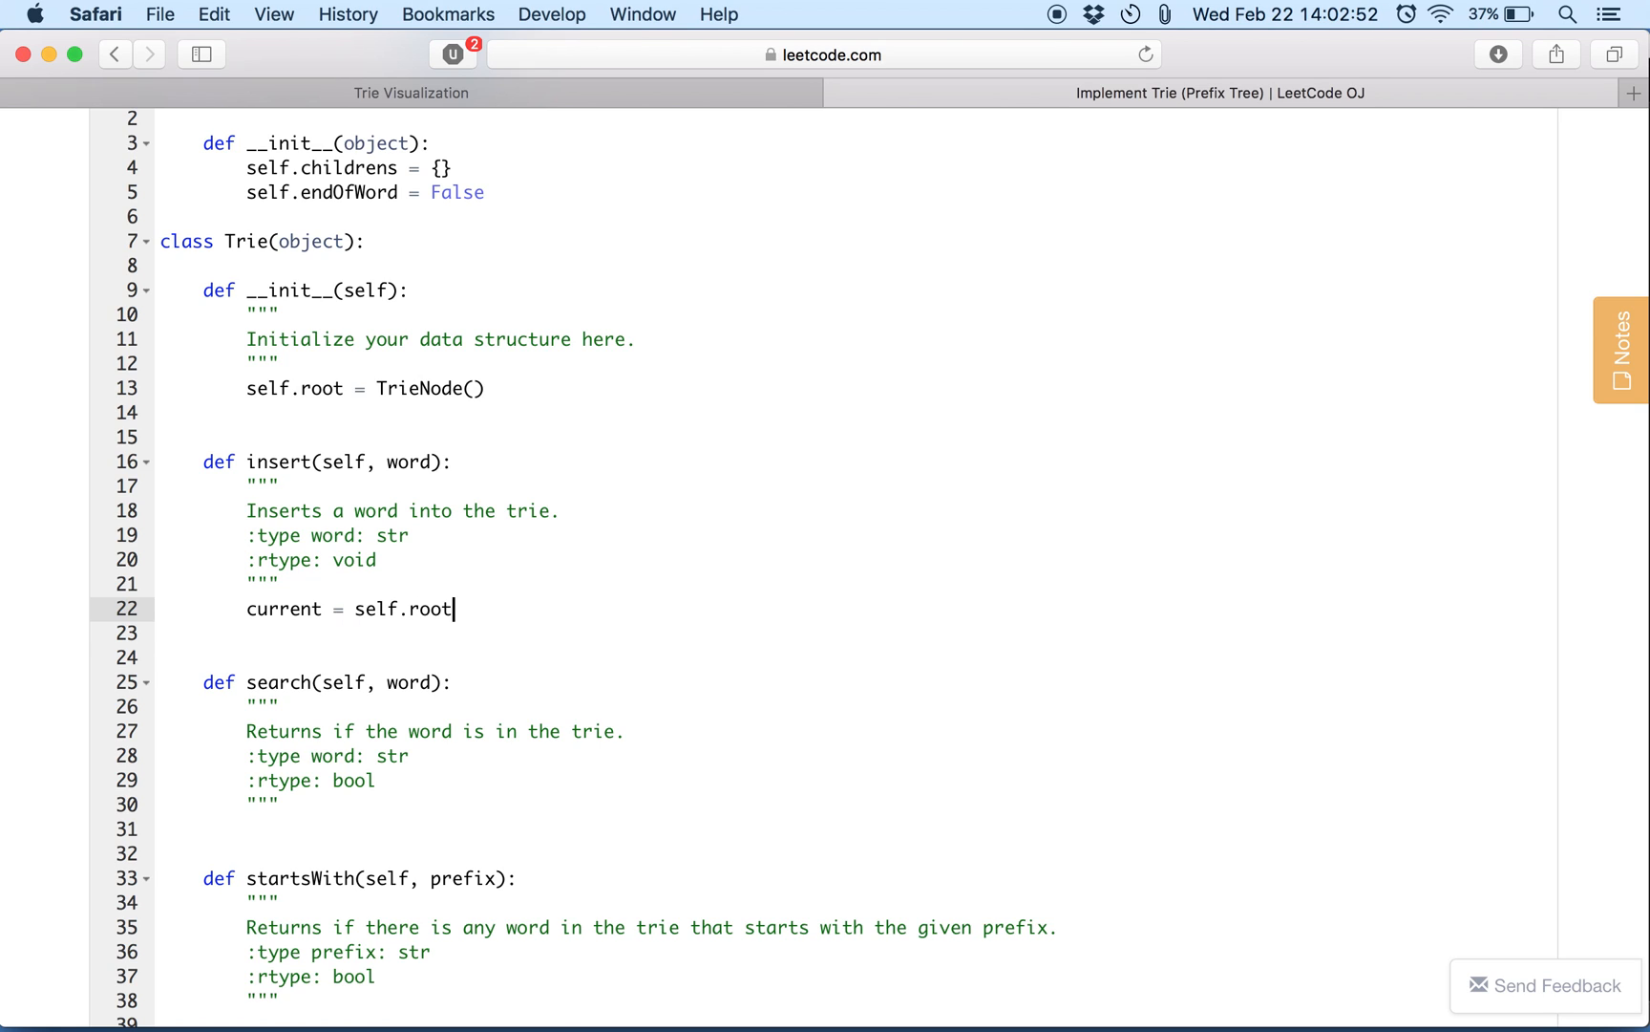
pyautogui.press('Return')
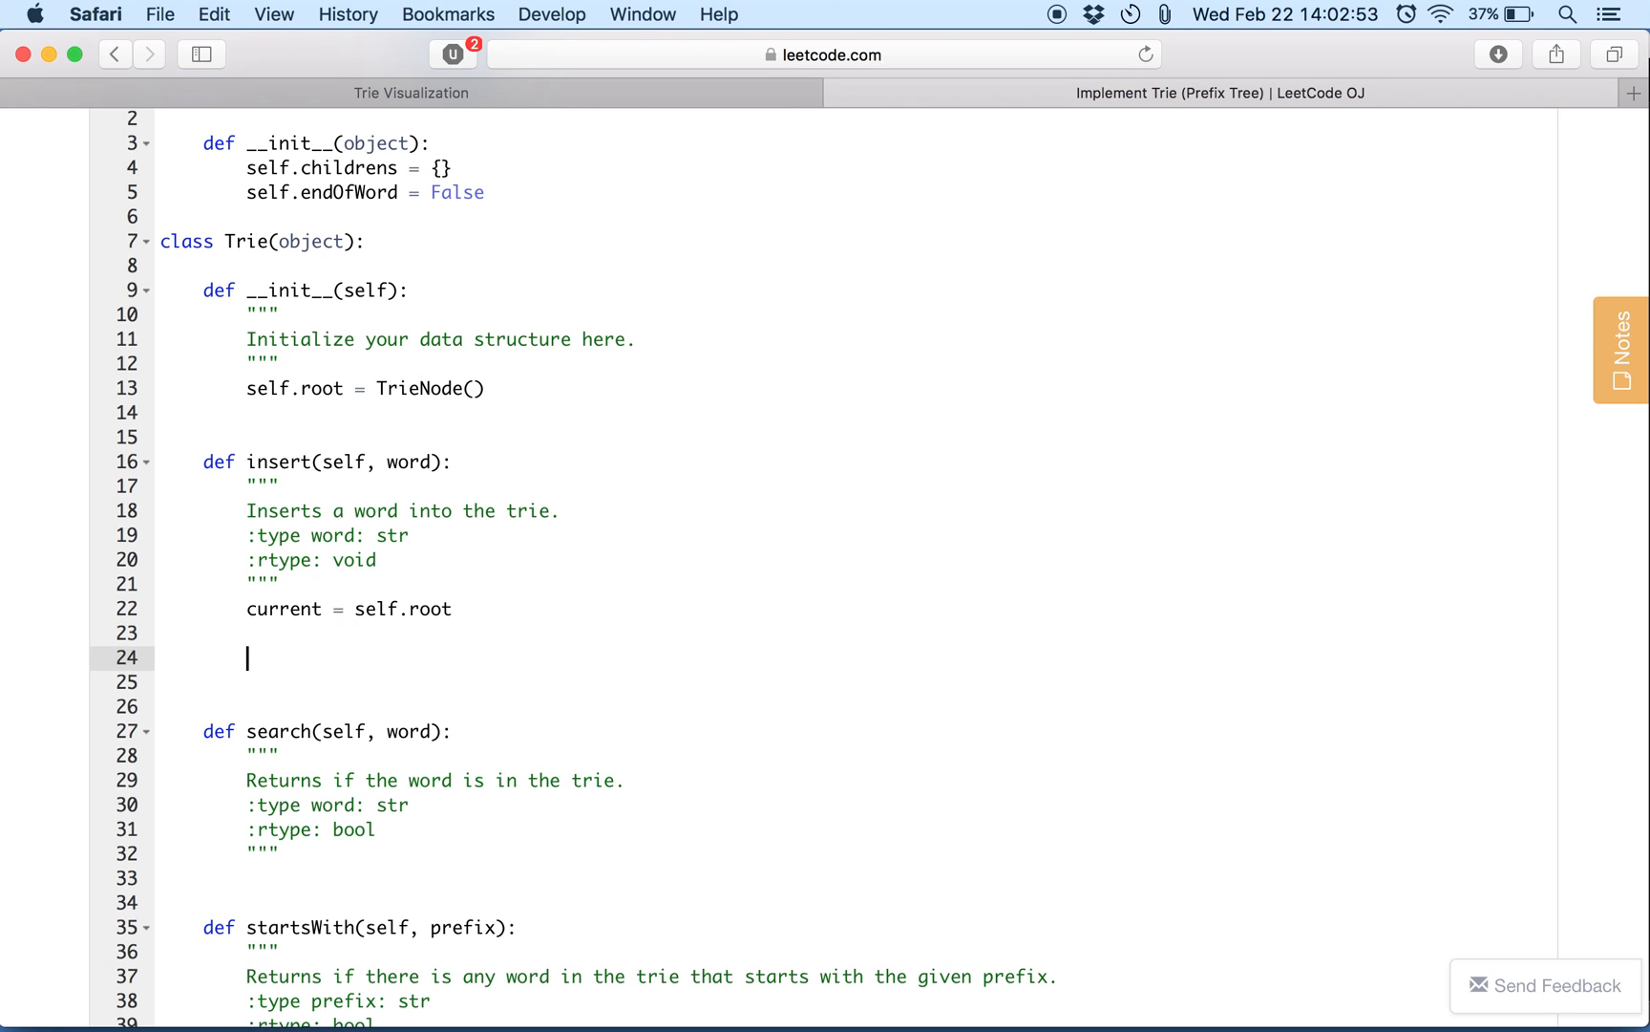
pyautogui.click(411, 608)
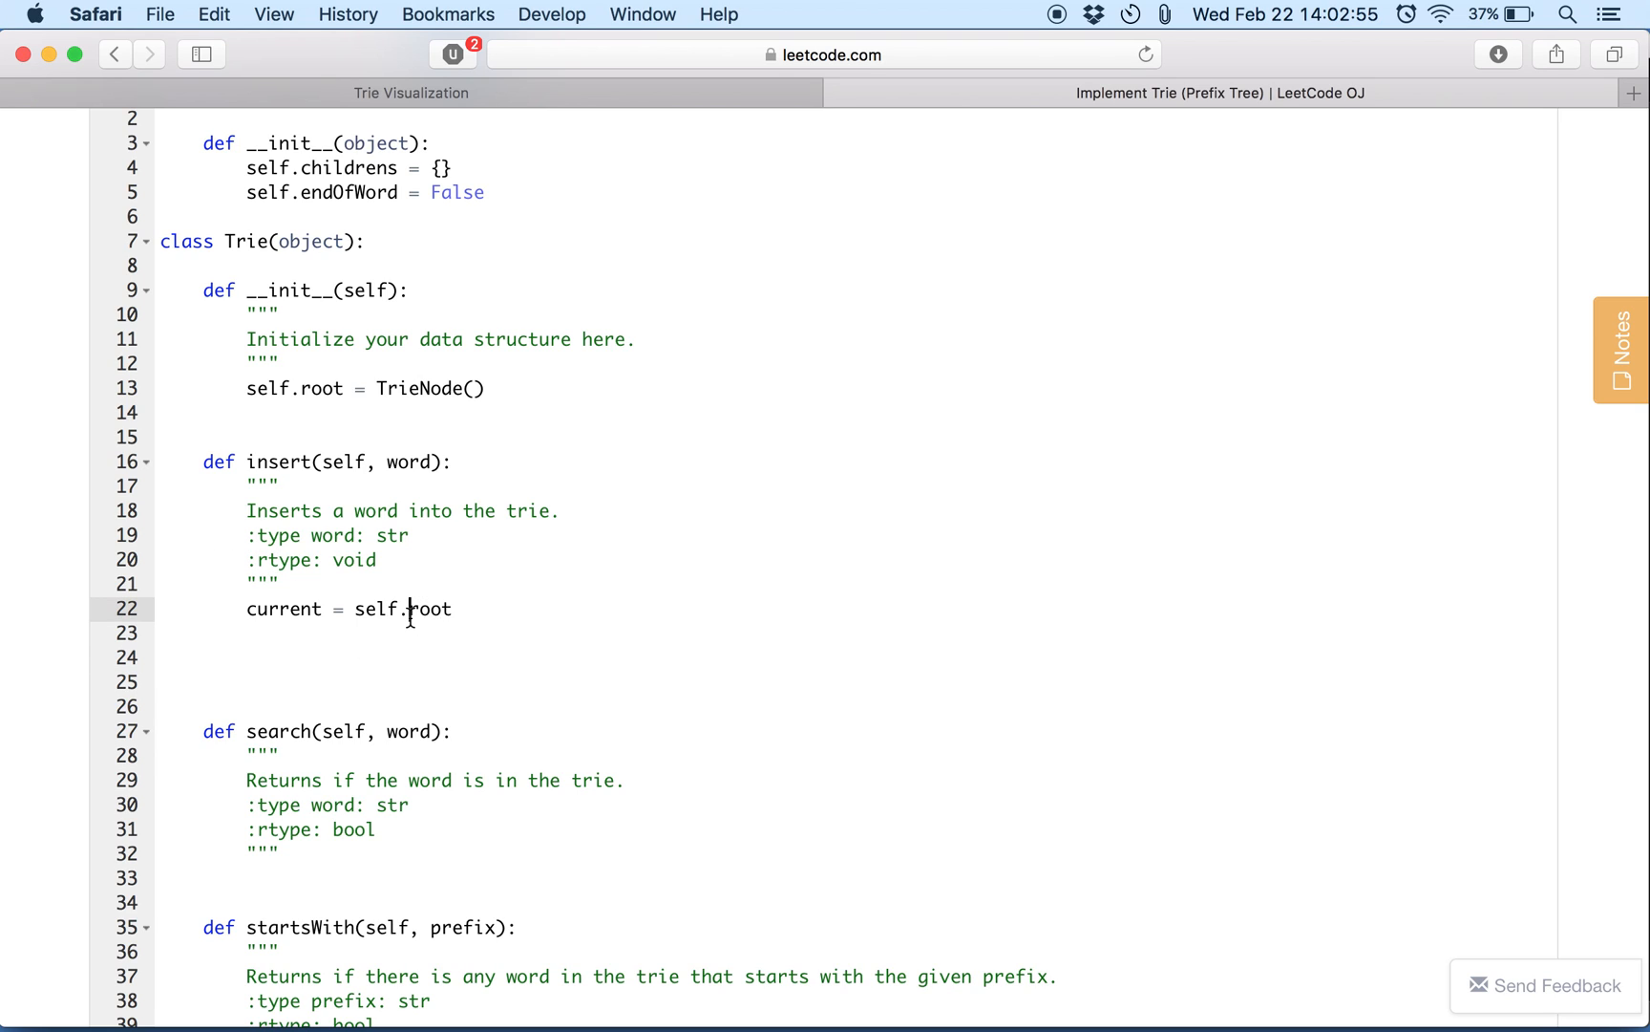
pyautogui.doubleClick(428, 607)
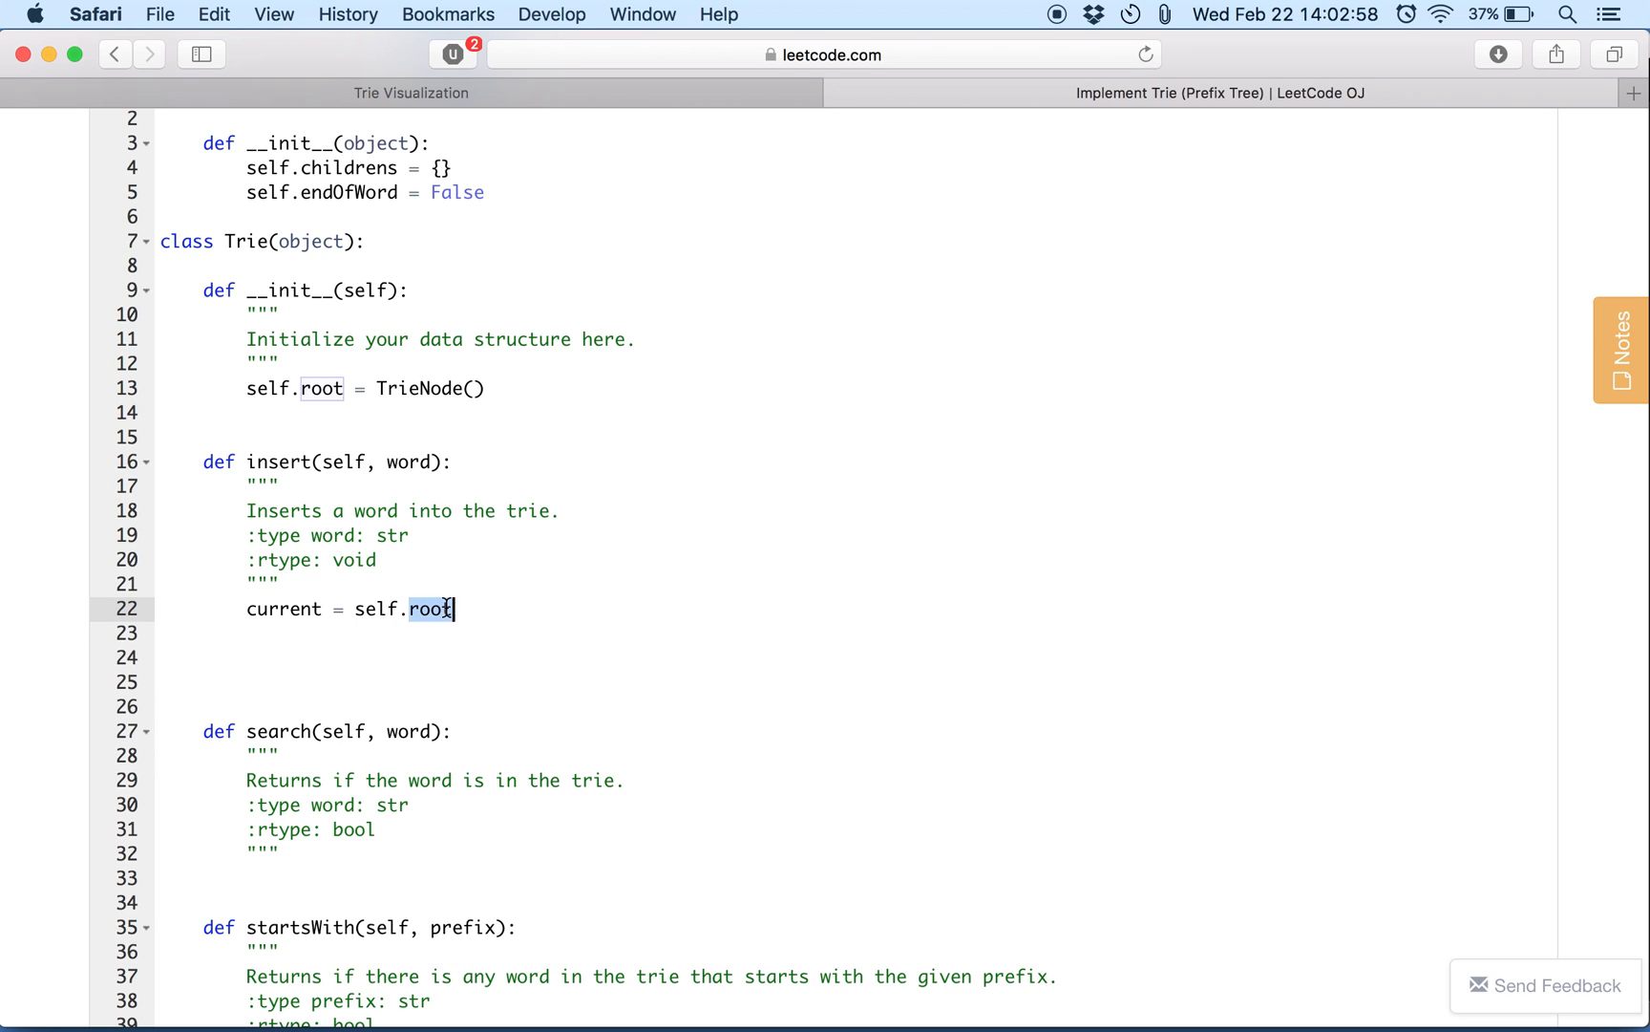
pyautogui.moveTo(299, 431)
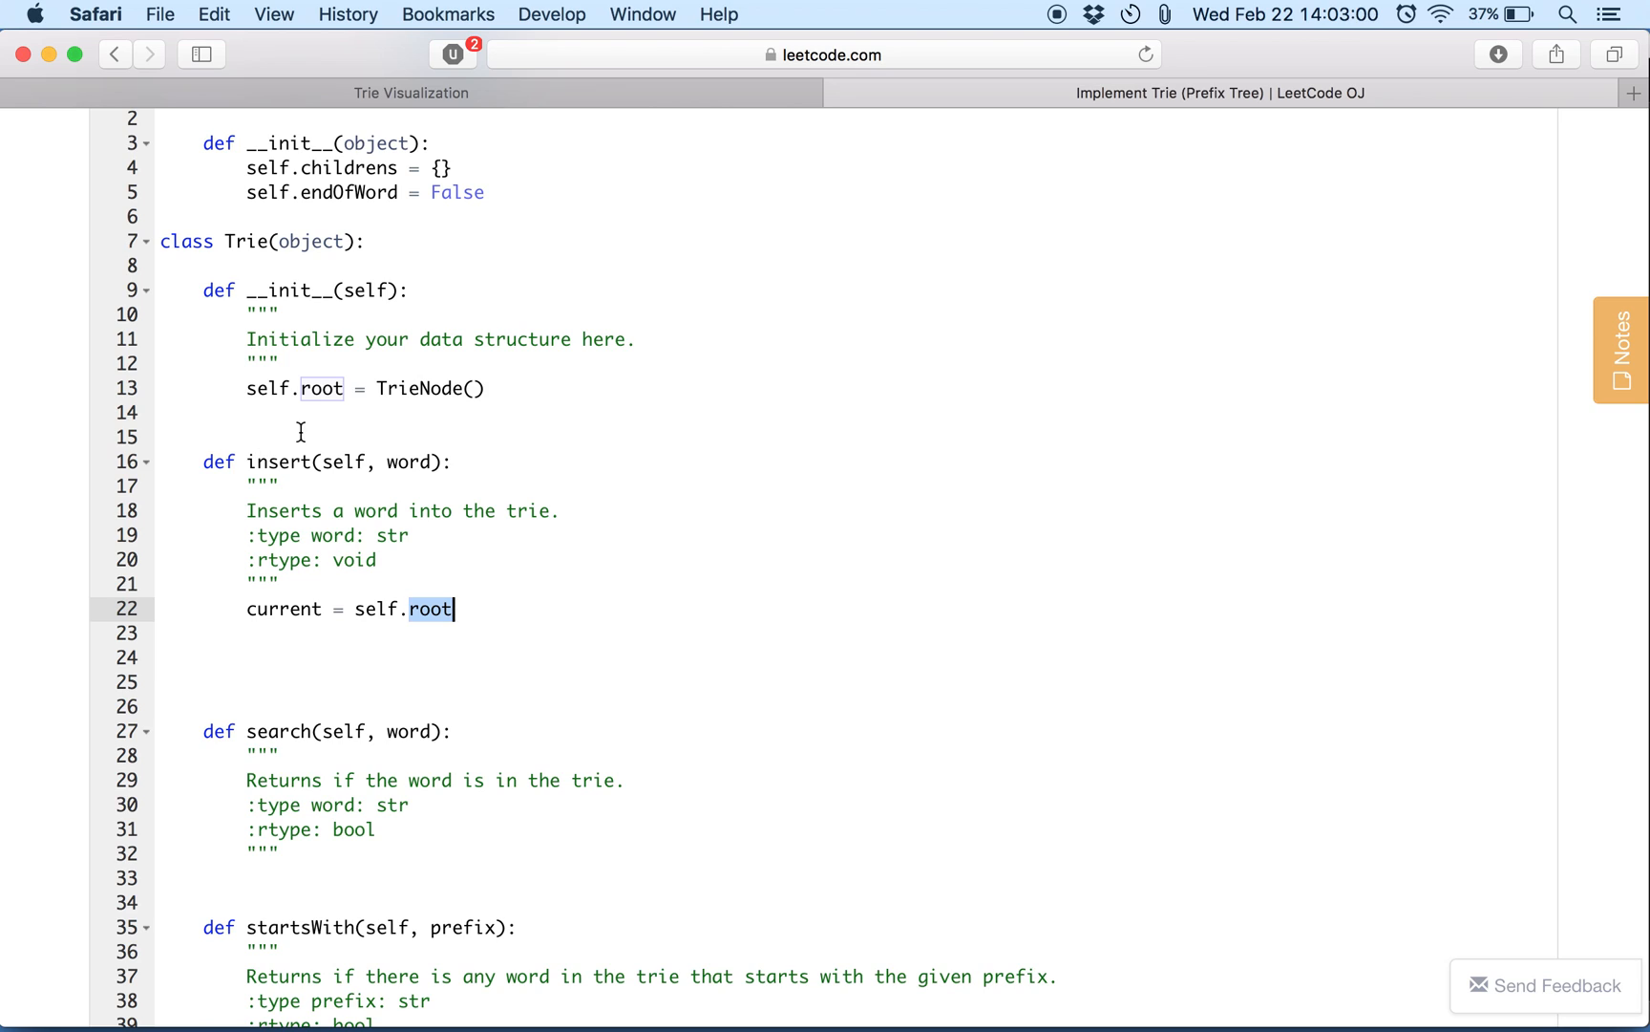
pyautogui.write('for ch')
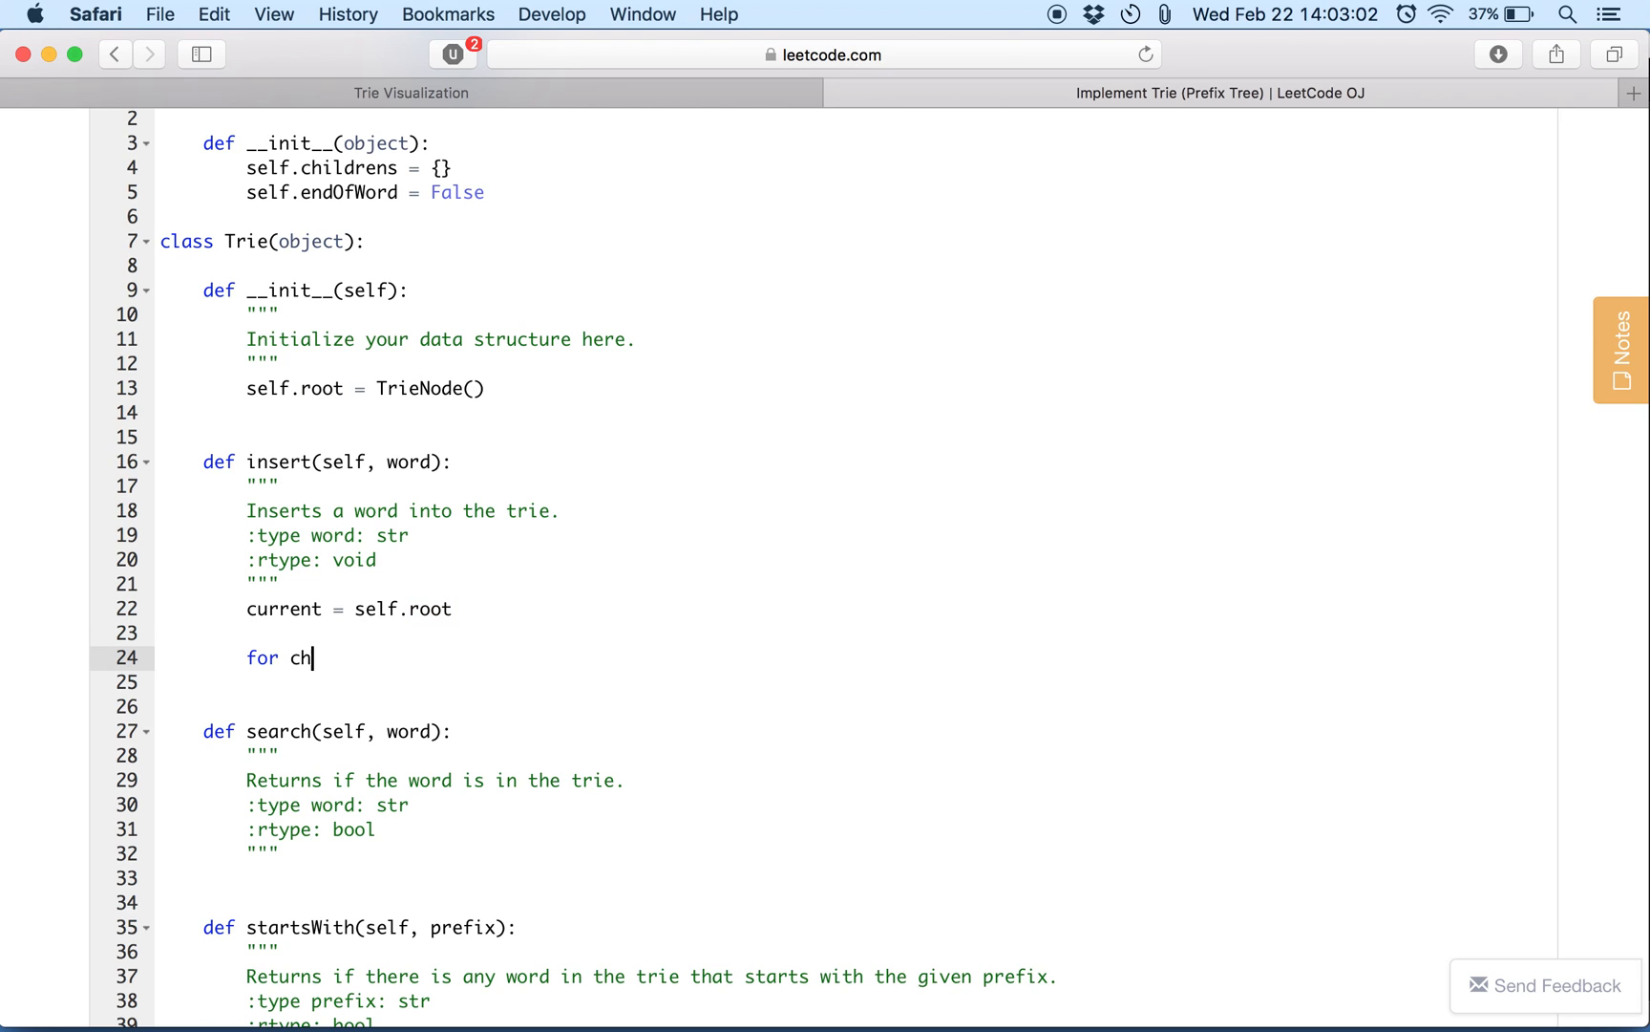
pyautogui.write('aracter in word:')
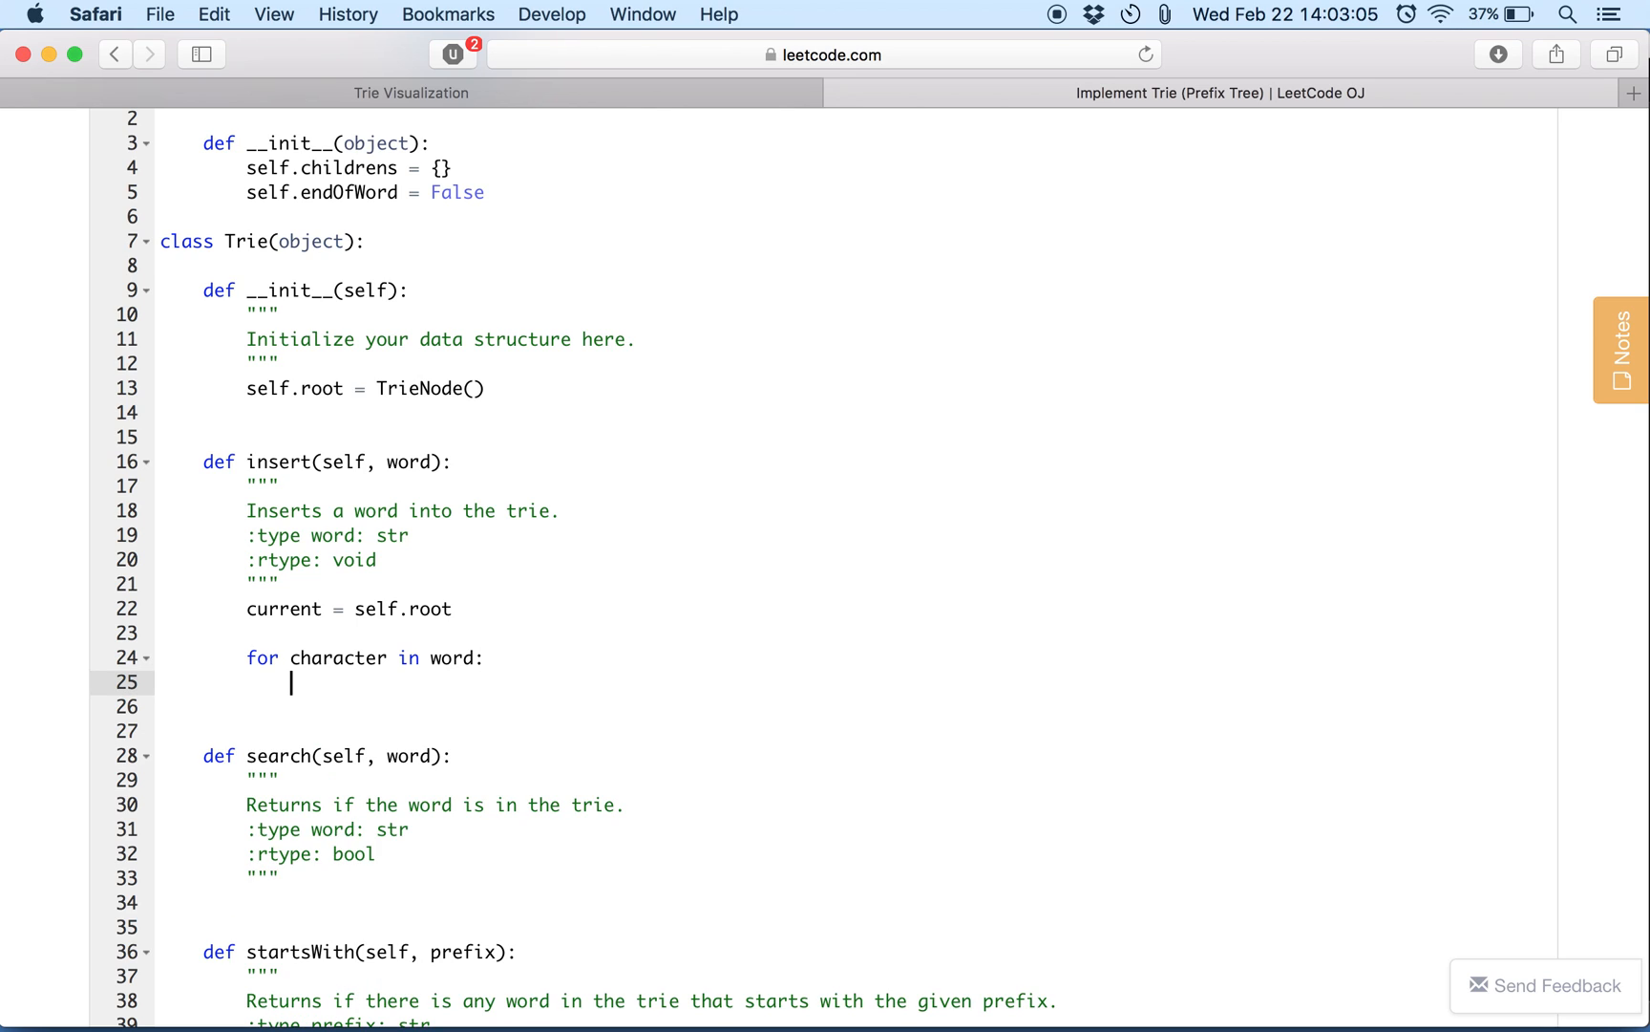
pyautogui.write('if cha')
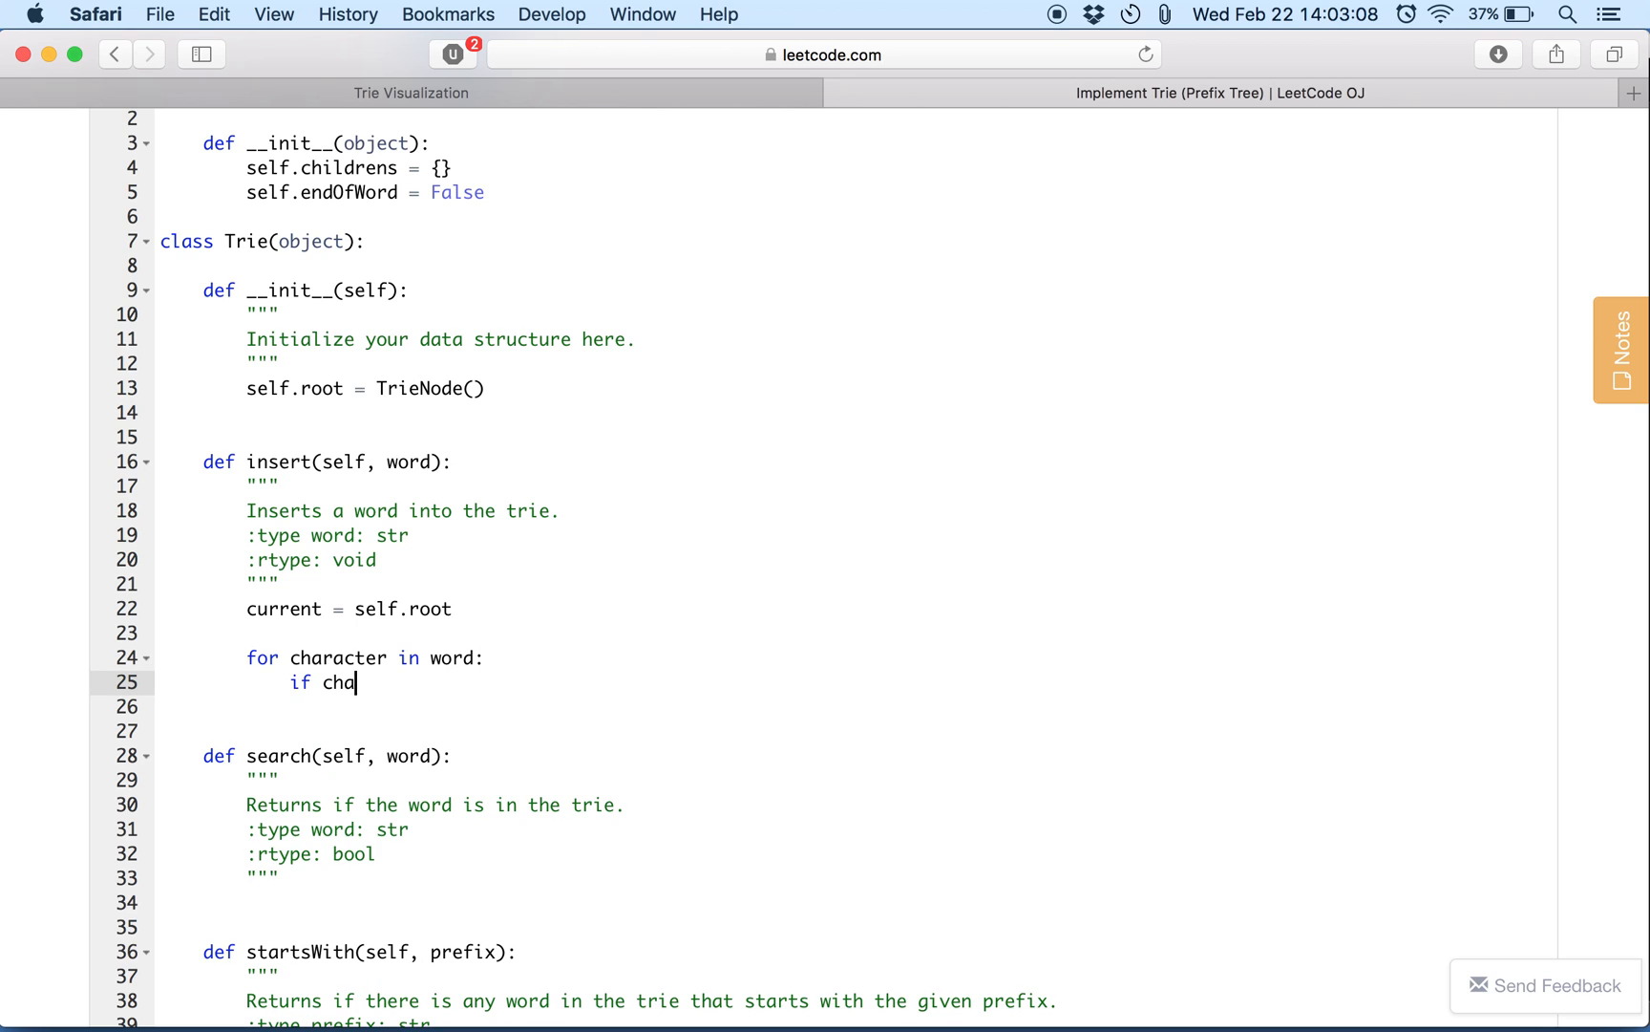
pyautogui.write('racter not in')
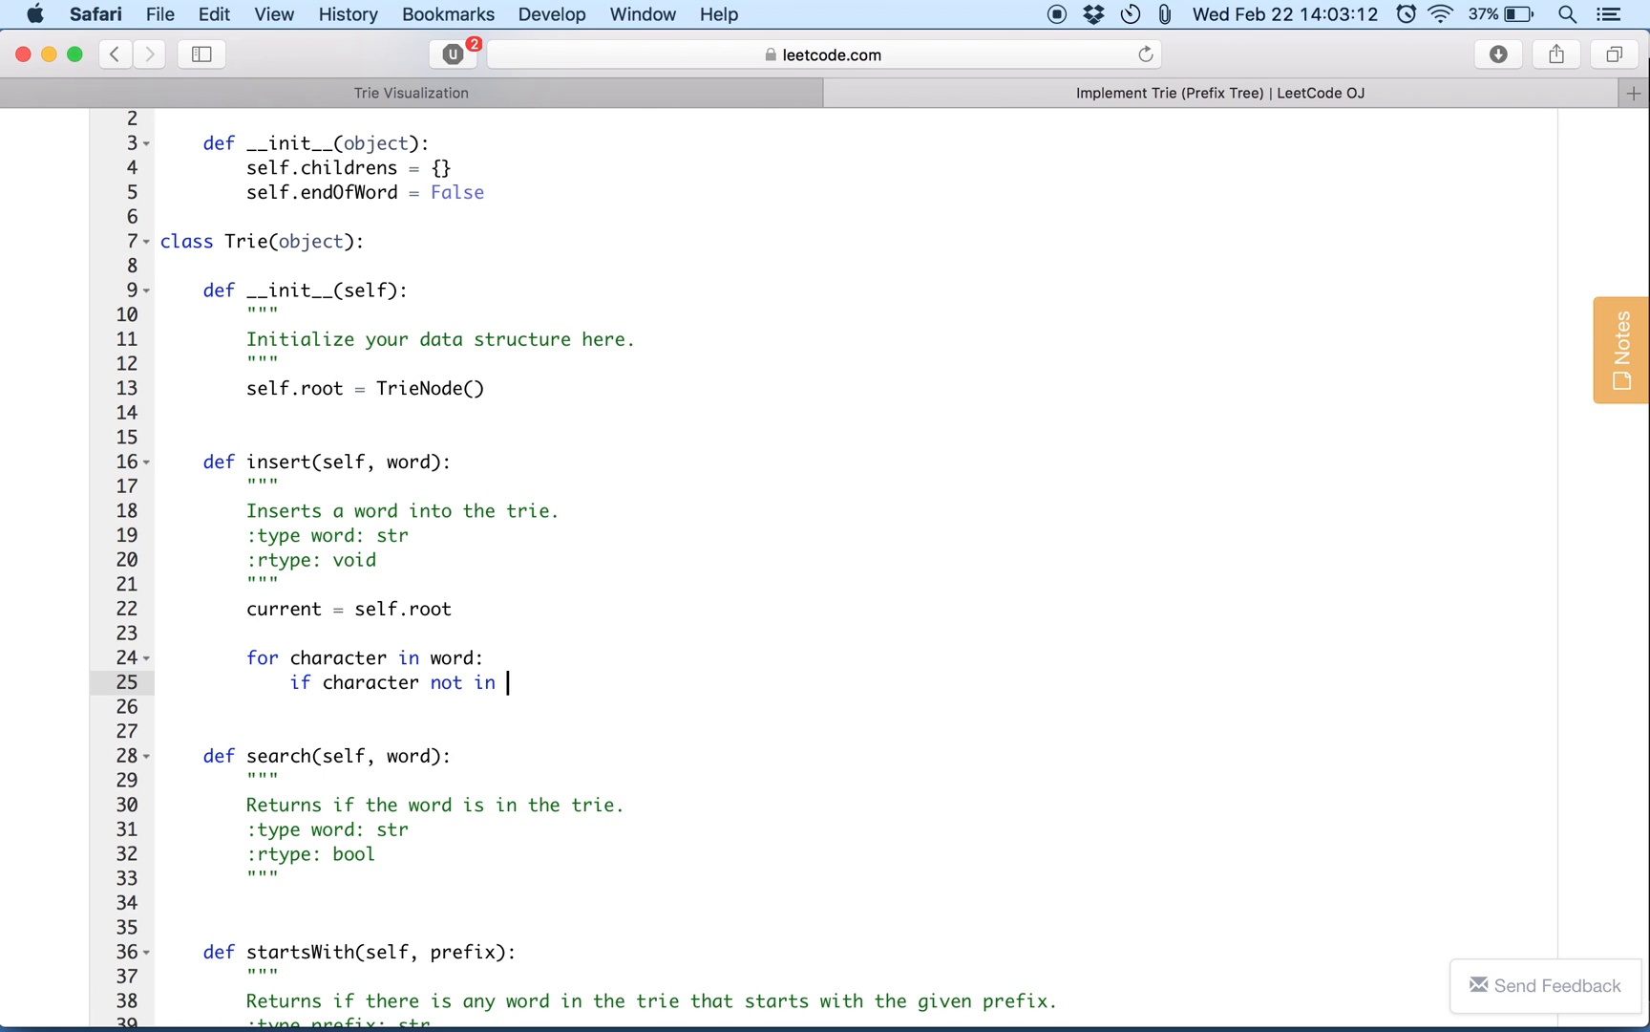
pyautogui.write('current.chi')
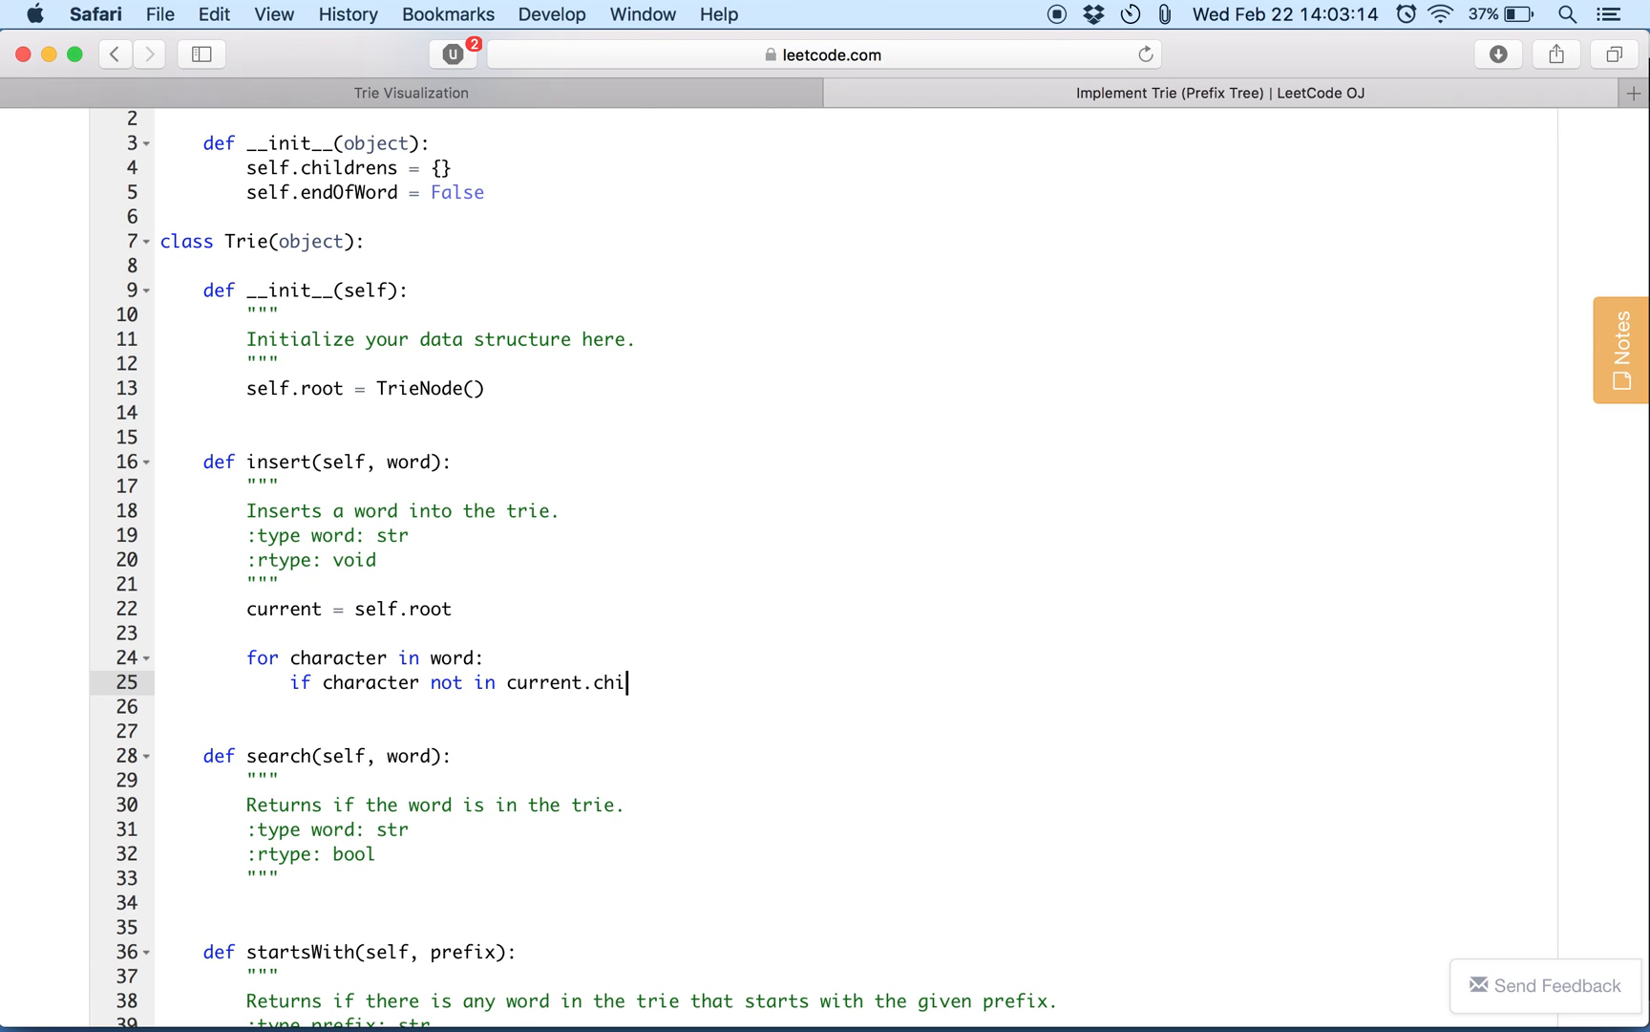
pyautogui.write('ldren:')
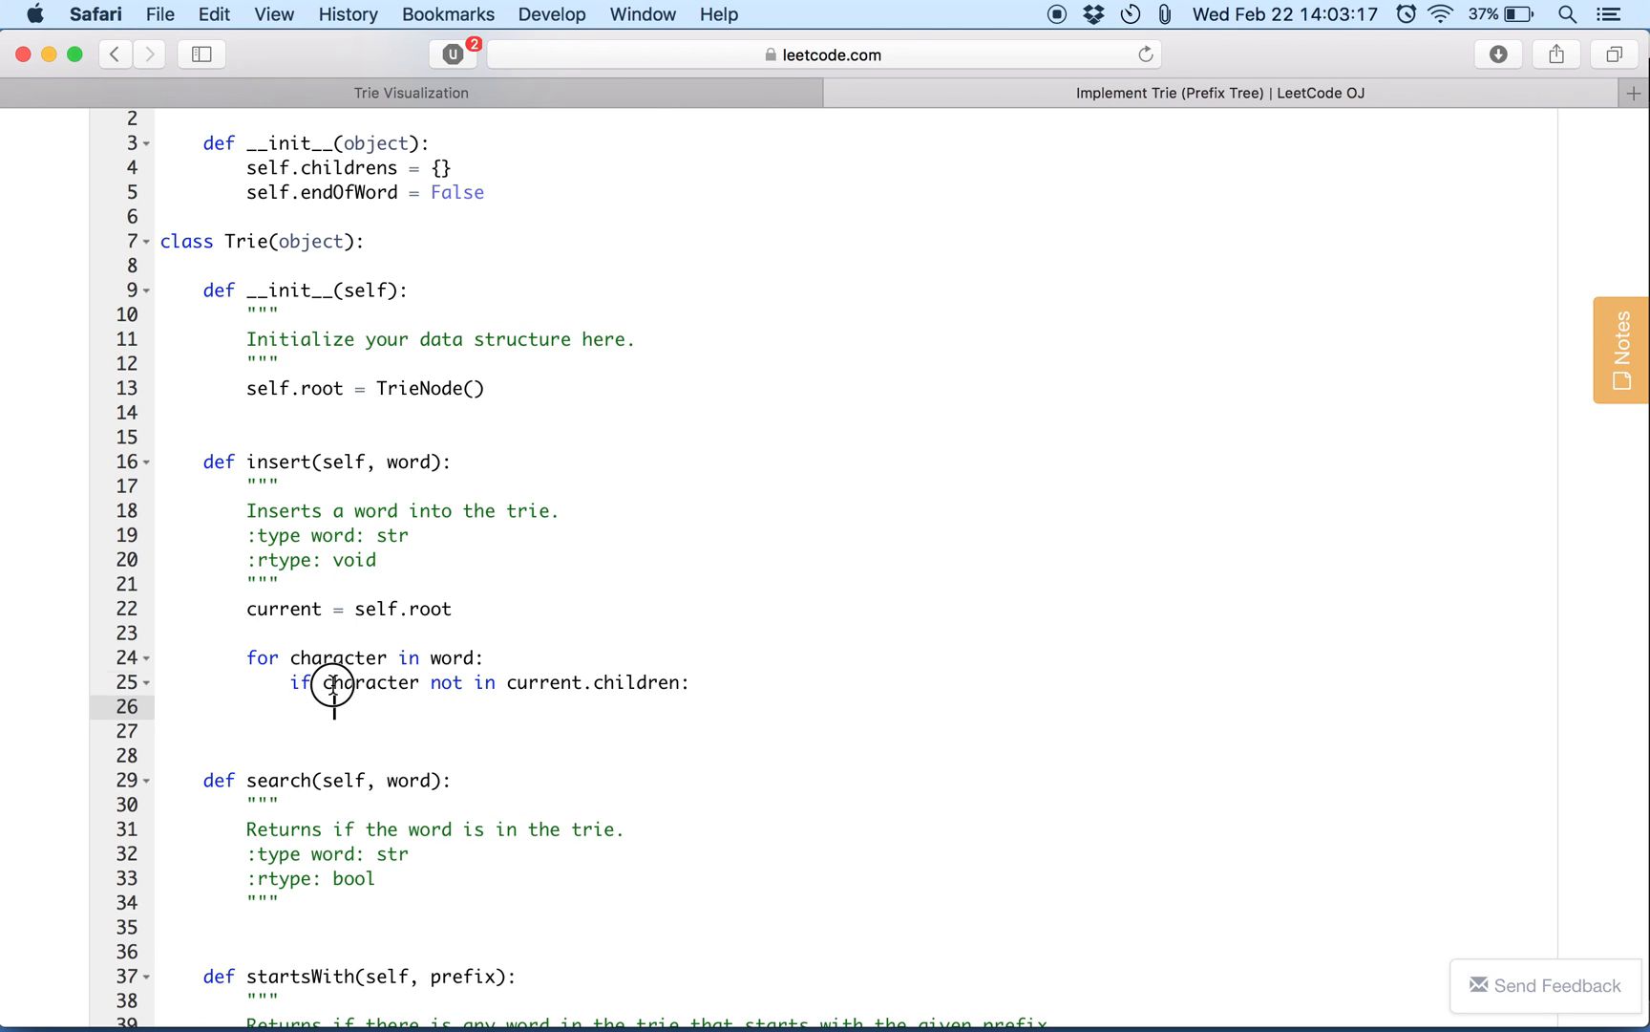
pyautogui.doubleClick(636, 682)
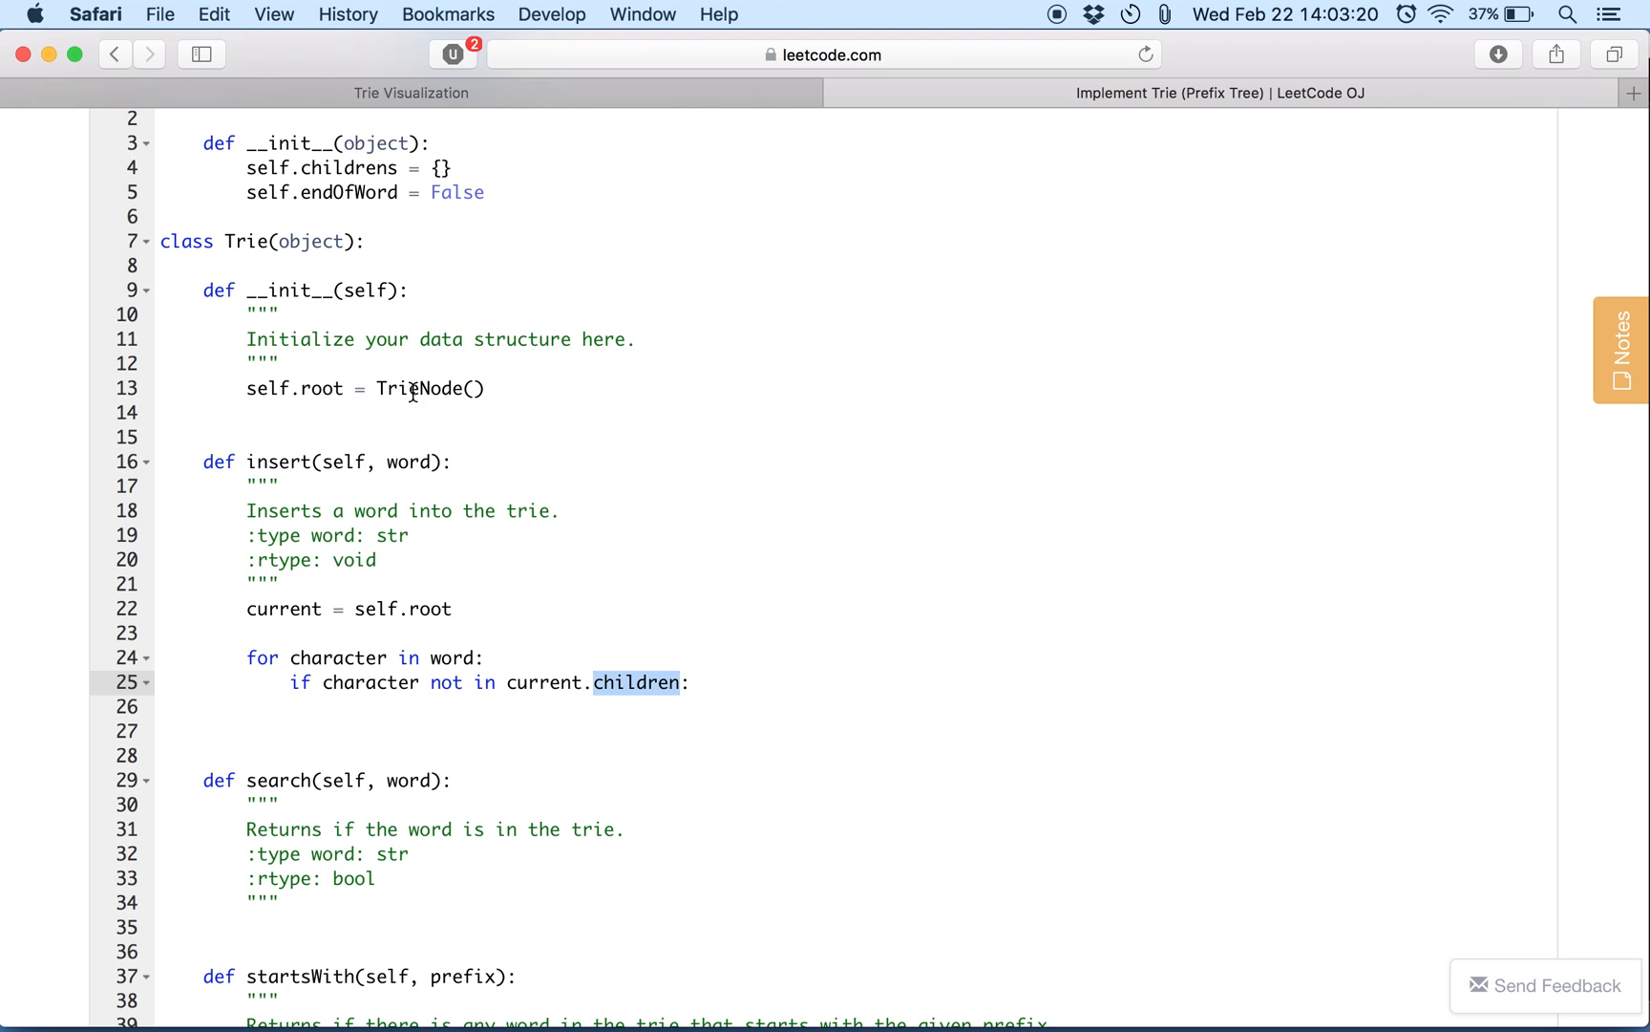
pyautogui.moveTo(510, 713)
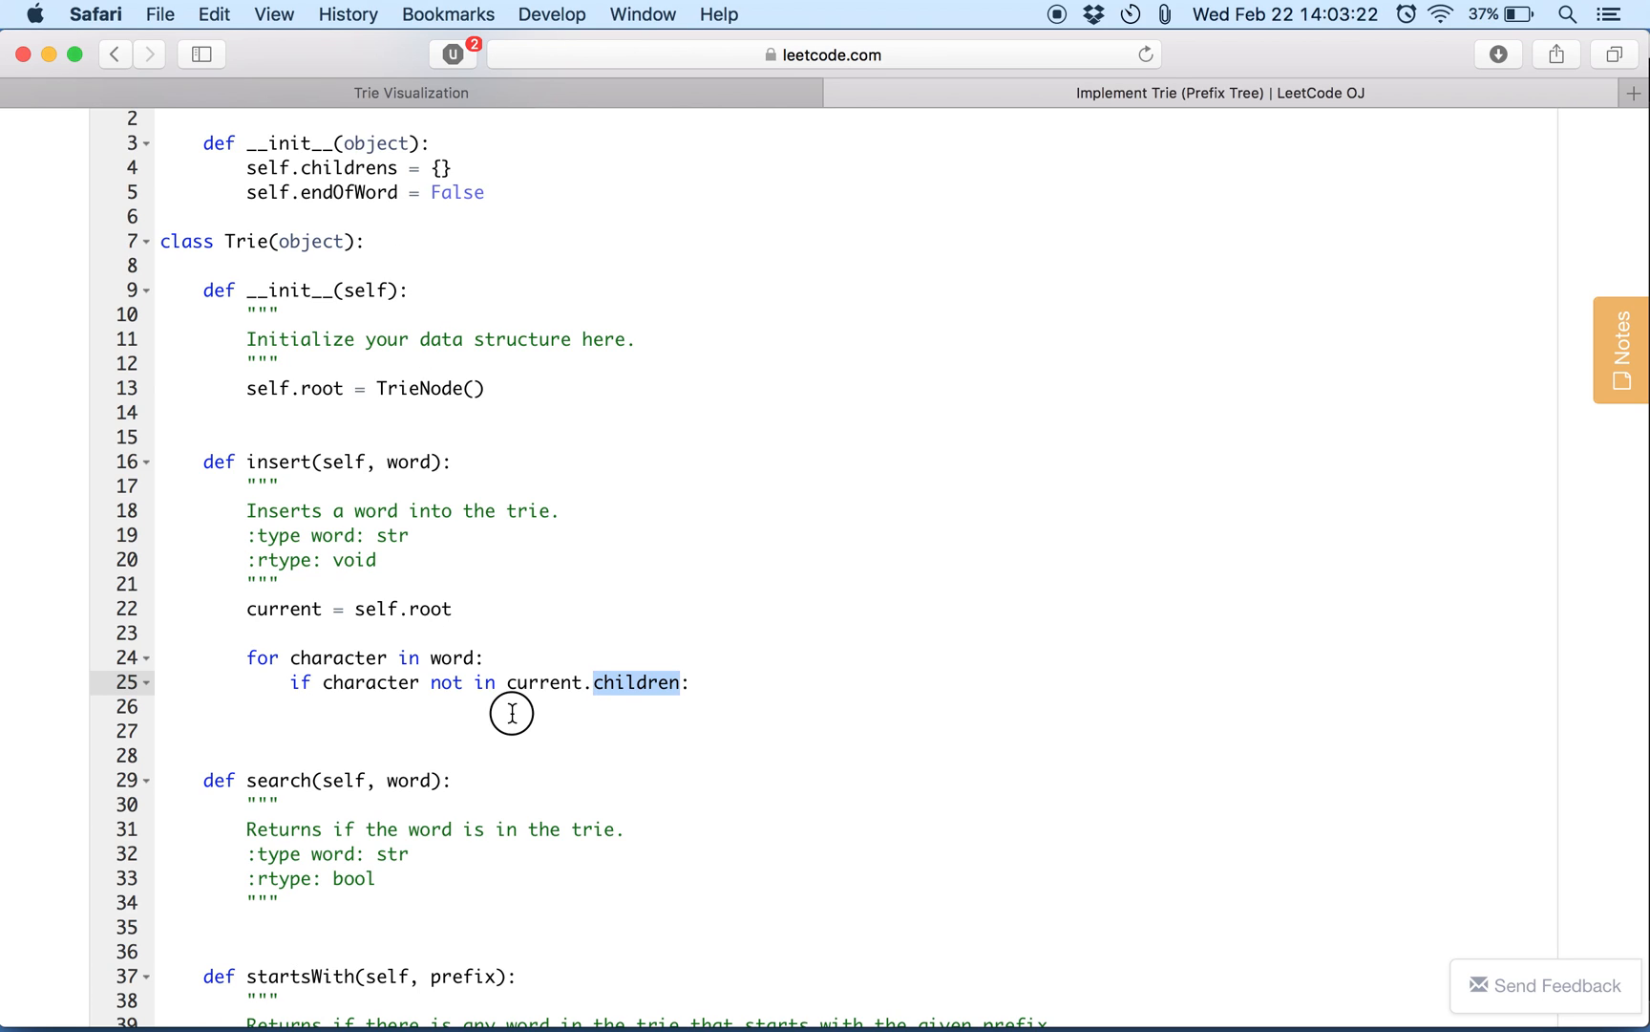
# Create current.children[character] = TrieNode() when missing, advance current, and set current.endOfWord = True.
pyautogui.click(521, 710)
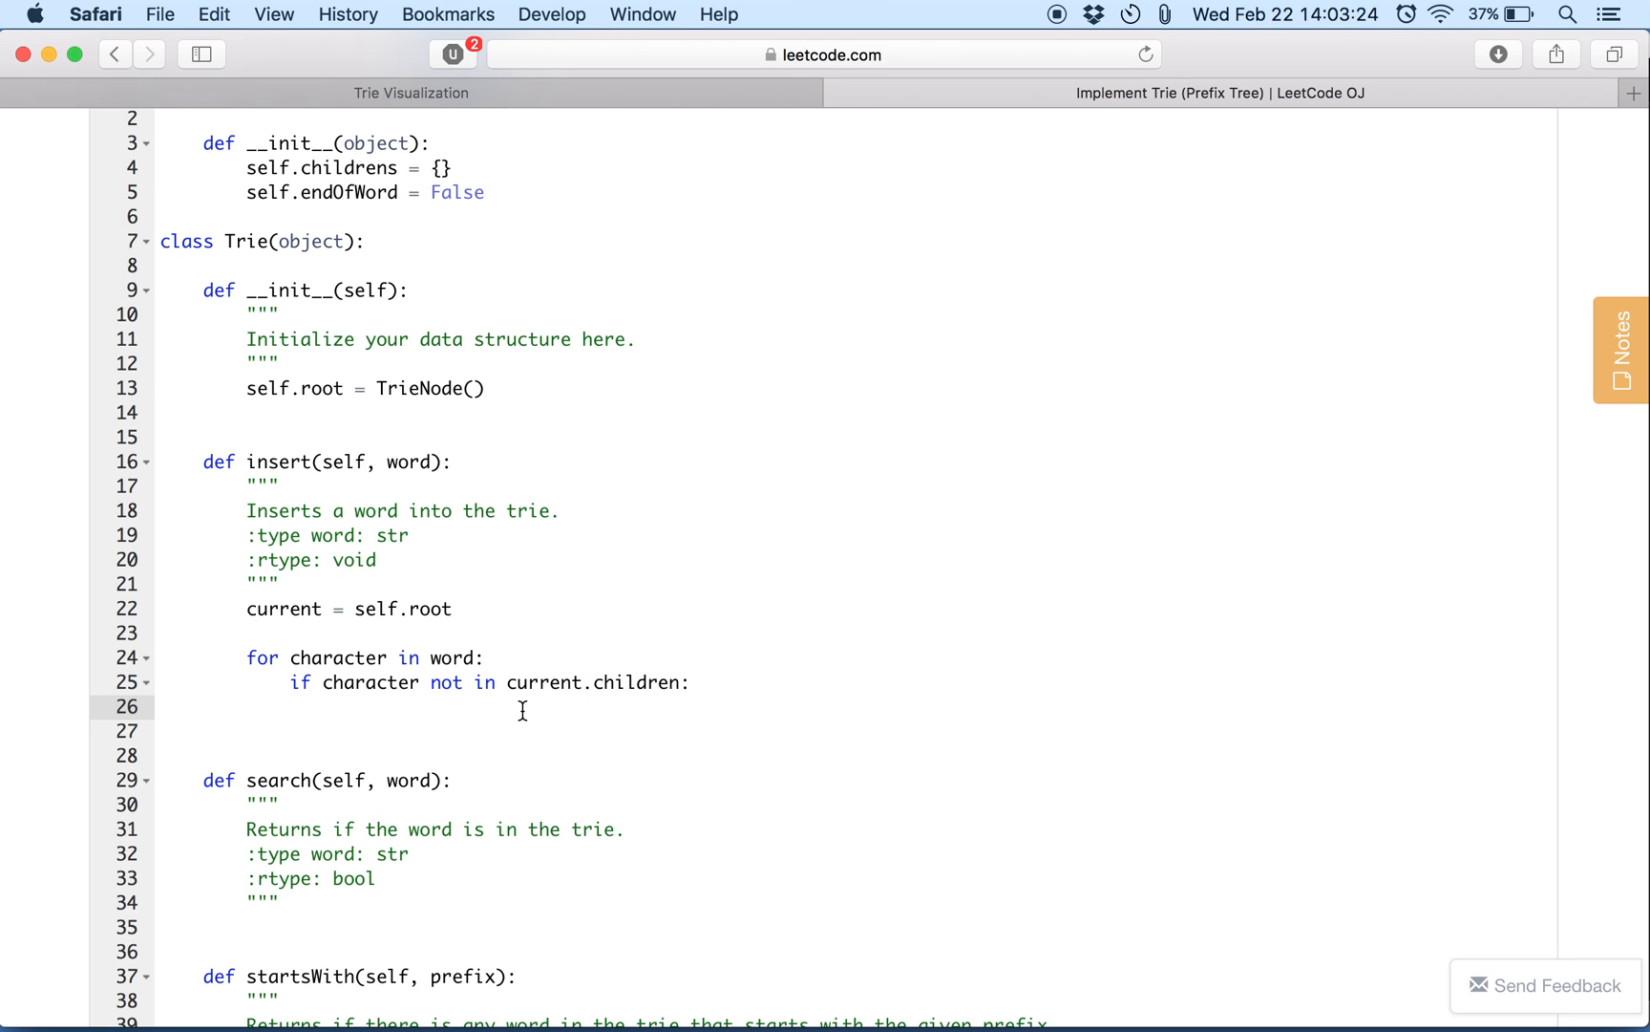
pyautogui.write('cu')
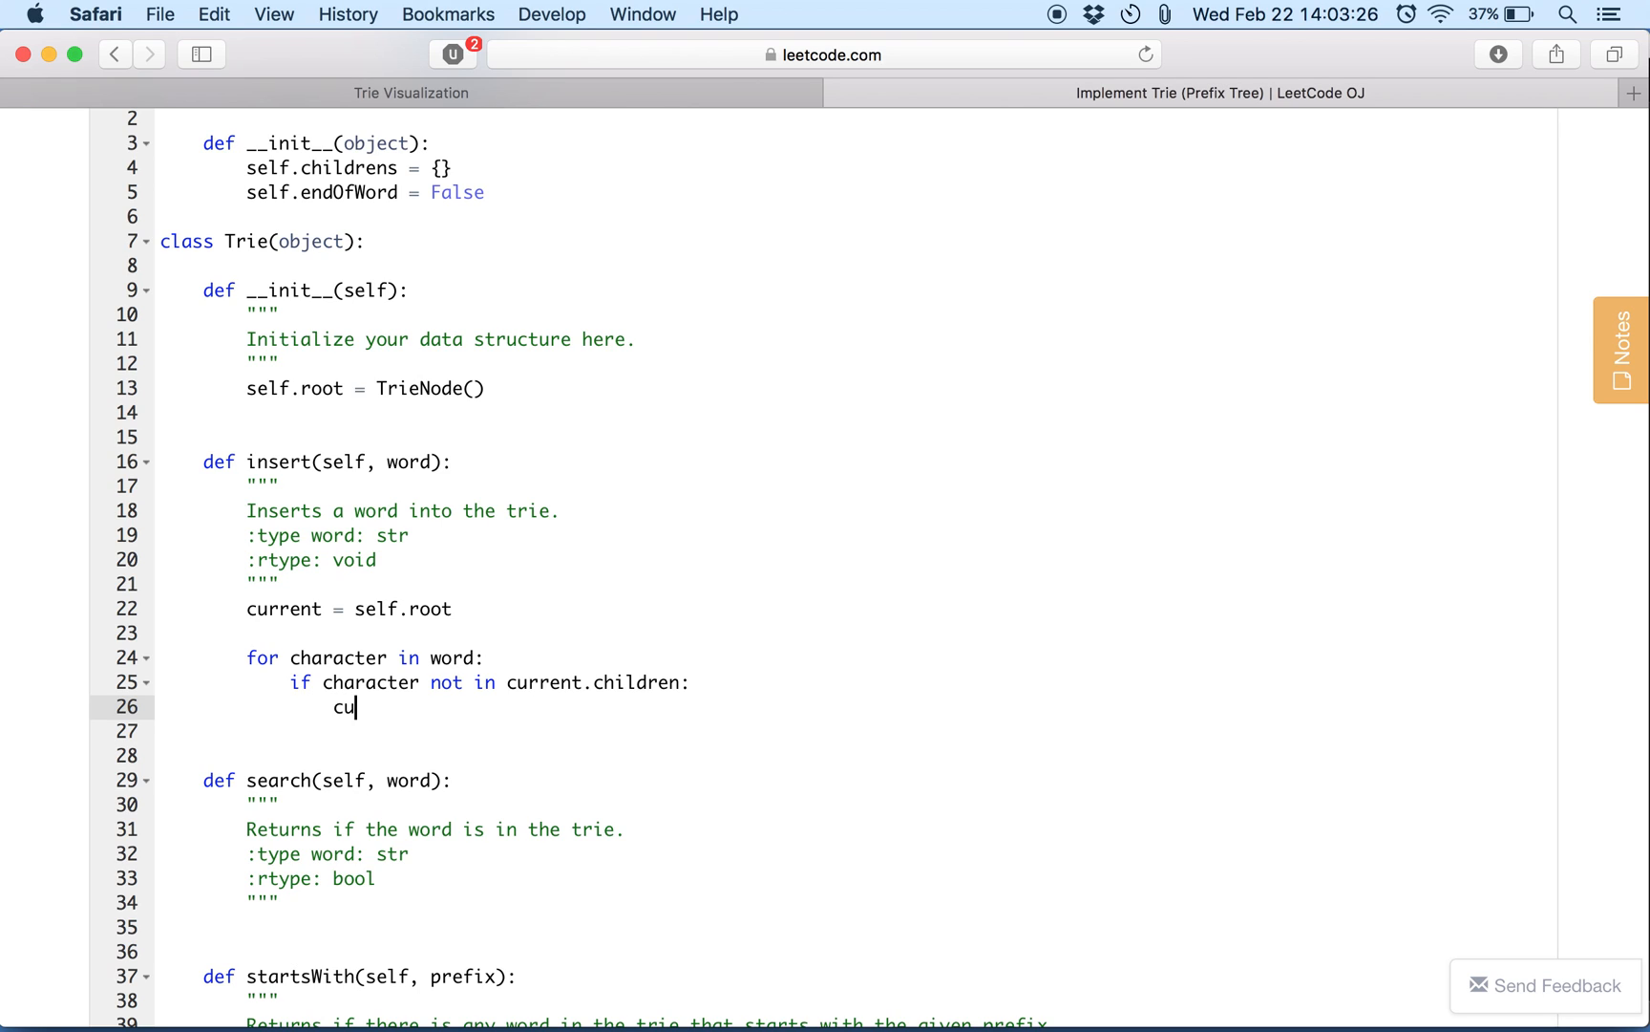
pyautogui.write('rrent.child')
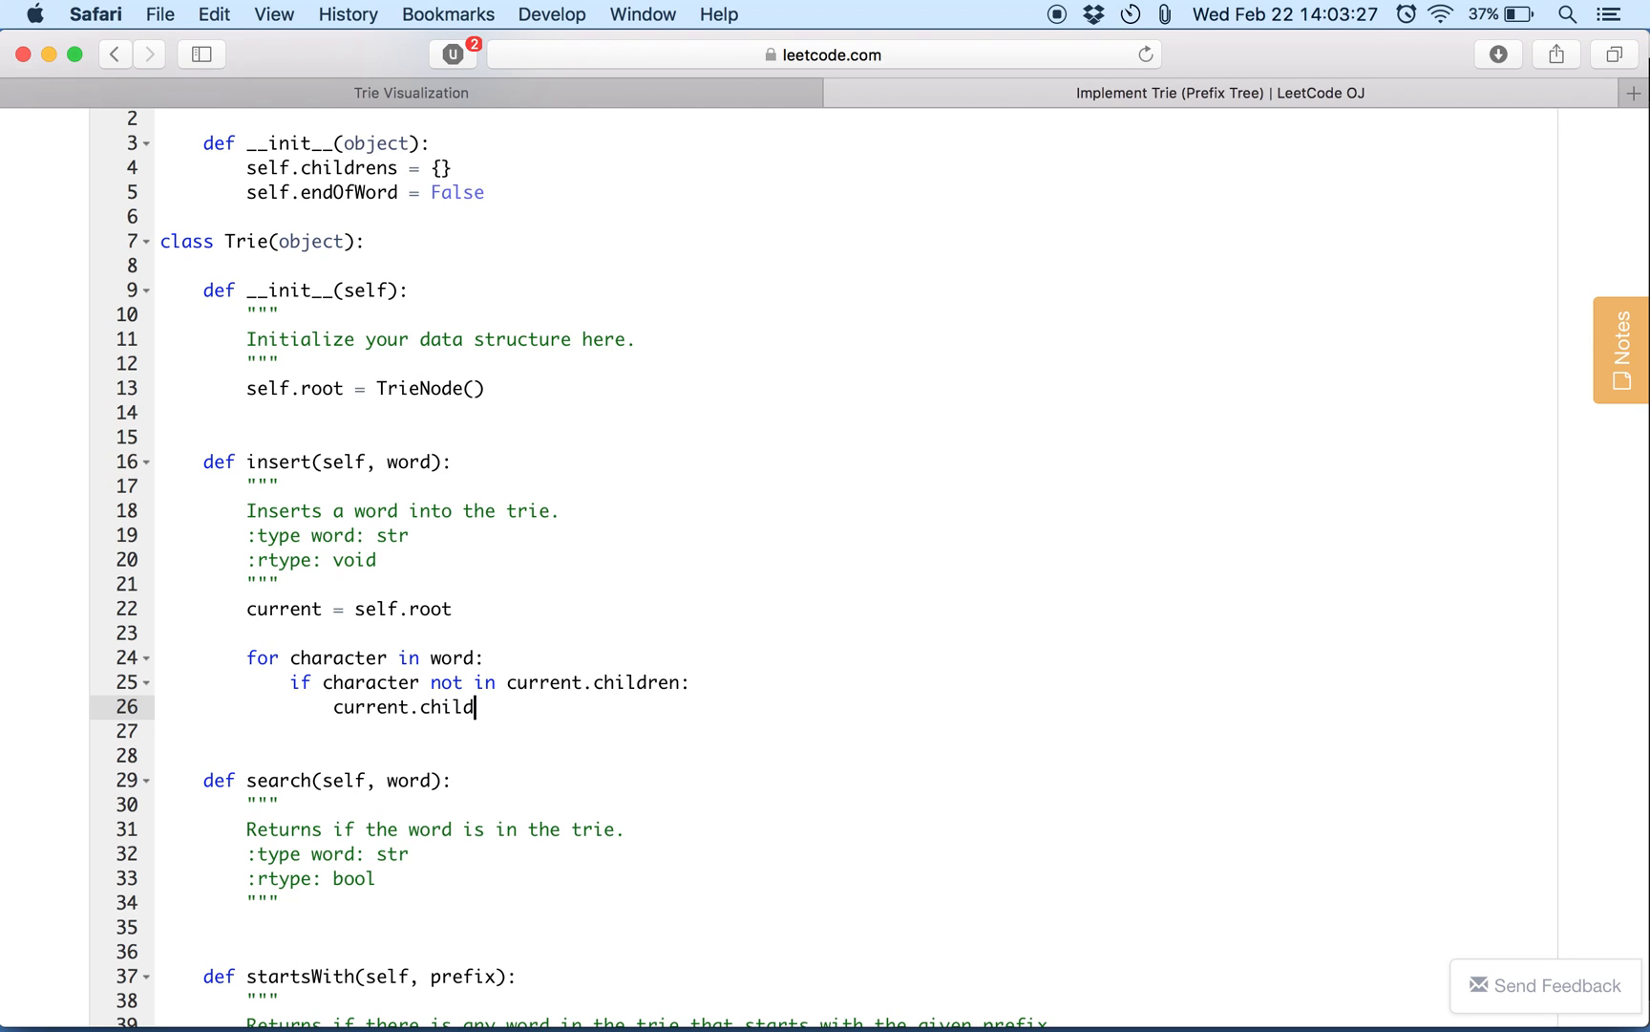
pyautogui.write('ren[characte')
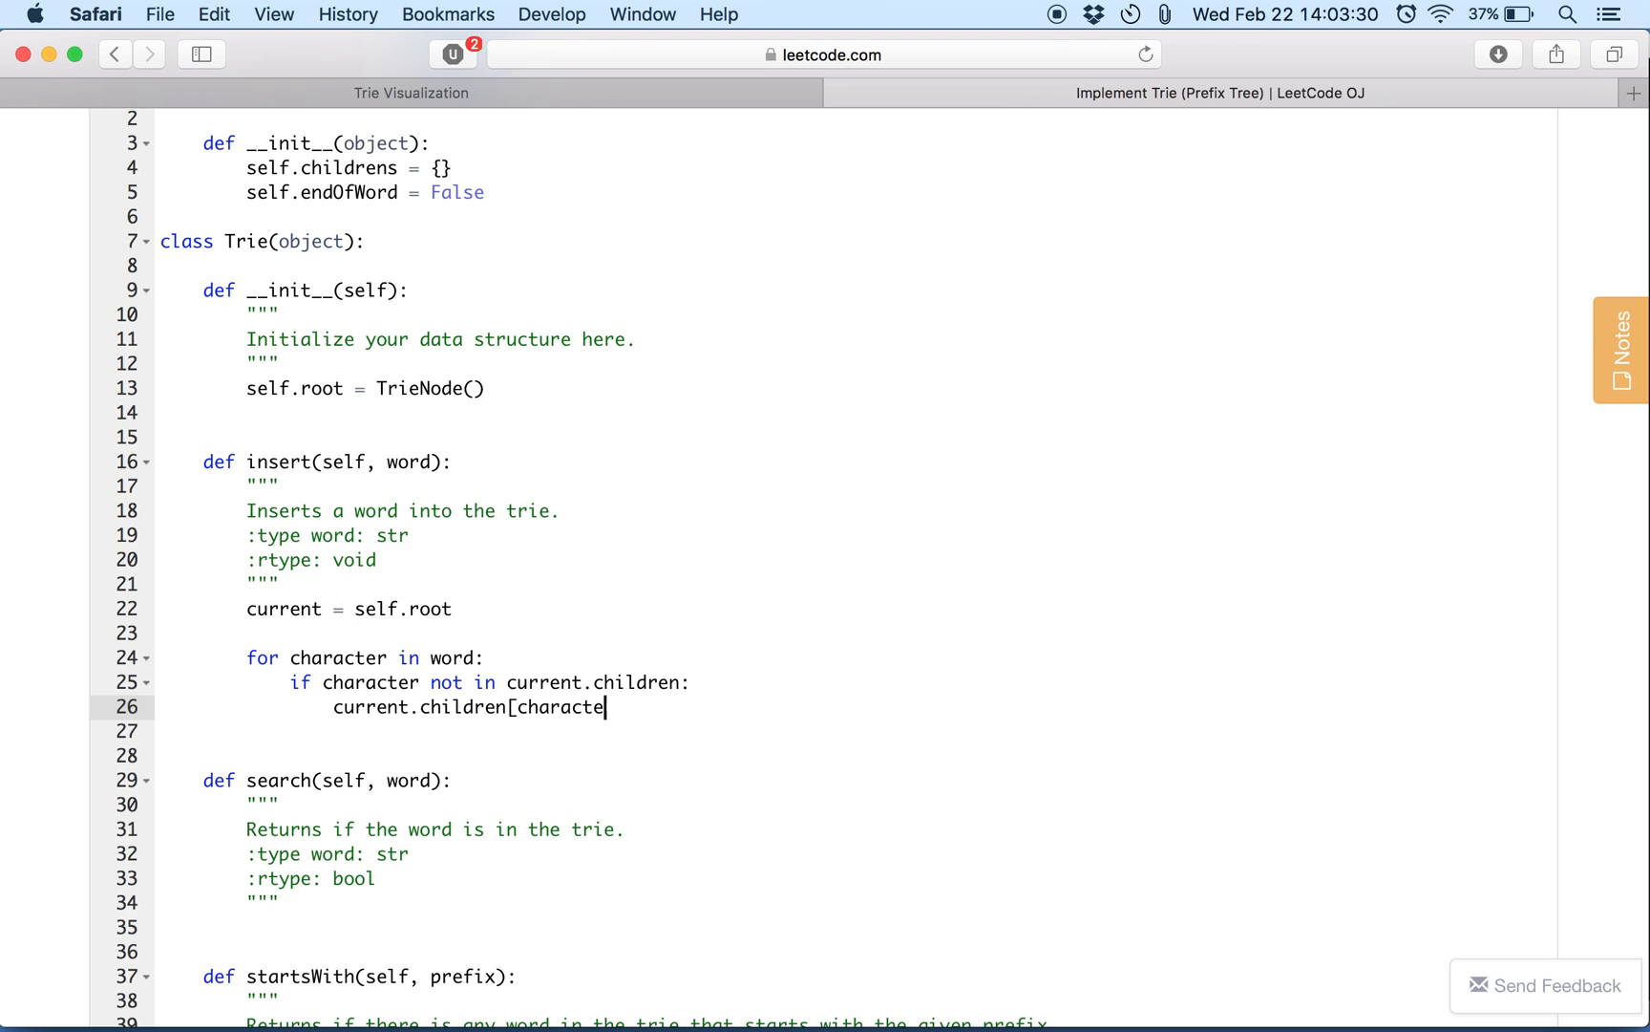
pyautogui.write('r] = Trie')
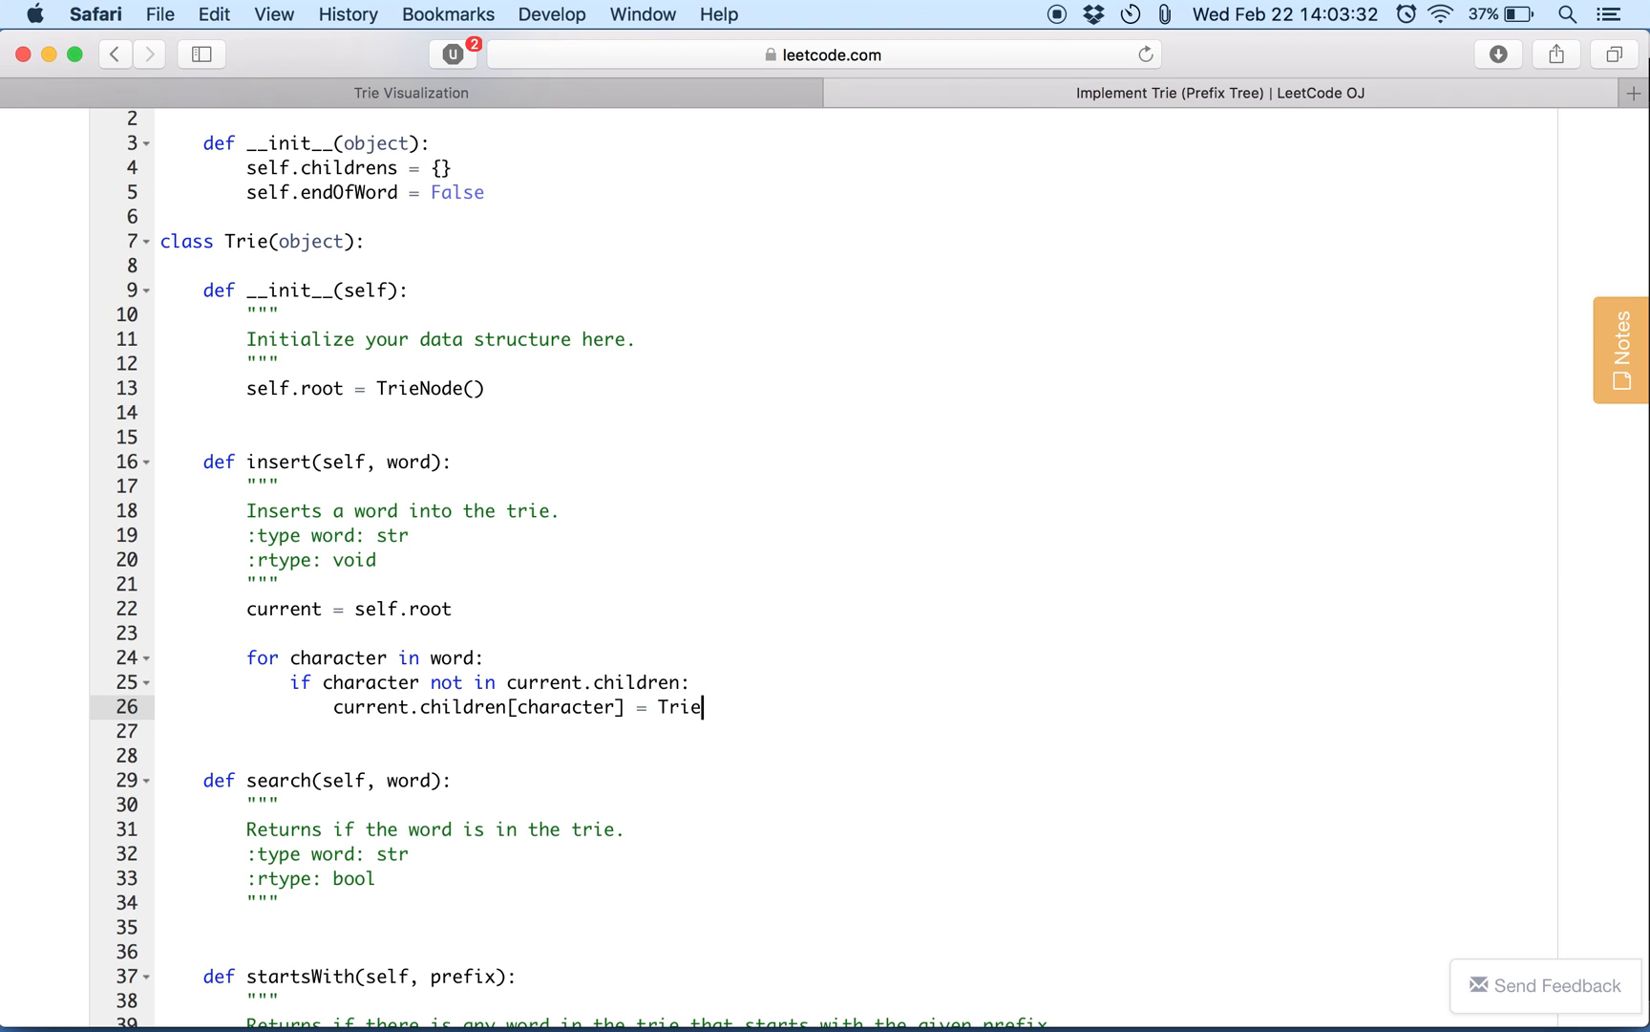
pyautogui.write('Node()')
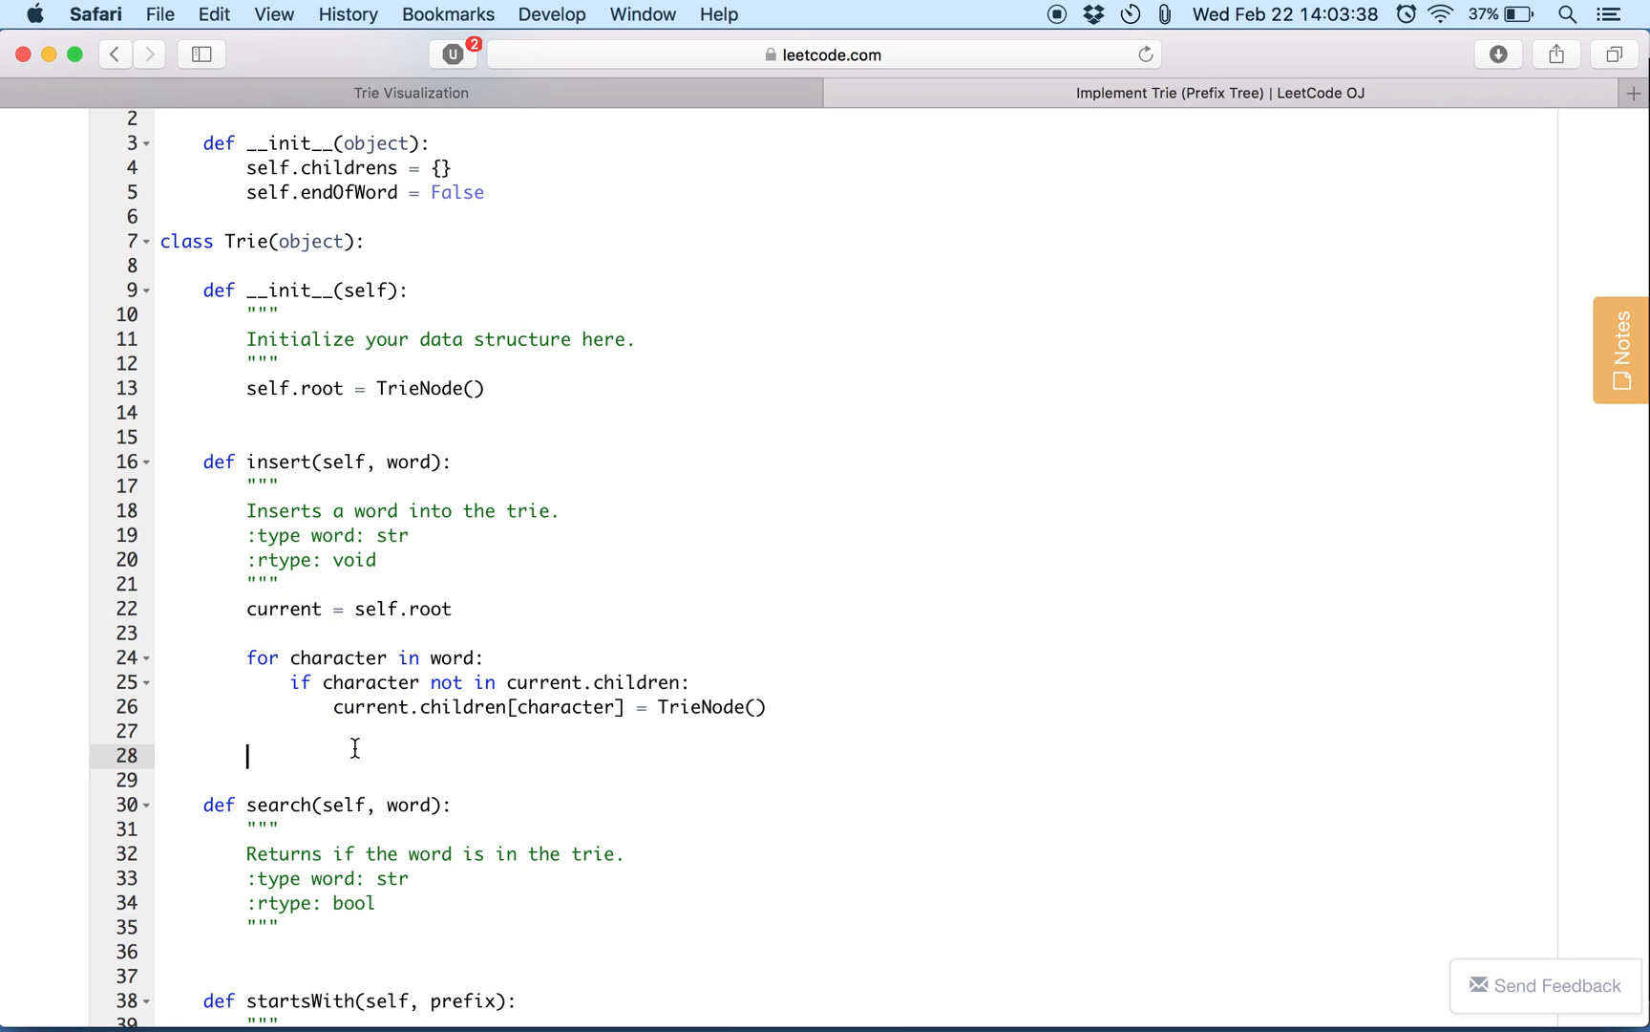
pyautogui.write('cur')
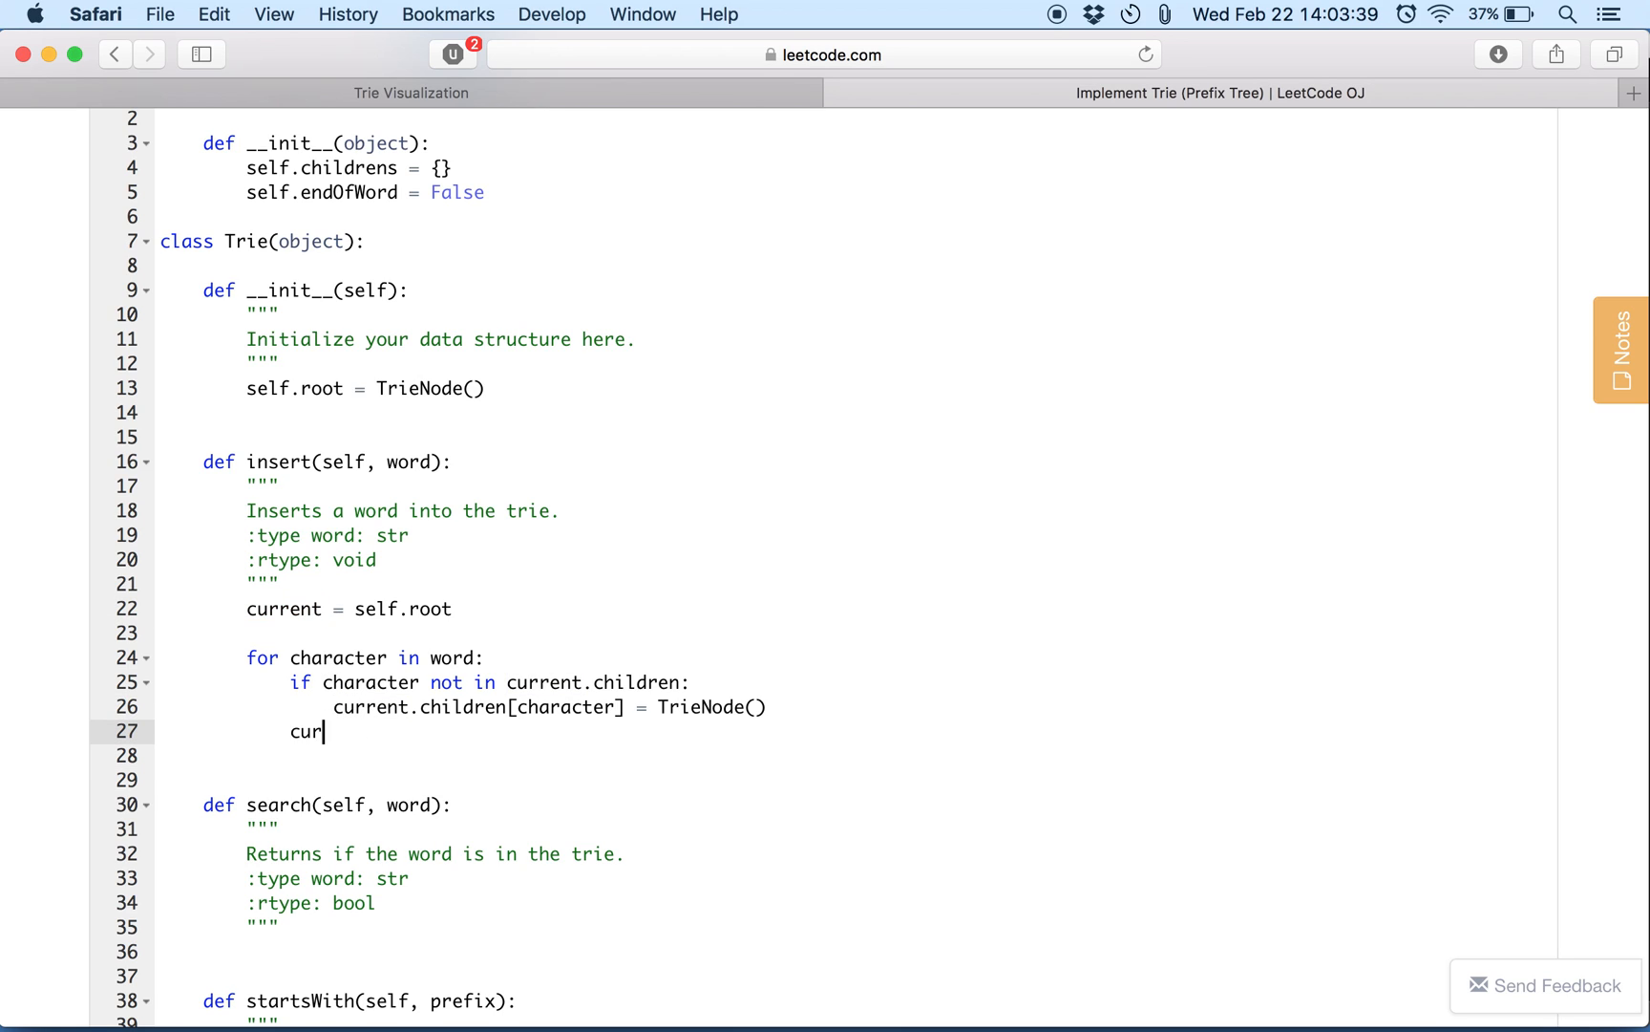
pyautogui.write('rent.child')
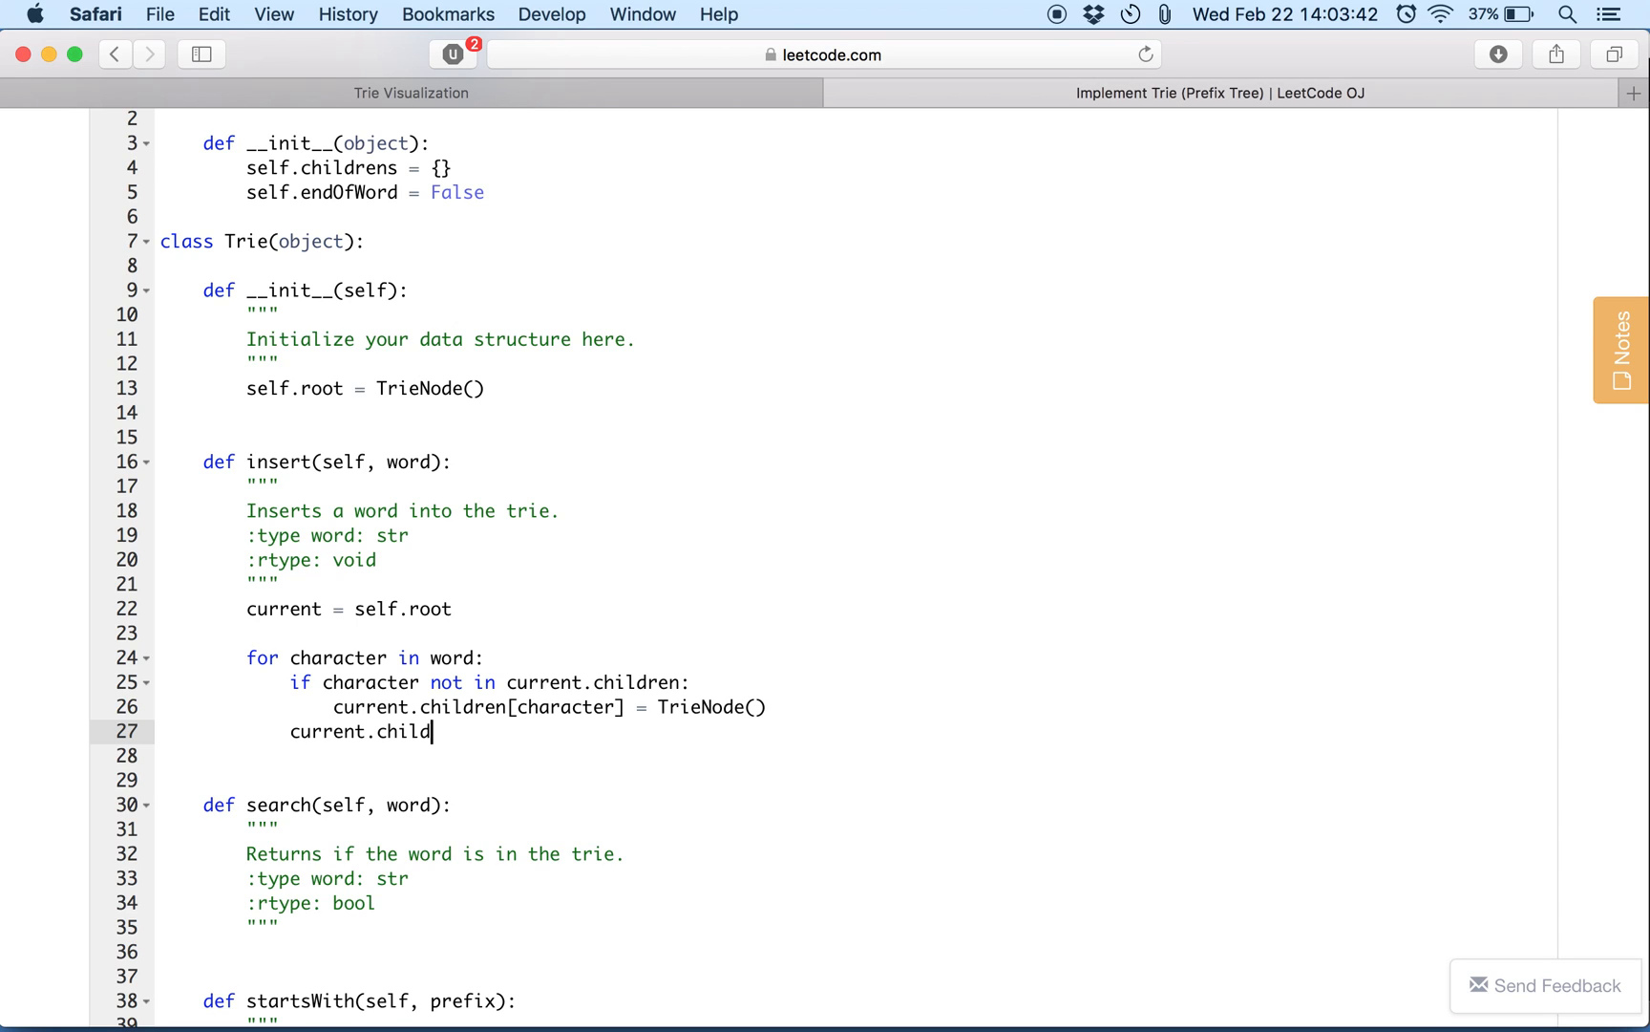
pyautogui.write('en')
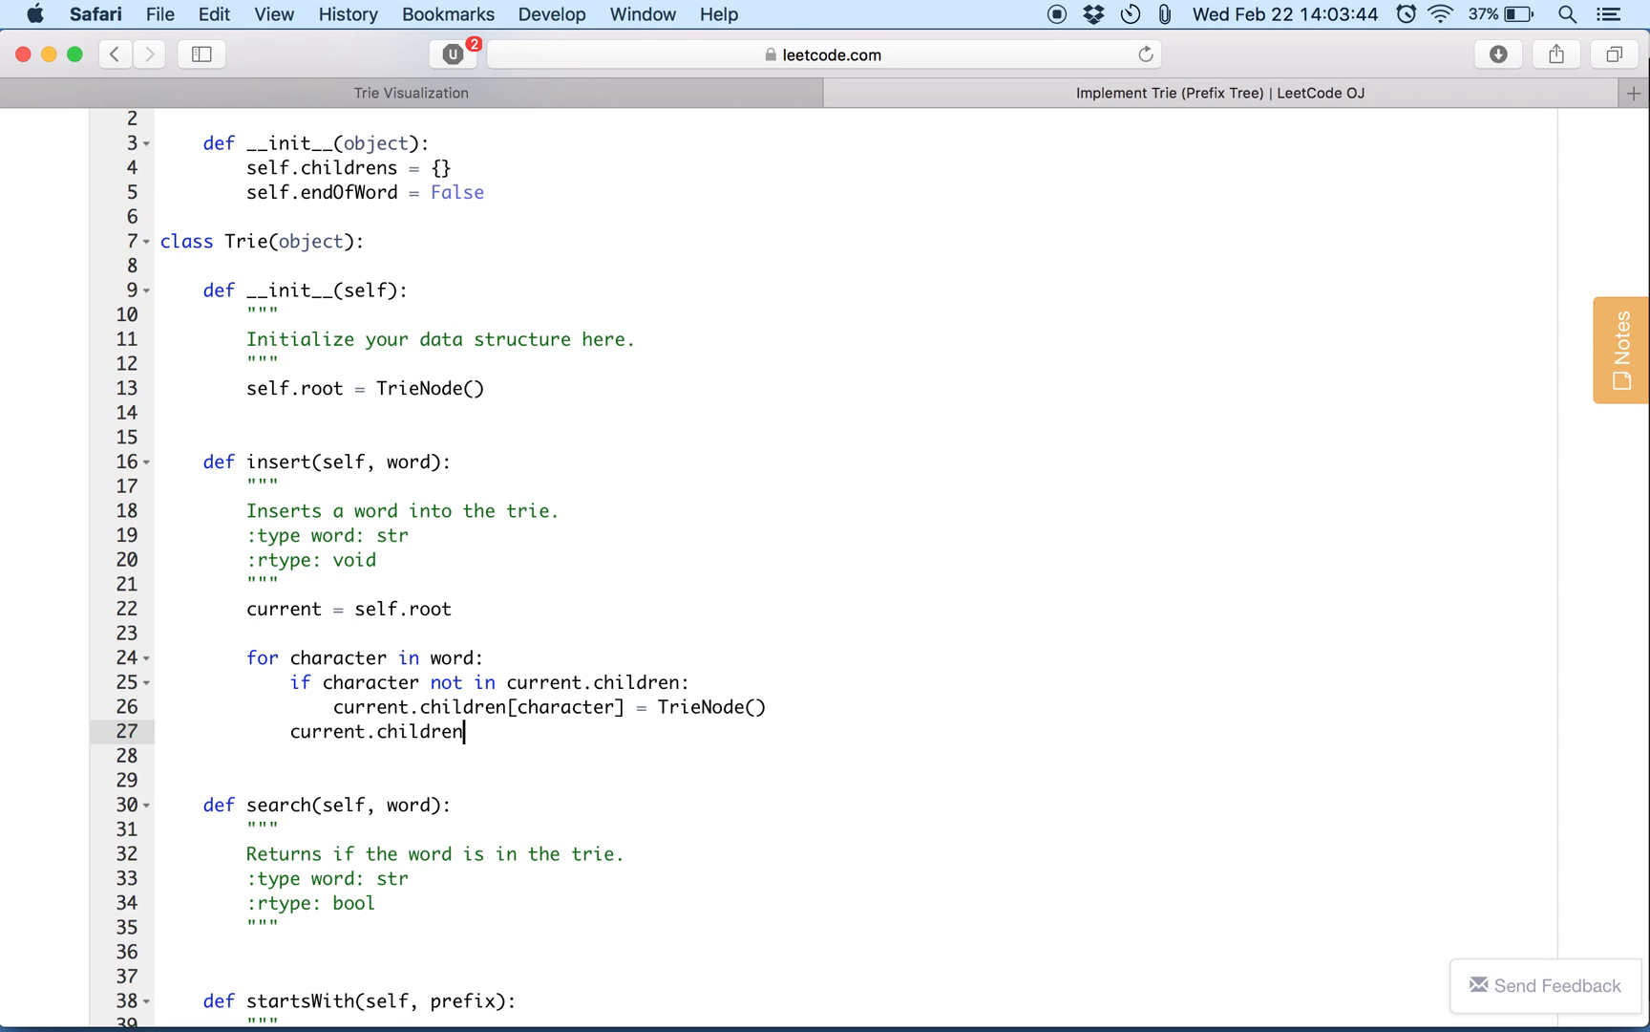
pyautogui.write('[character')
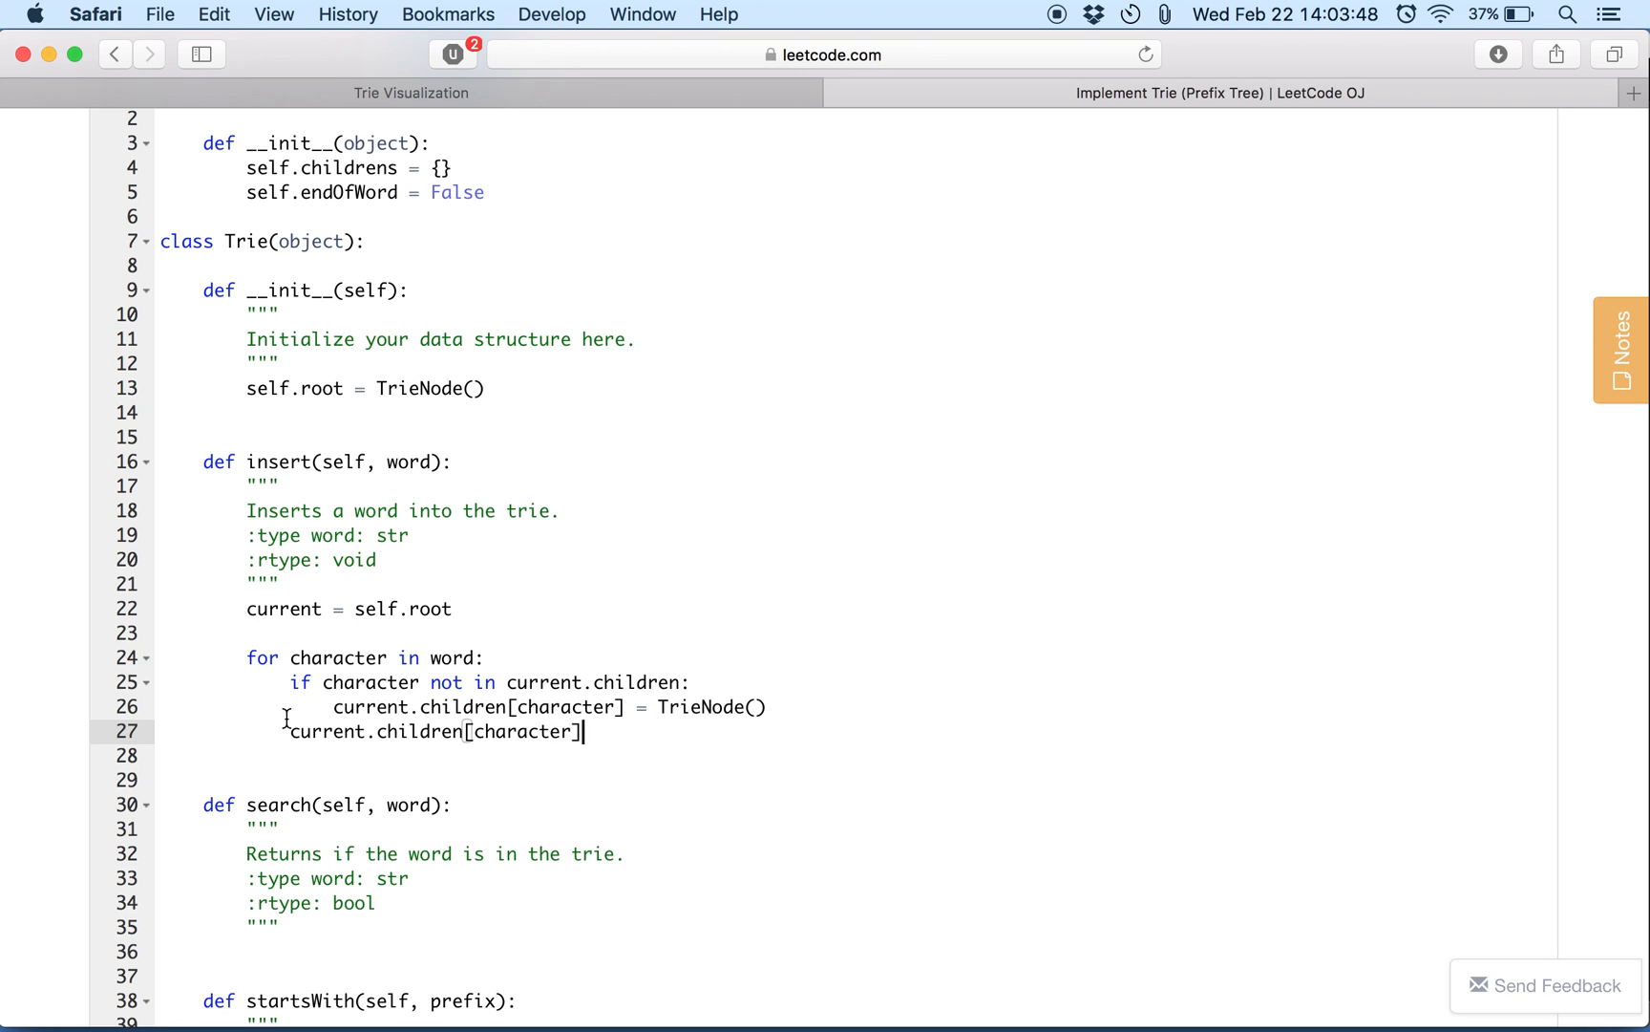
pyautogui.write('current =')
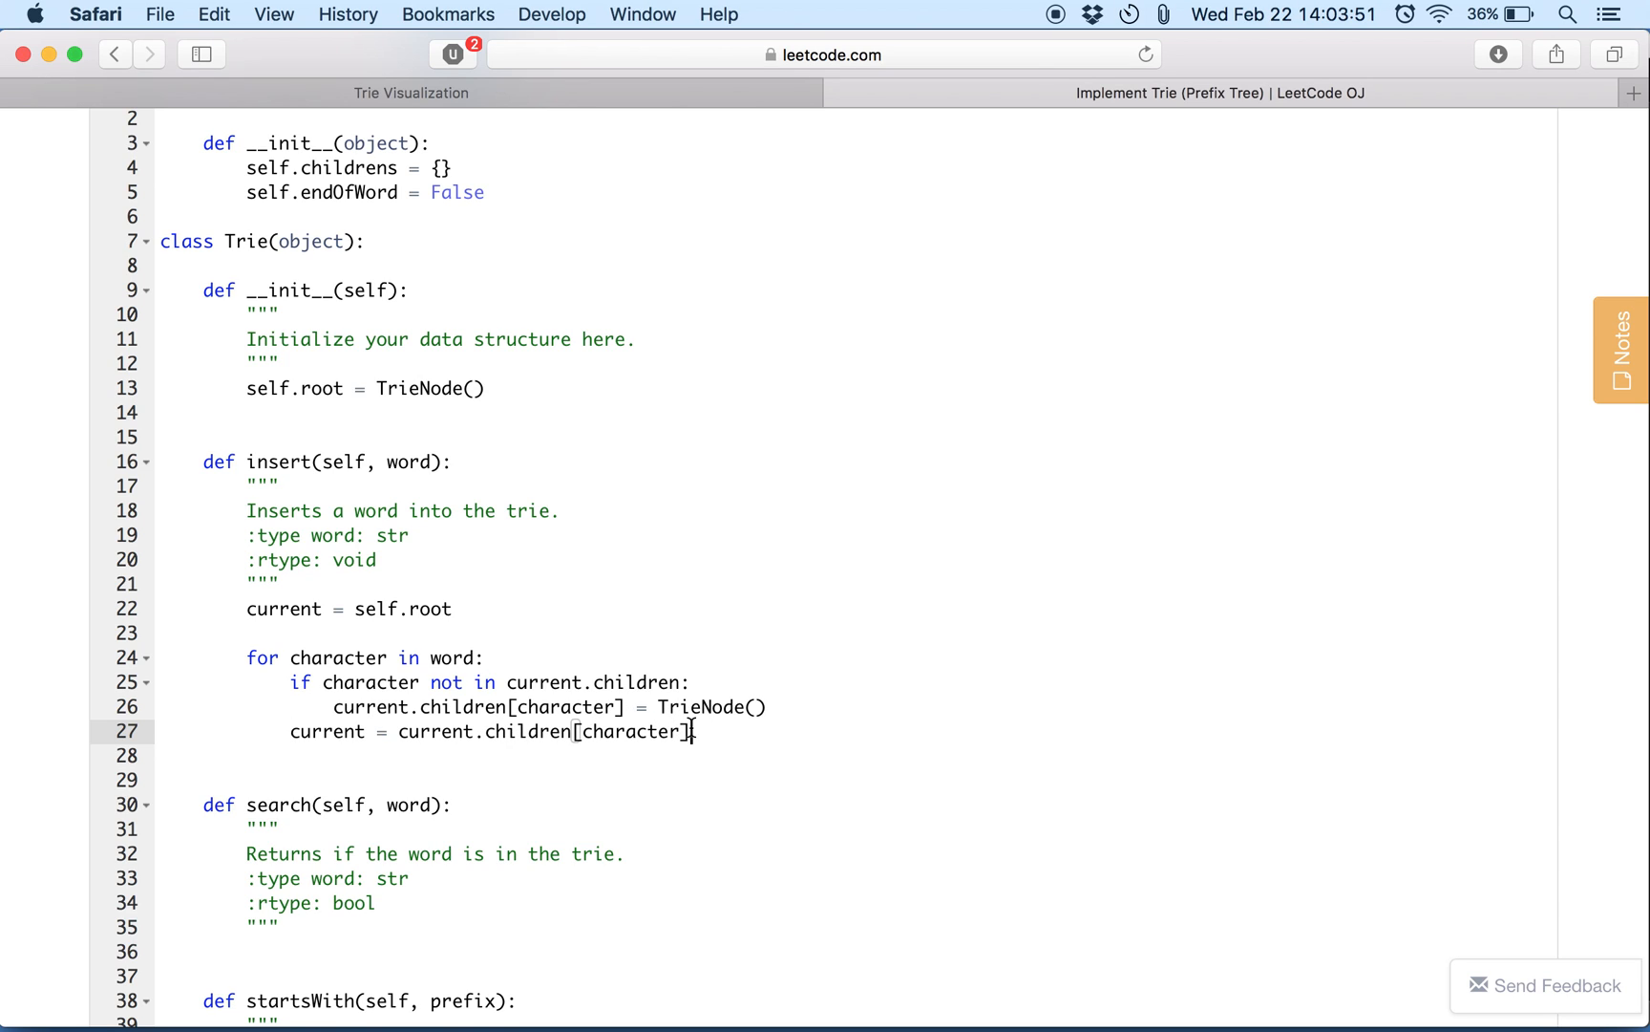
pyautogui.write('cu')
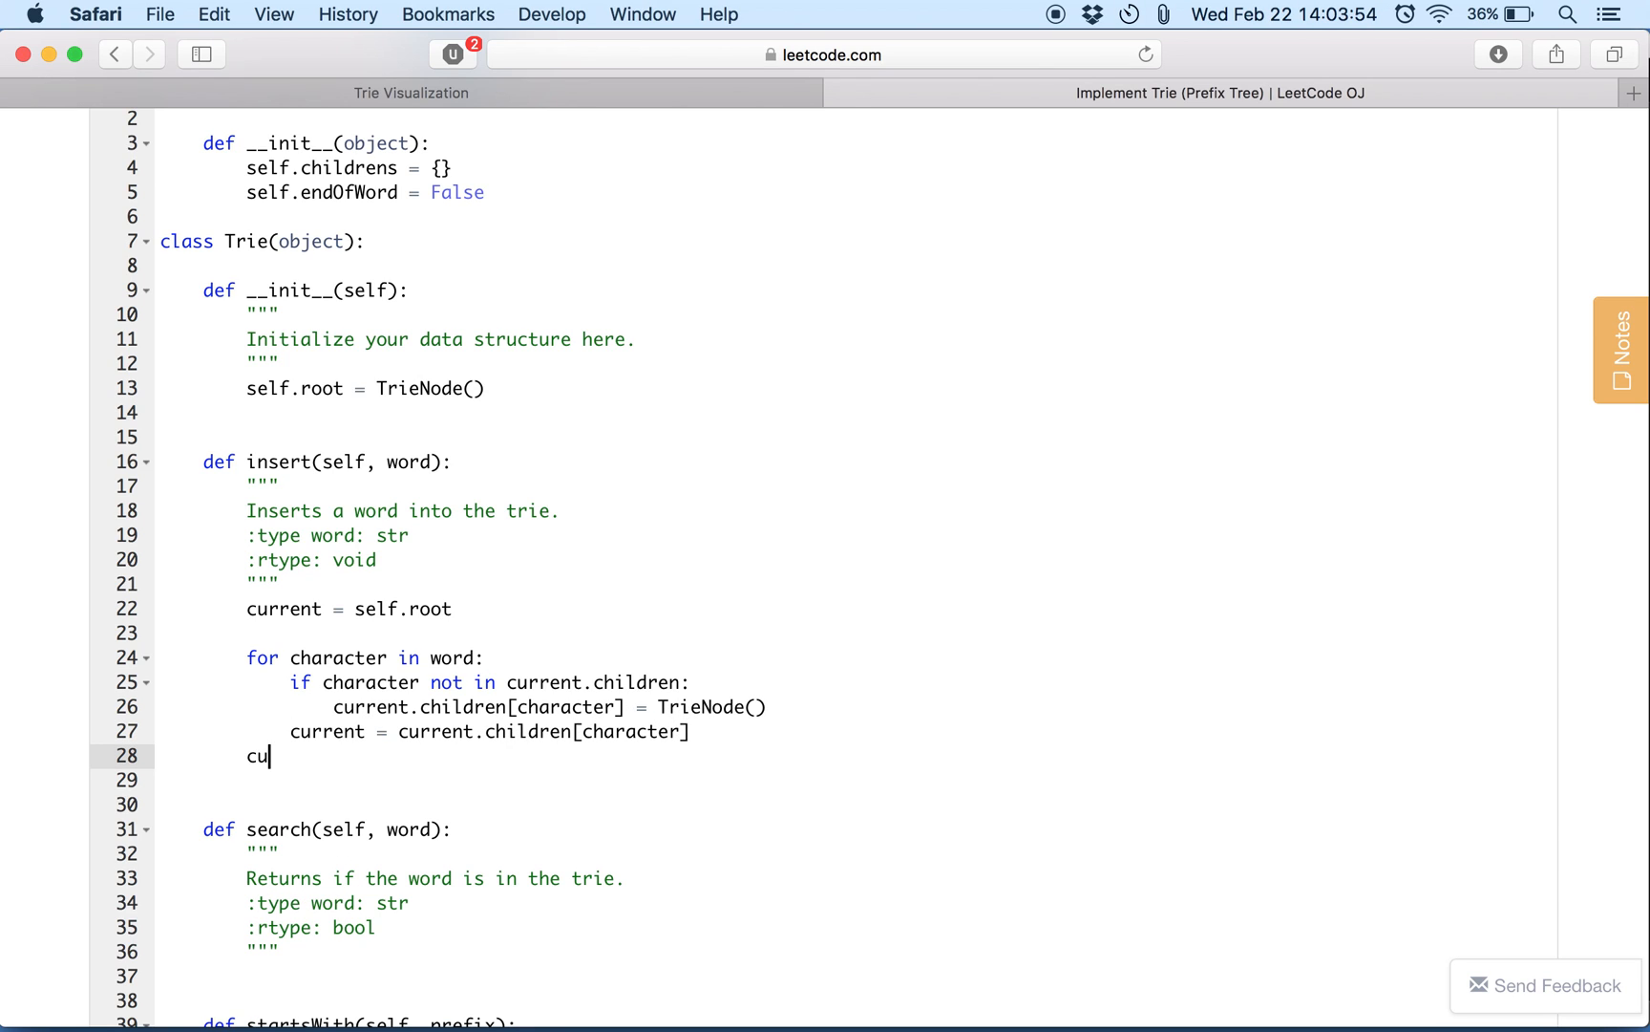
pyautogui.write('rrent.end')
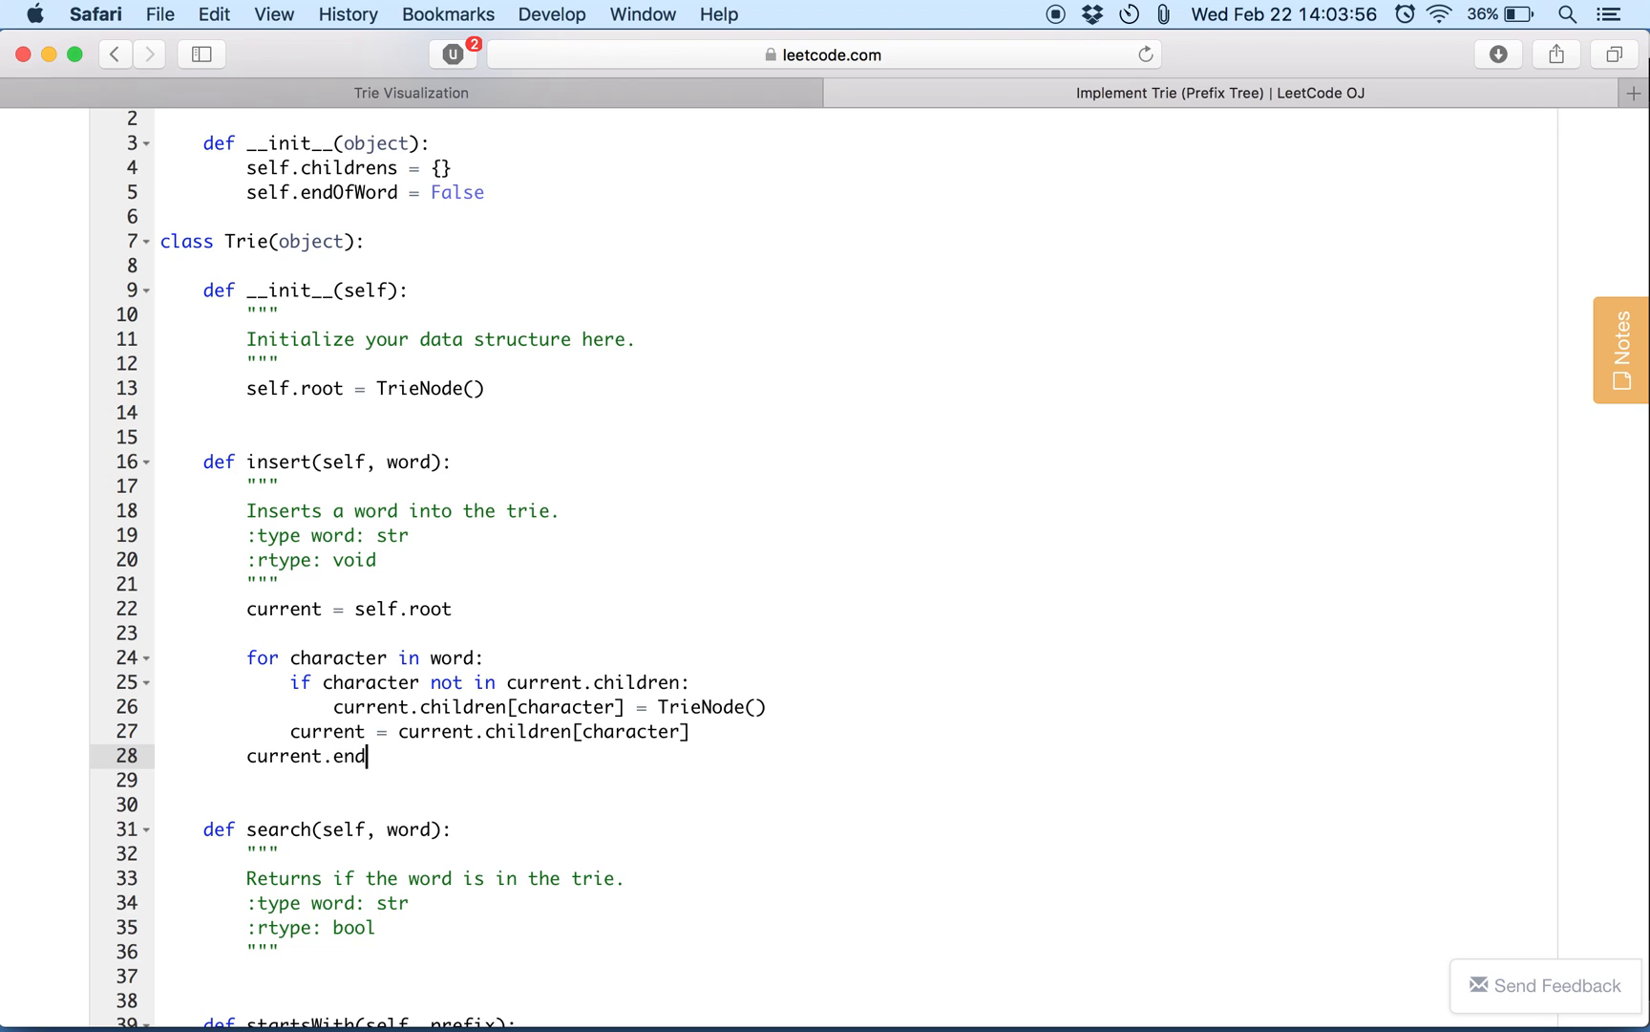
pyautogui.write('OfWord = Tre')
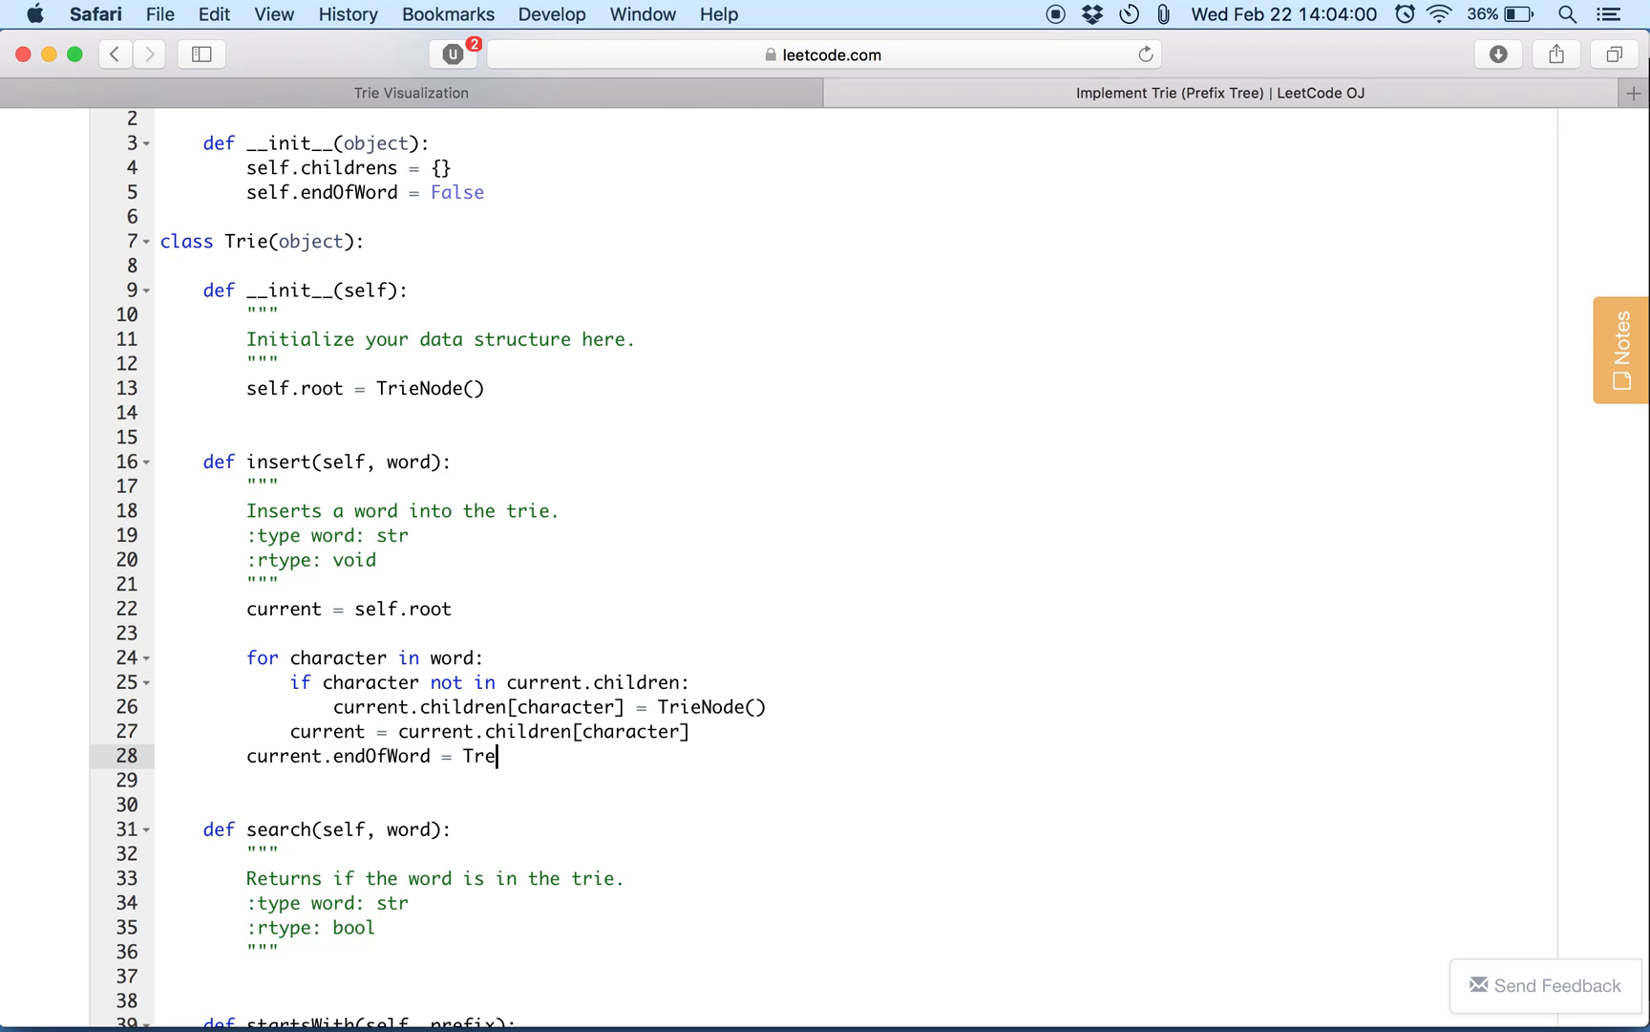
pyautogui.write('ue')
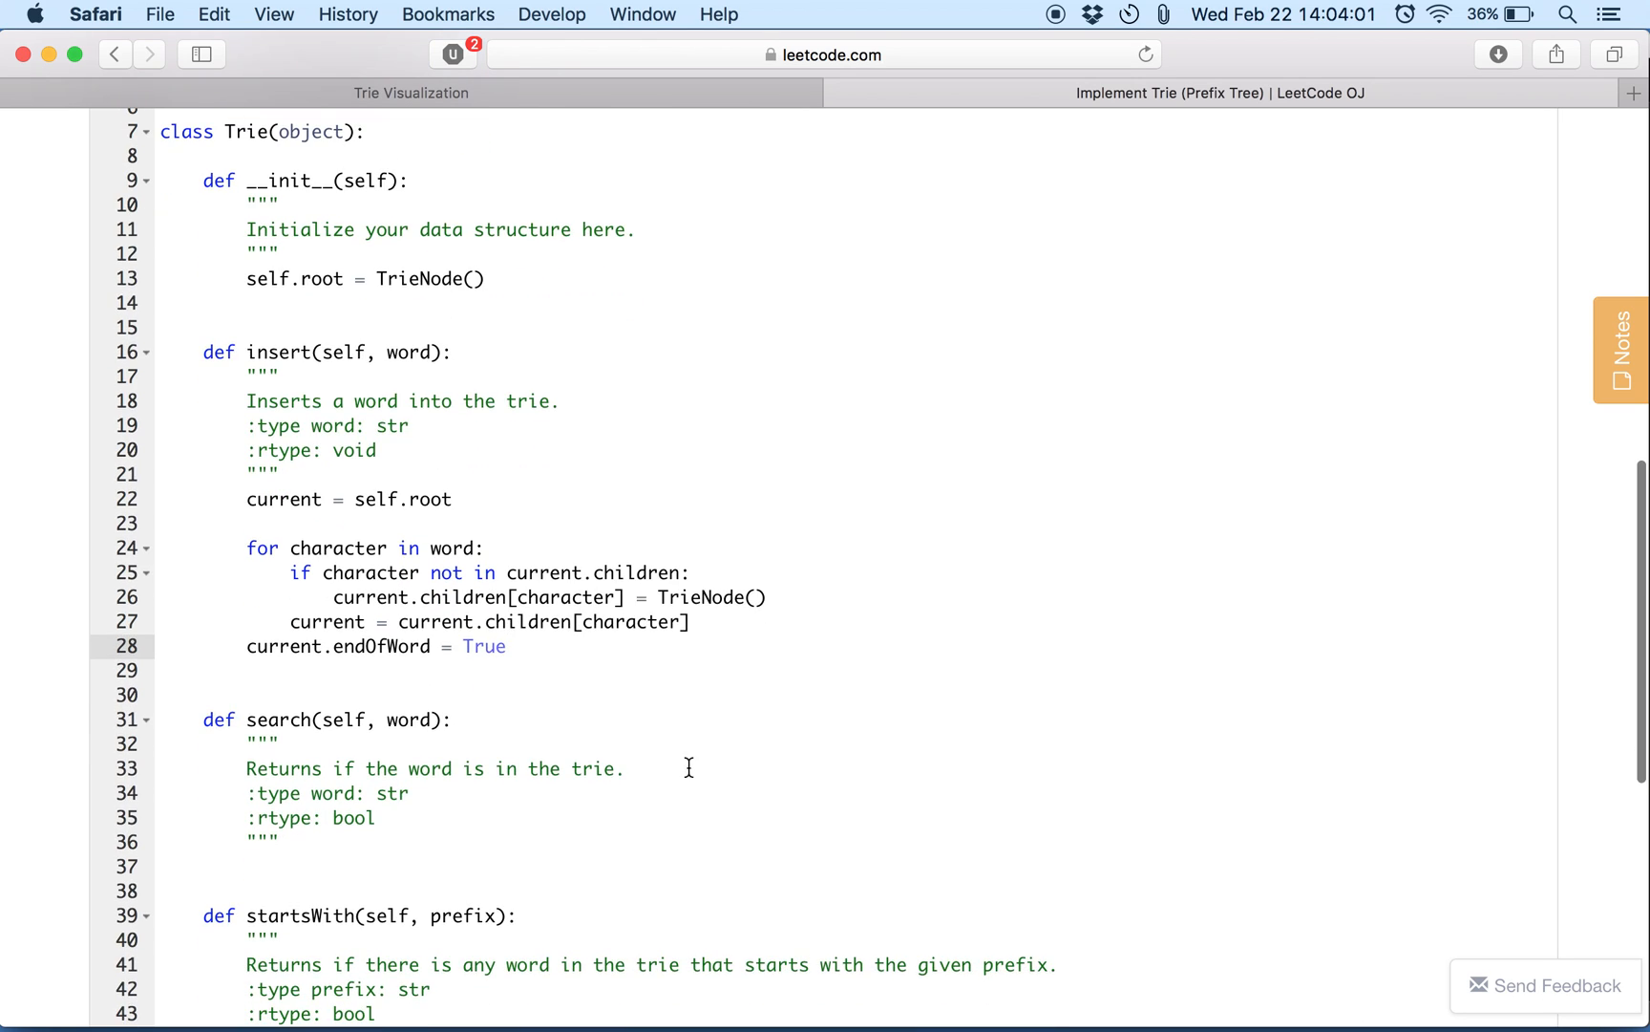
pyautogui.click(357, 844)
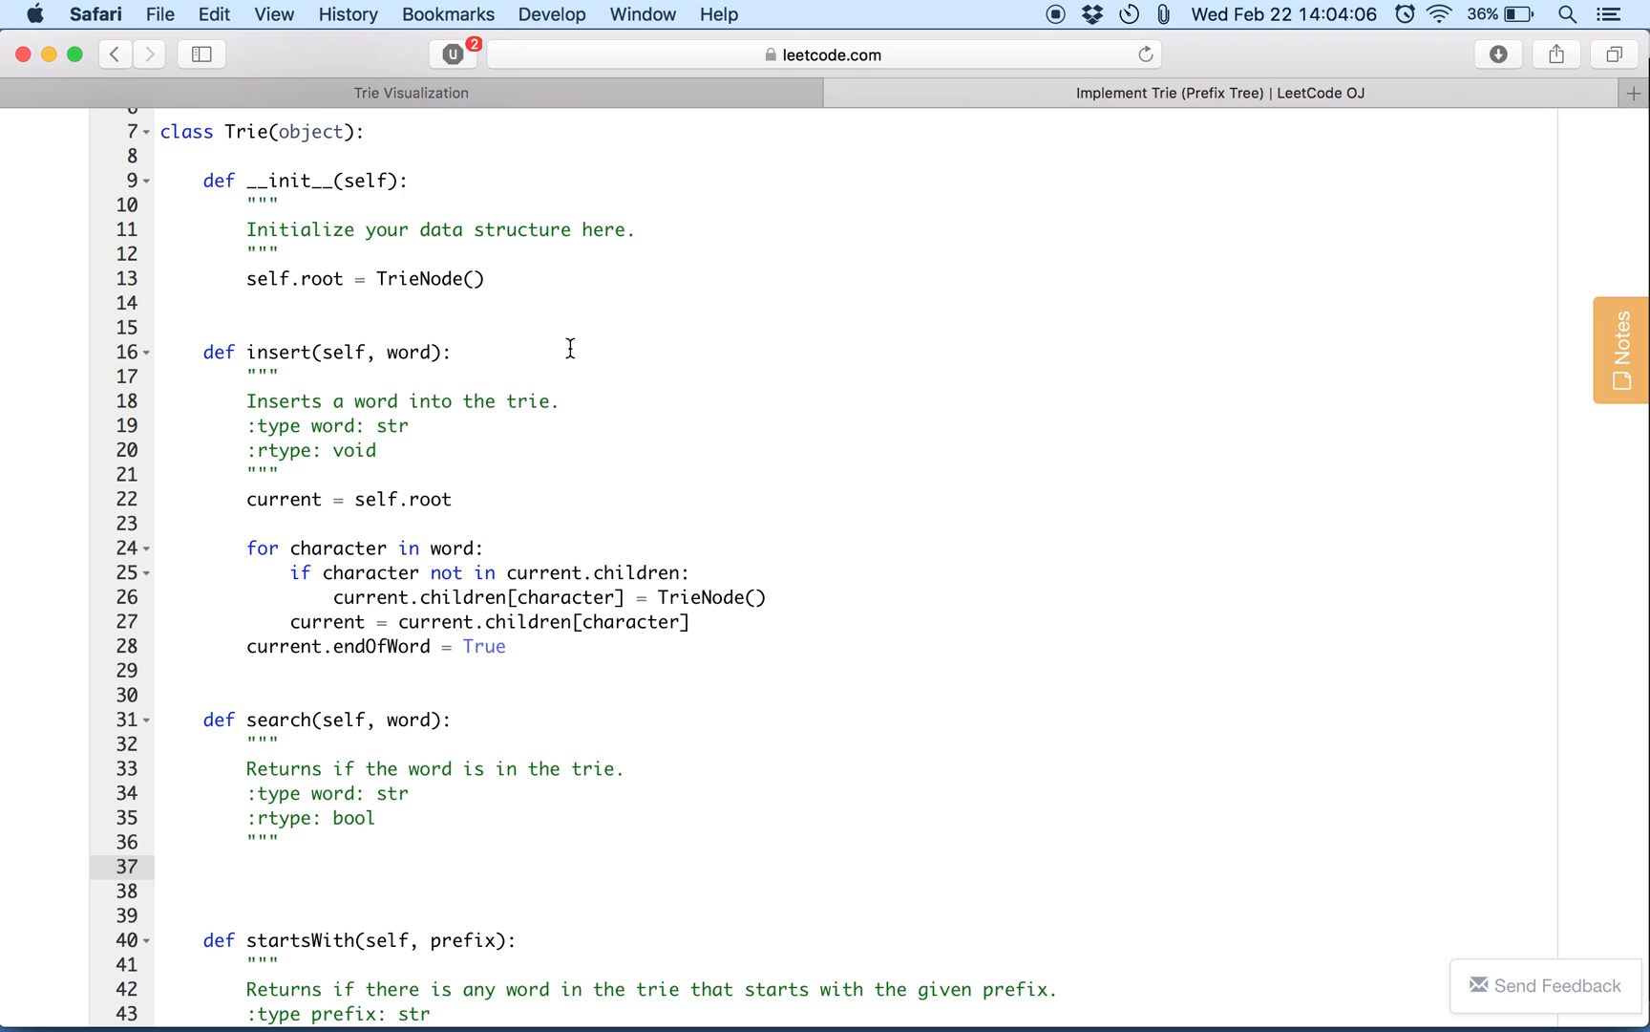
# Bring the Trie Visualization page with burnt, lmn and bullshi back in front.
pyautogui.click(411, 92)
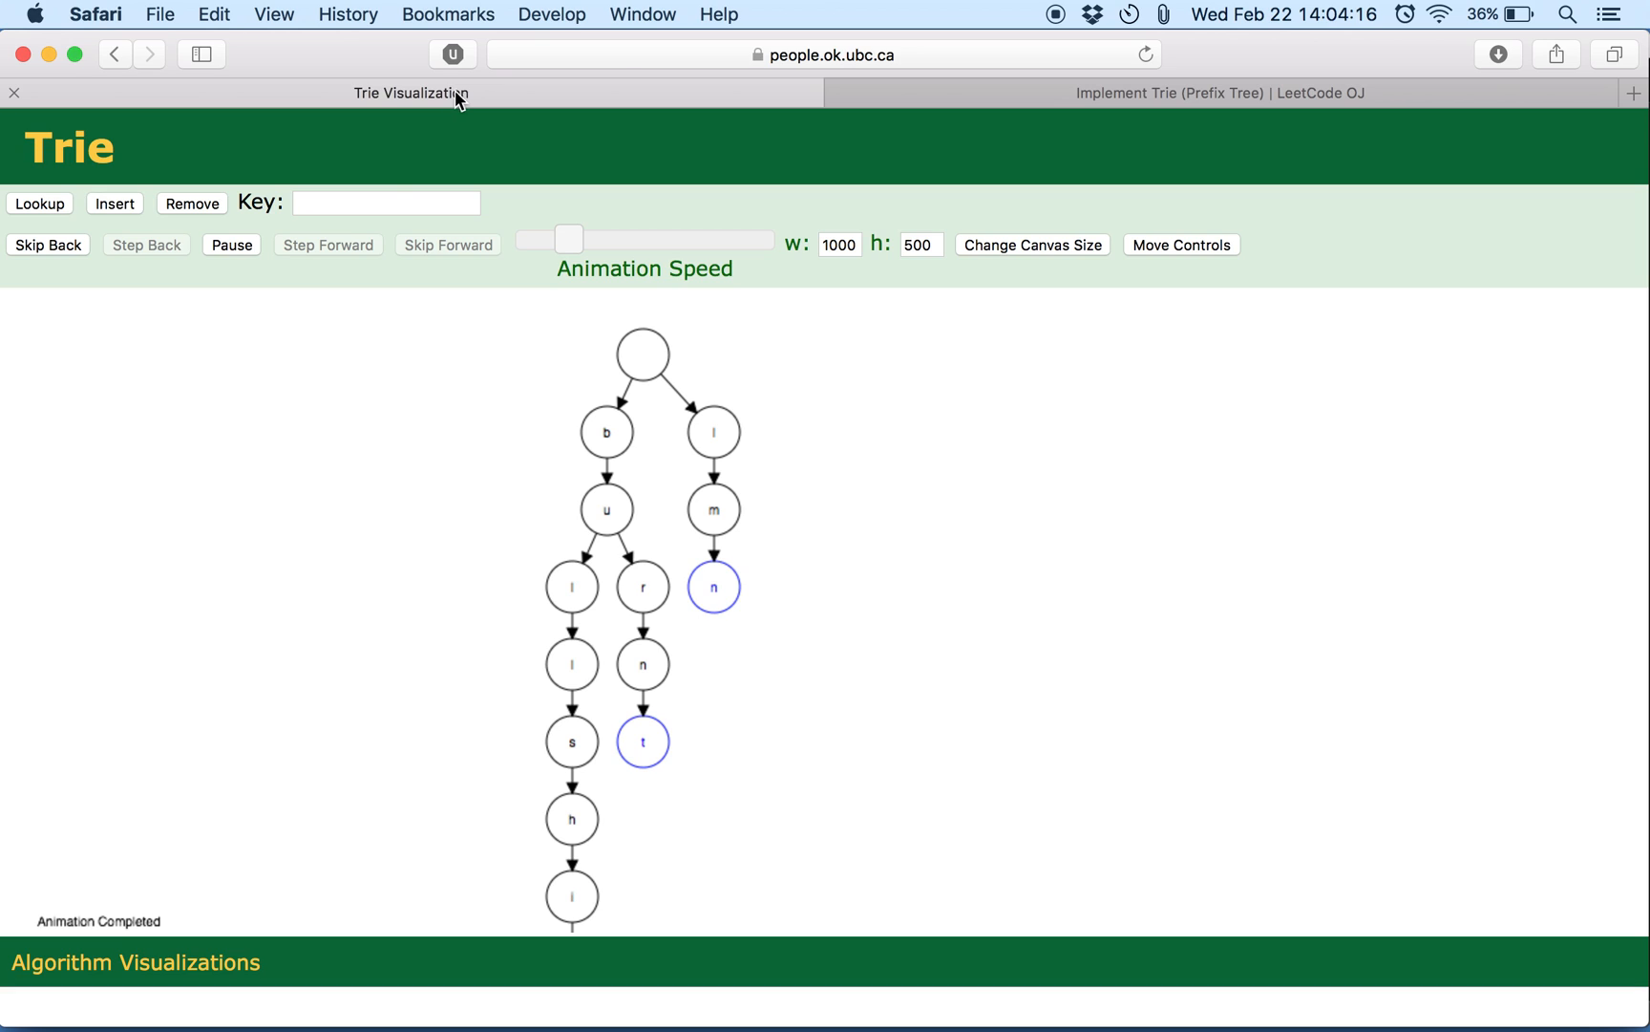
# Look up the key lmn in the trie visualization and watch the traversal animation.
pyautogui.click(385, 203)
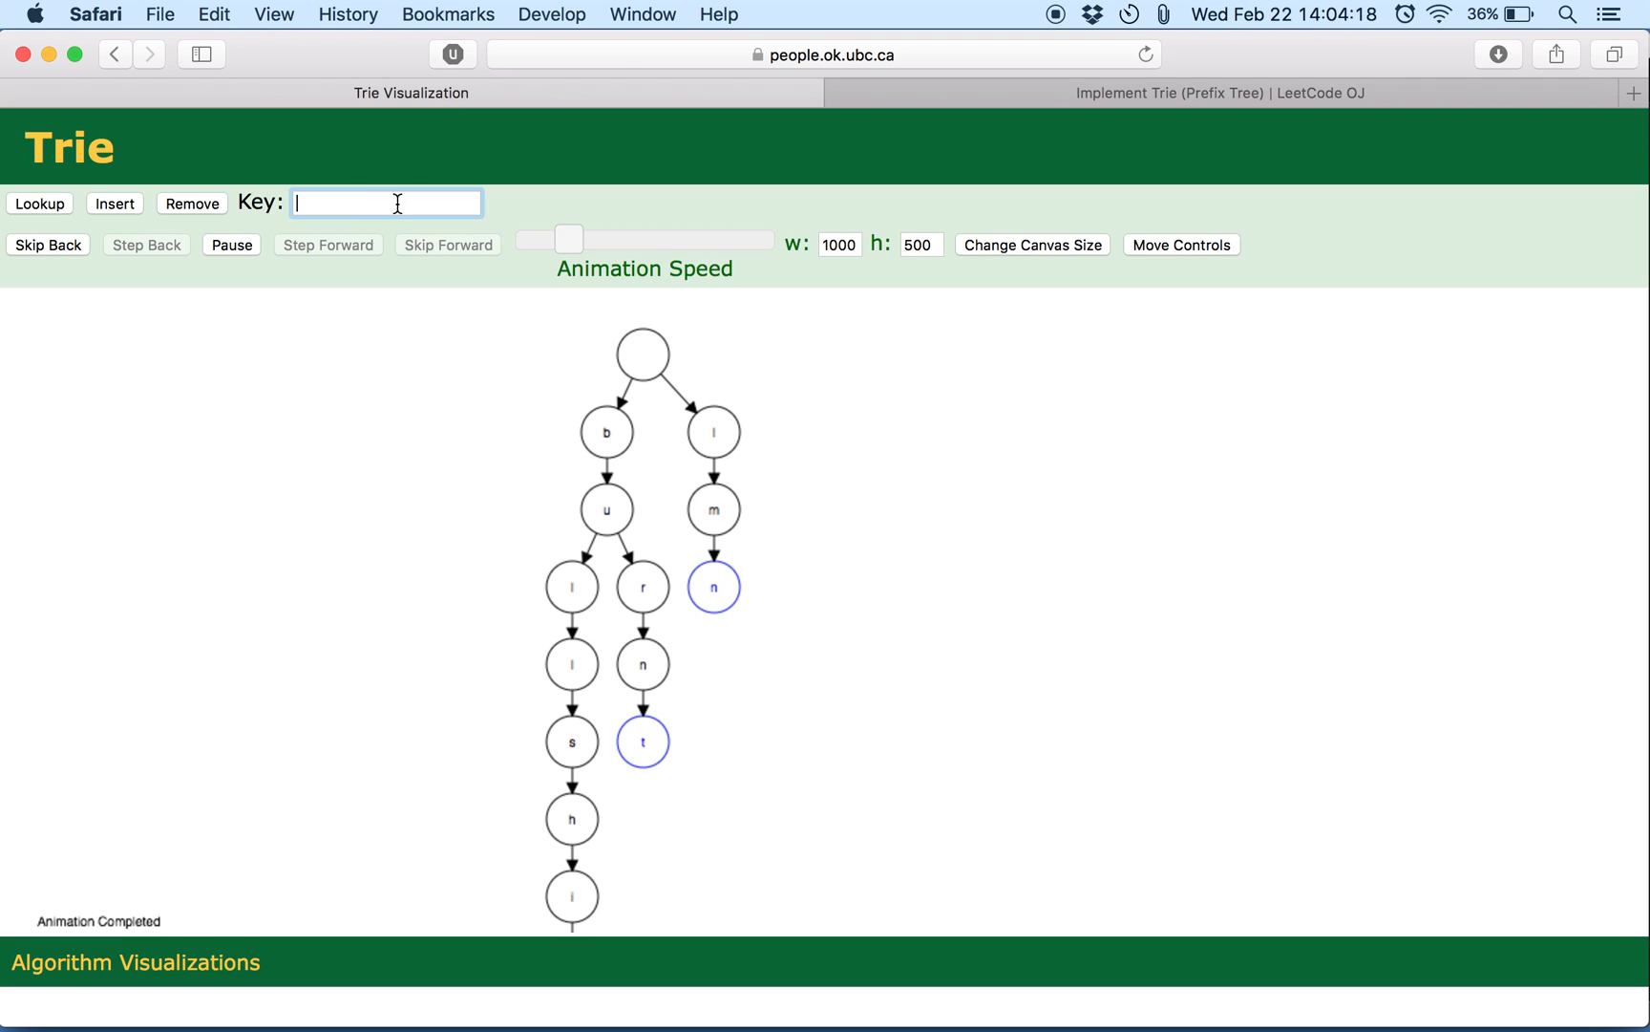
pyautogui.write('lmn')
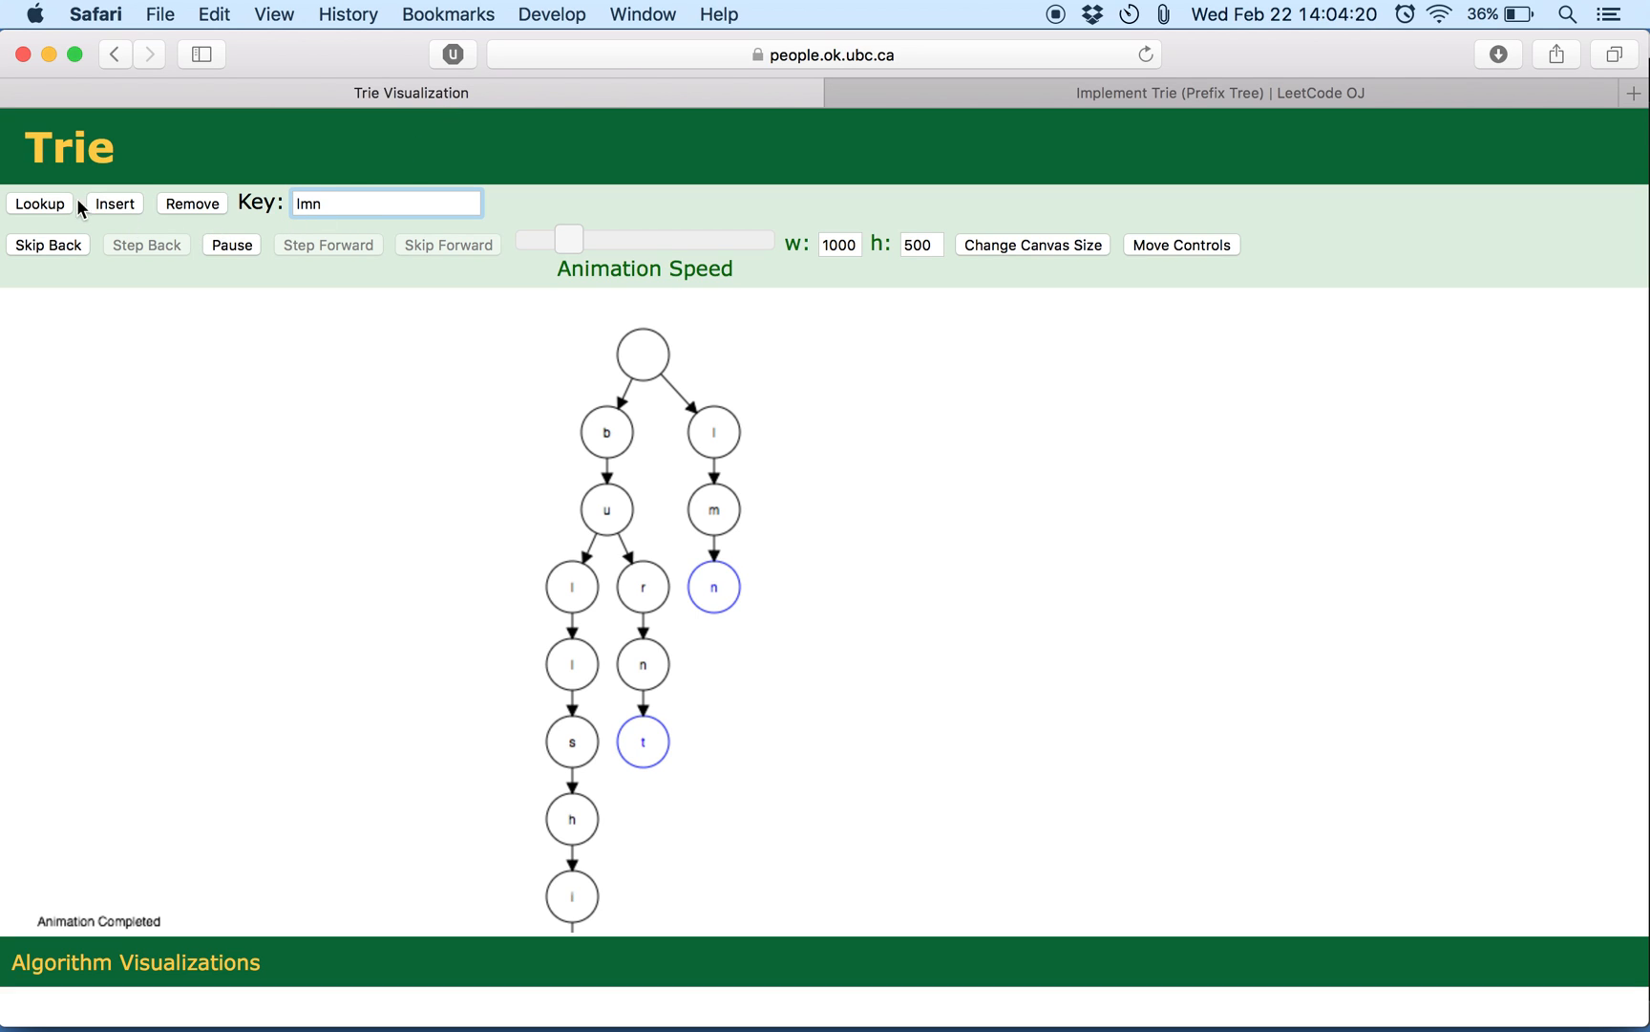
pyautogui.click(38, 203)
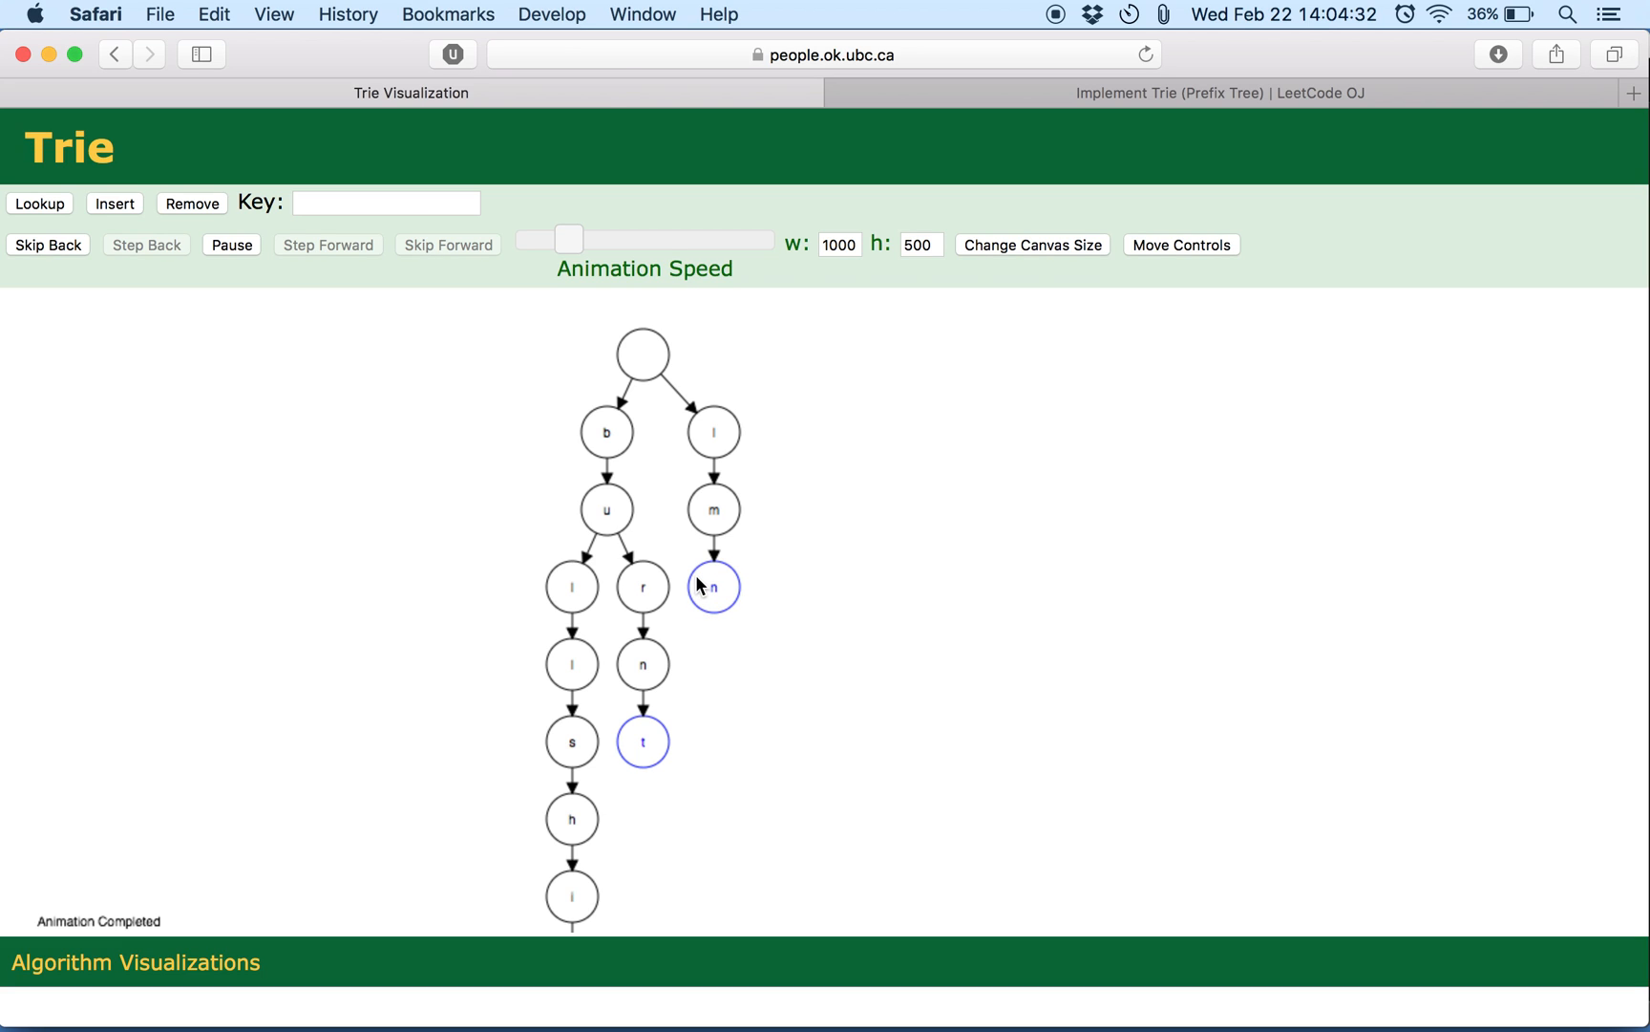
pyautogui.moveTo(709, 560)
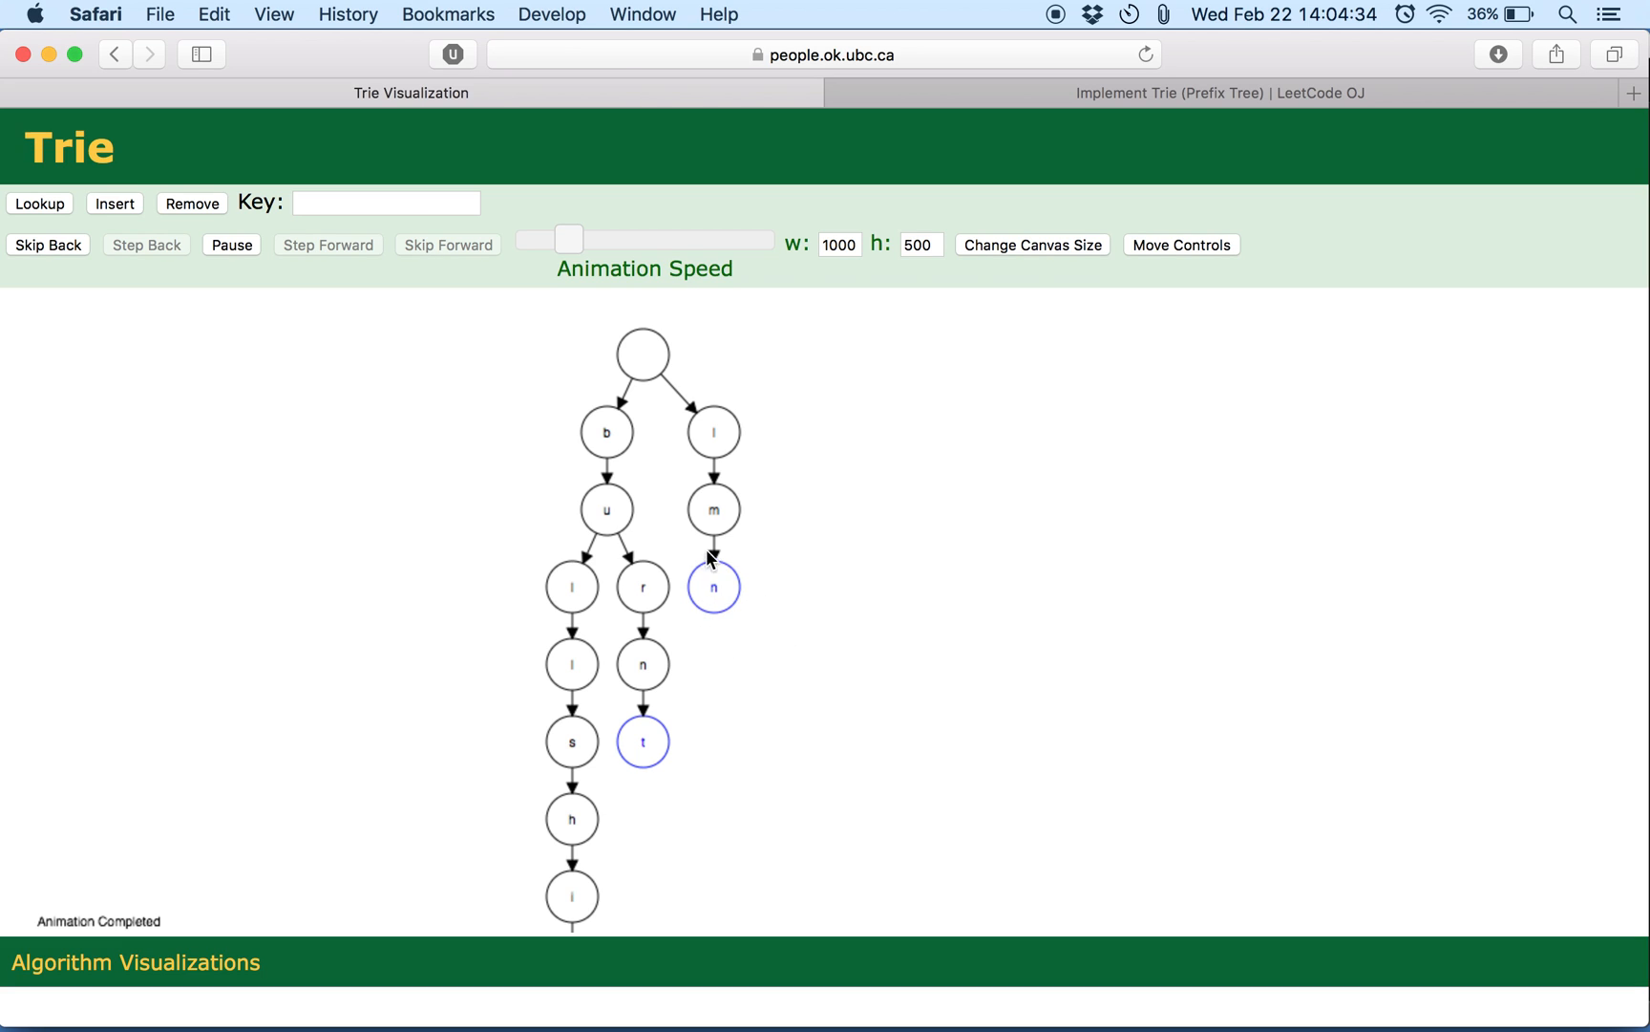
pyautogui.moveTo(716, 596)
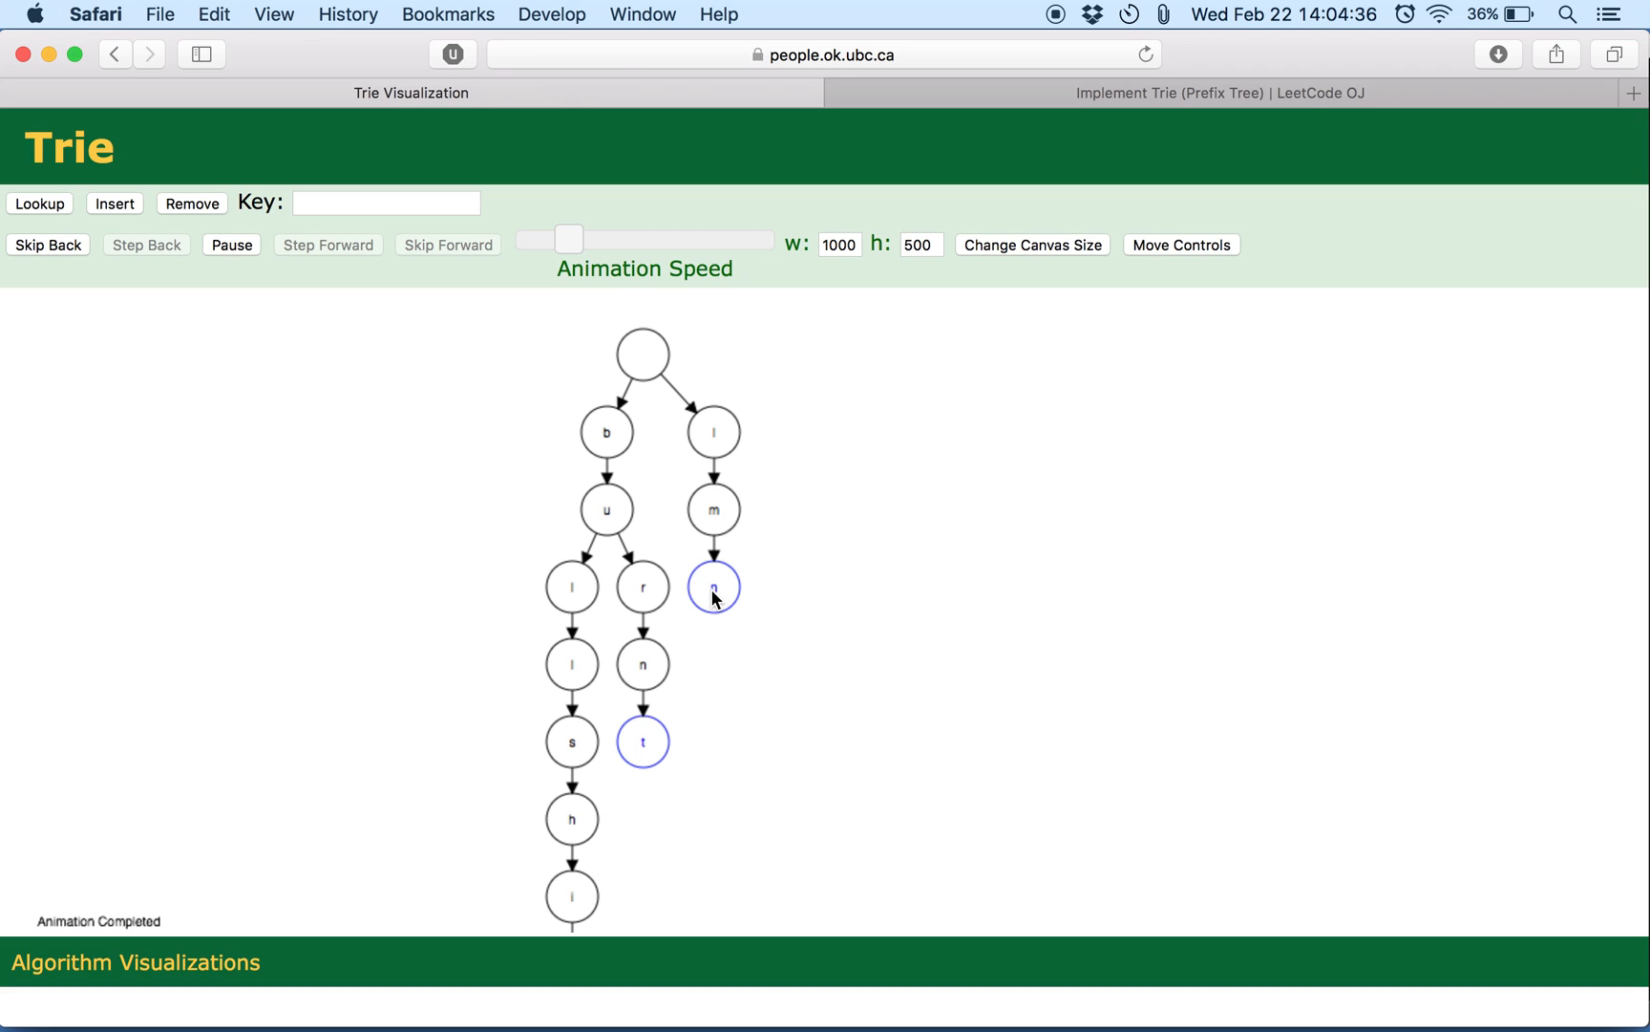
pyautogui.moveTo(716, 603)
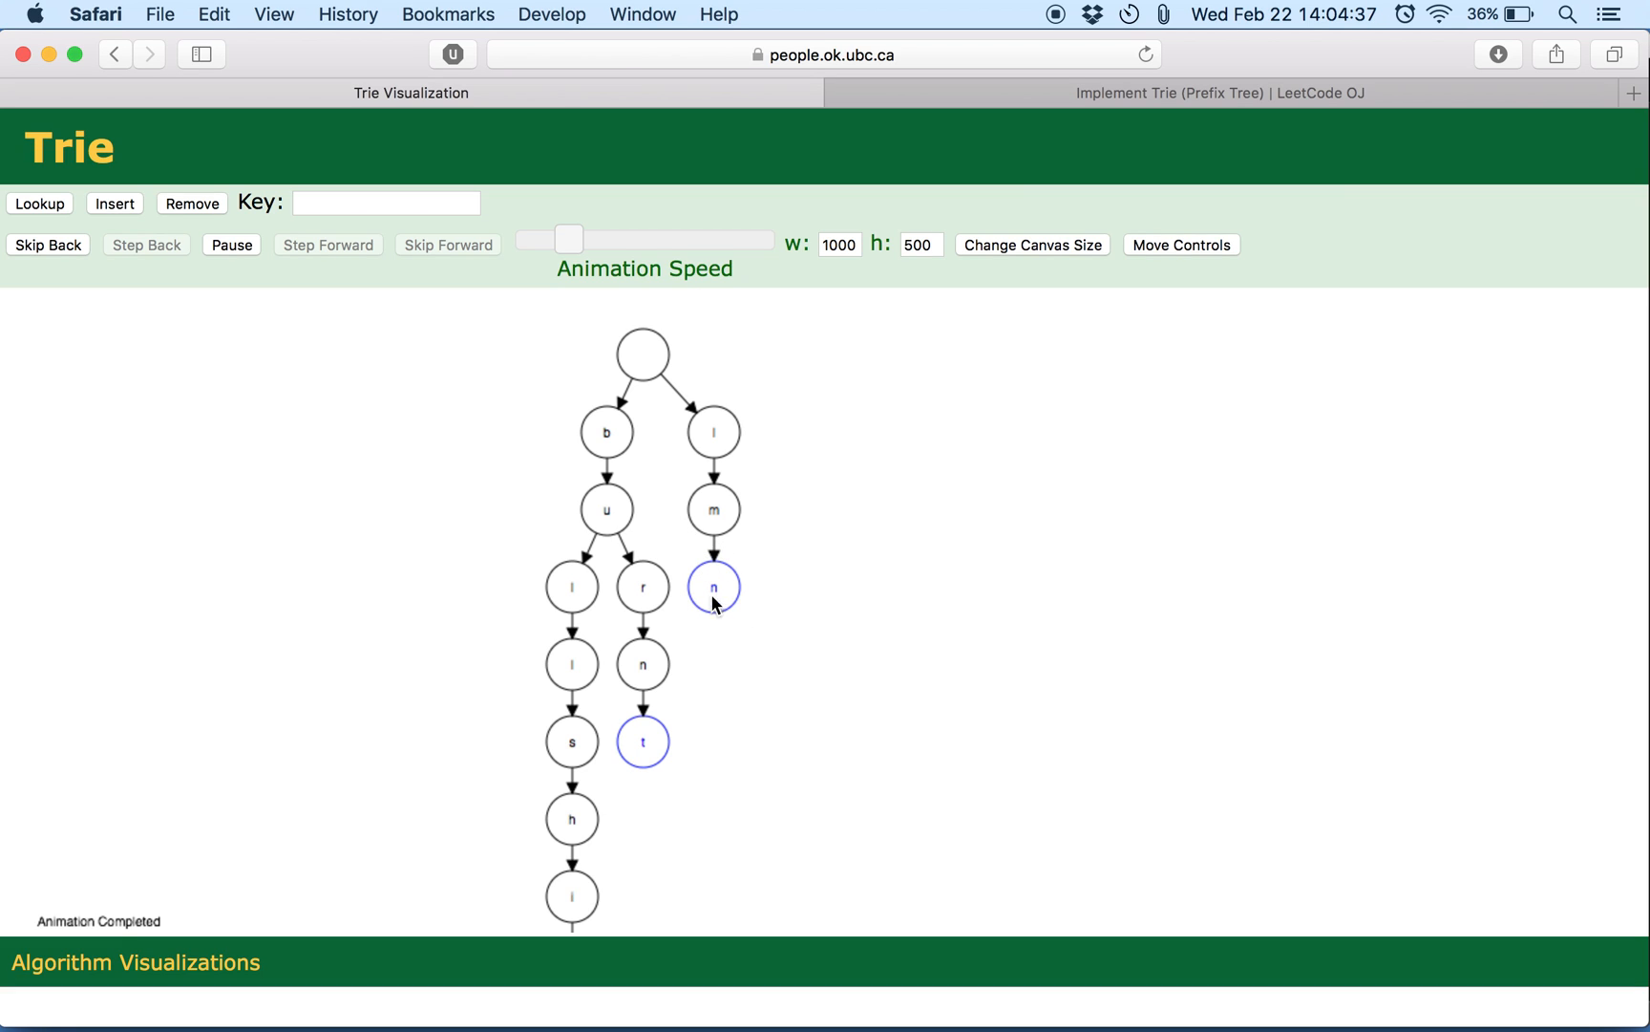
pyautogui.moveTo(718, 598)
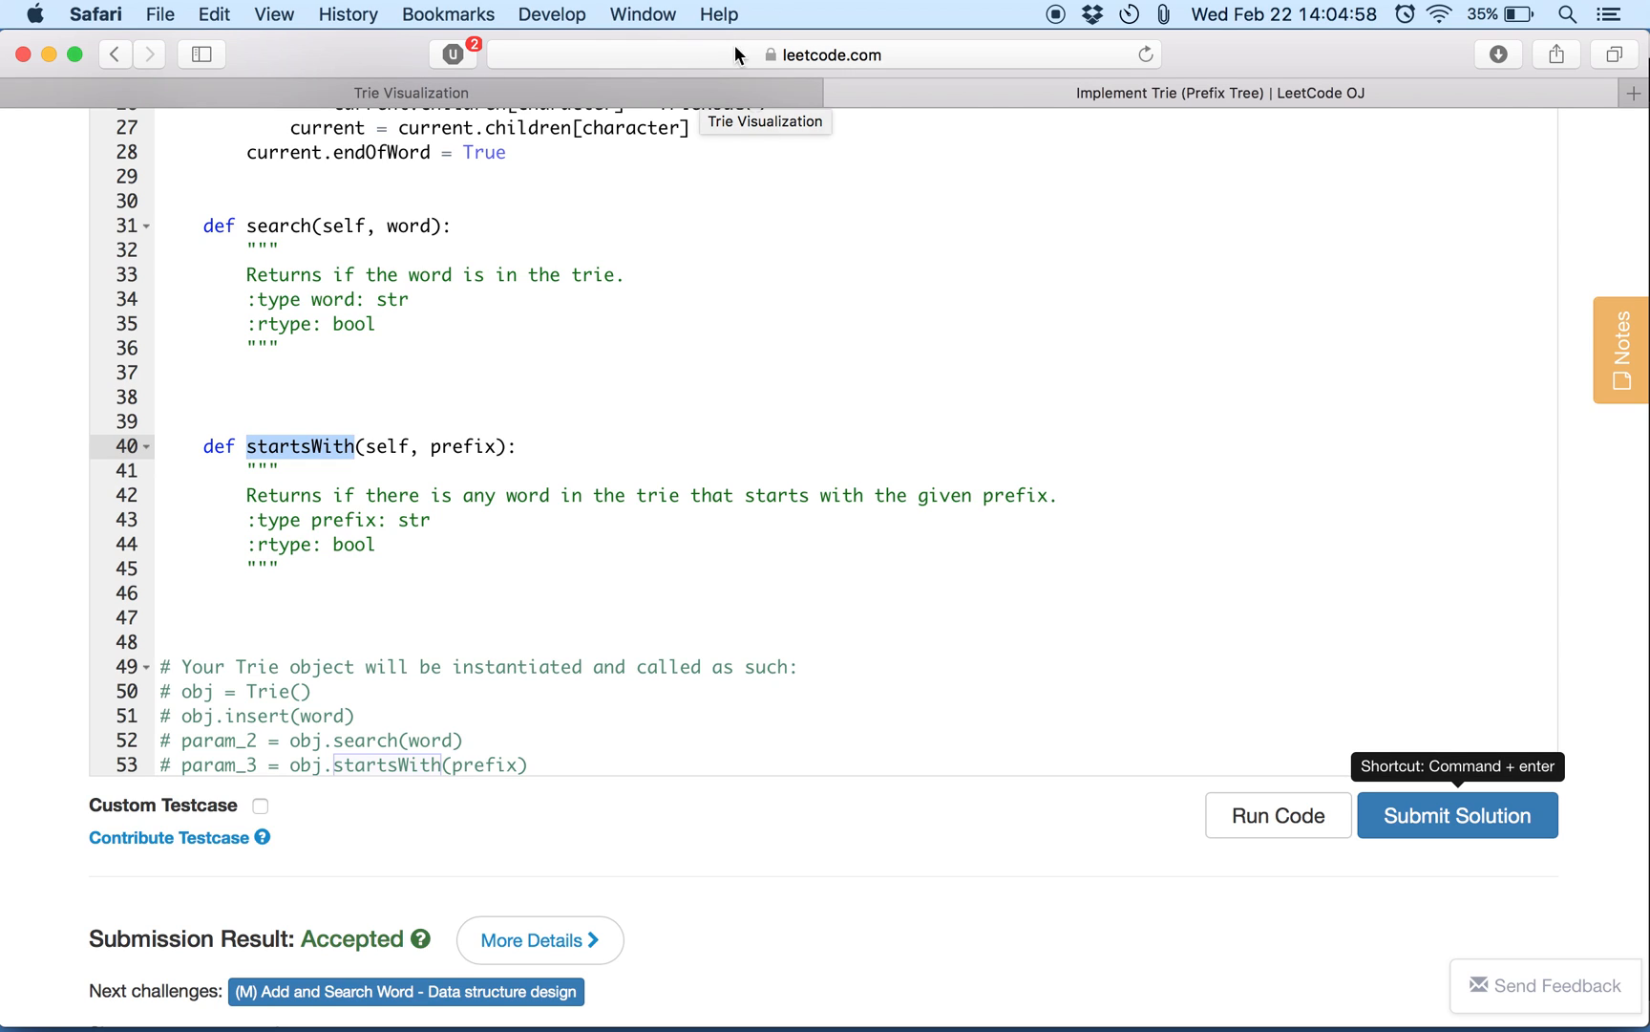
pyautogui.click(409, 92)
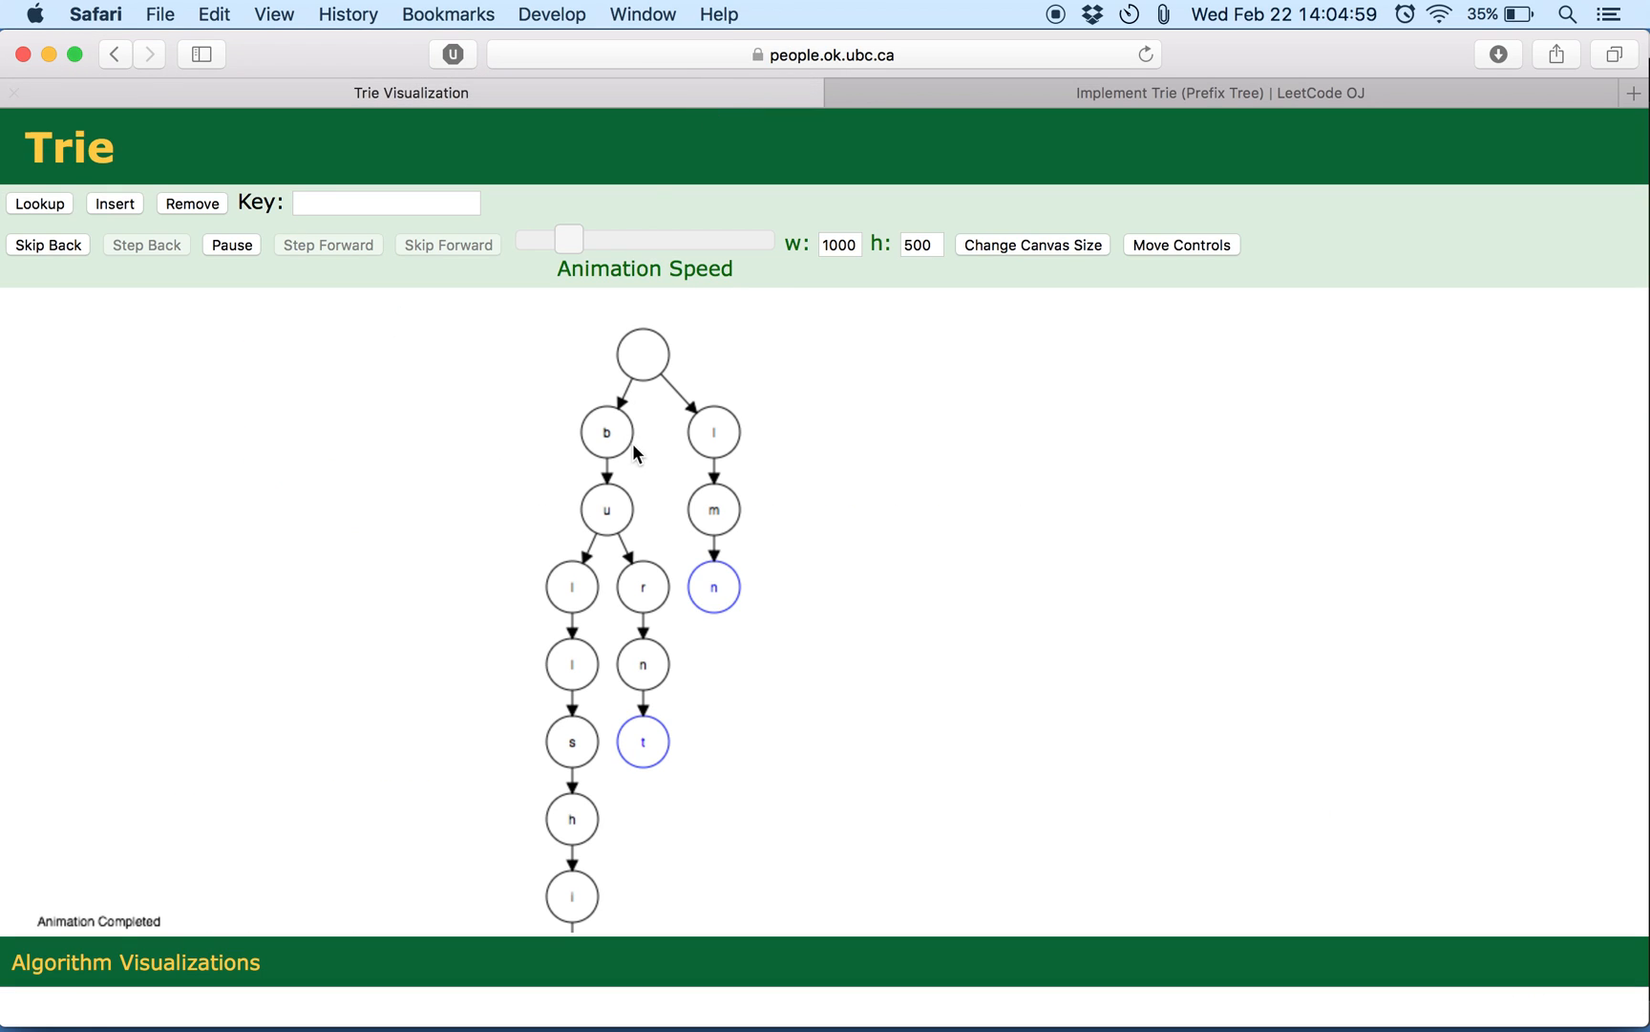
pyautogui.moveTo(628, 405)
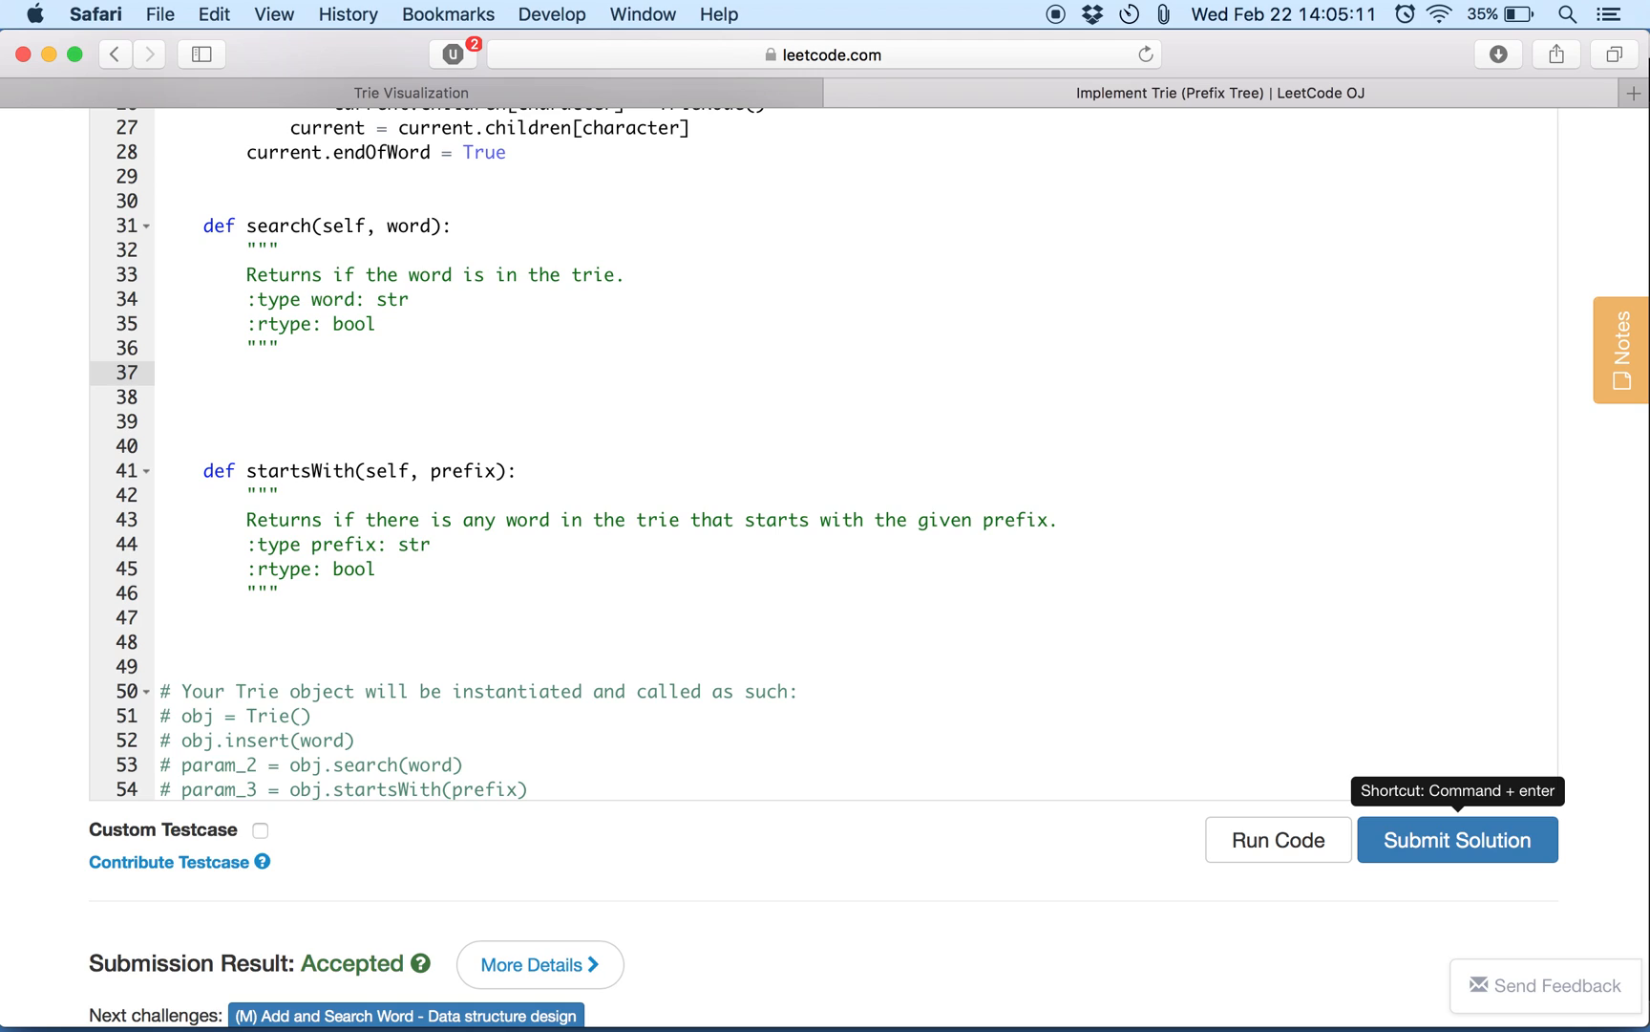
# Write search's opening: current = self.root, for character in word:, and the start of the if check.
pyautogui.click(247, 372)
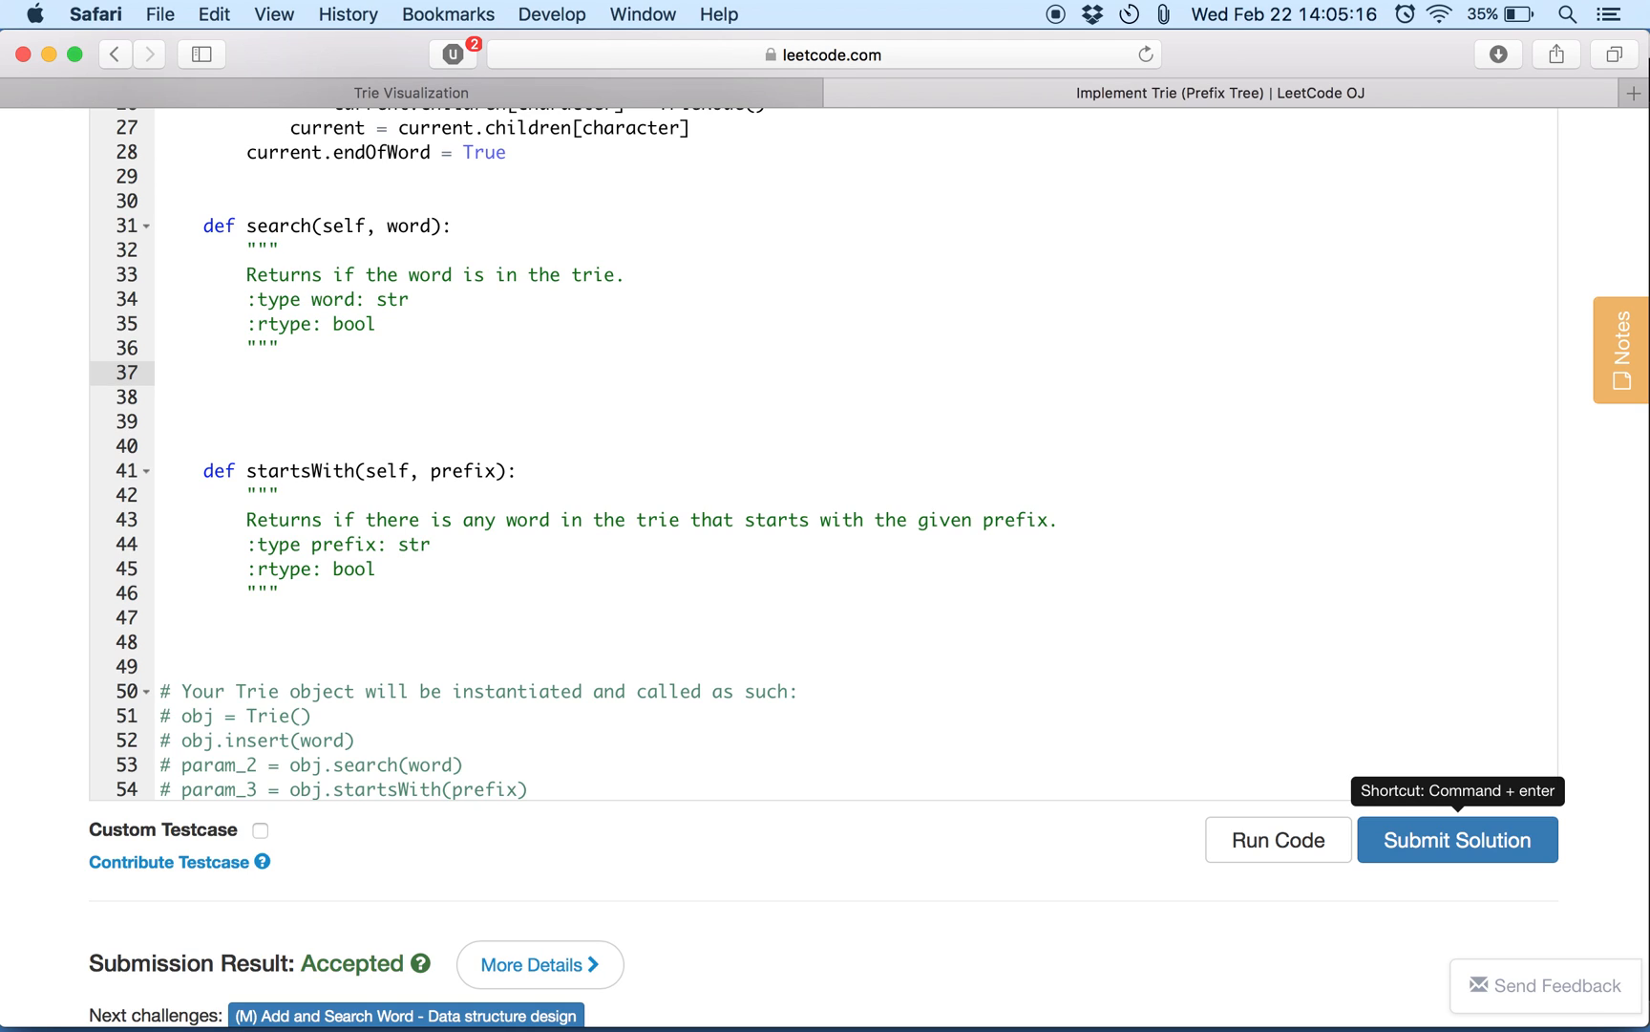
pyautogui.write('current =')
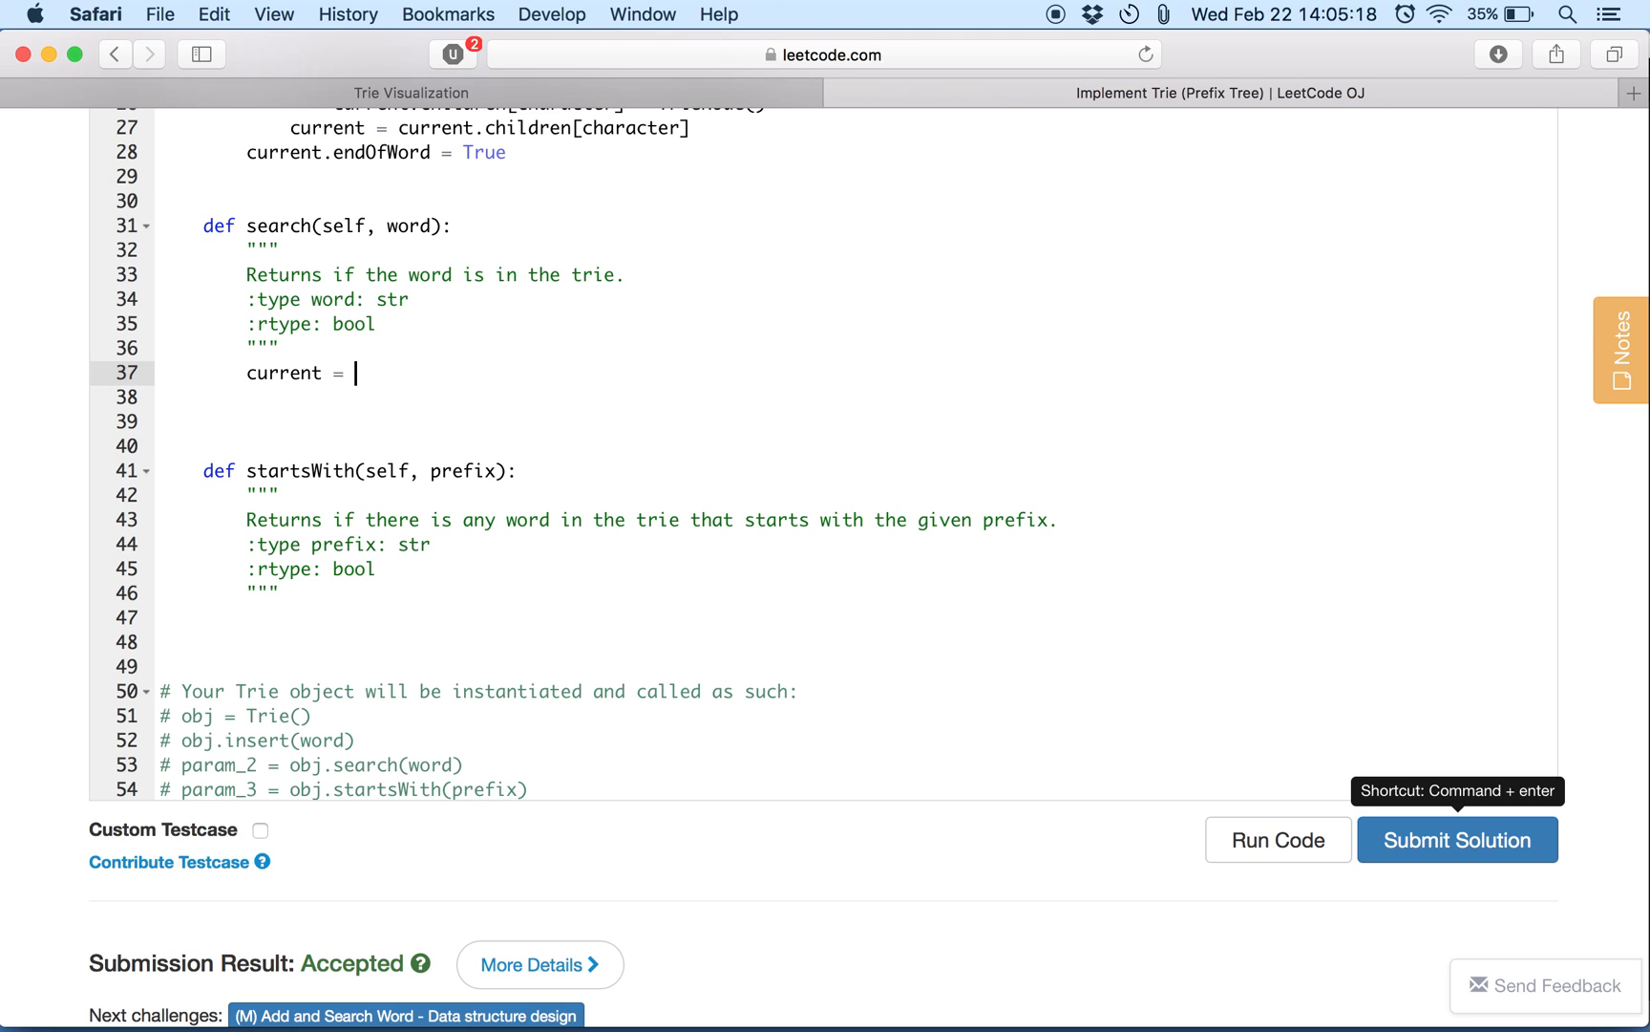
pyautogui.write('self.root')
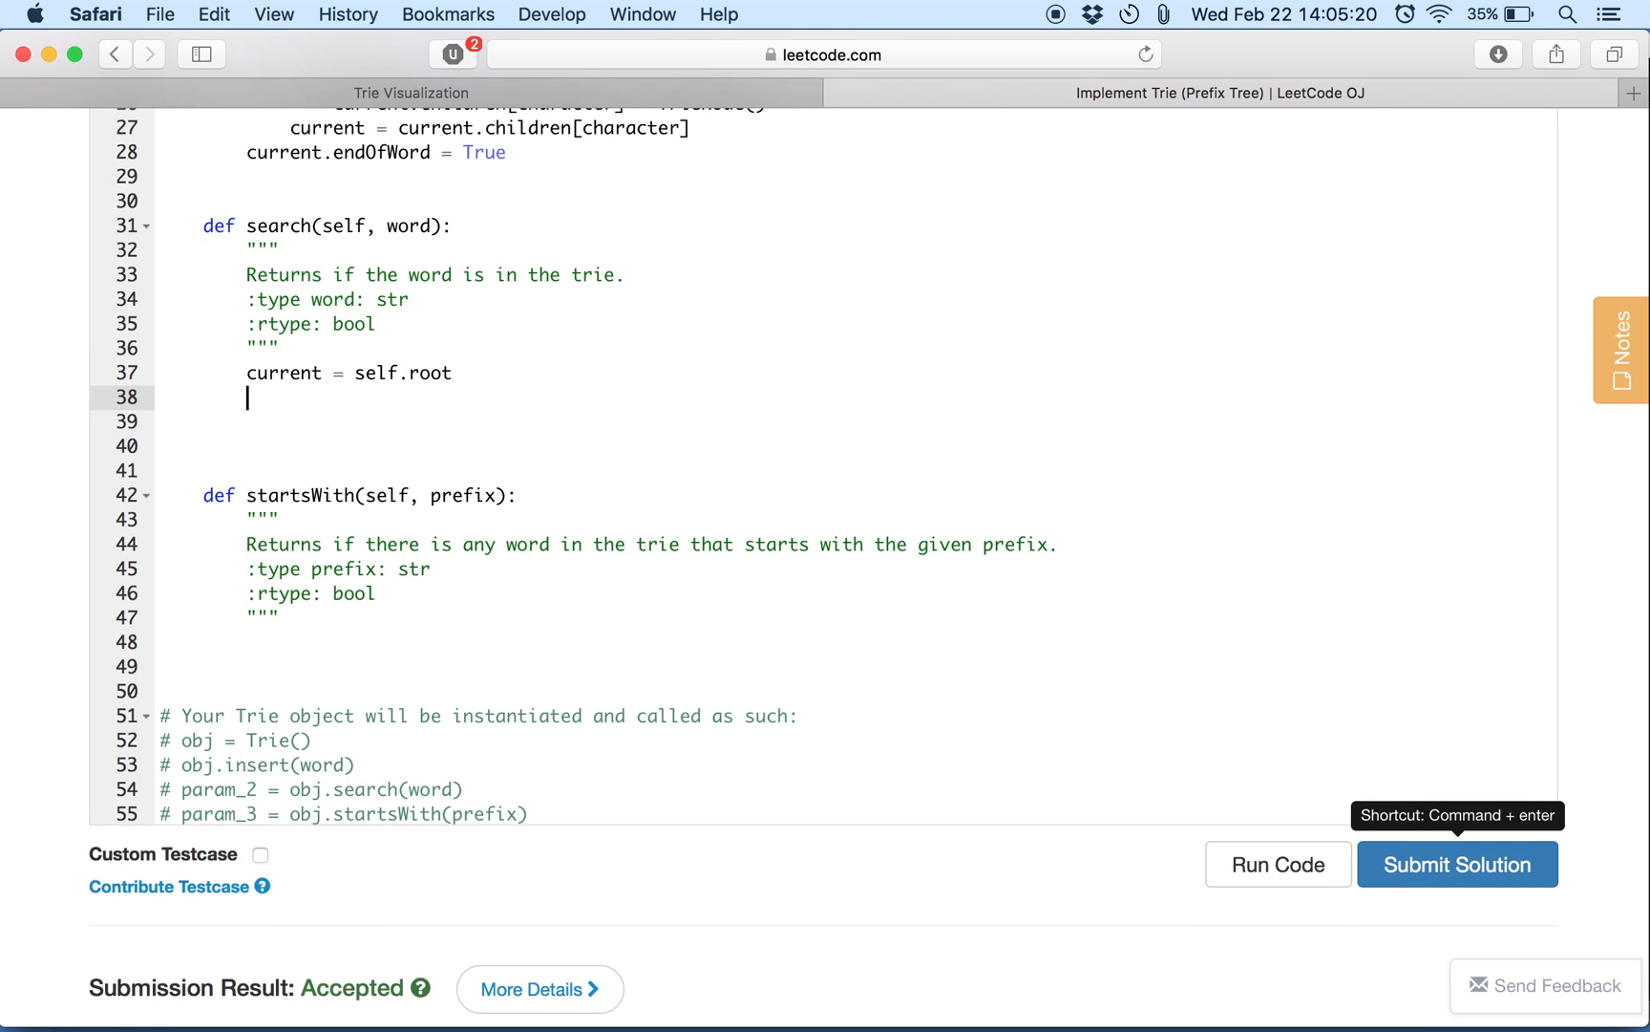
pyautogui.write('for charact')
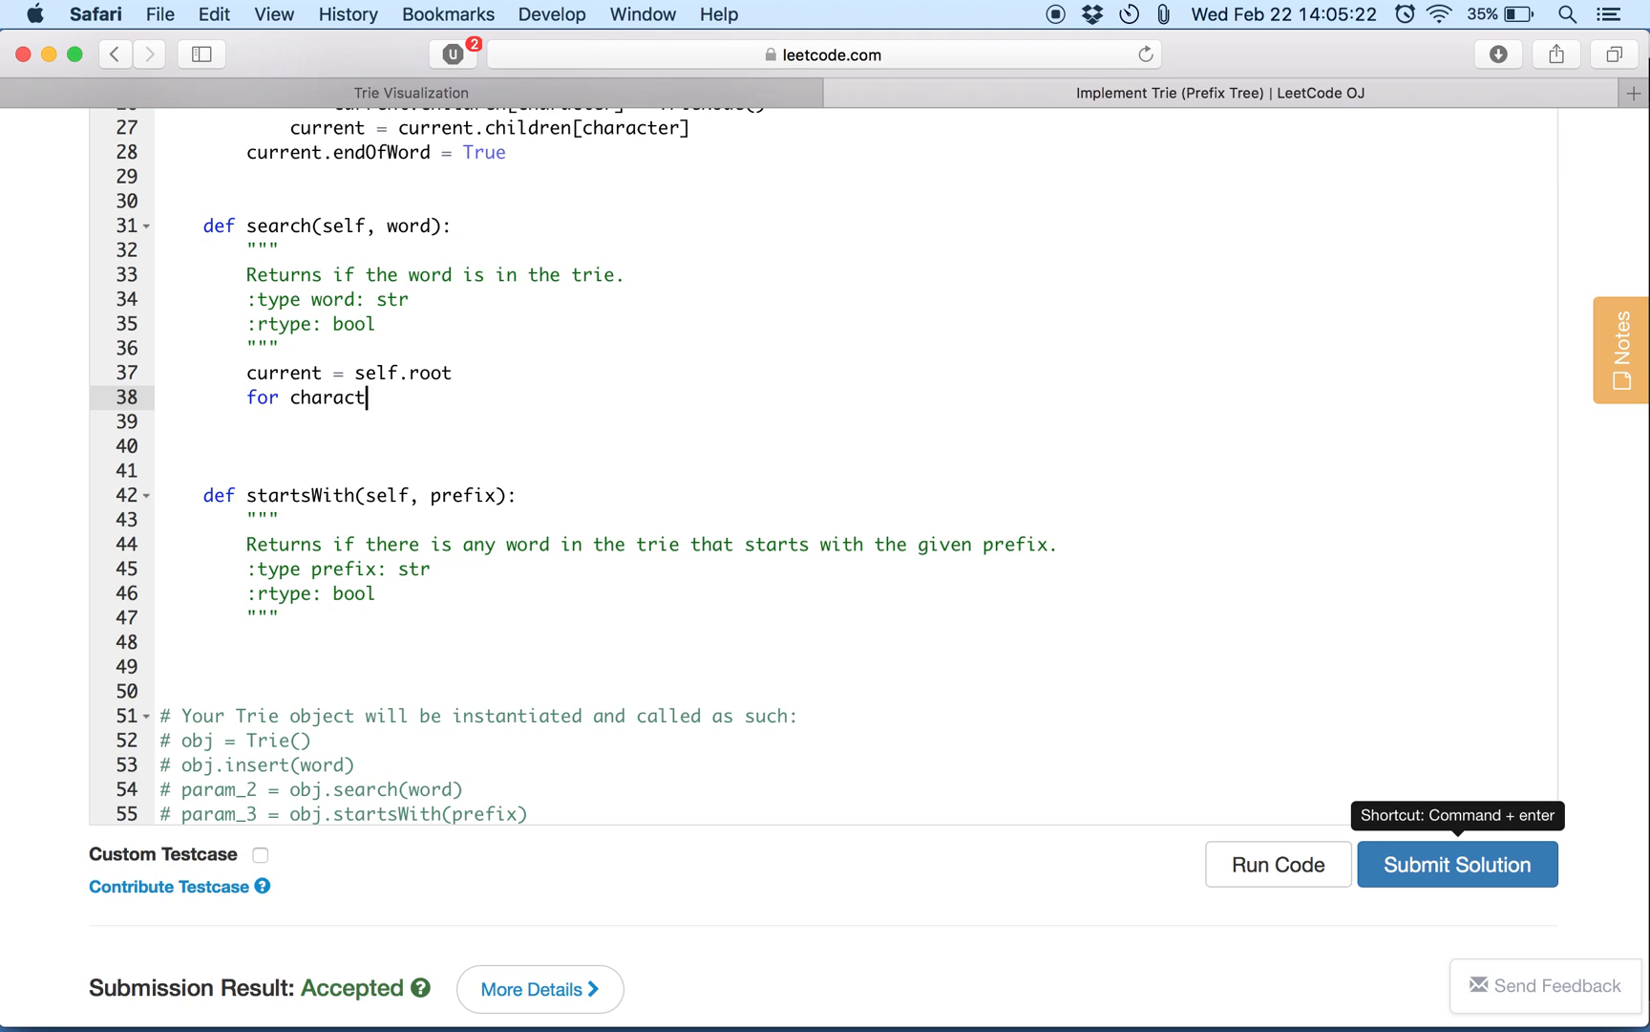
pyautogui.write('er in')
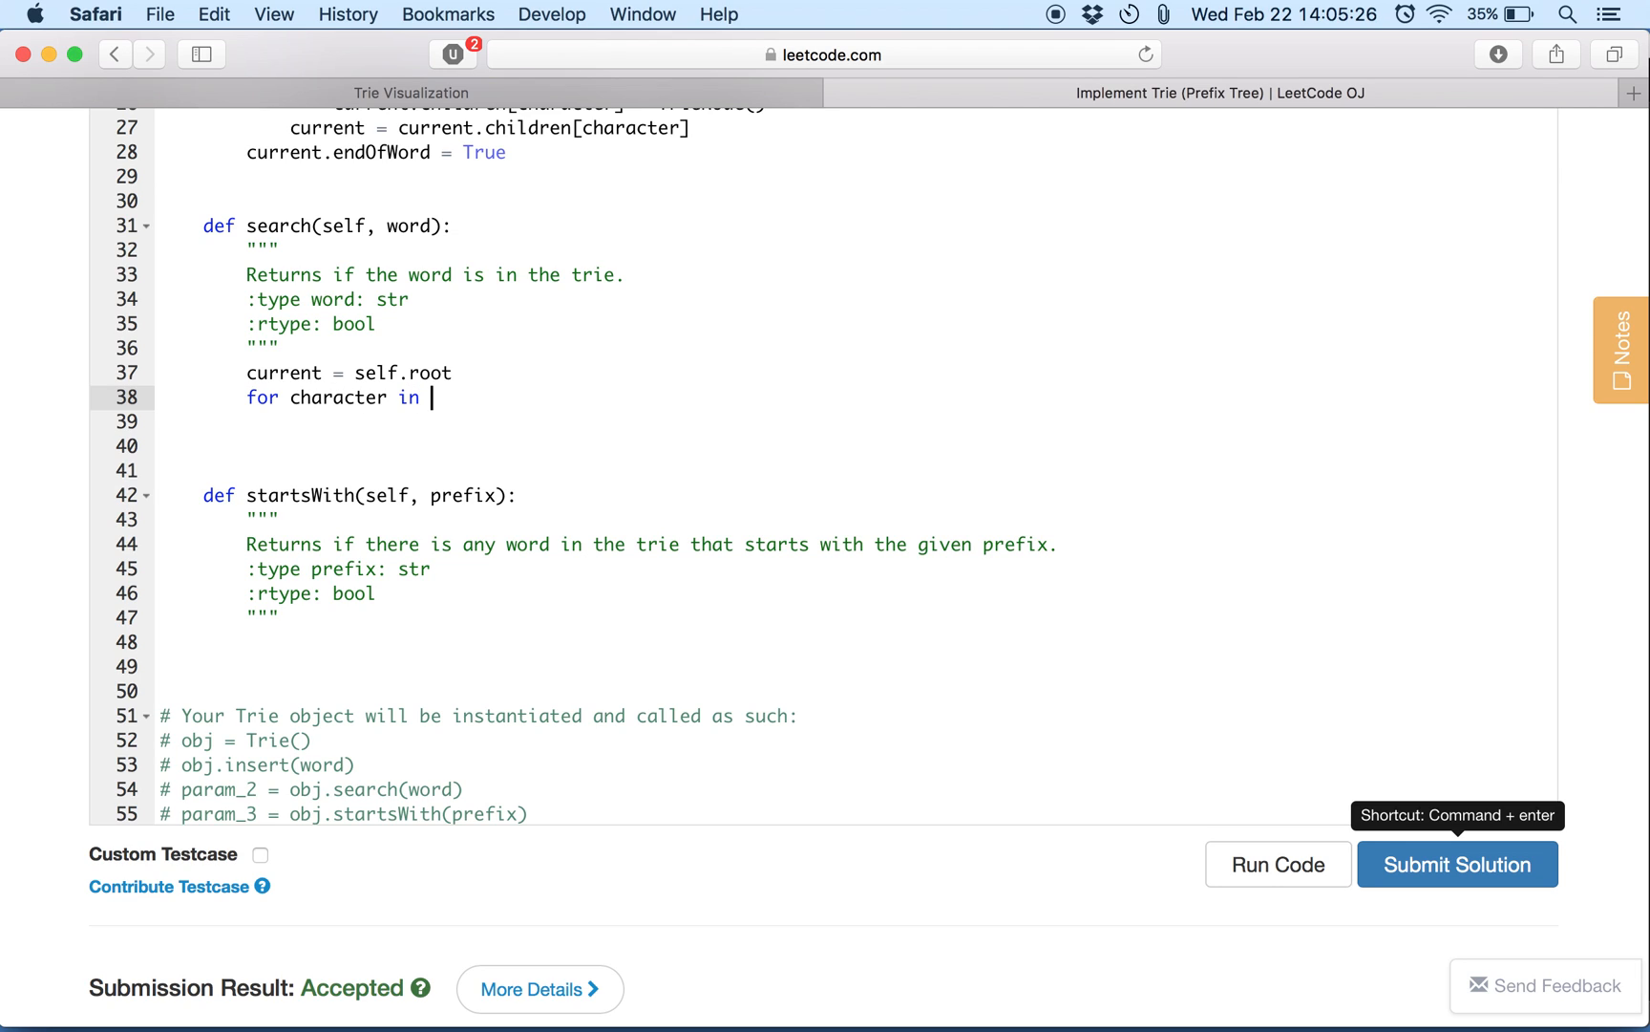
pyautogui.write('wo')
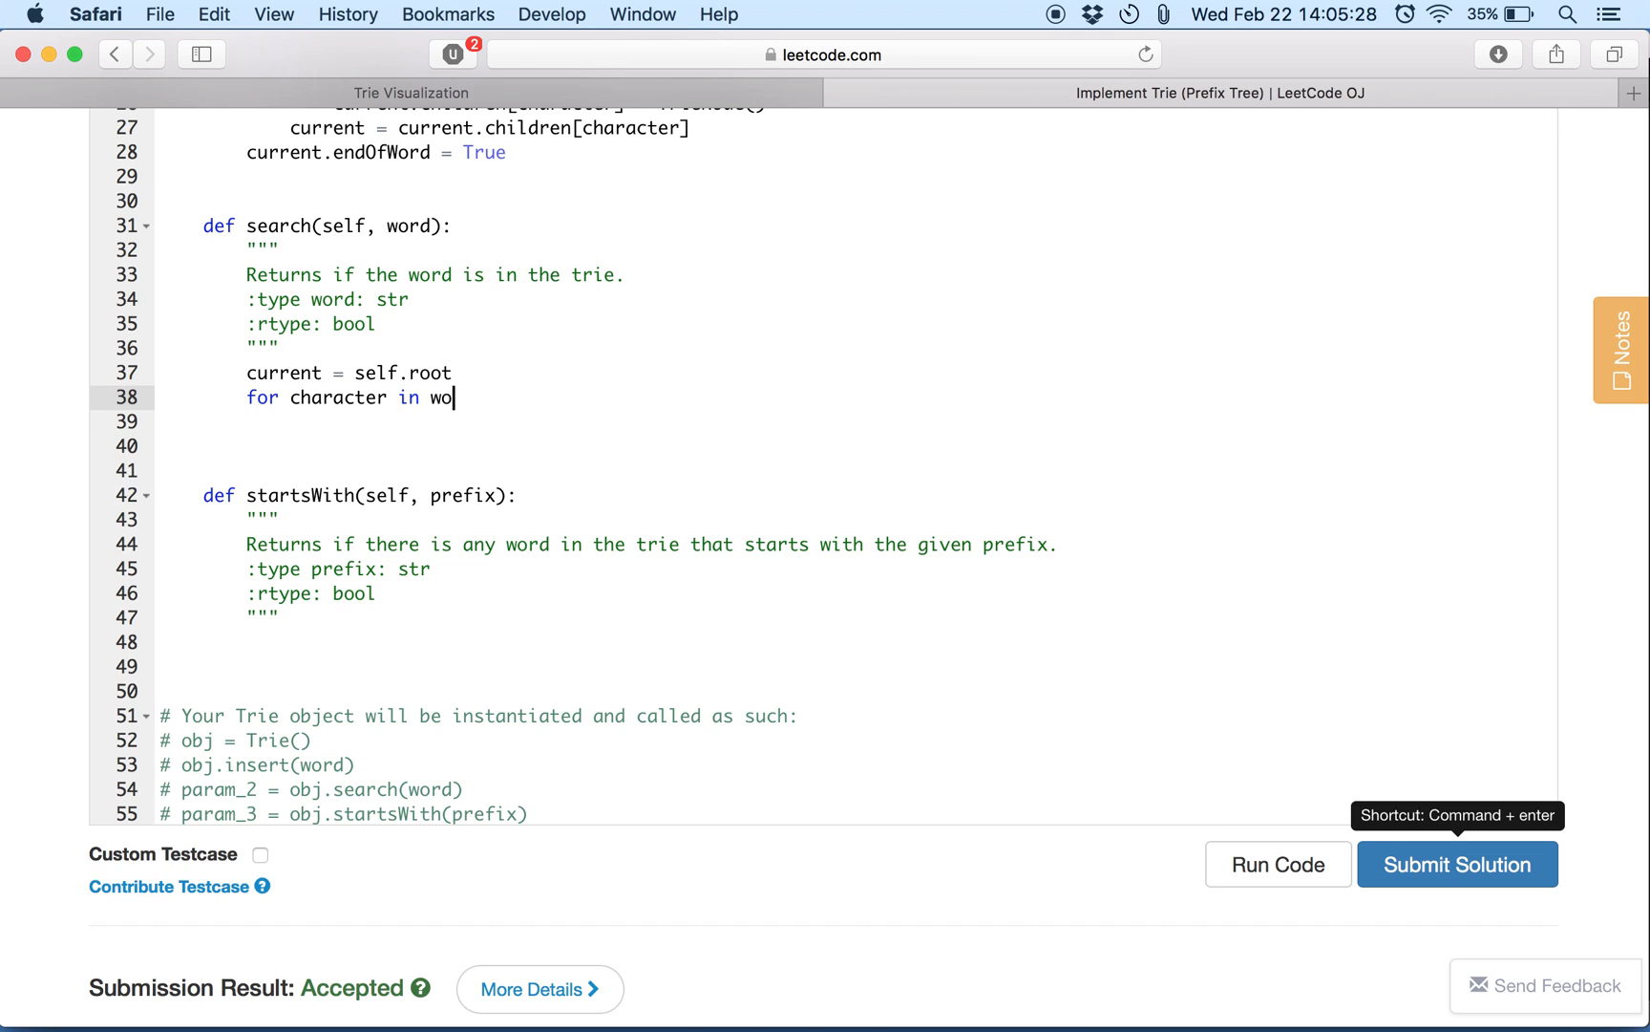
pyautogui.write('rd:')
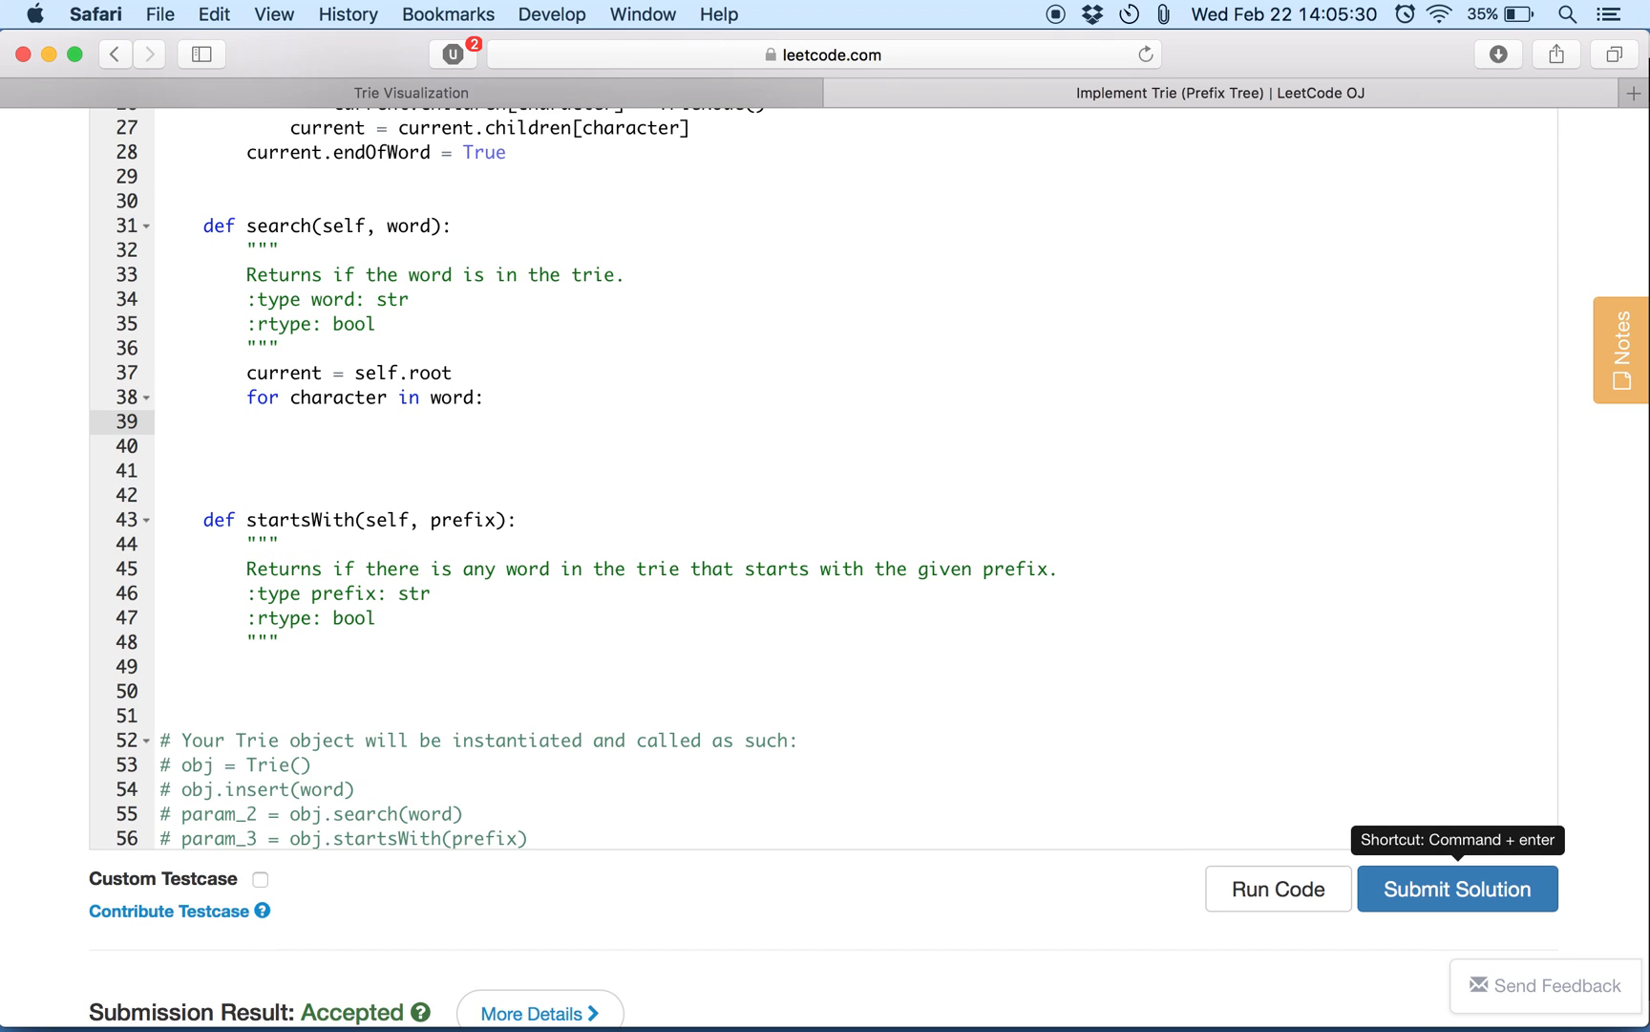
pyautogui.write('if')
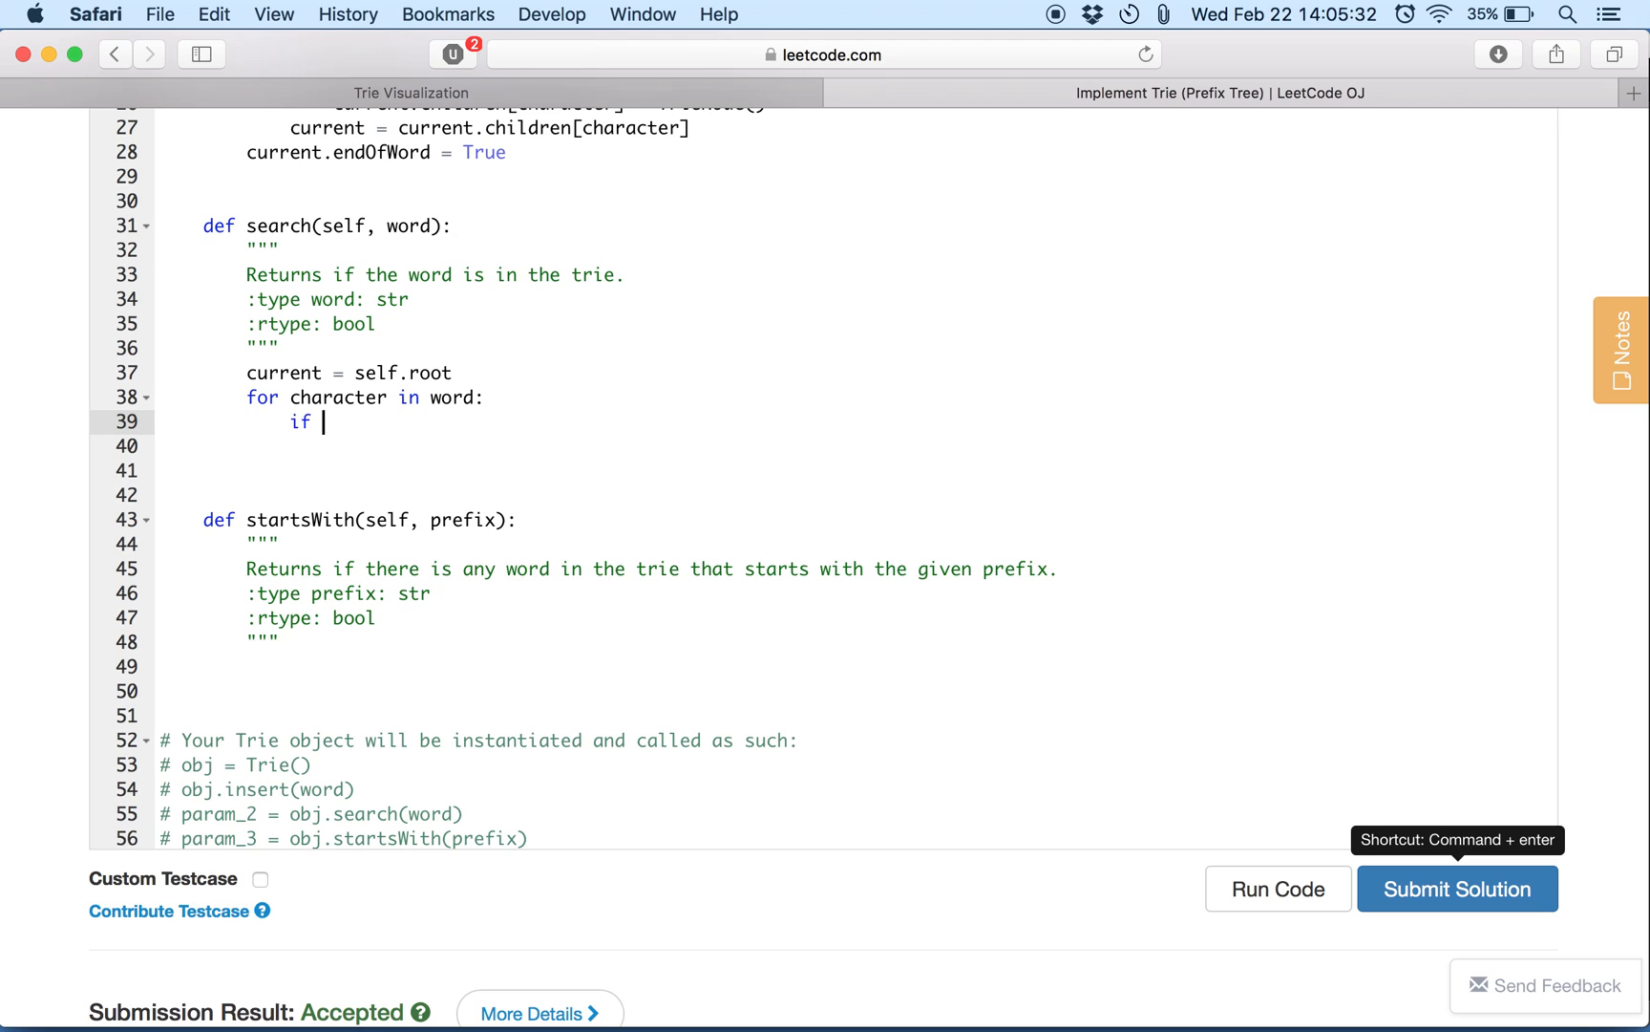
# Finish the check: if character not in current.children: return False.
pyautogui.write('charact')
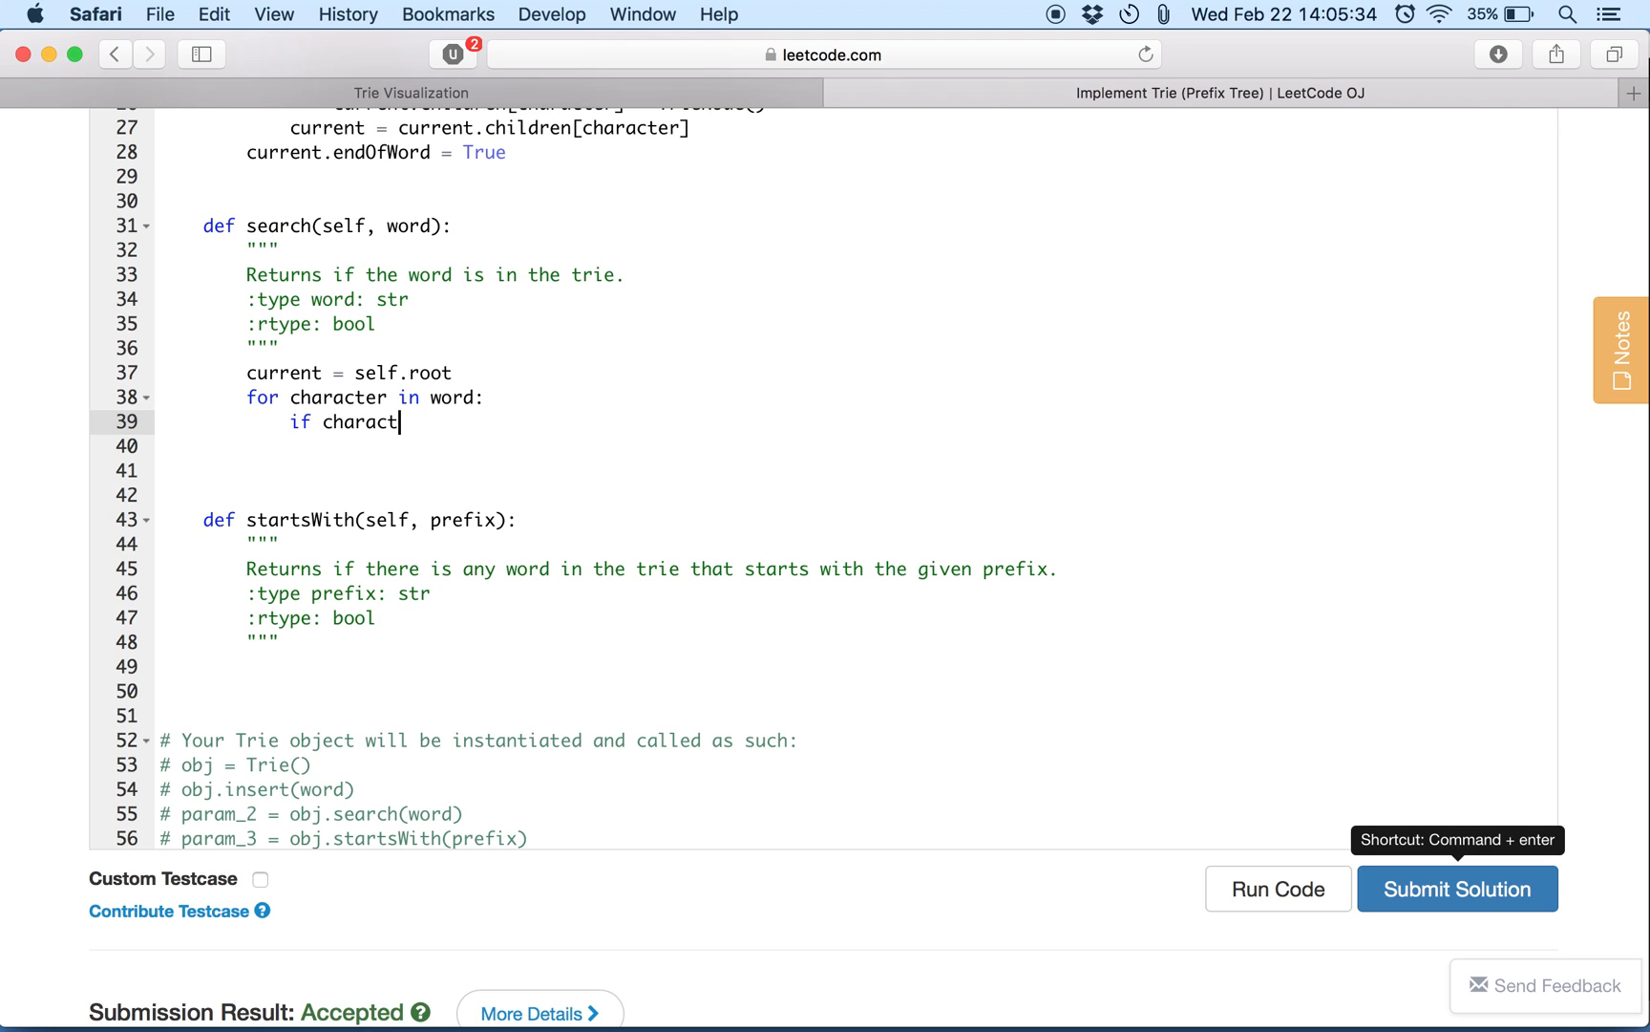
pyautogui.write('er not in')
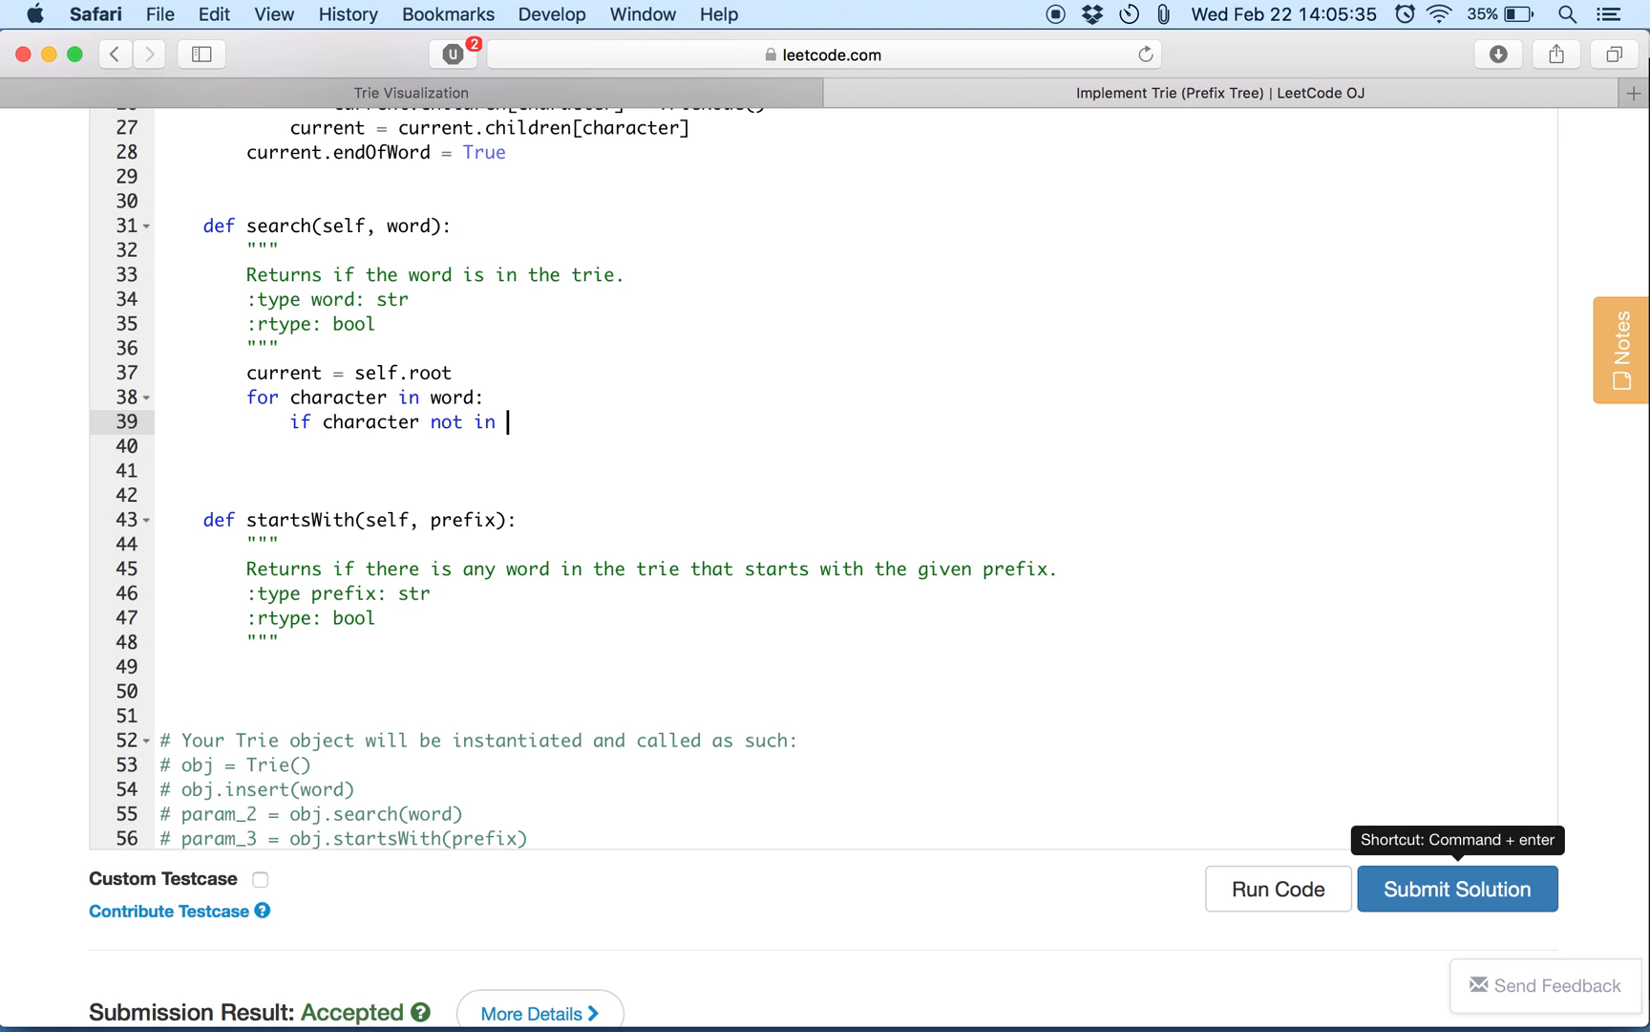
pyautogui.write('current.chi')
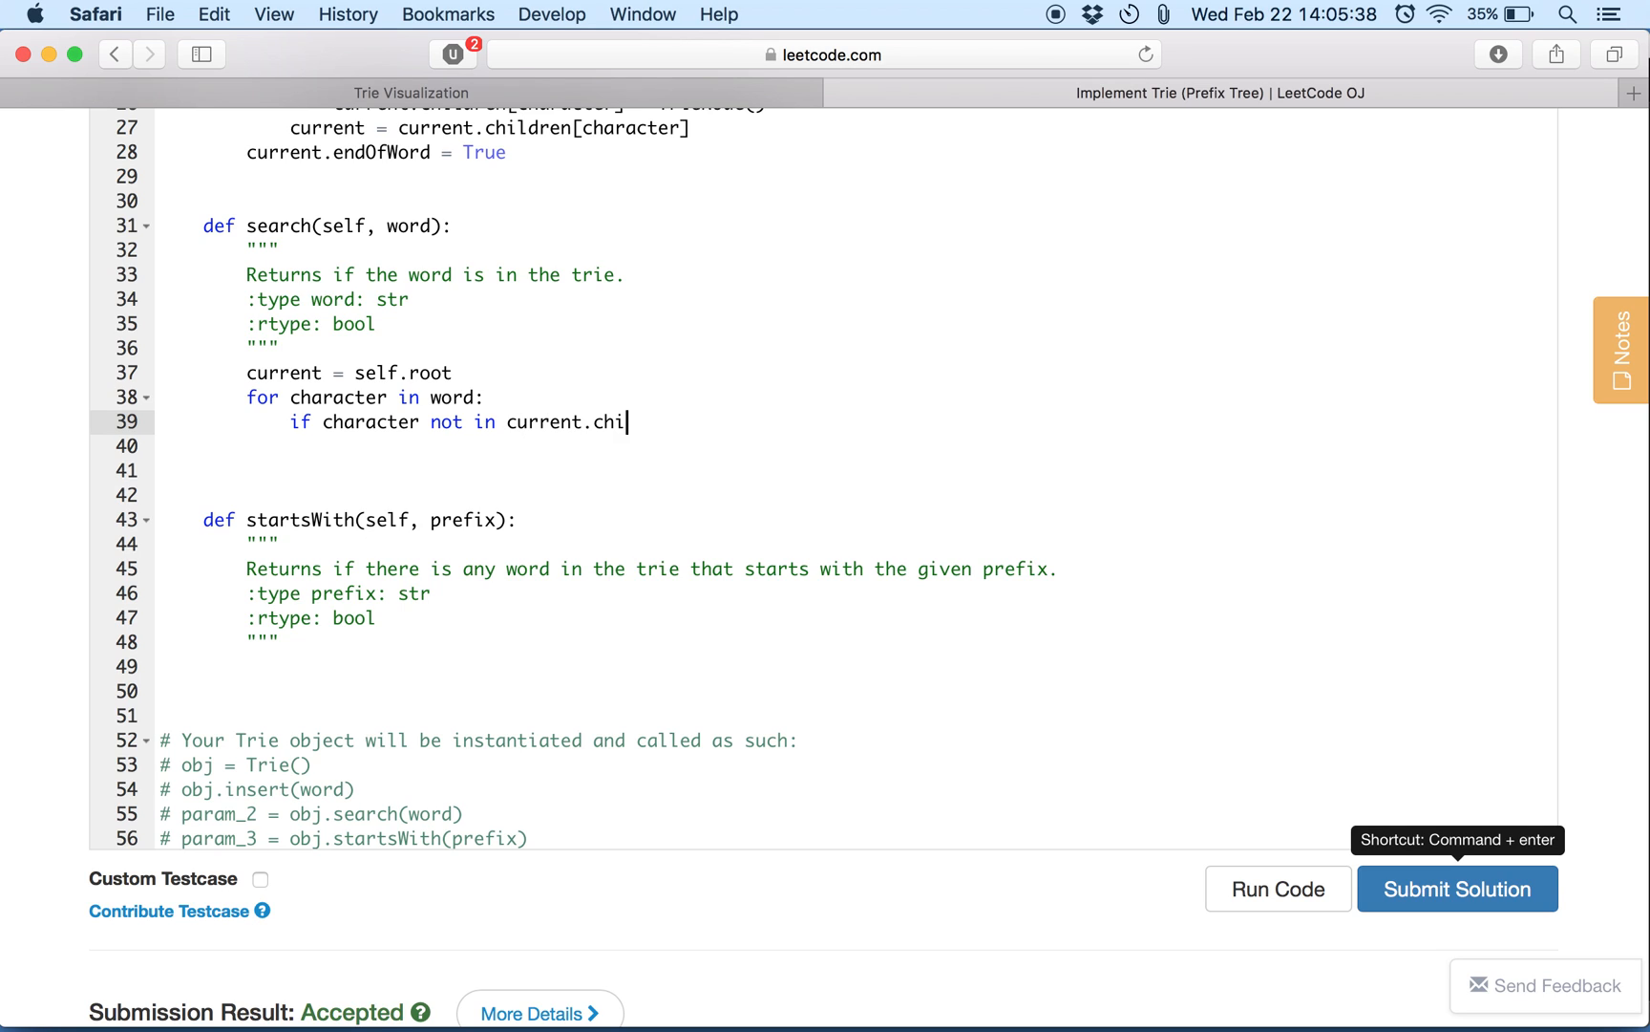
pyautogui.write('ldren:')
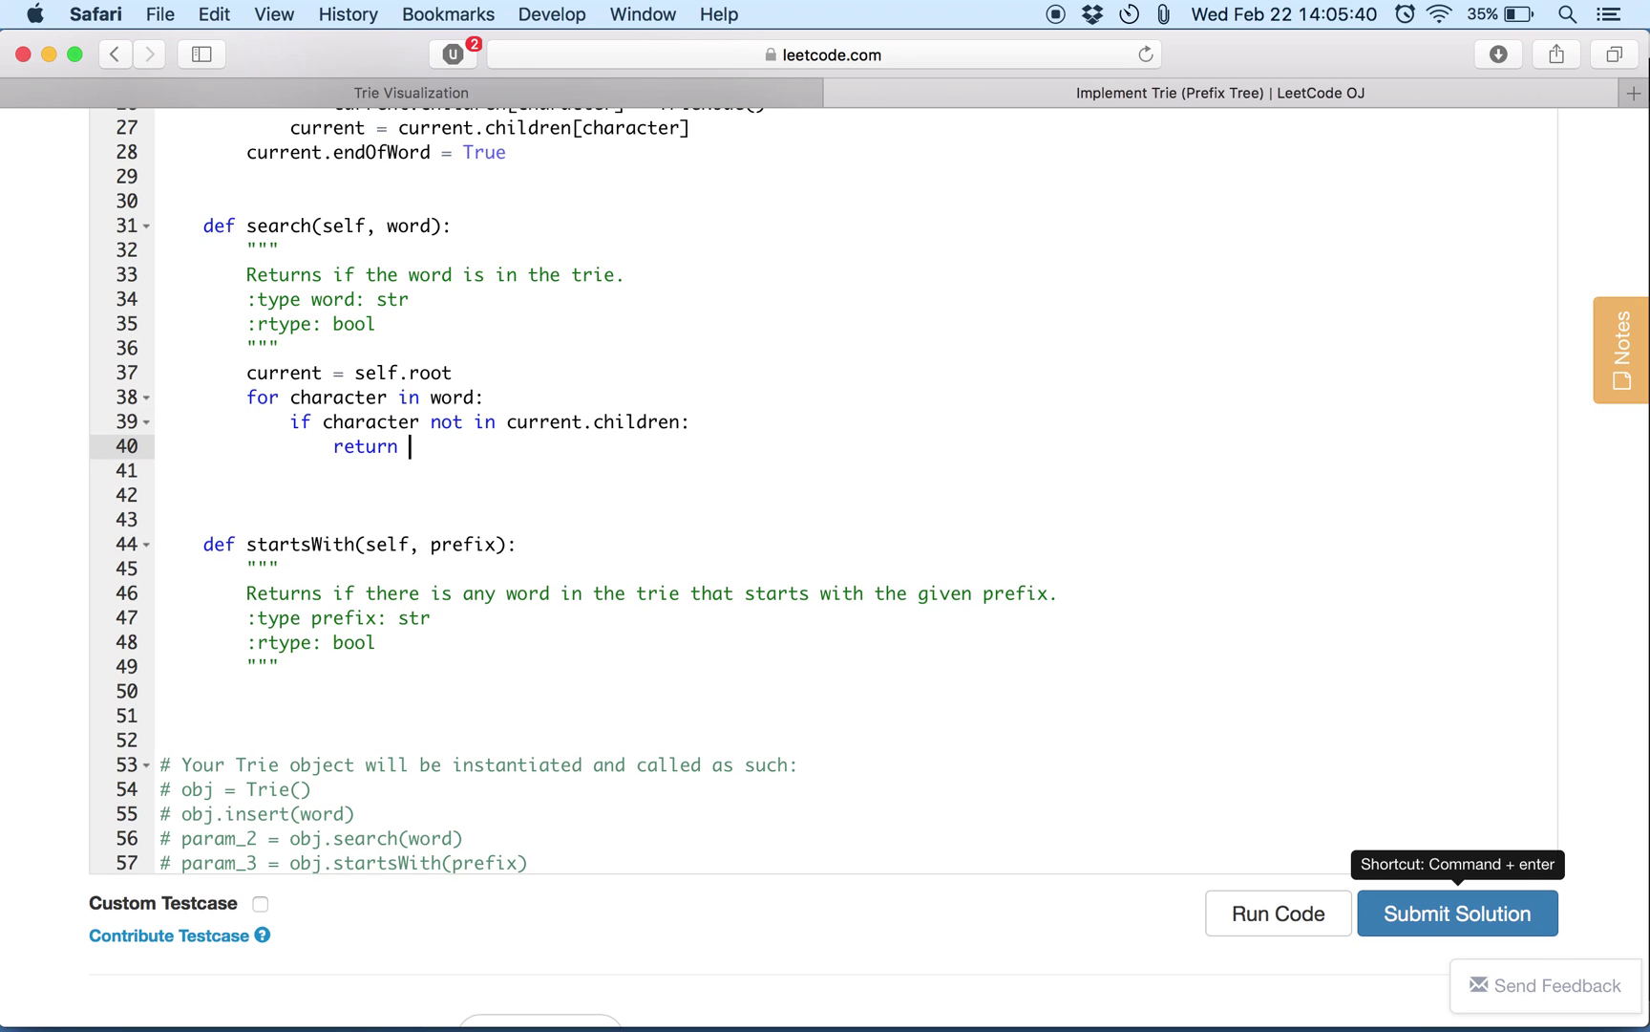
pyautogui.write('False')
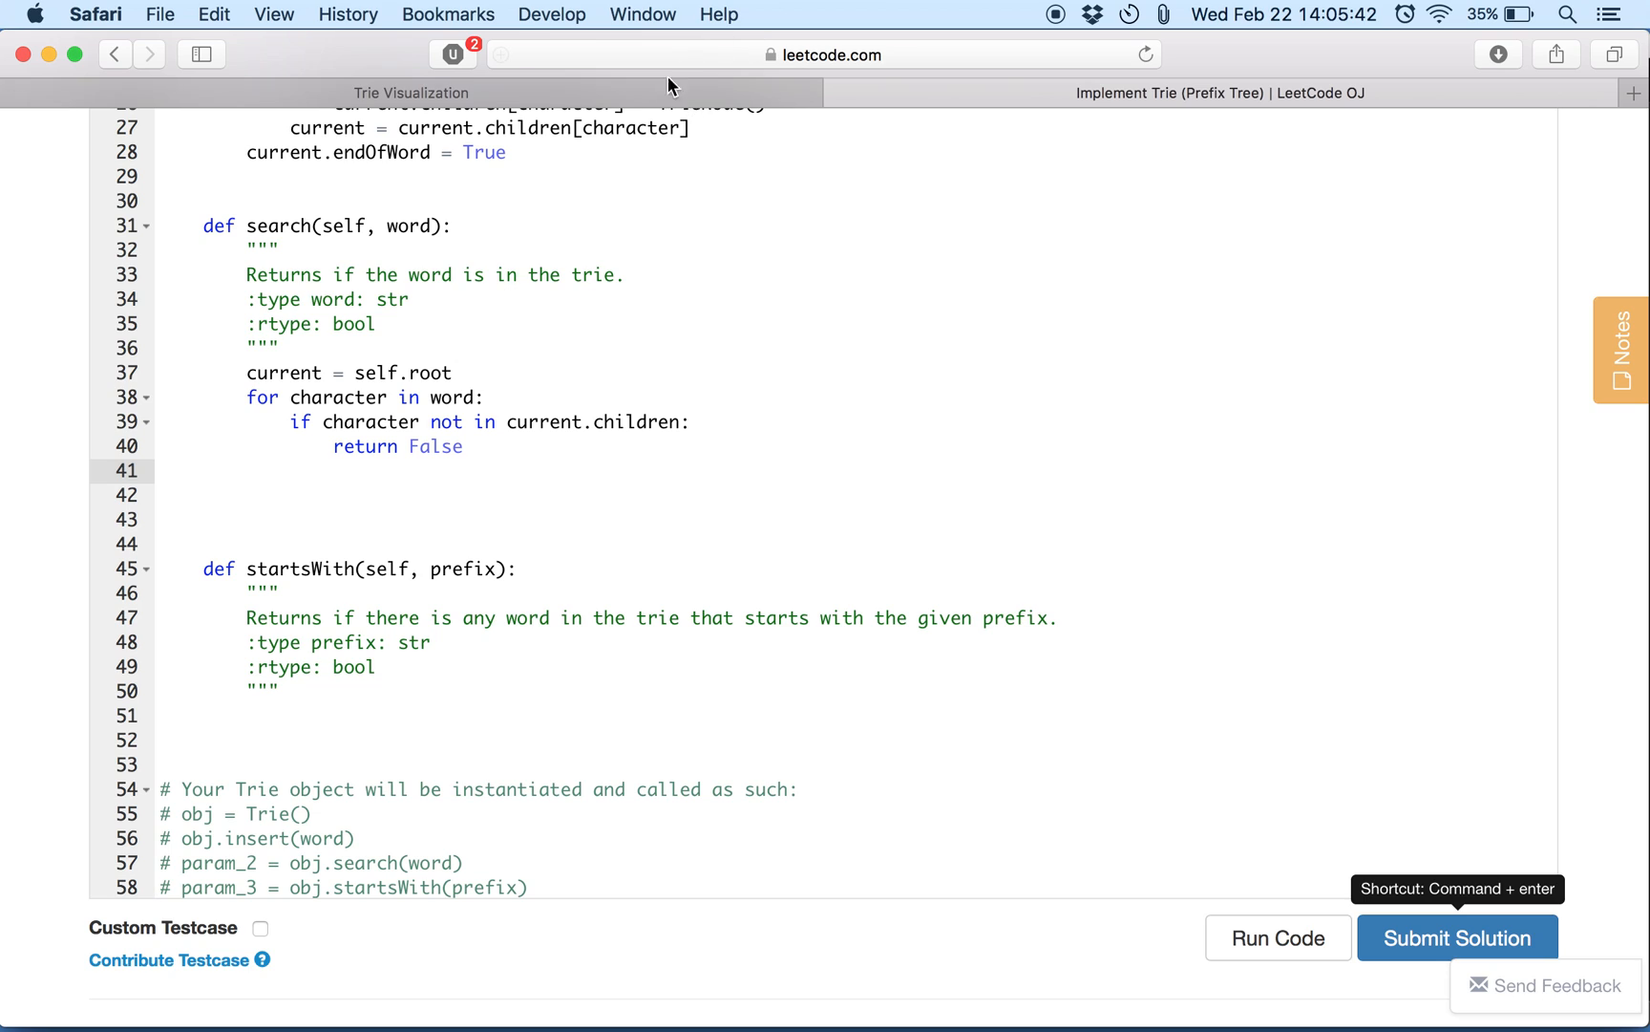
# Look up lmq in the trie visualization, then return to the Trie solution code.
pyautogui.click(409, 92)
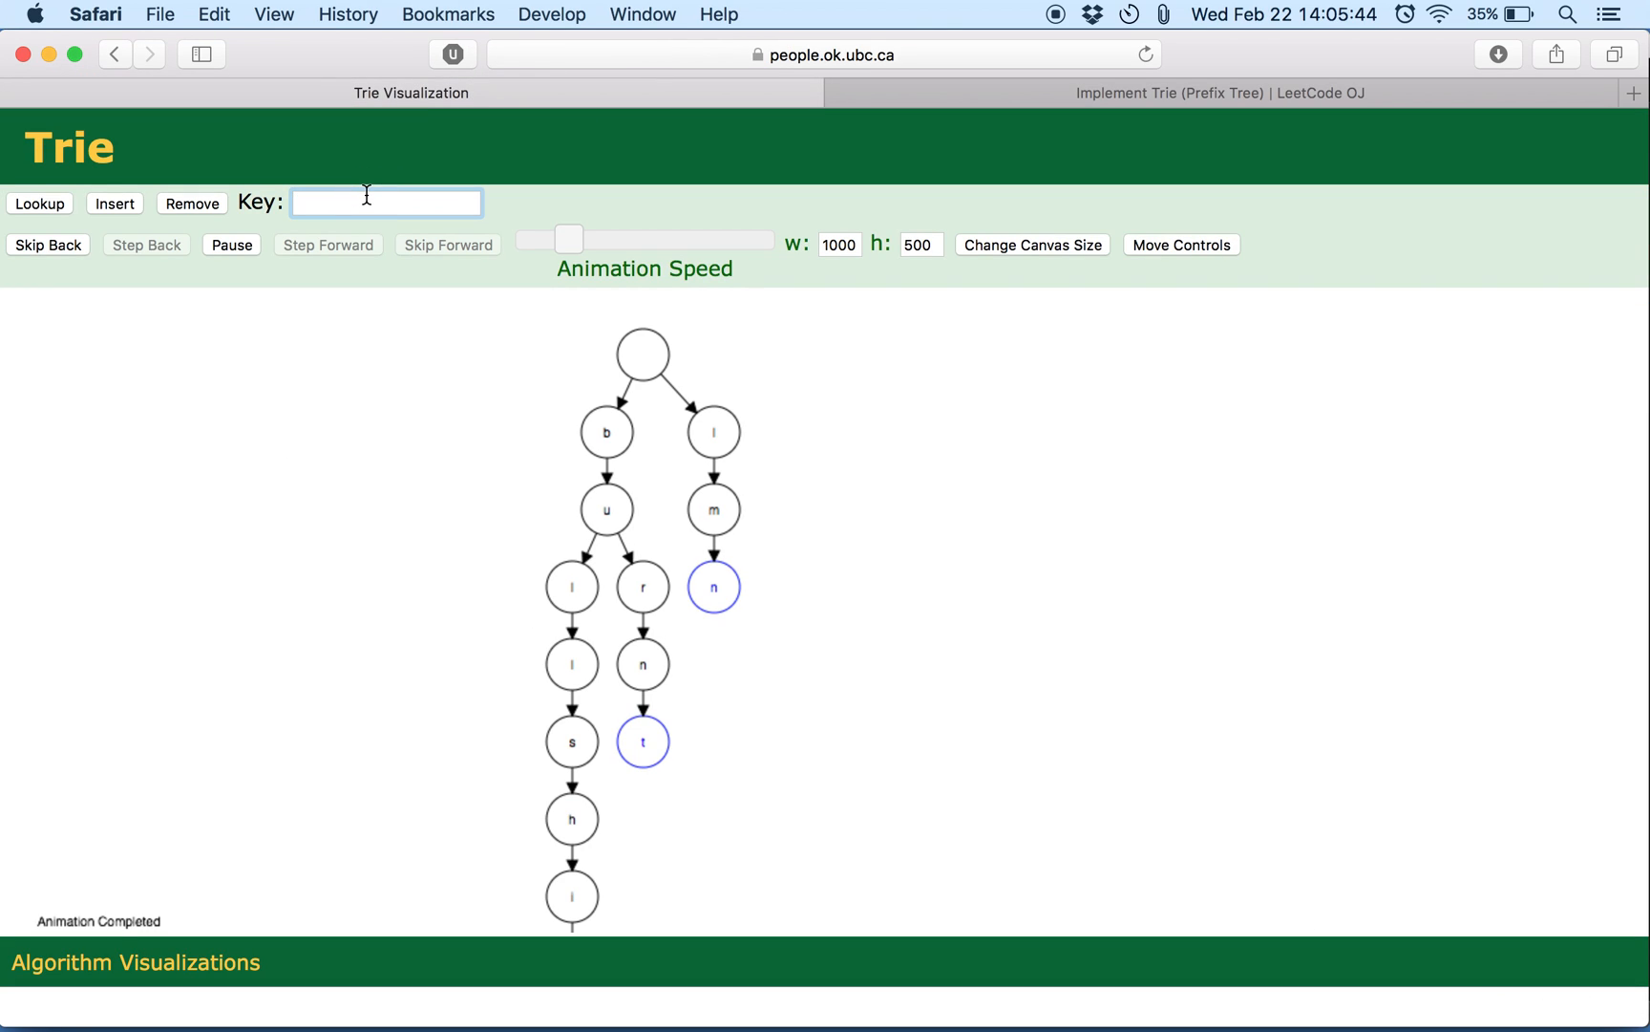
pyautogui.write('lm')
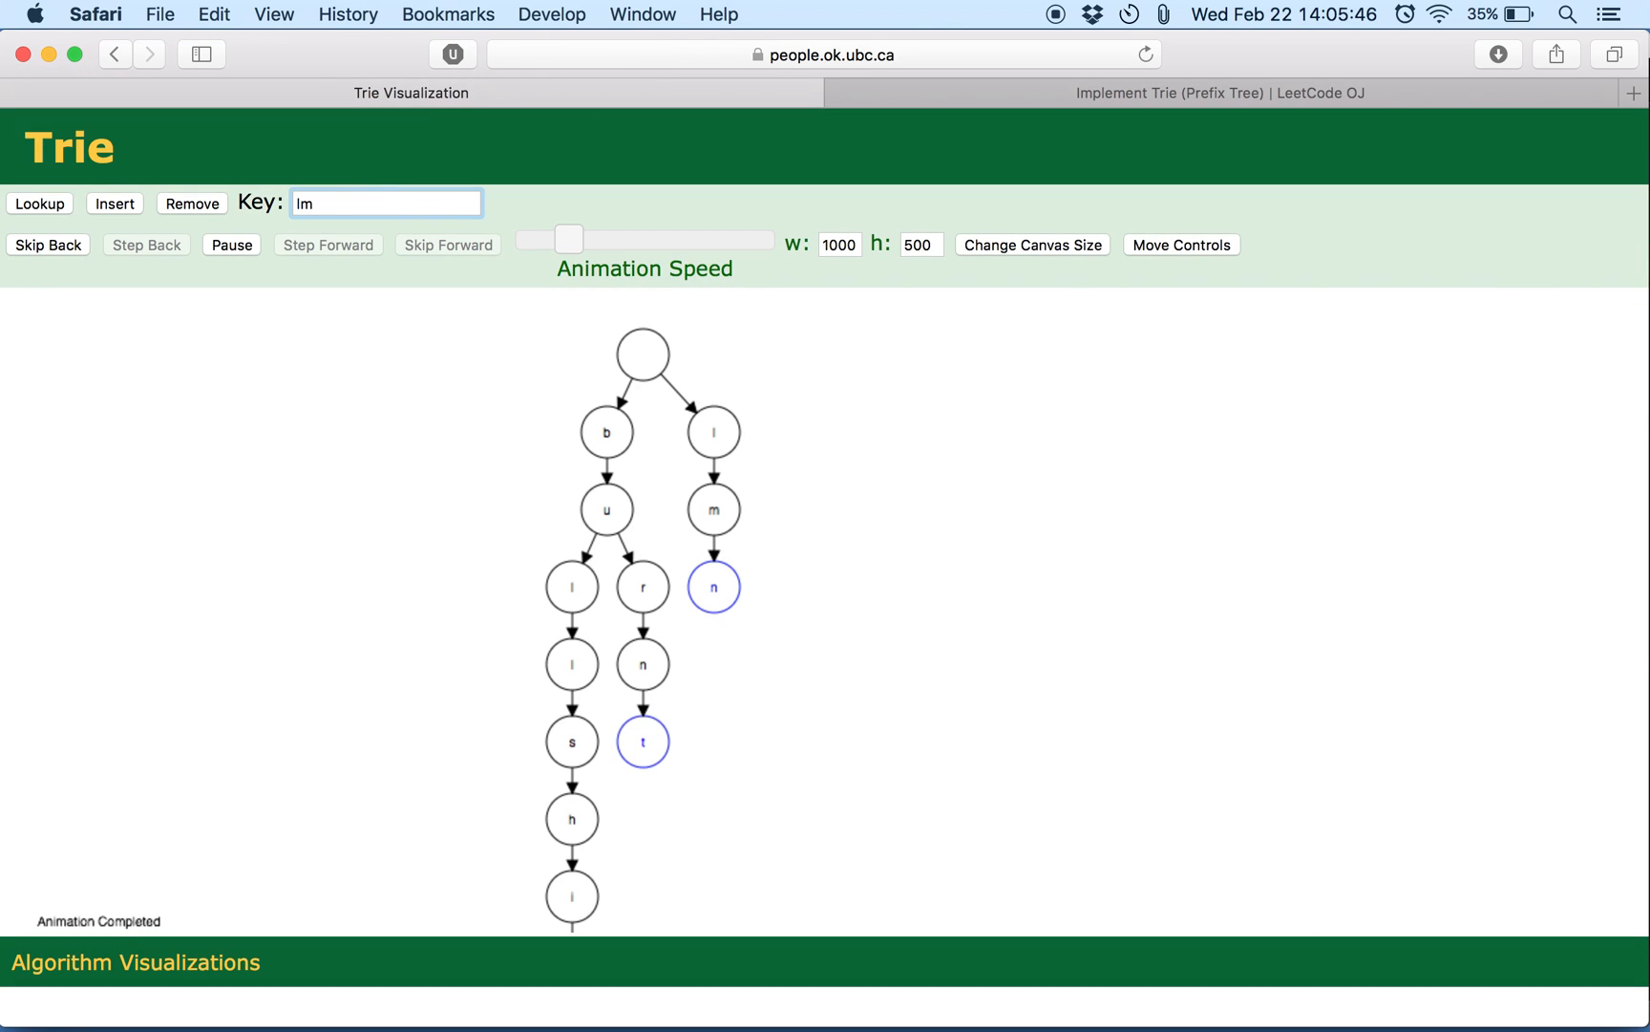
pyautogui.write('q')
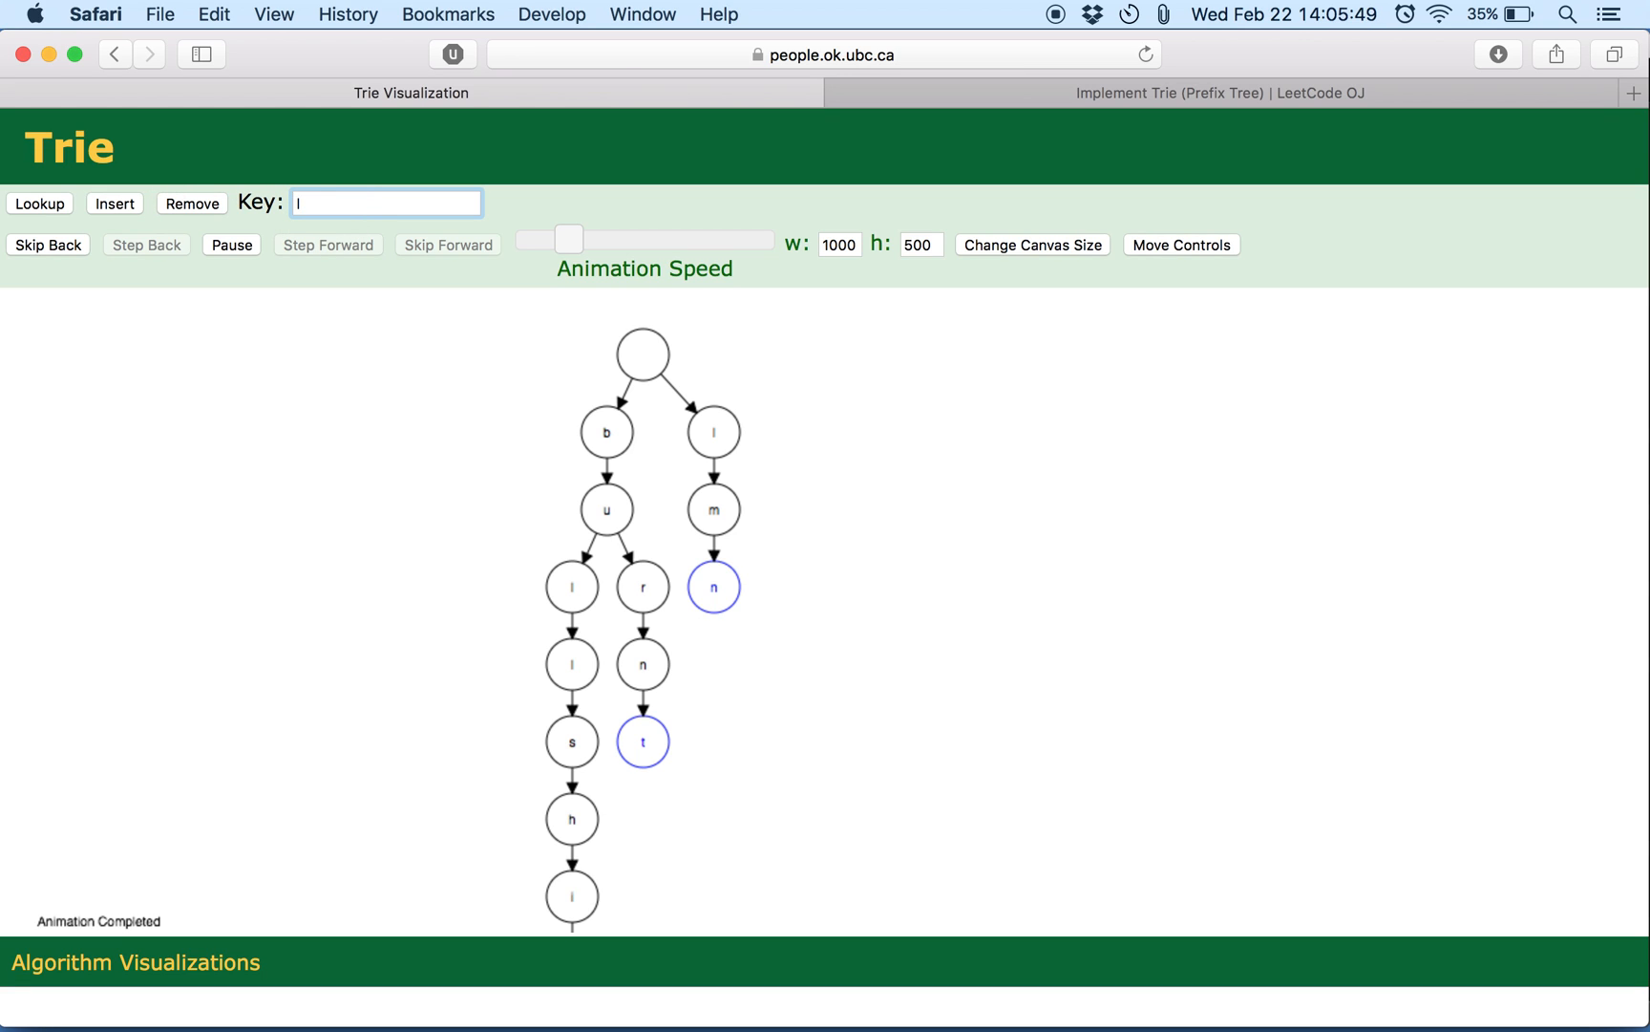
pyautogui.click(39, 202)
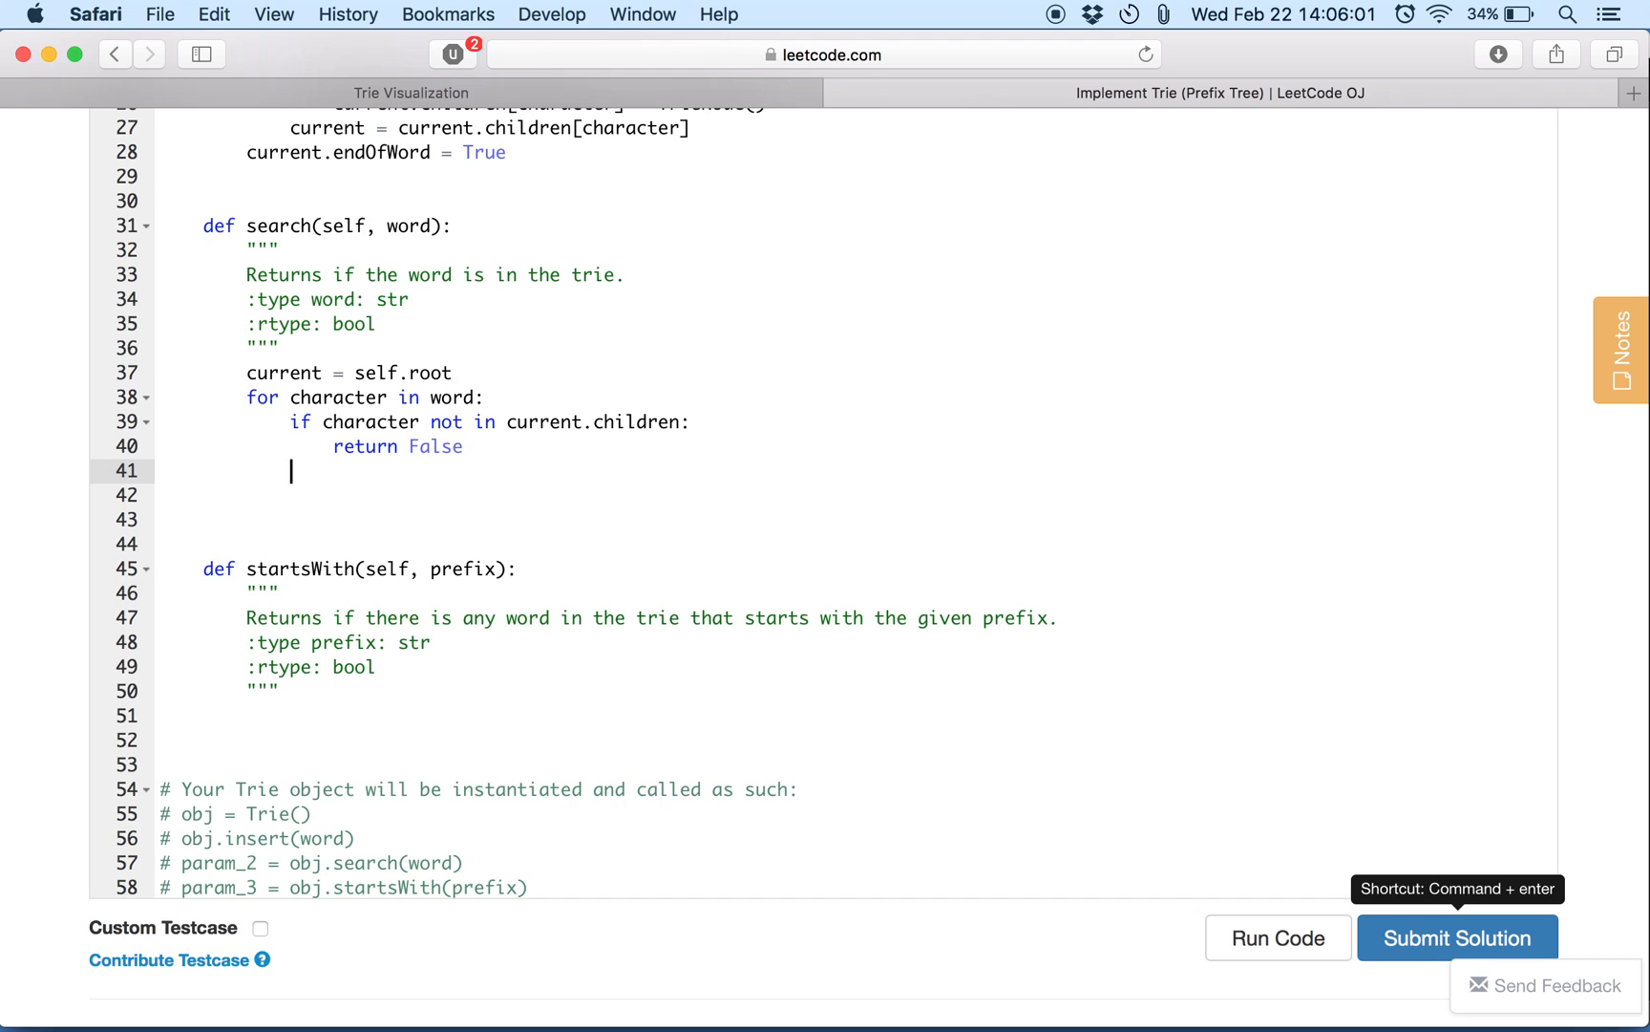
# Complete search with current = current.children[character] and return current.endOfWord, then copy its body.
pyautogui.write('current = c')
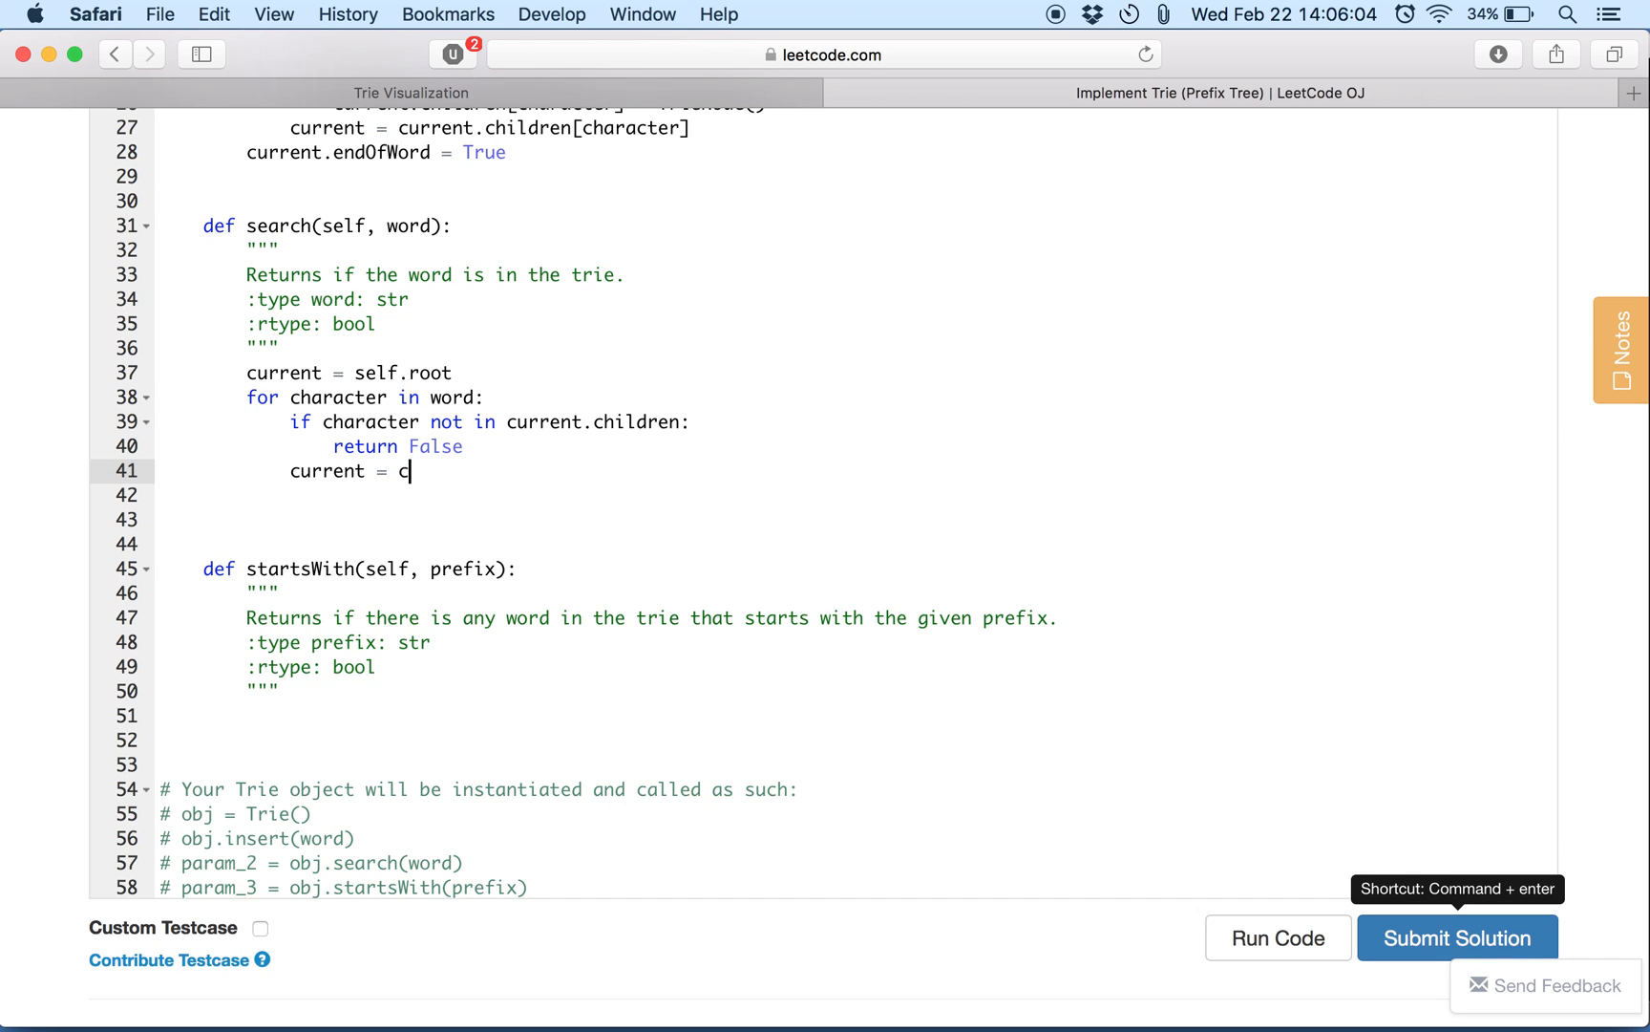
pyautogui.write('urrent.childr')
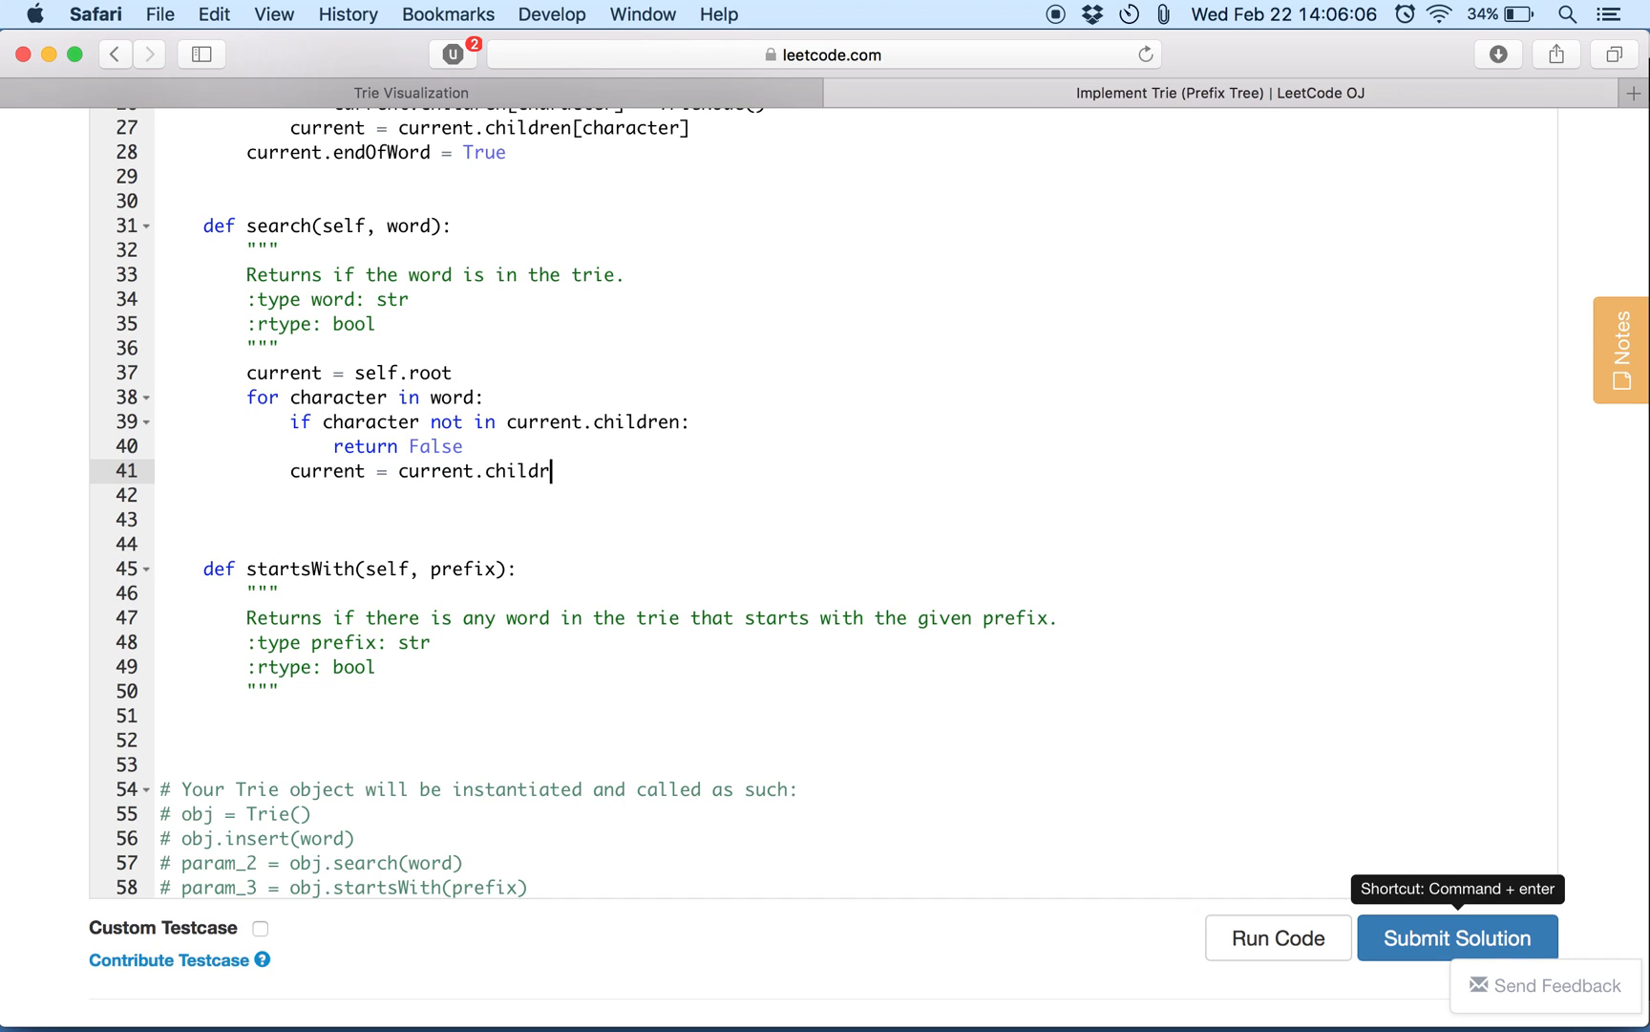
pyautogui.write('en[char')
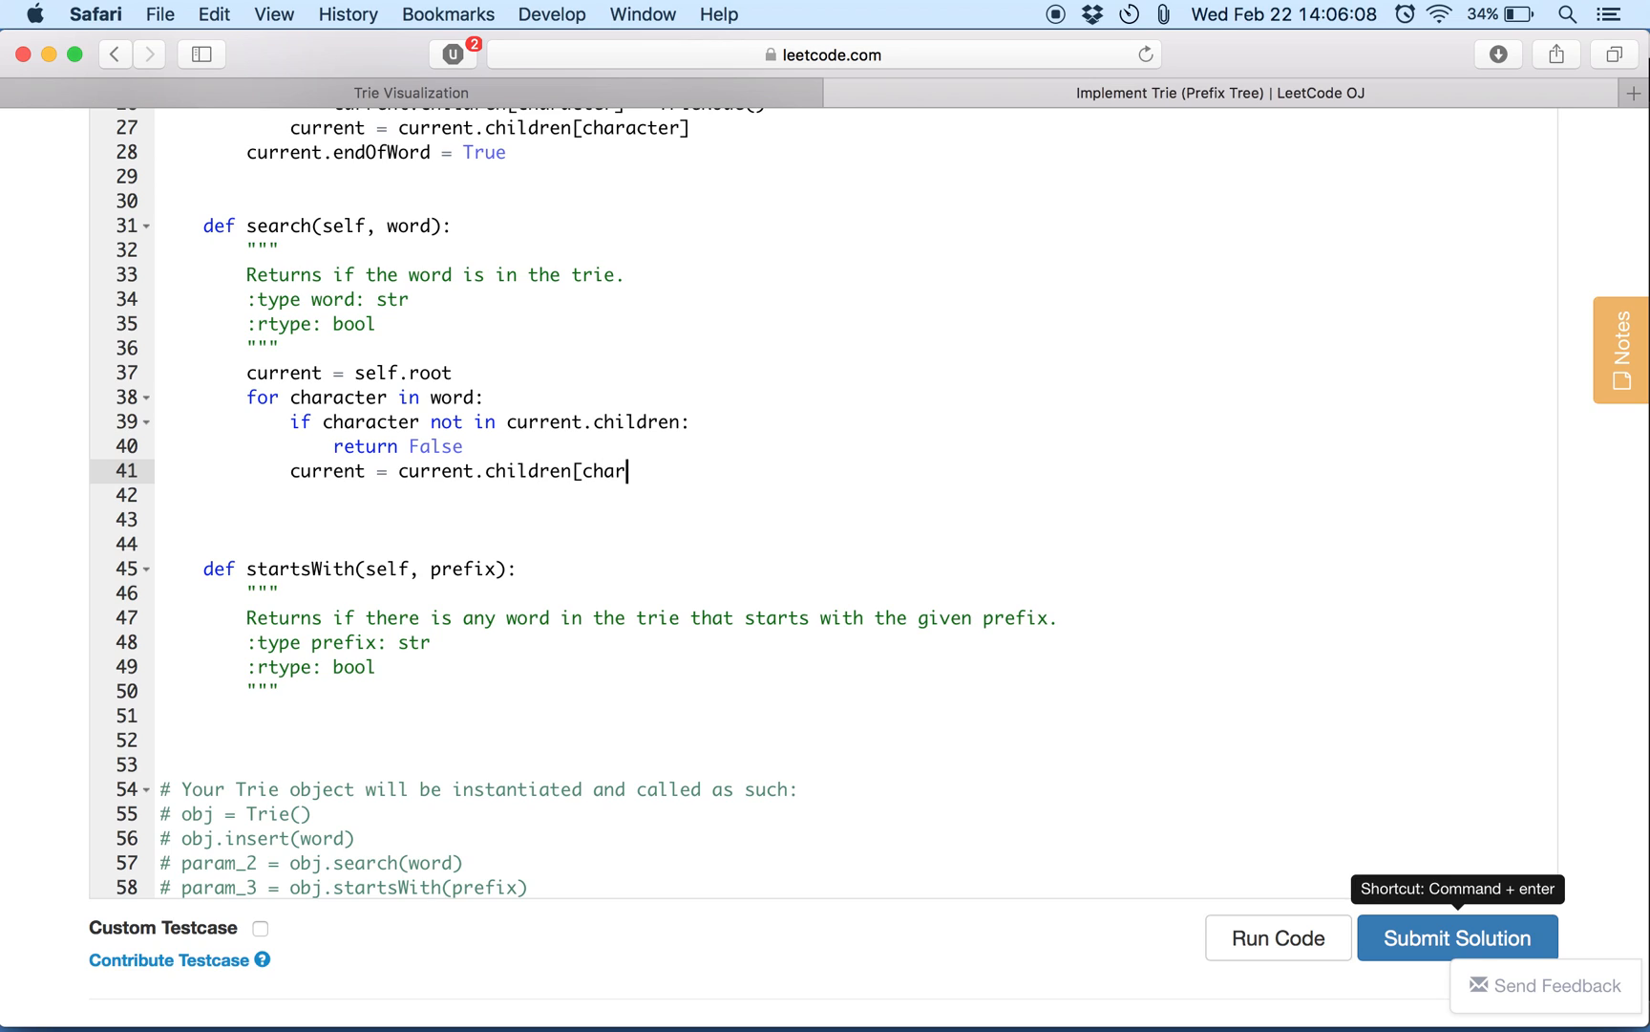
pyautogui.write('acter]')
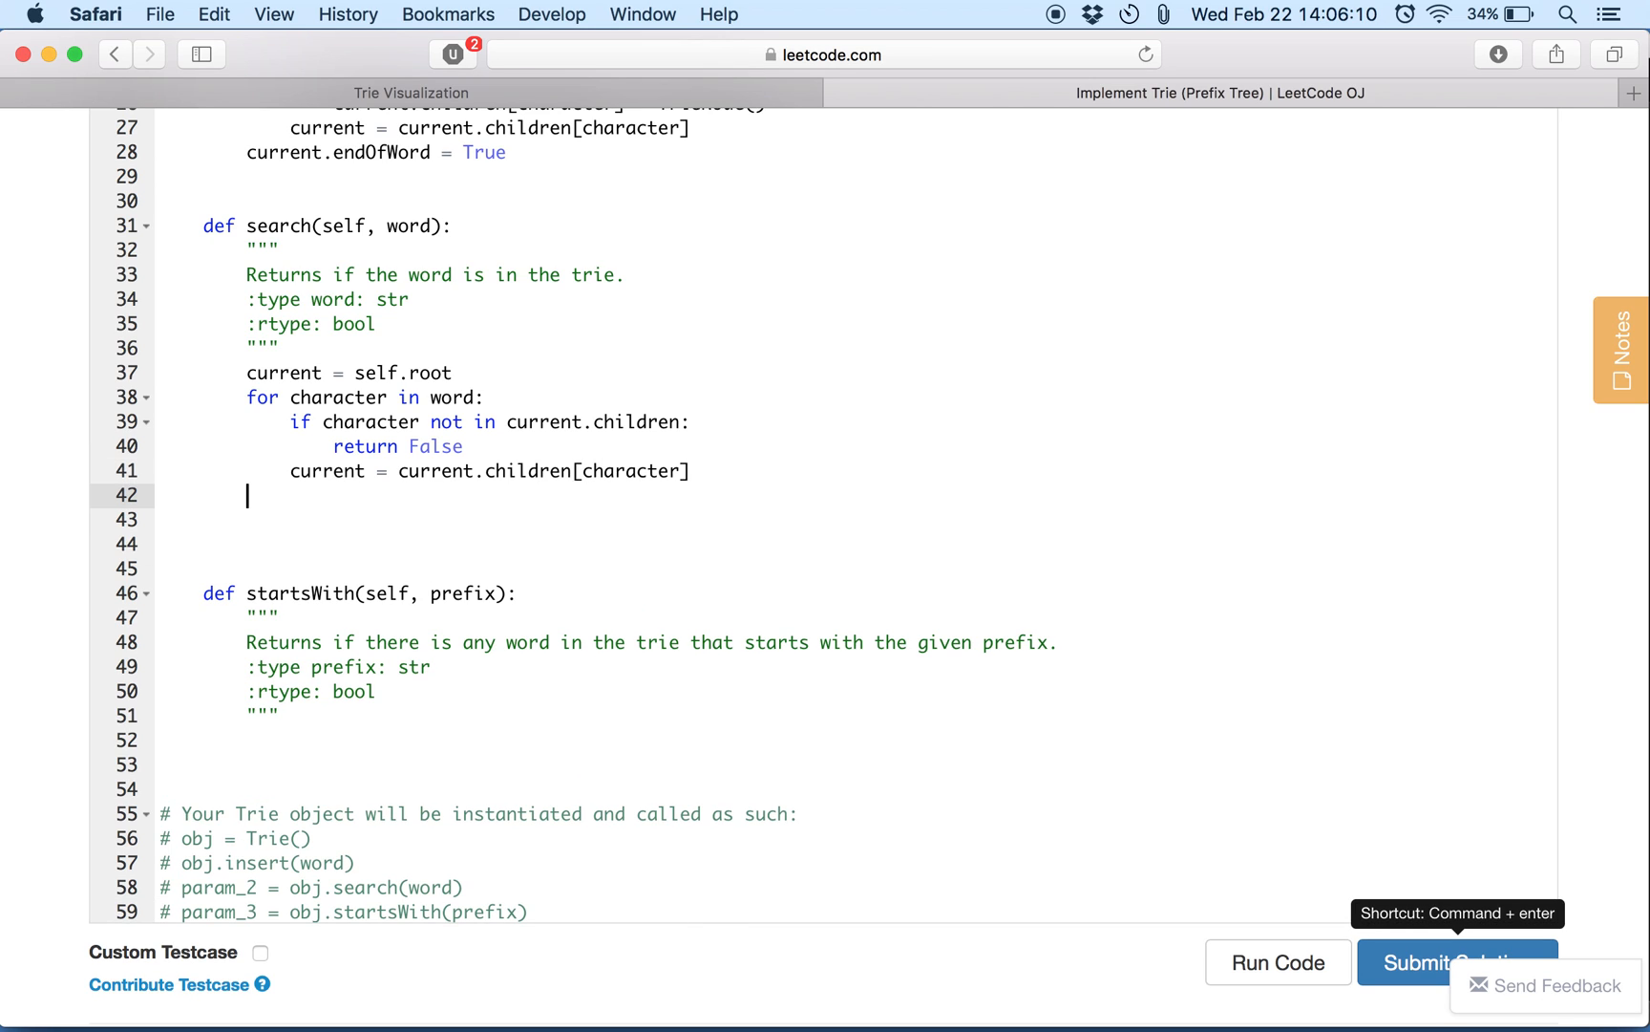
pyautogui.write('return curre')
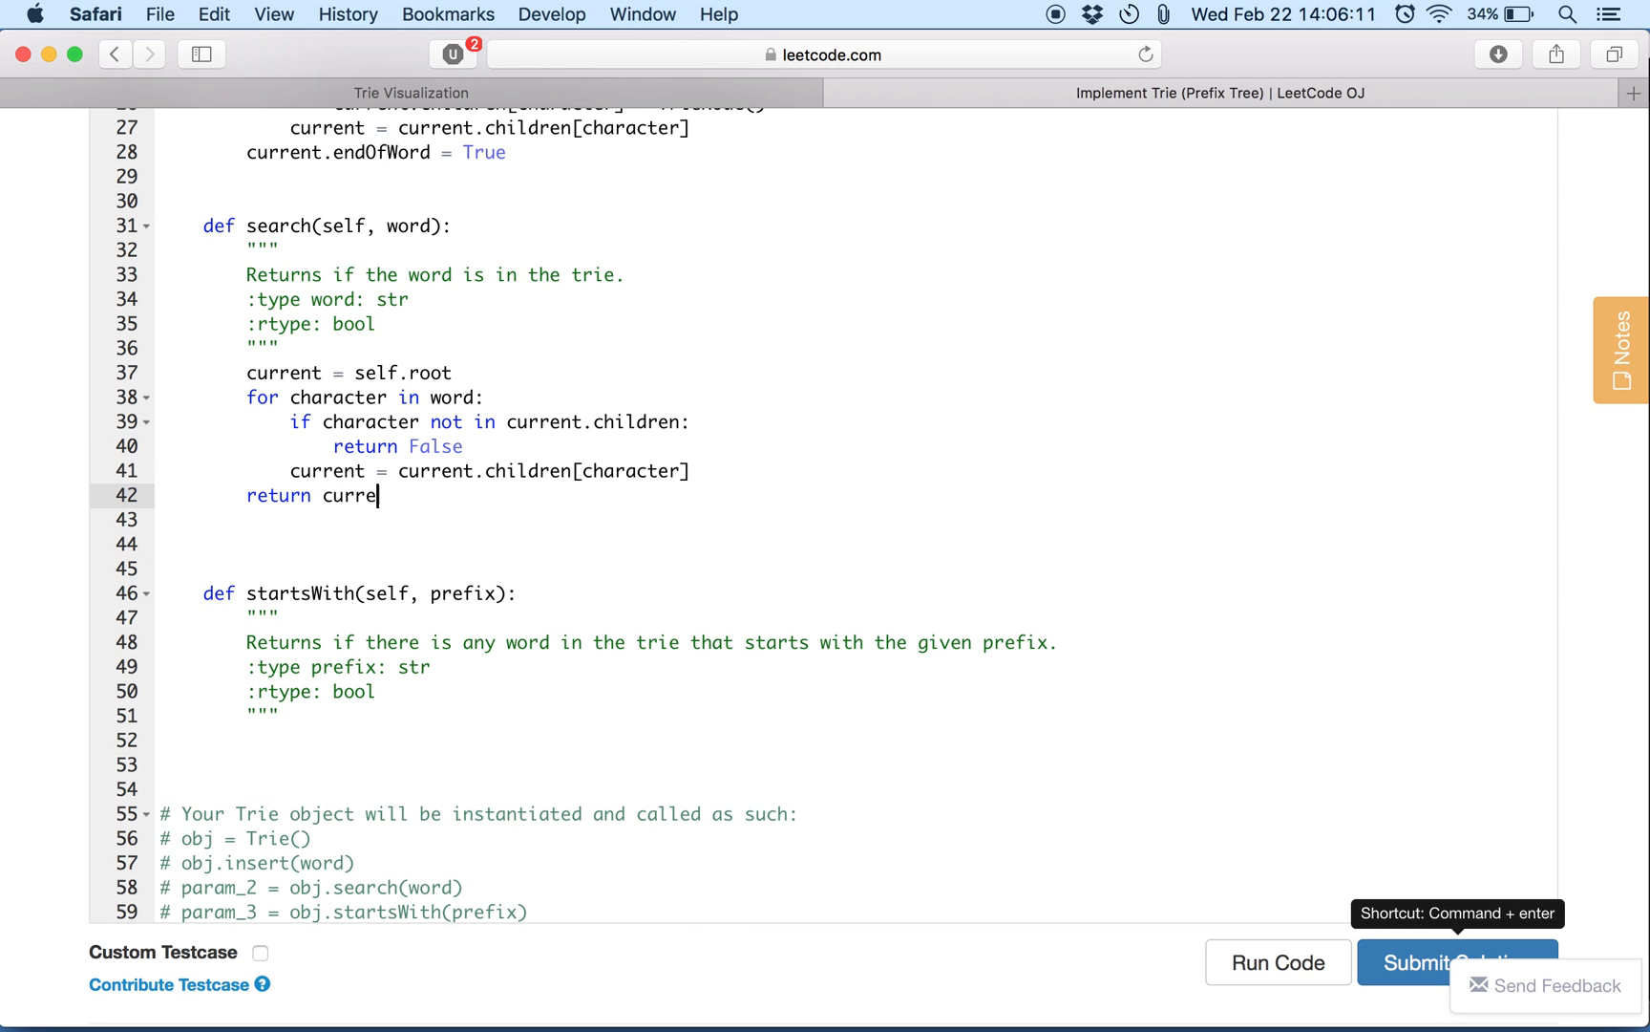
pyautogui.write('nt.endOfWord')
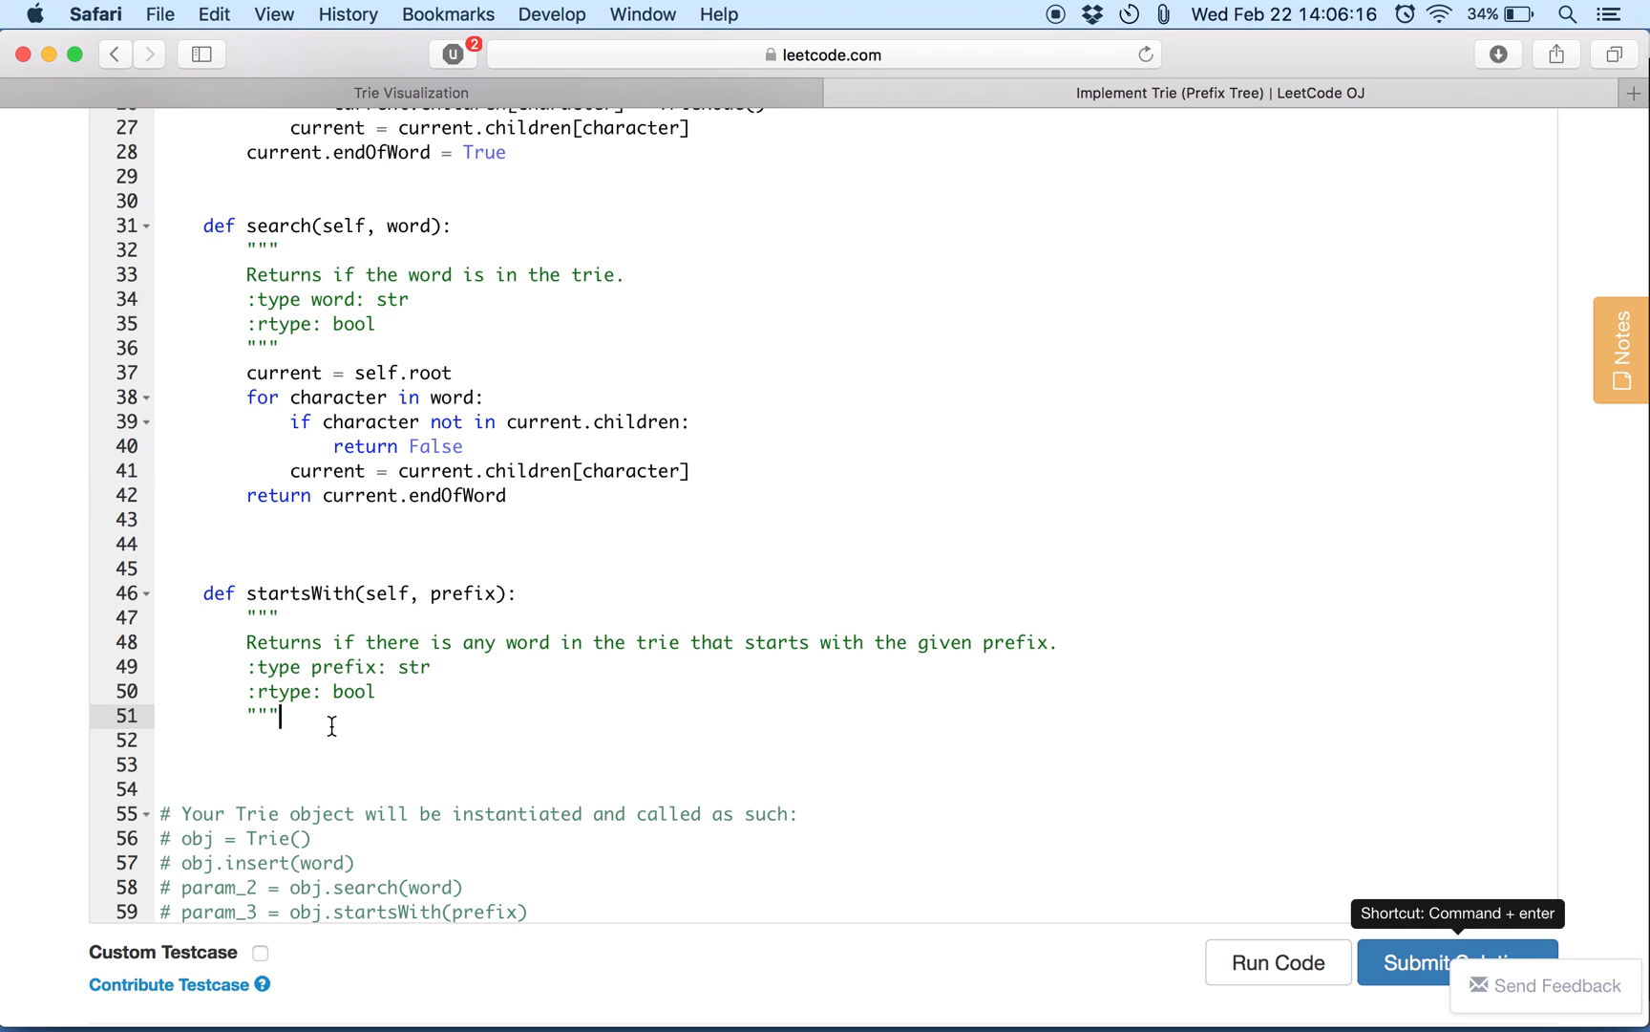
pyautogui.press('Return')
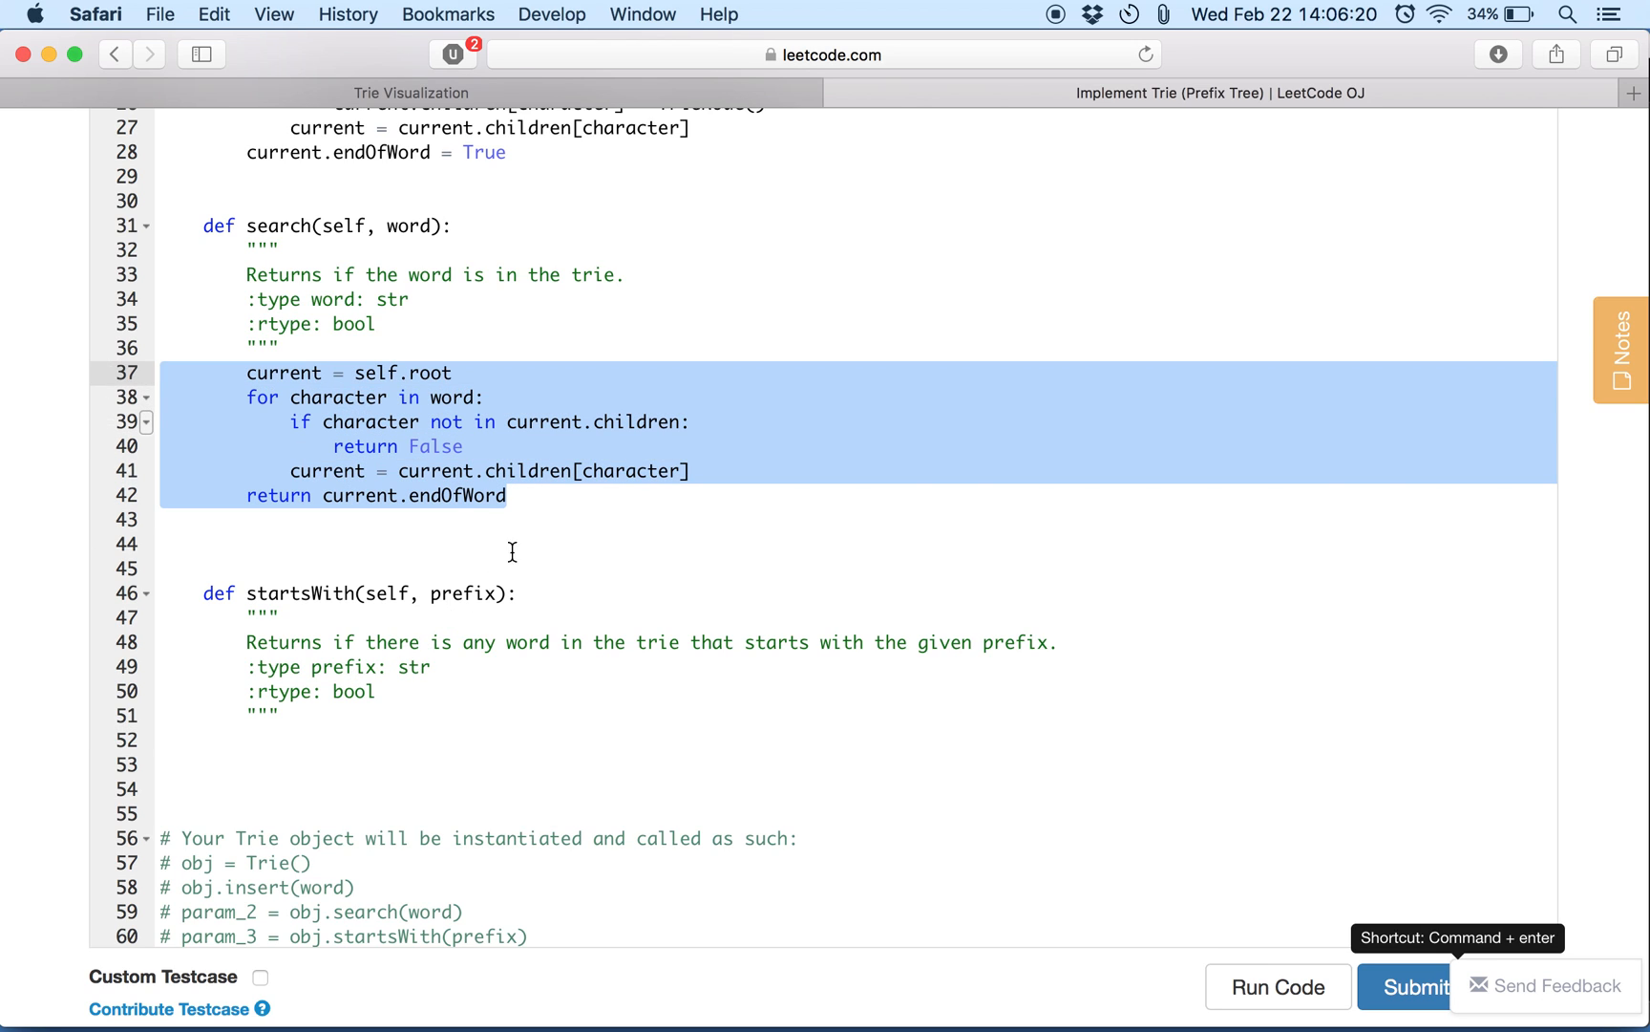
pyautogui.moveTo(426, 493)
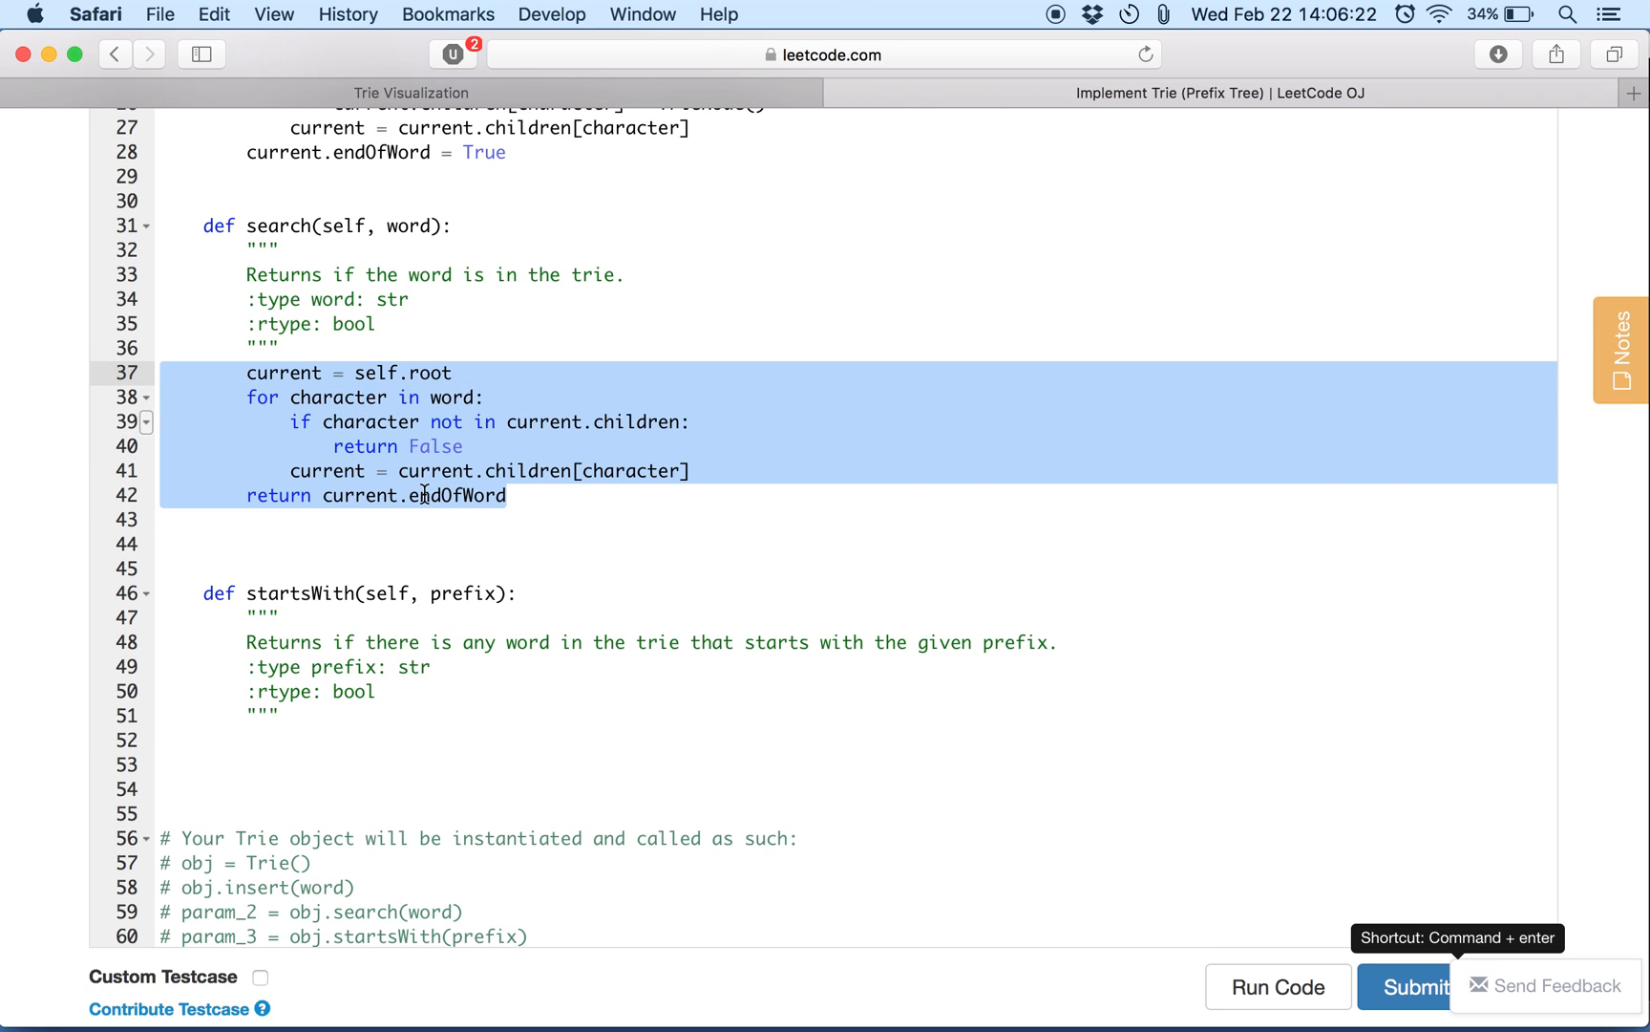
pyautogui.moveTo(365, 519)
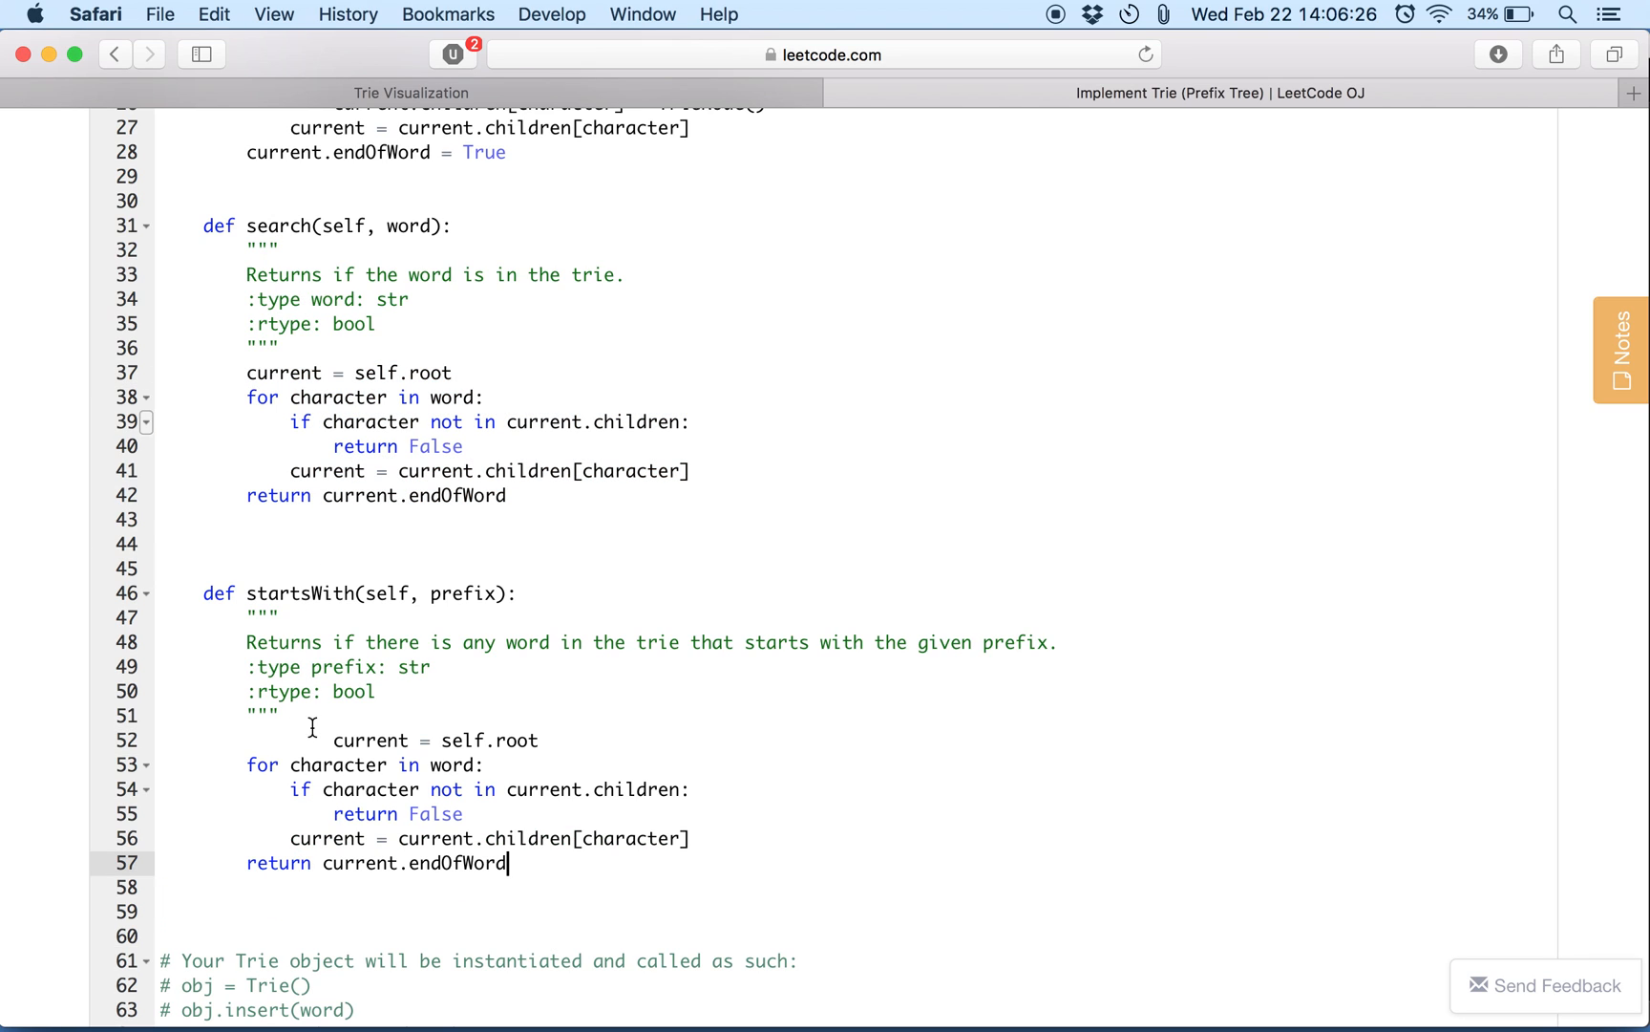
# Fix the pasted loop's indentation in startsWith and make its final line return True.
pyautogui.click(332, 739)
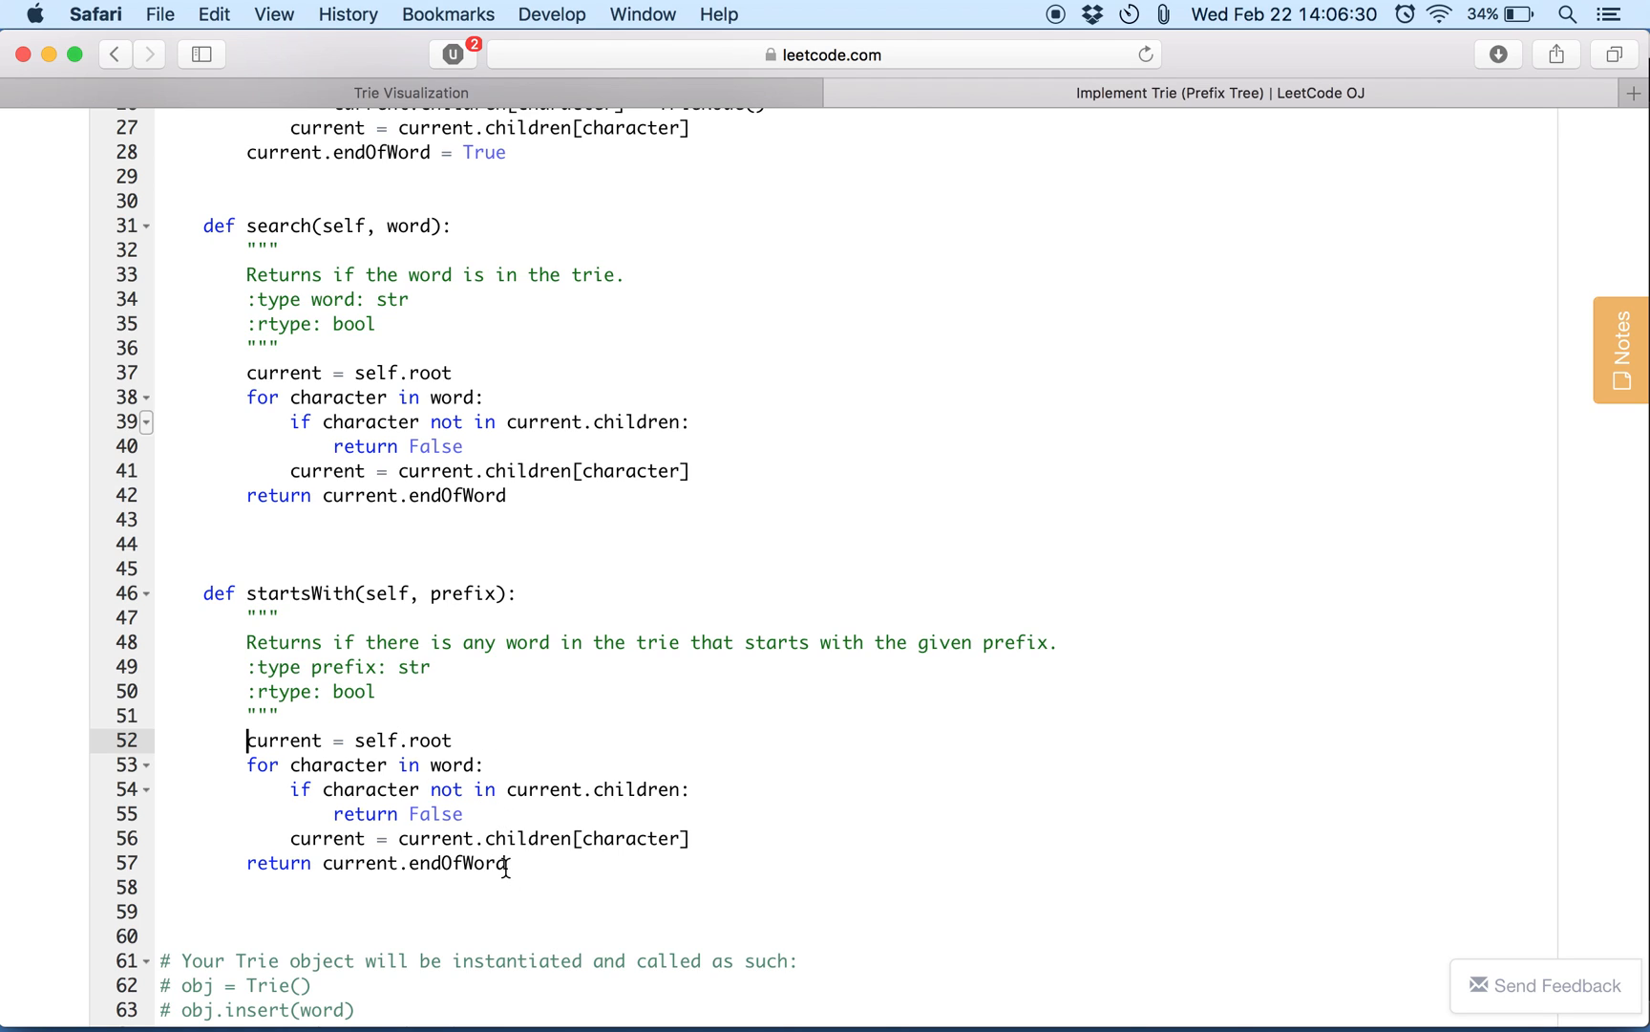
pyautogui.write('T')
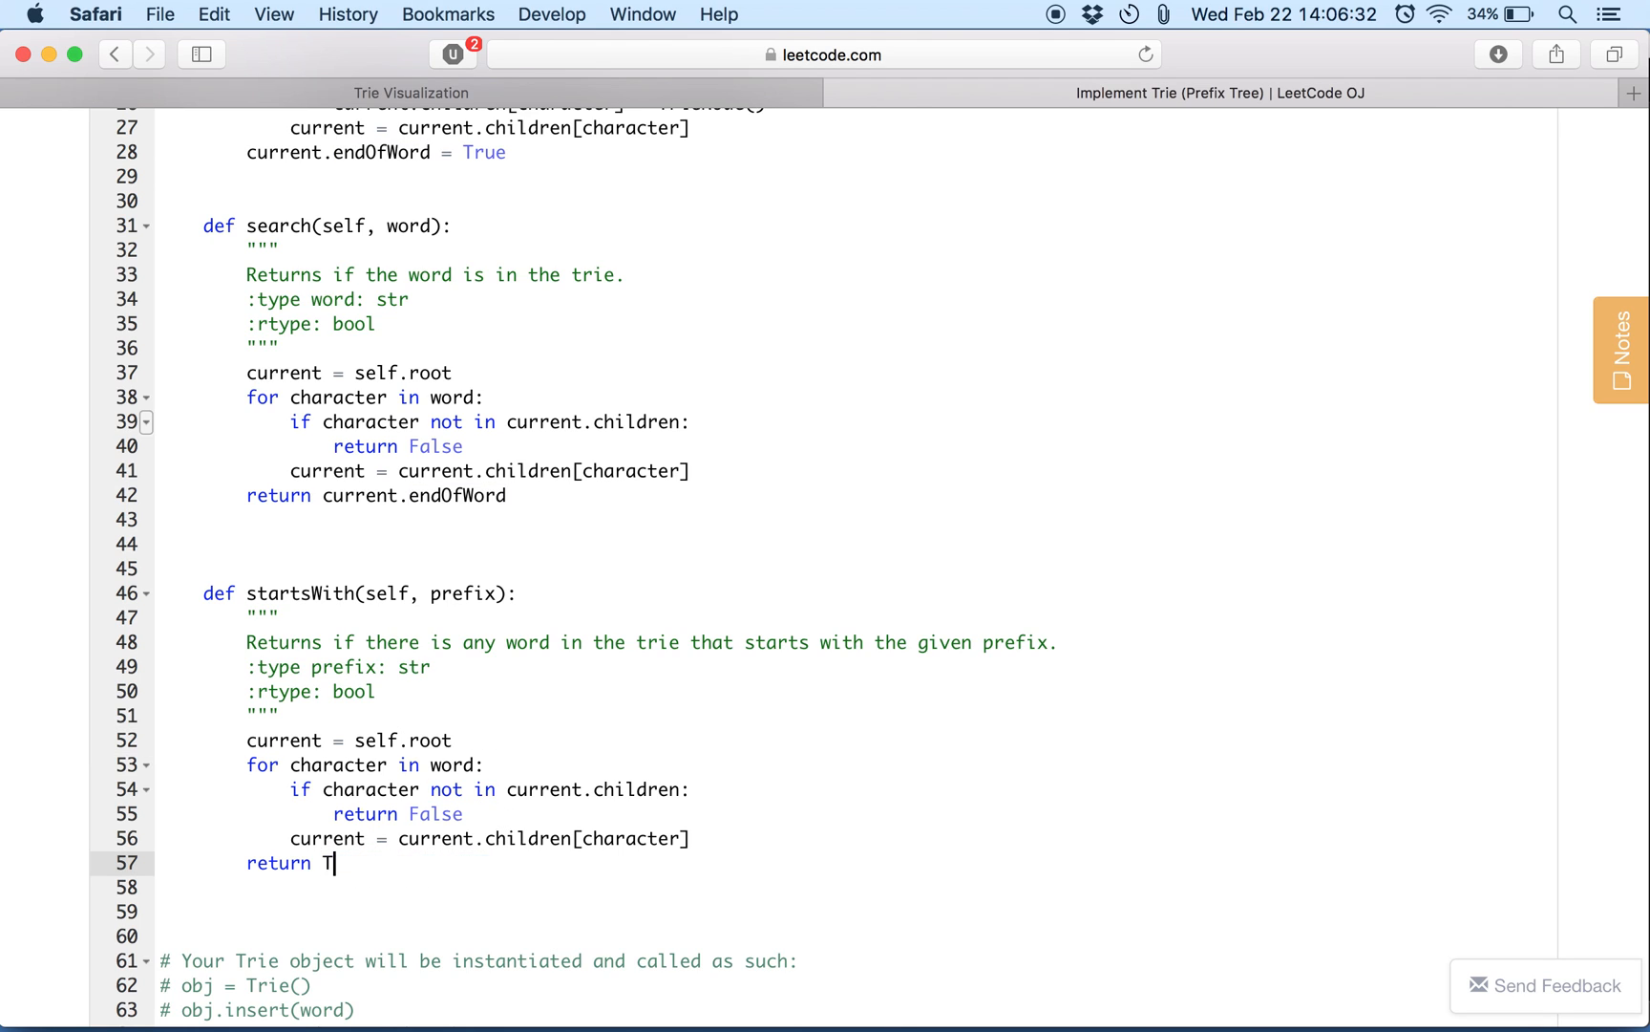
pyautogui.write('rue')
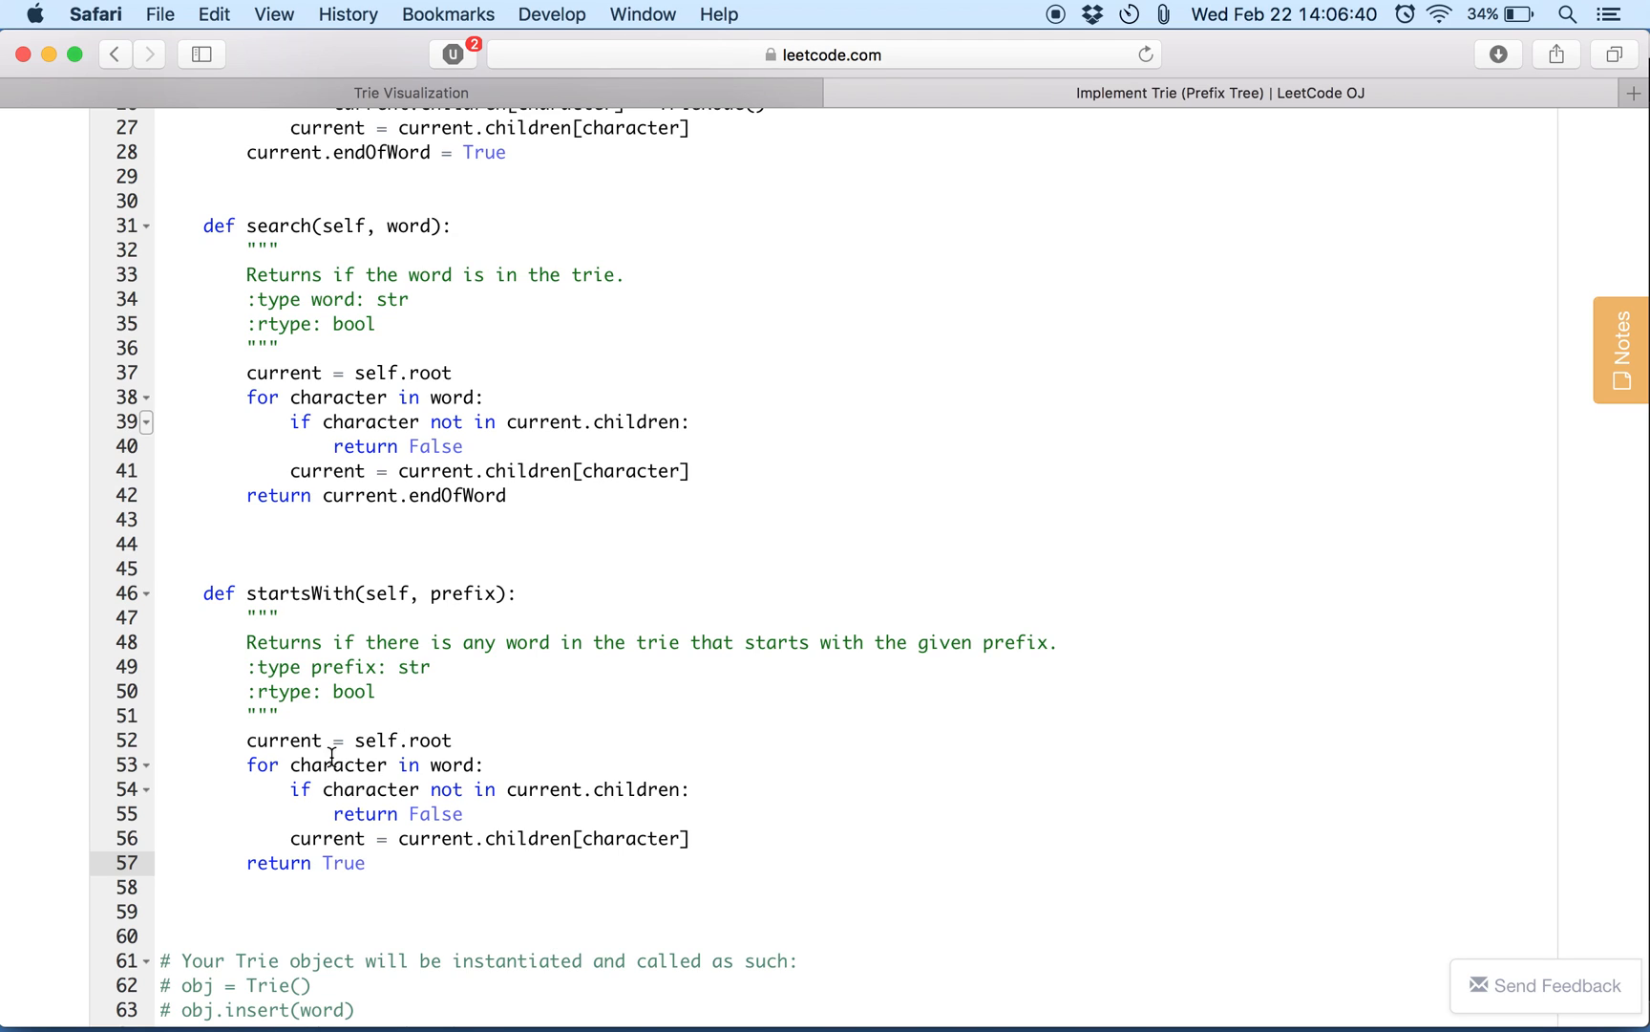
pyautogui.moveTo(432, 451)
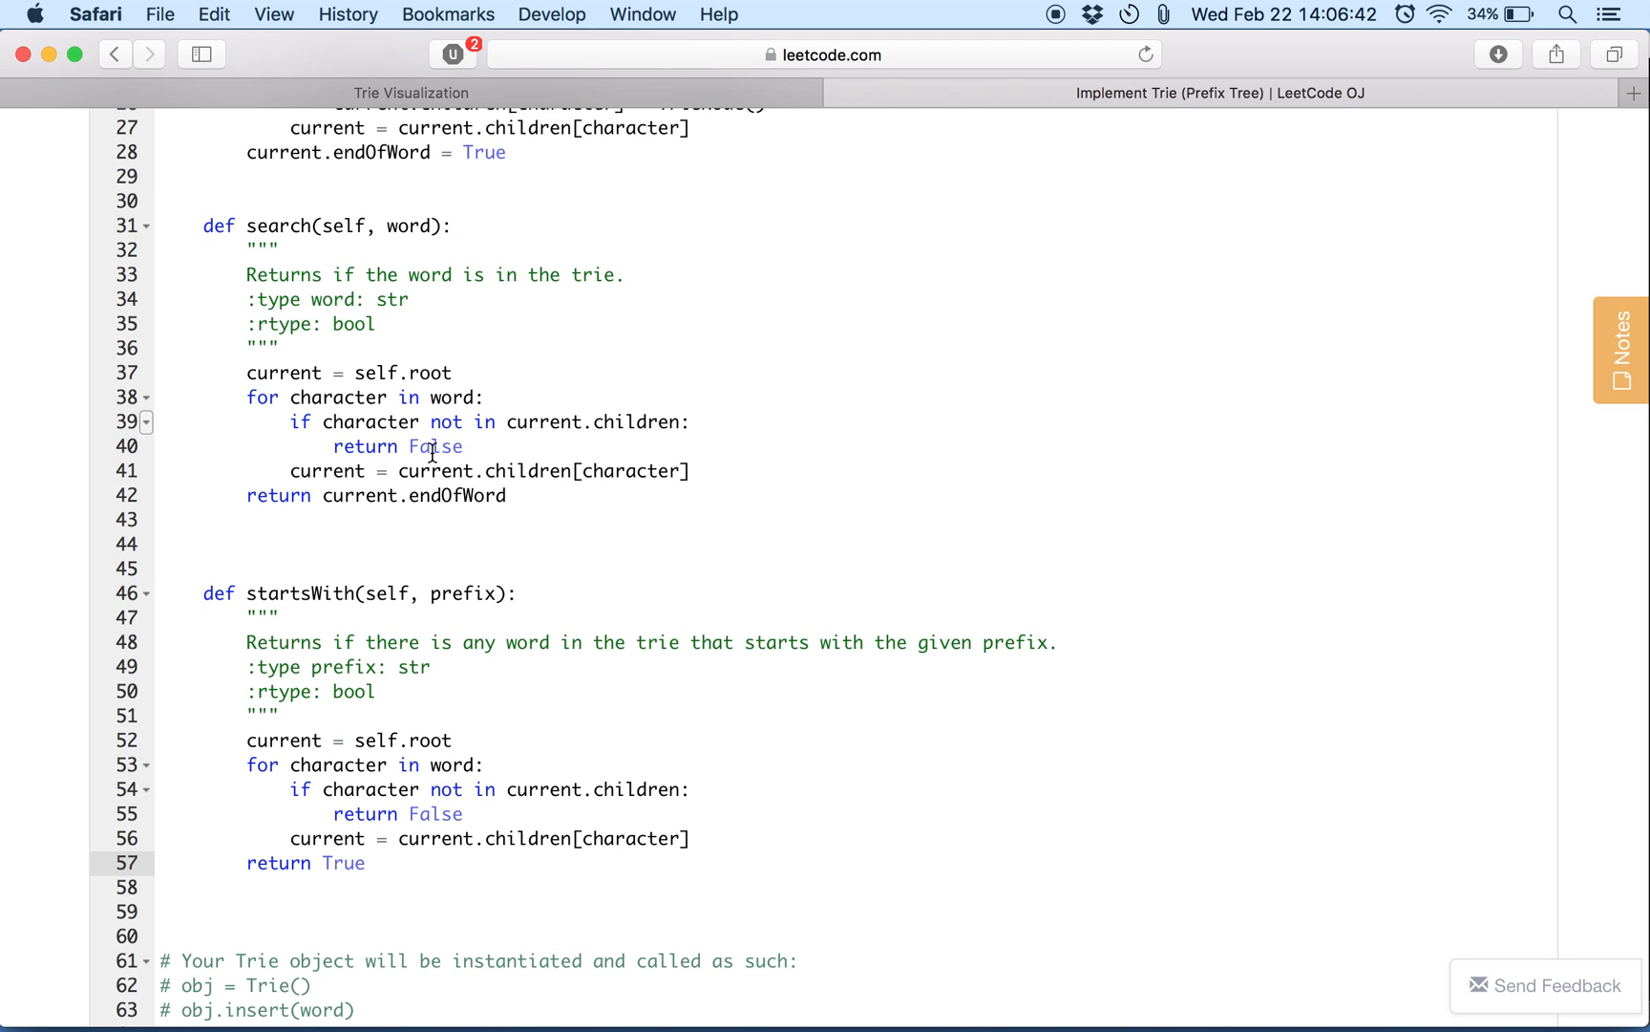
pyautogui.moveTo(374, 871)
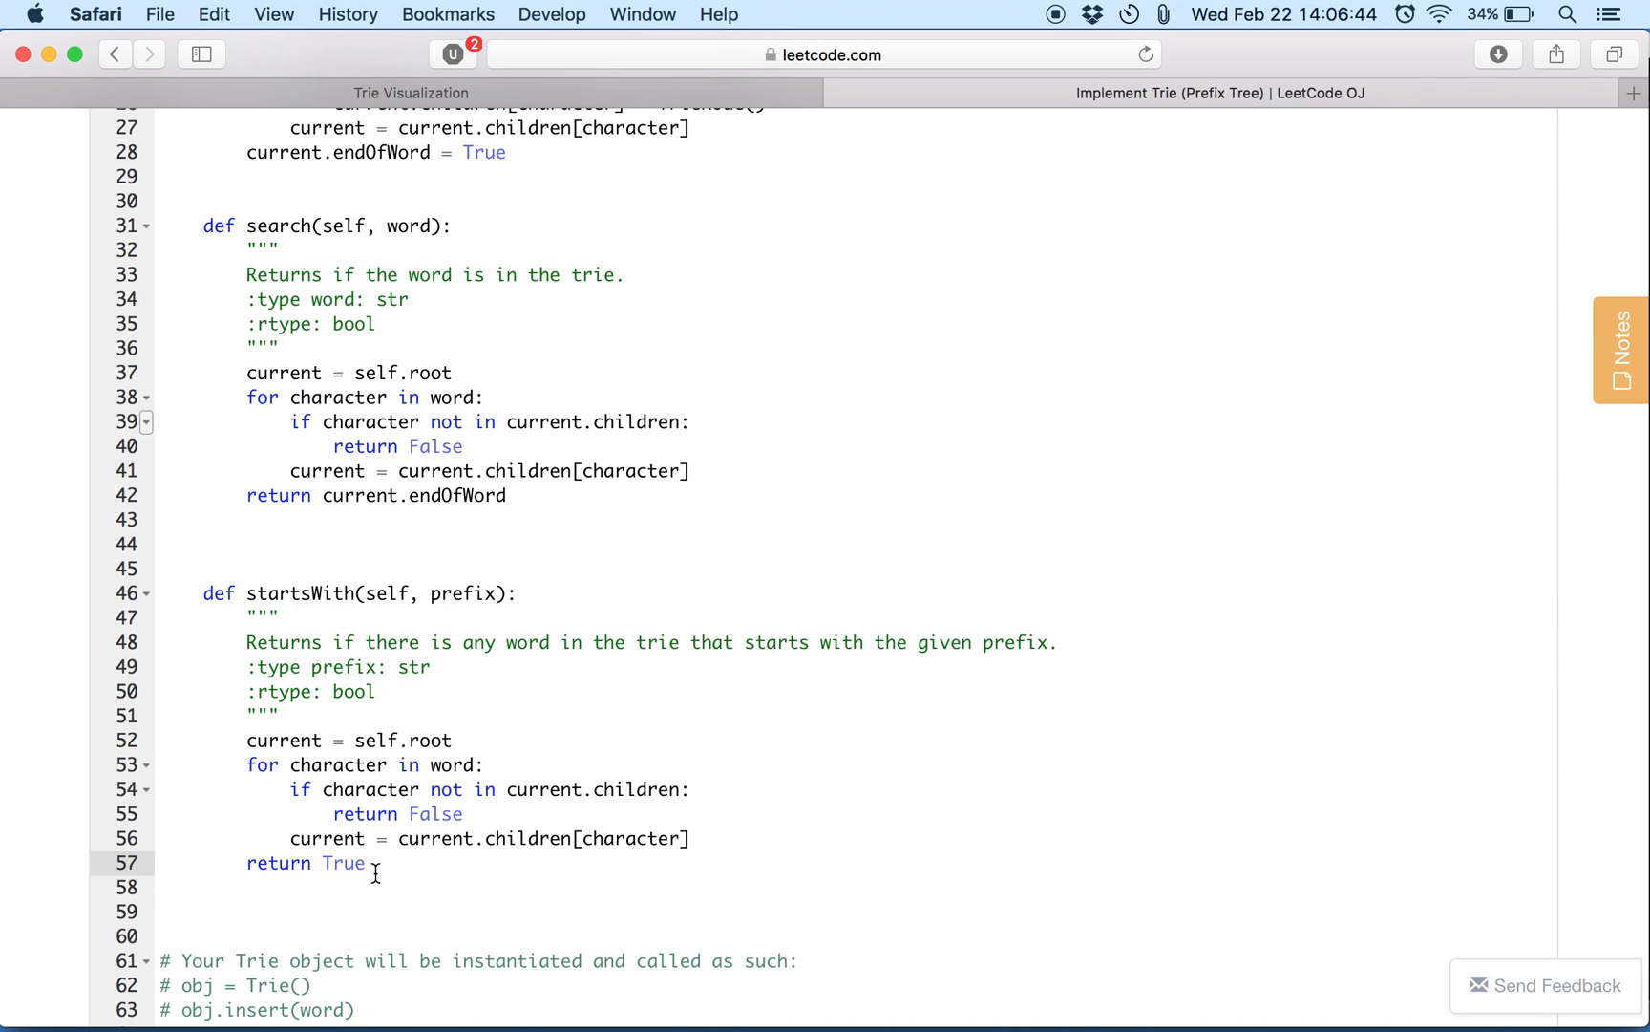
pyautogui.moveTo(1108, 197)
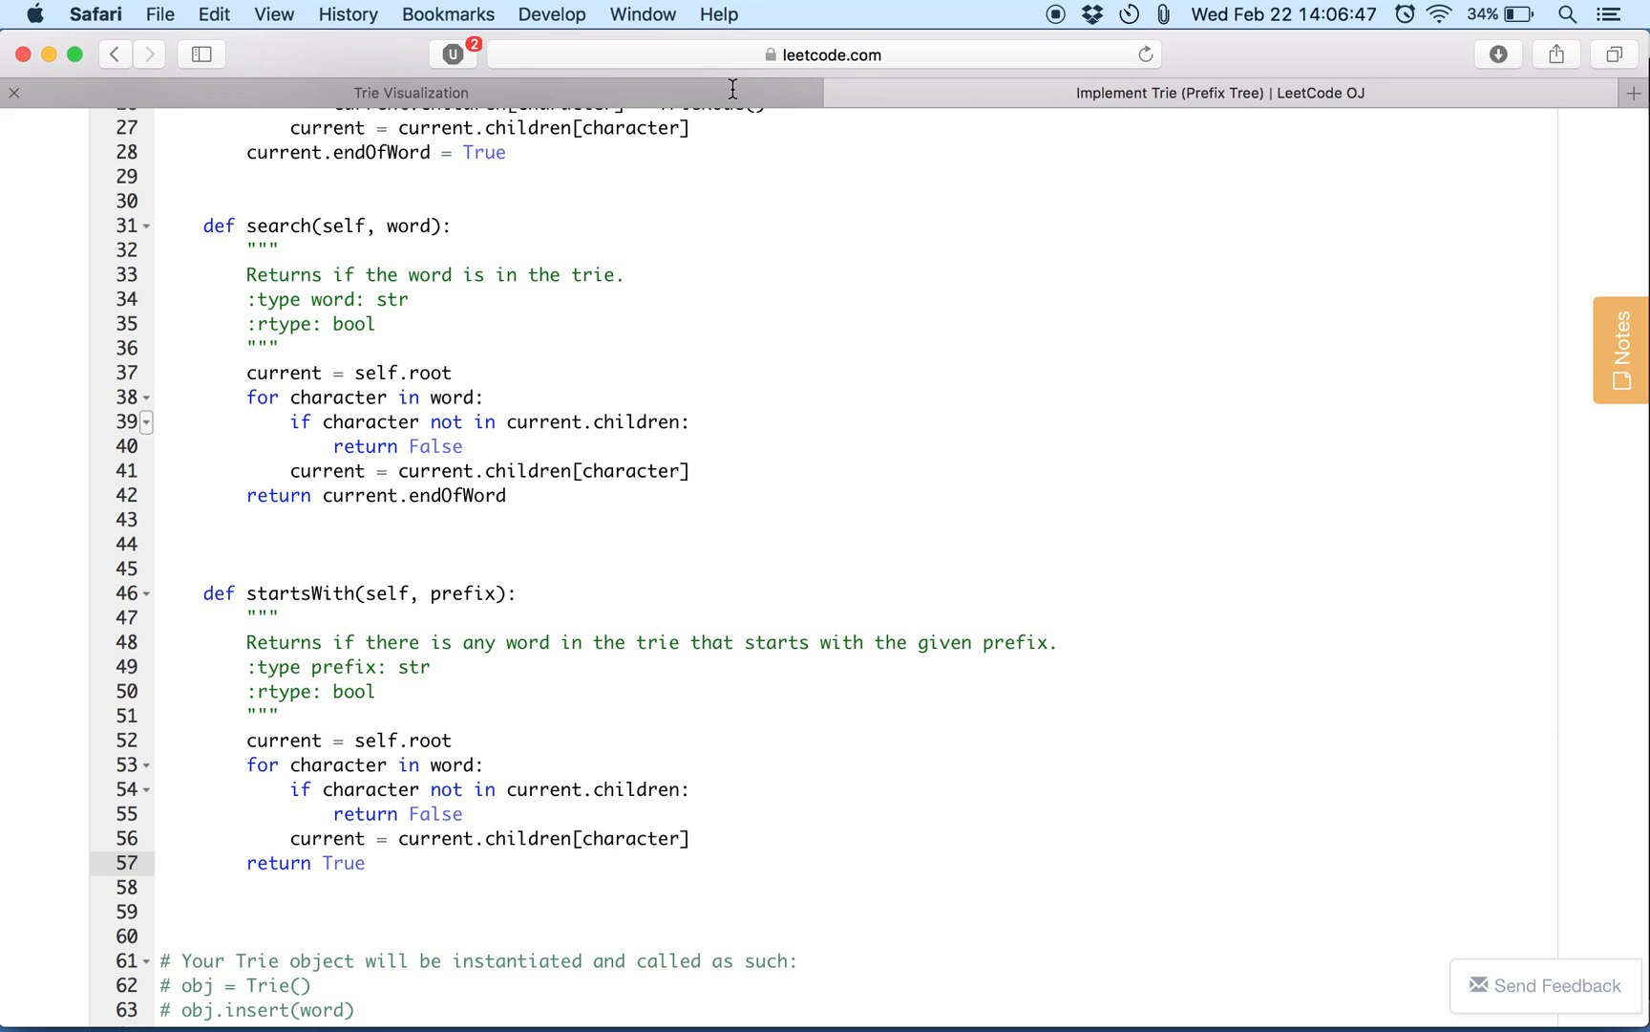
# Bring up the trie diagram showing the burnt, lmn and bu-l-l-s-h-i branches.
pyautogui.click(409, 92)
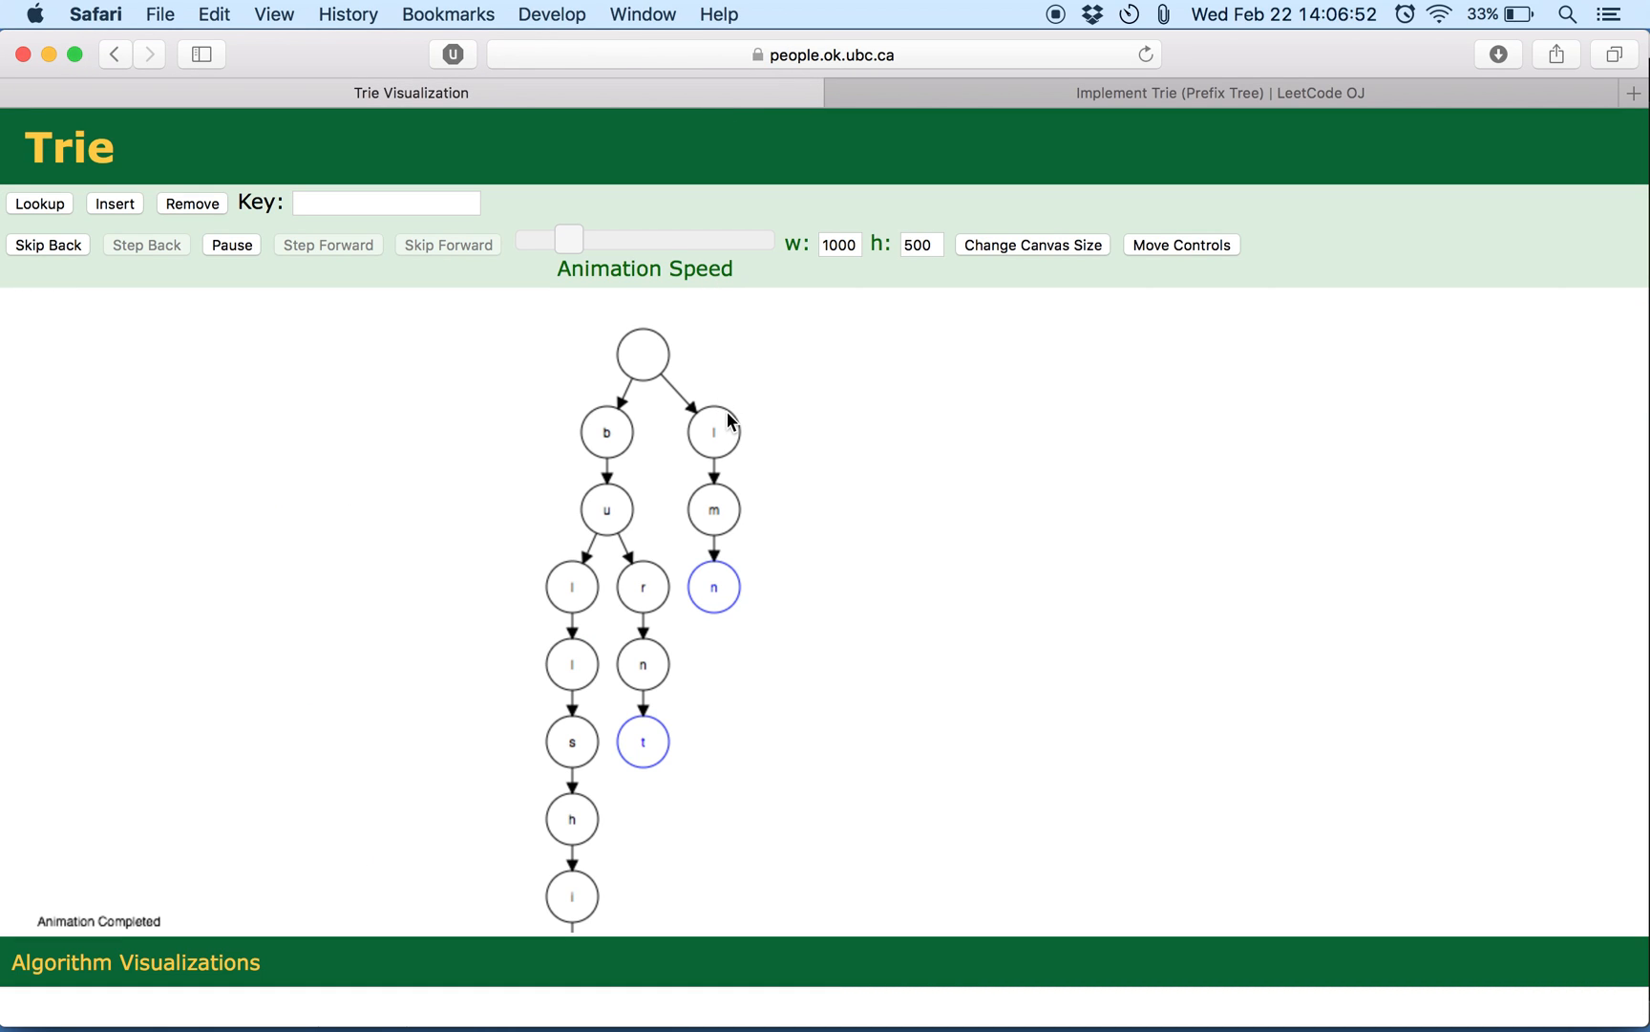
pyautogui.moveTo(613, 543)
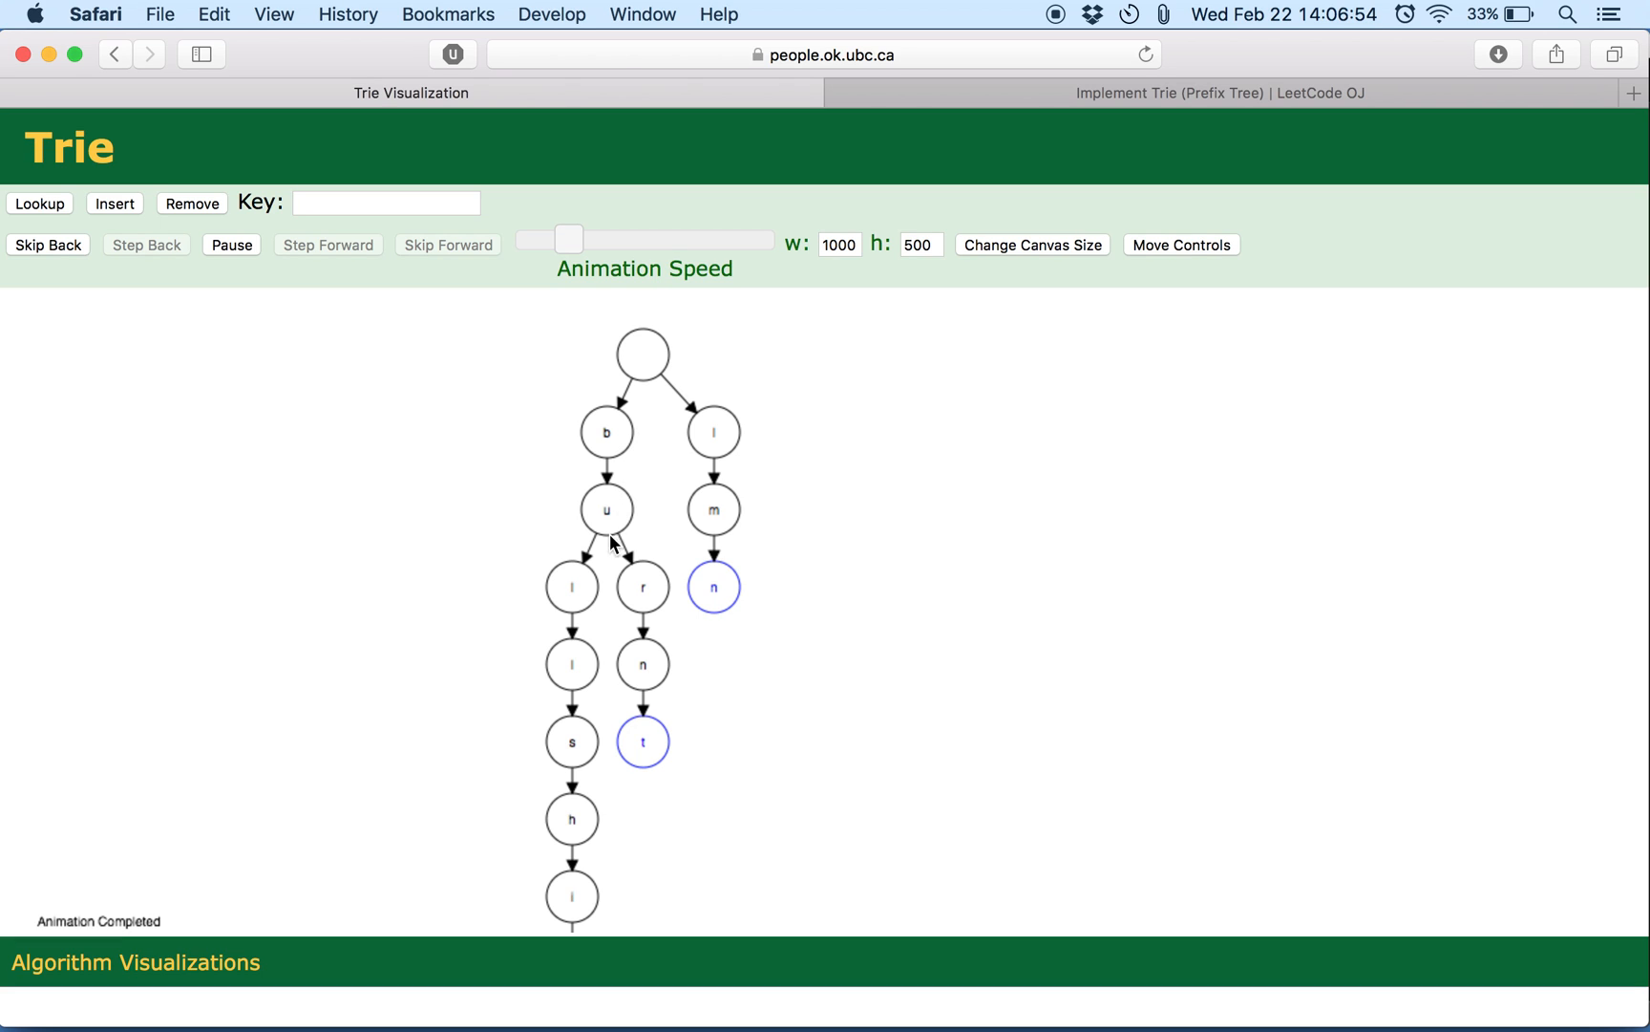
pyautogui.moveTo(592, 539)
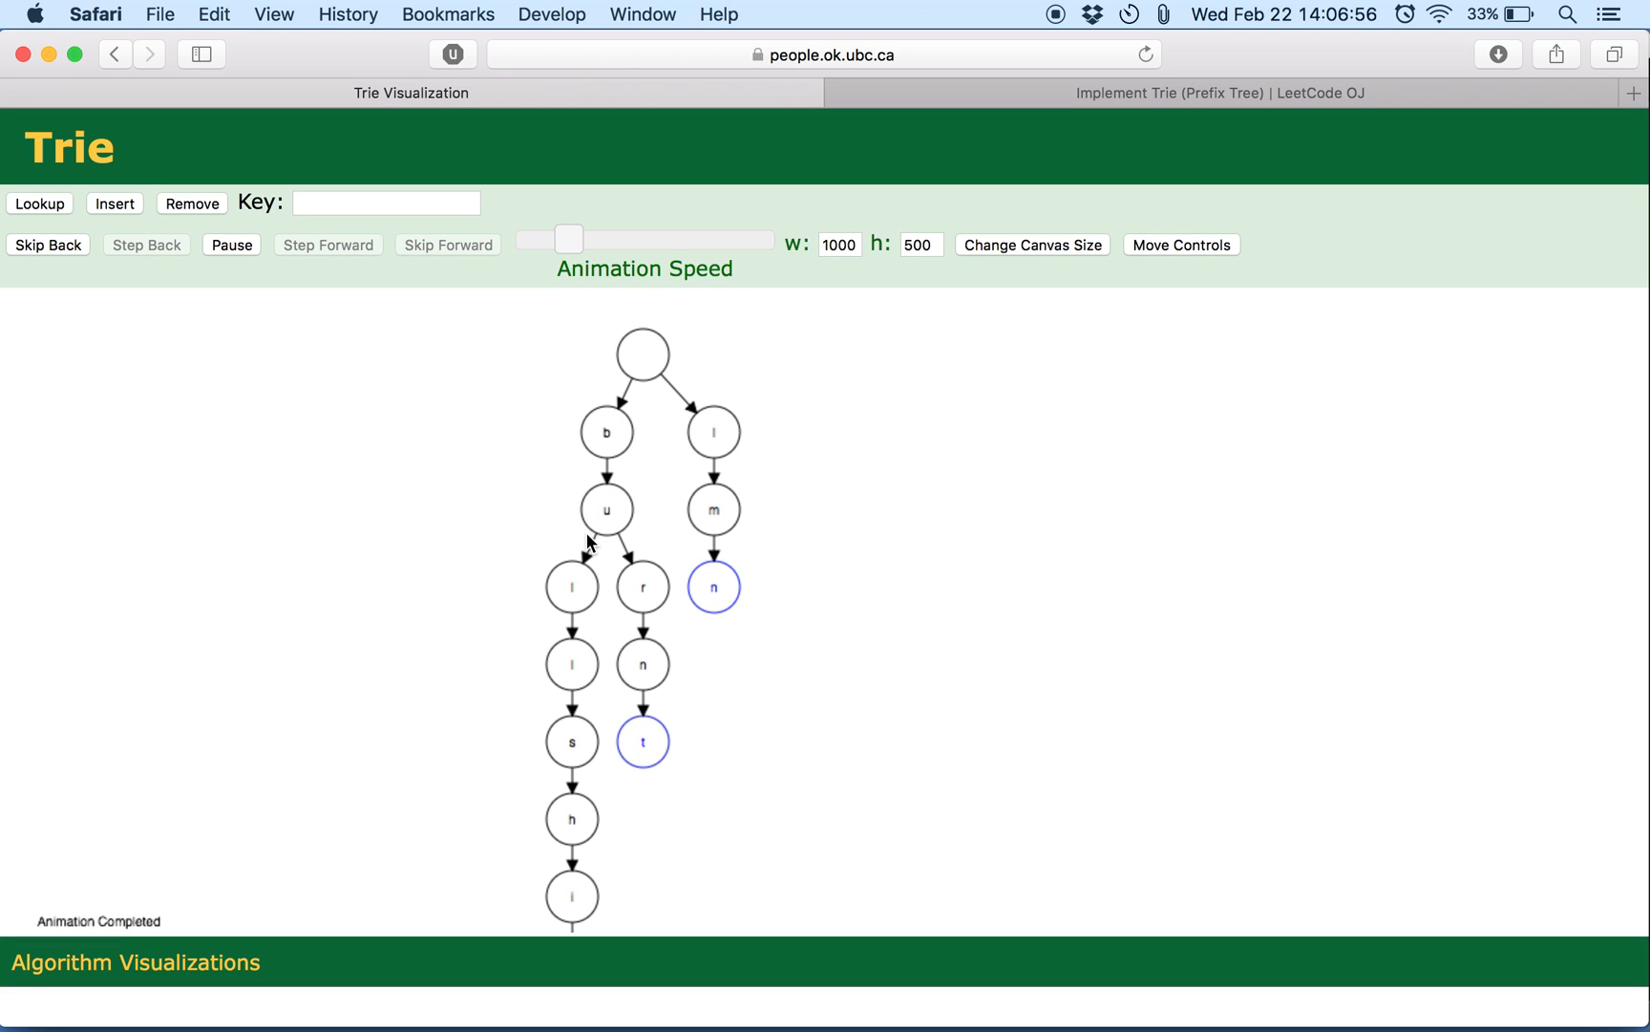
pyautogui.moveTo(613, 468)
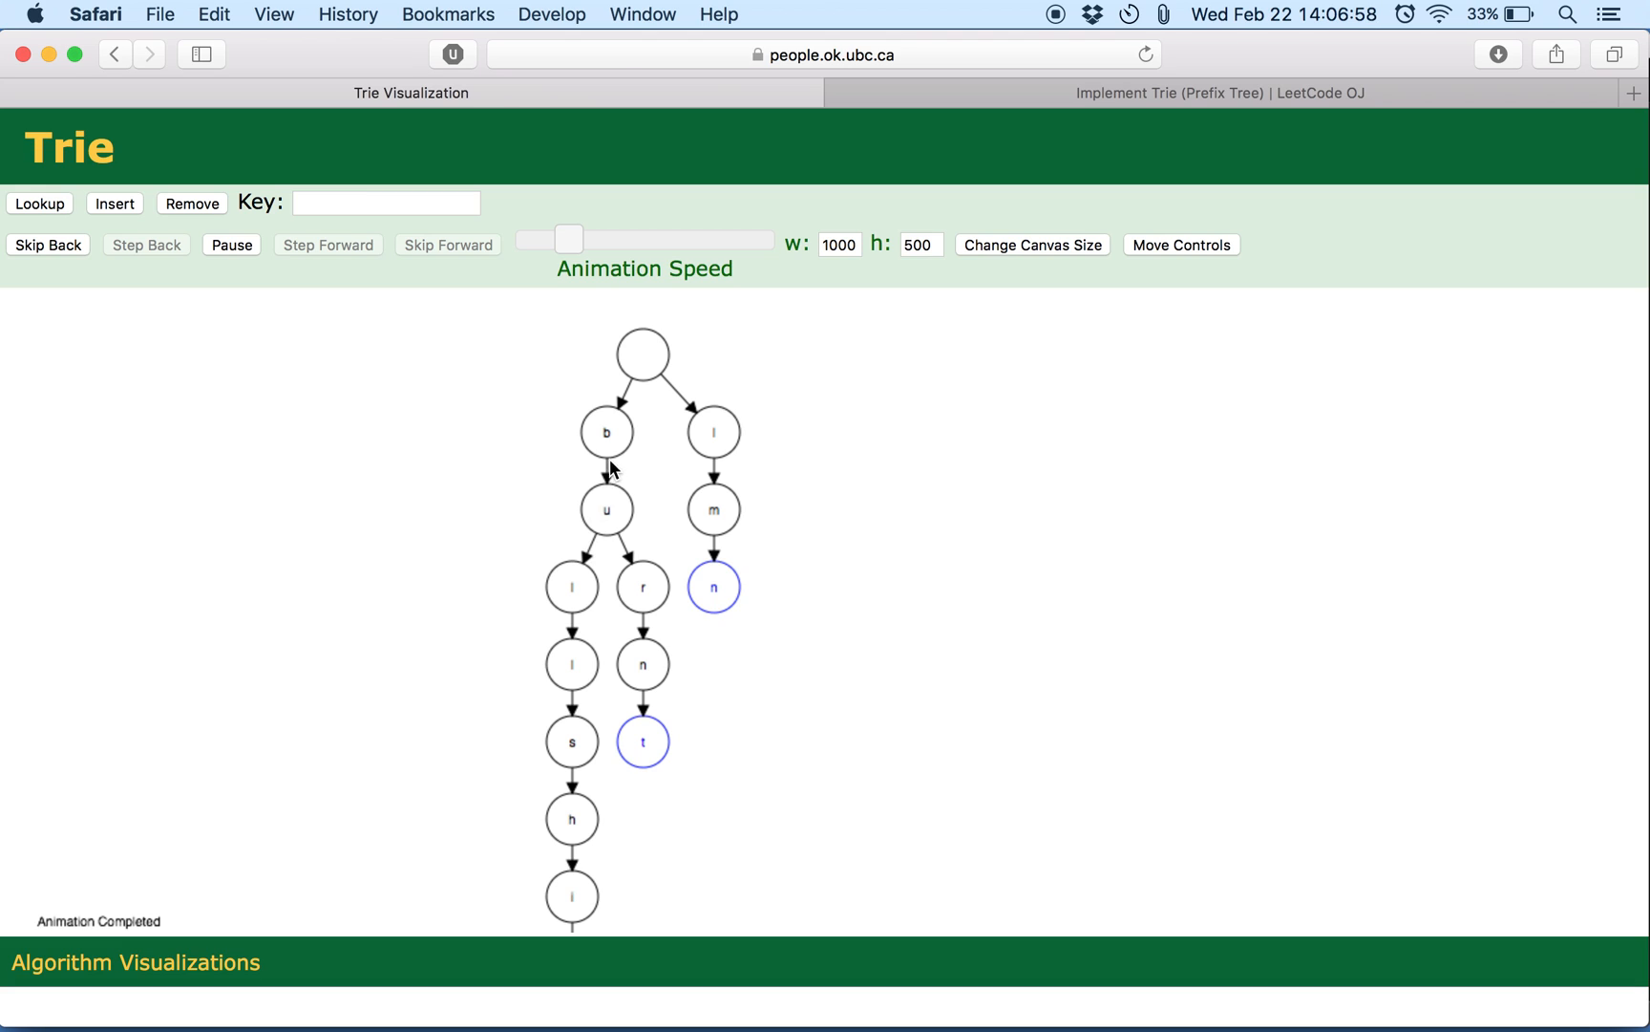
pyautogui.moveTo(607, 531)
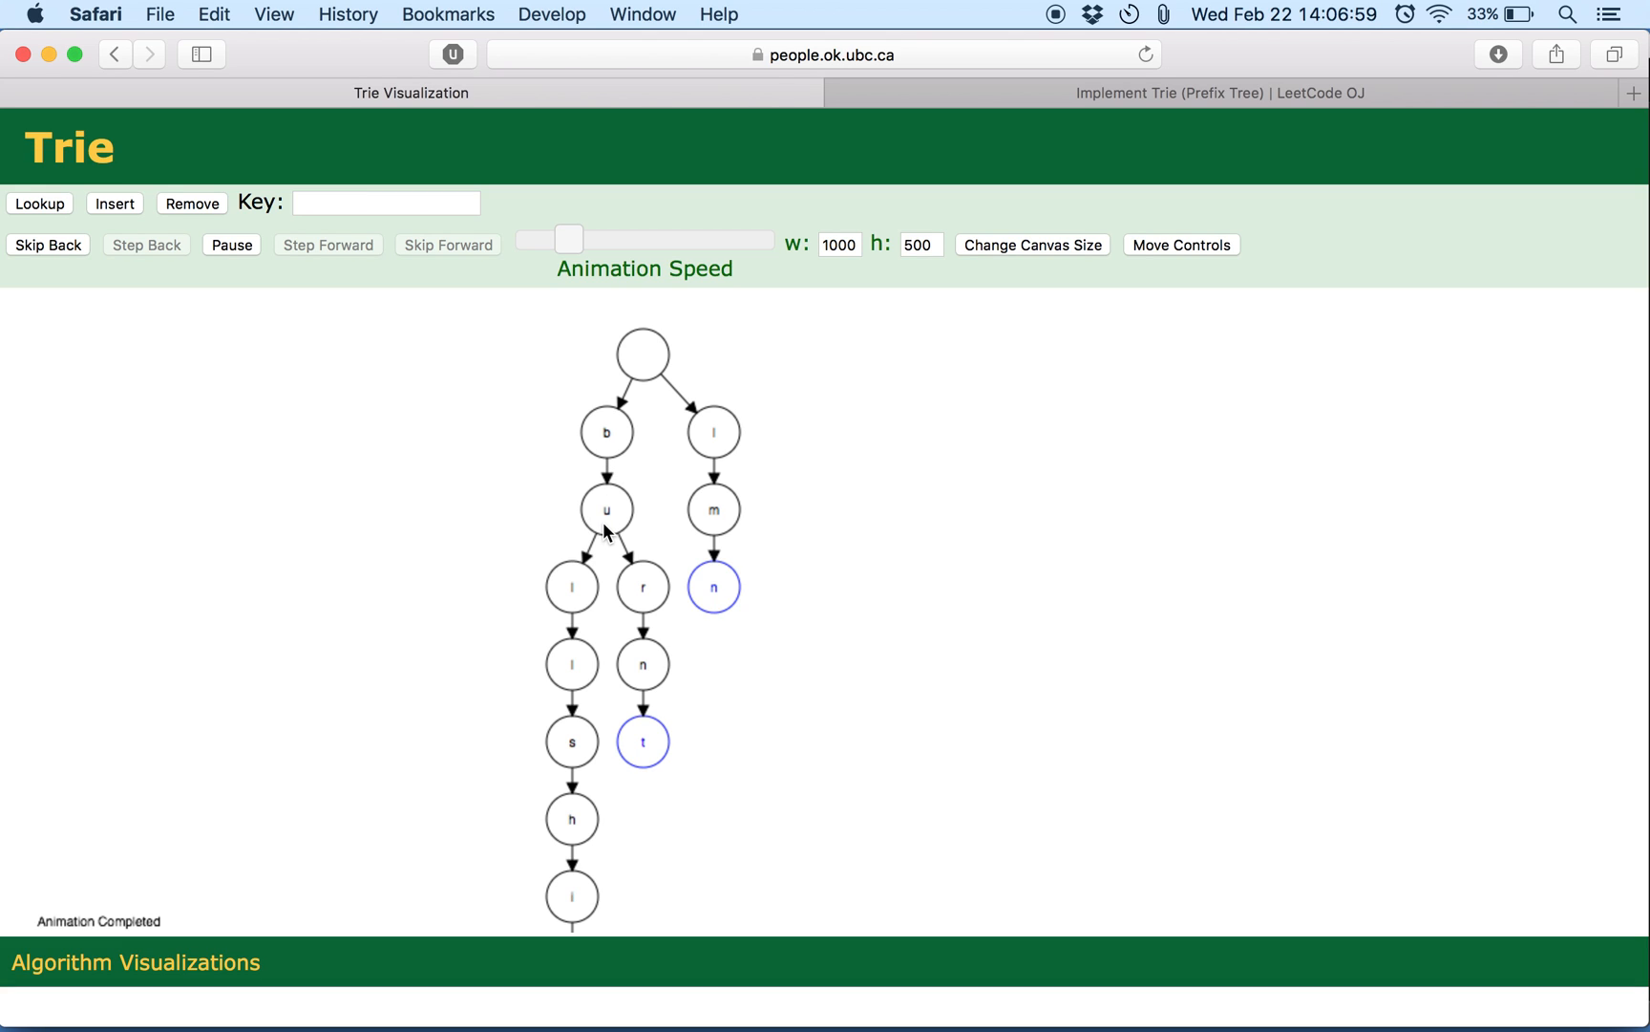
pyautogui.moveTo(615, 491)
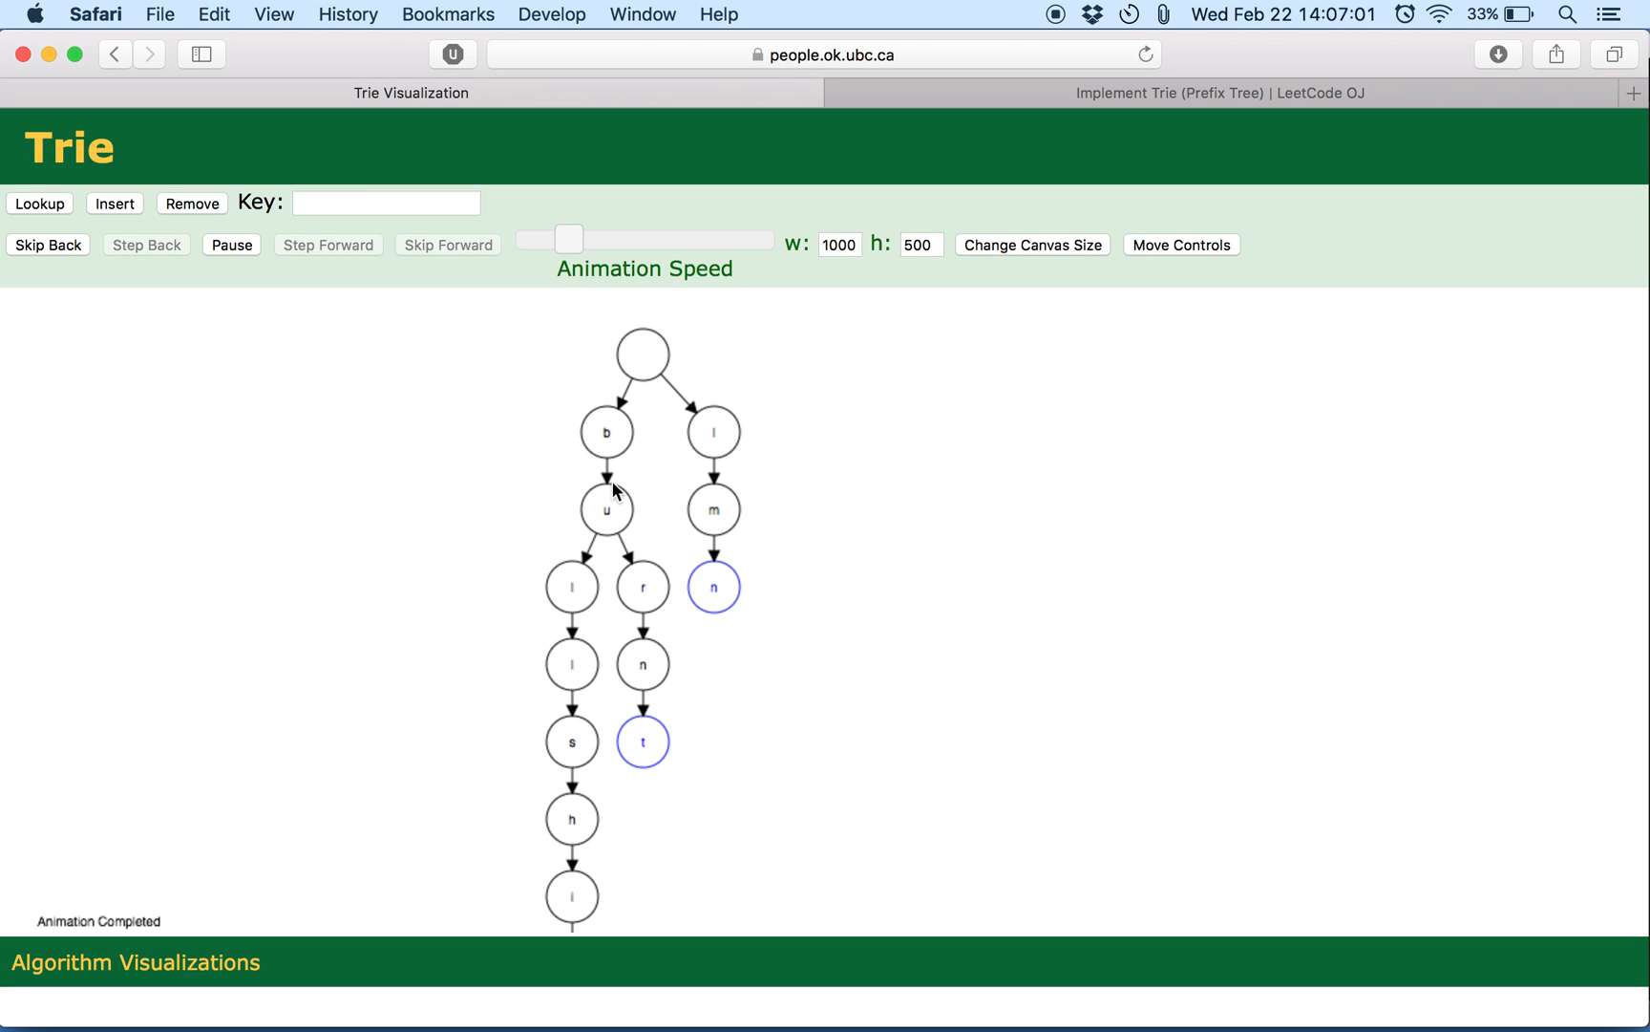
pyautogui.moveTo(969, 107)
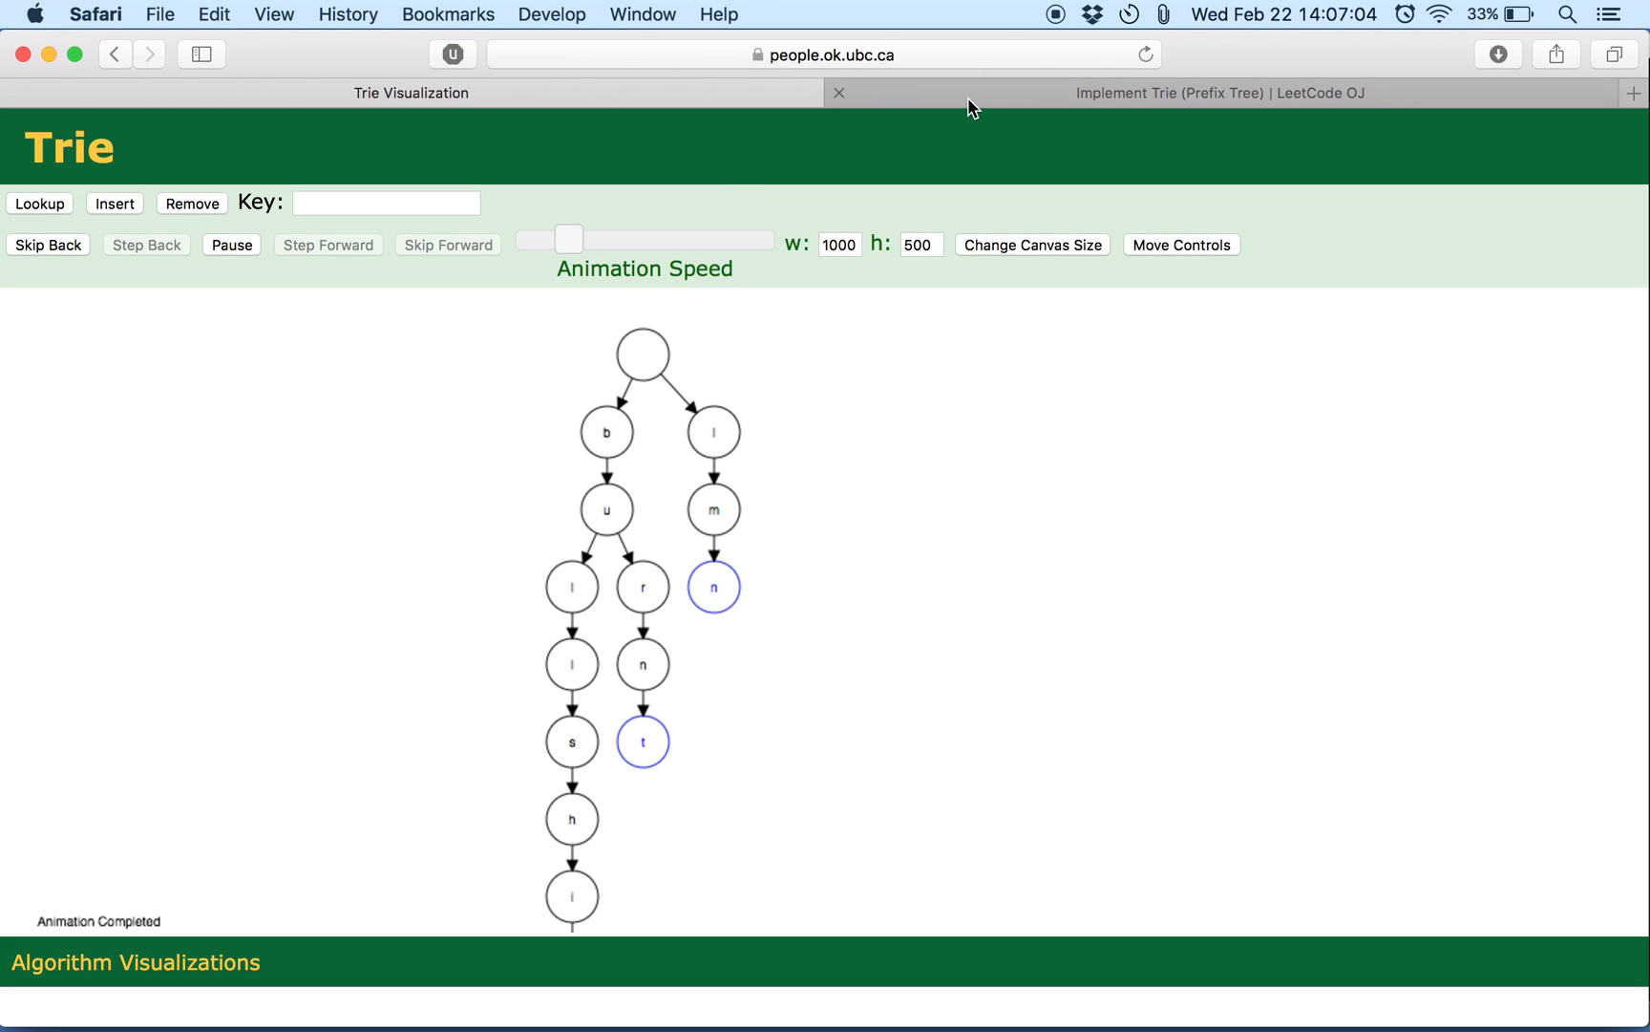
# Submit the Trie solution and review the line 4 NameError: self not defined in TrieNode's __init__.
pyautogui.click(1169, 92)
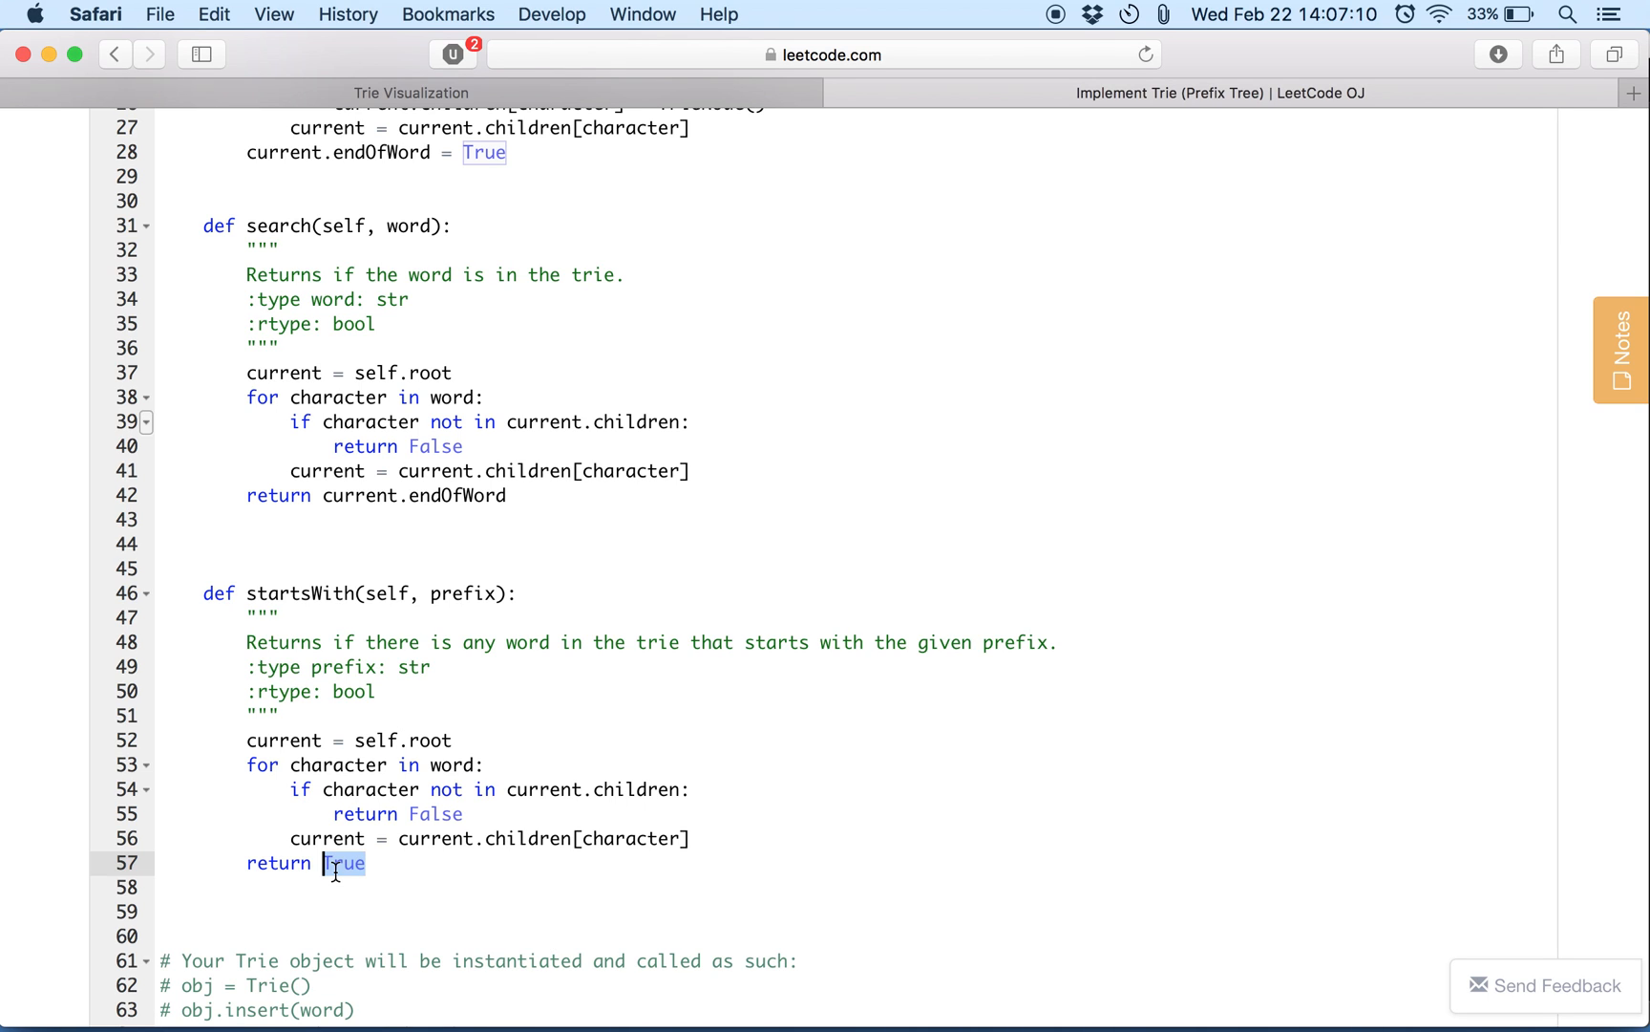
pyautogui.scroll(3)
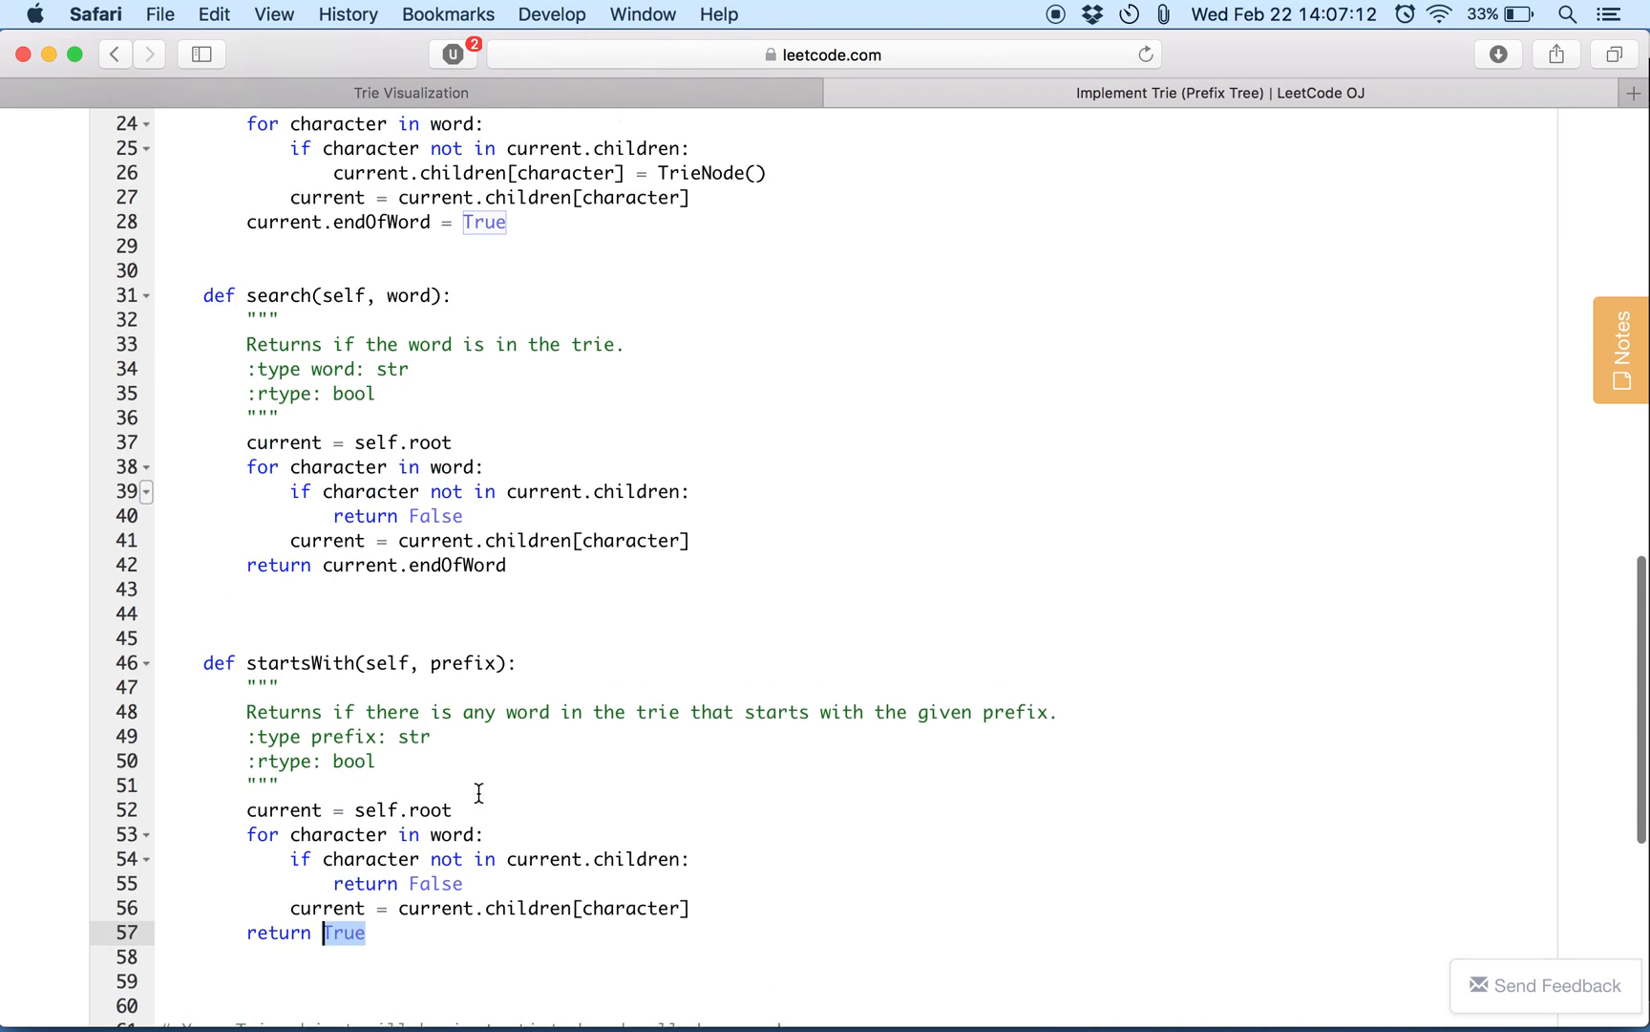
pyautogui.click(1458, 607)
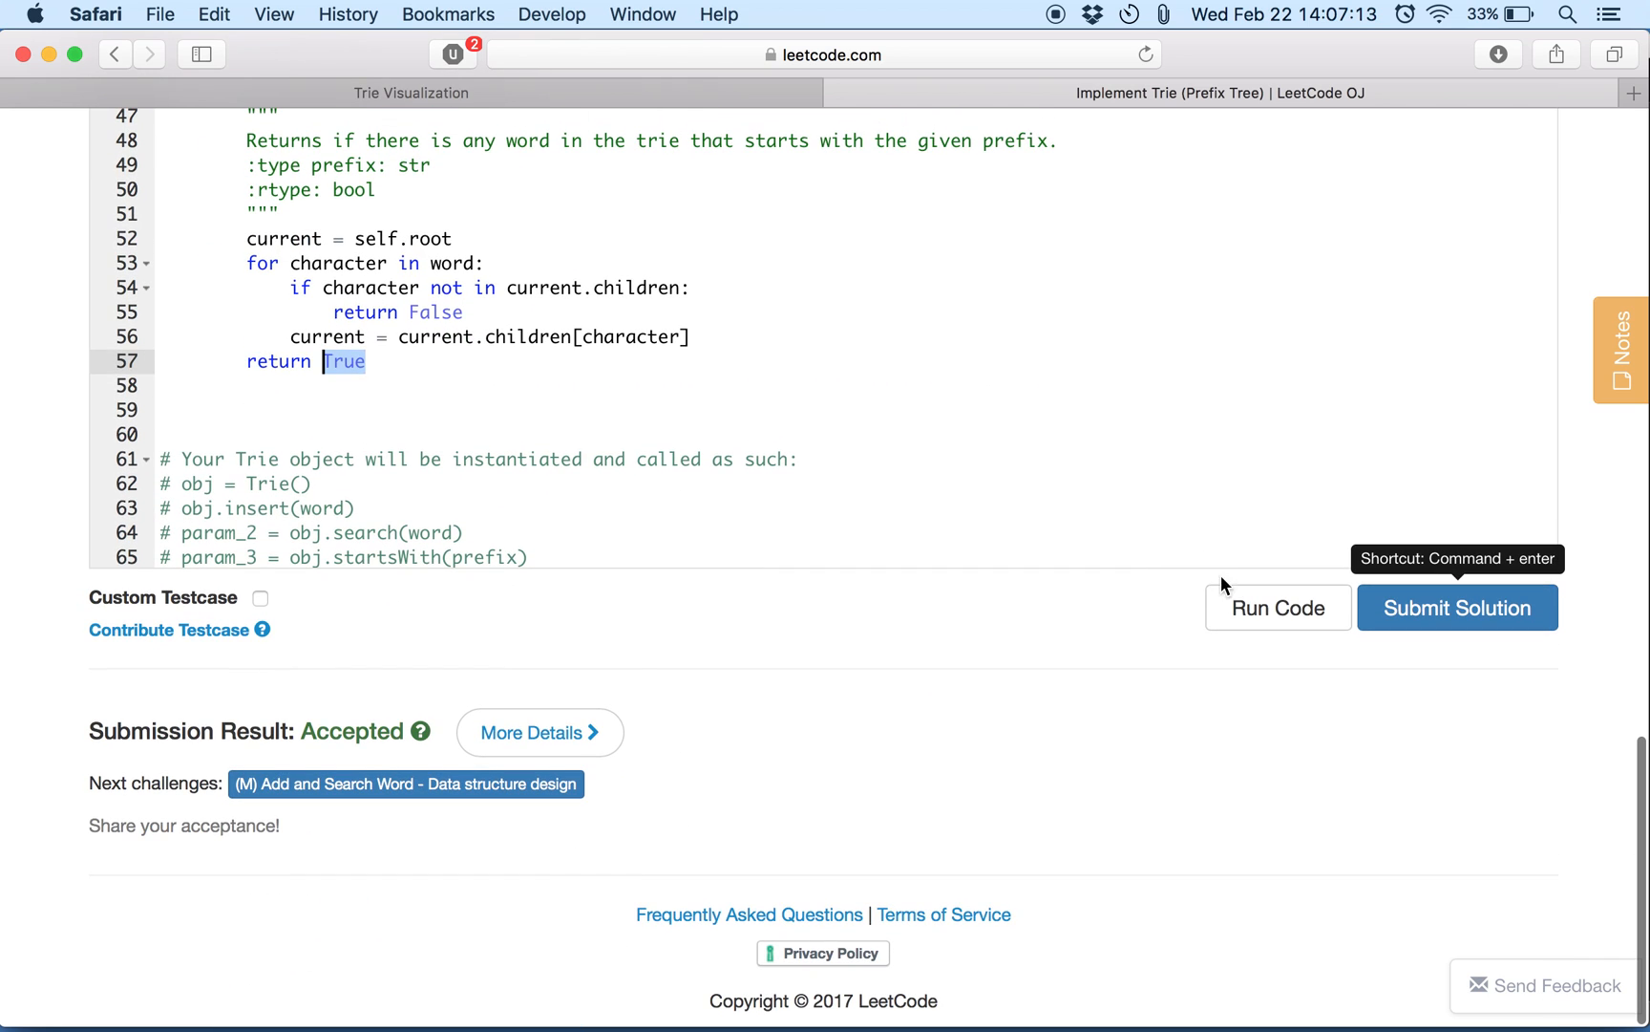
pyautogui.click(1276, 607)
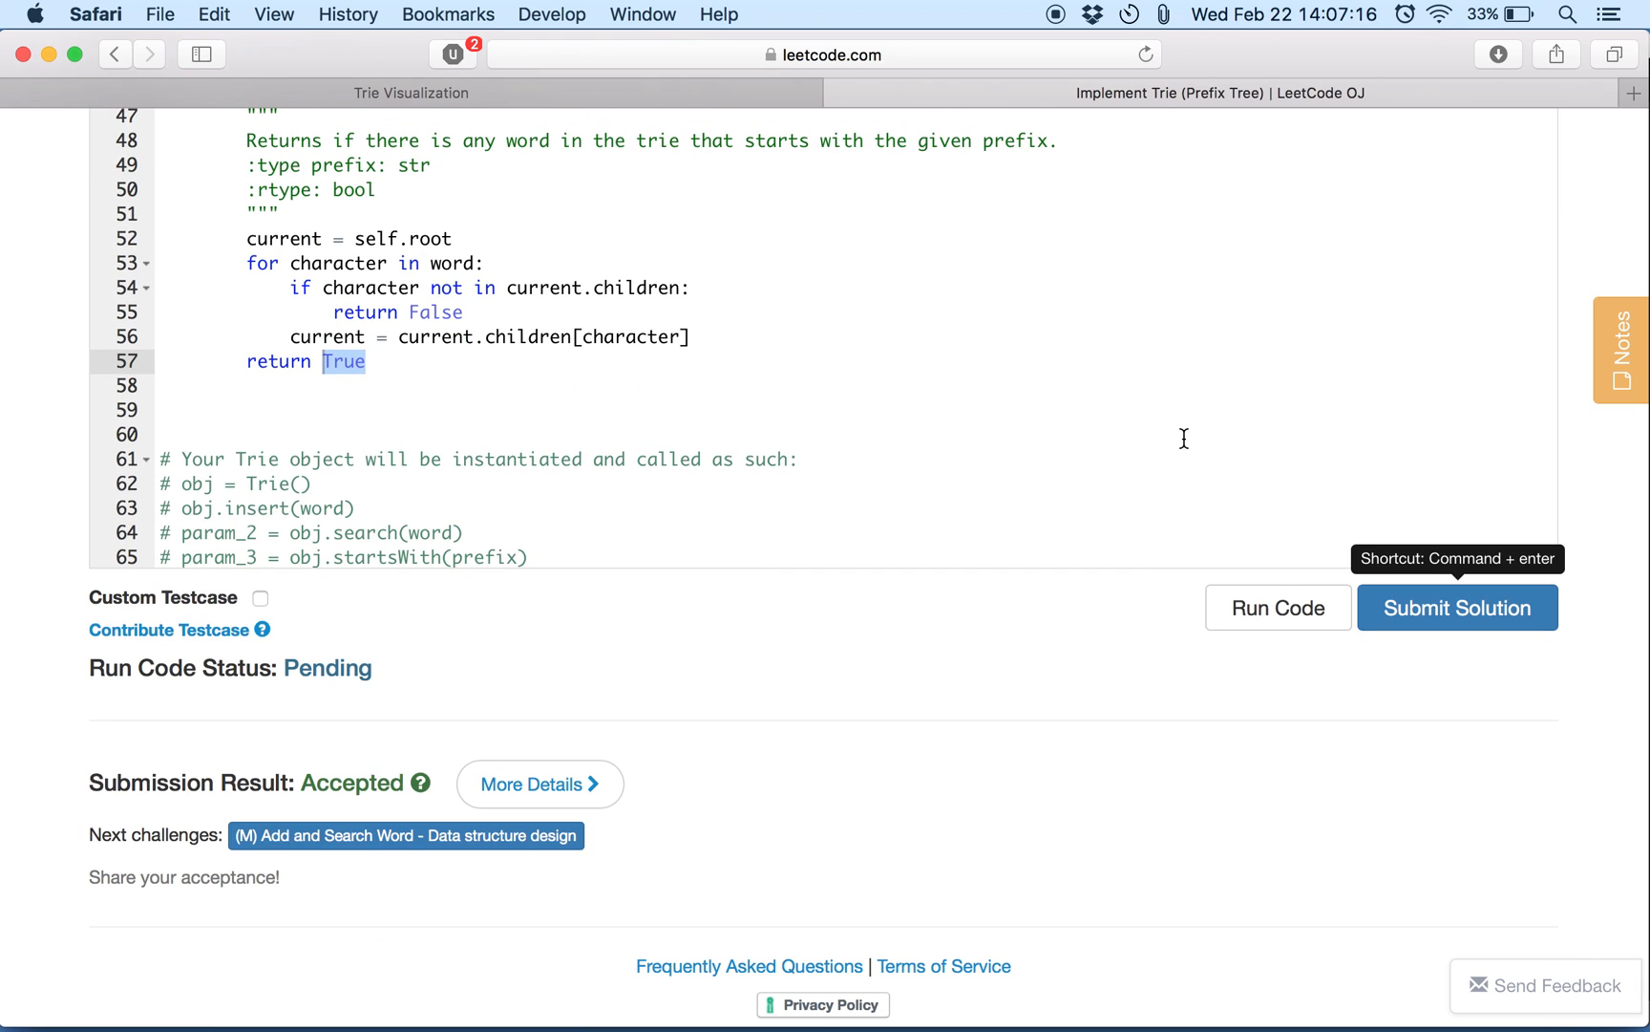
pyautogui.click(1458, 608)
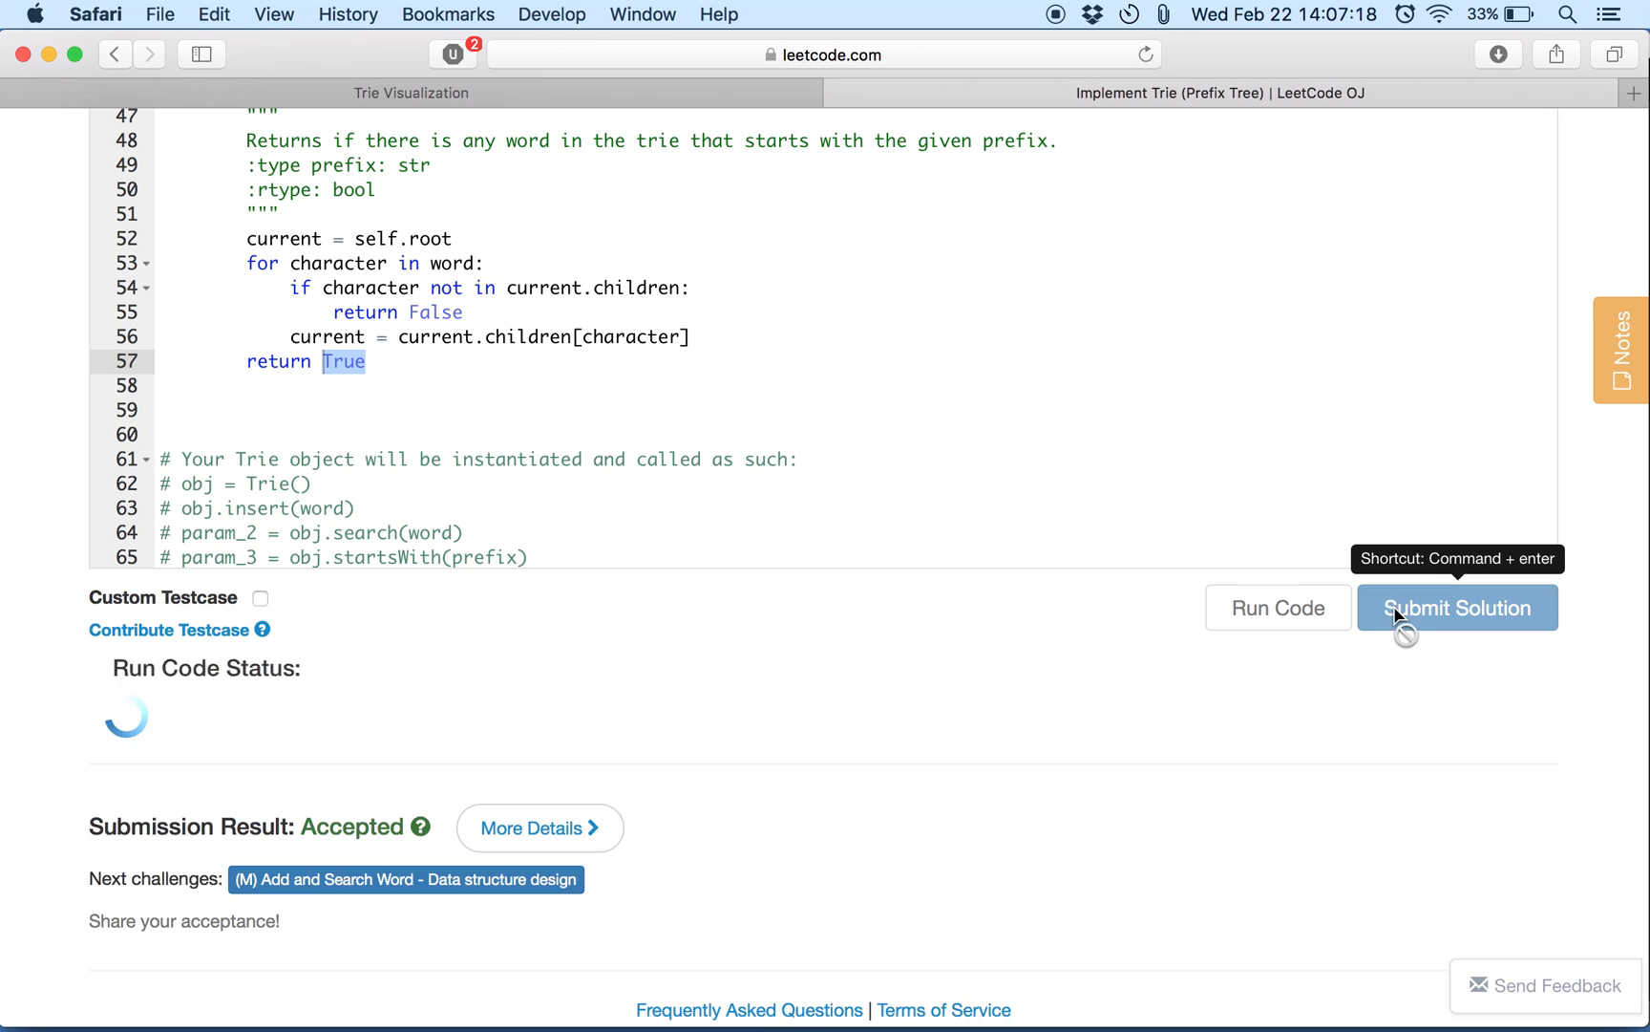
pyautogui.click(1457, 608)
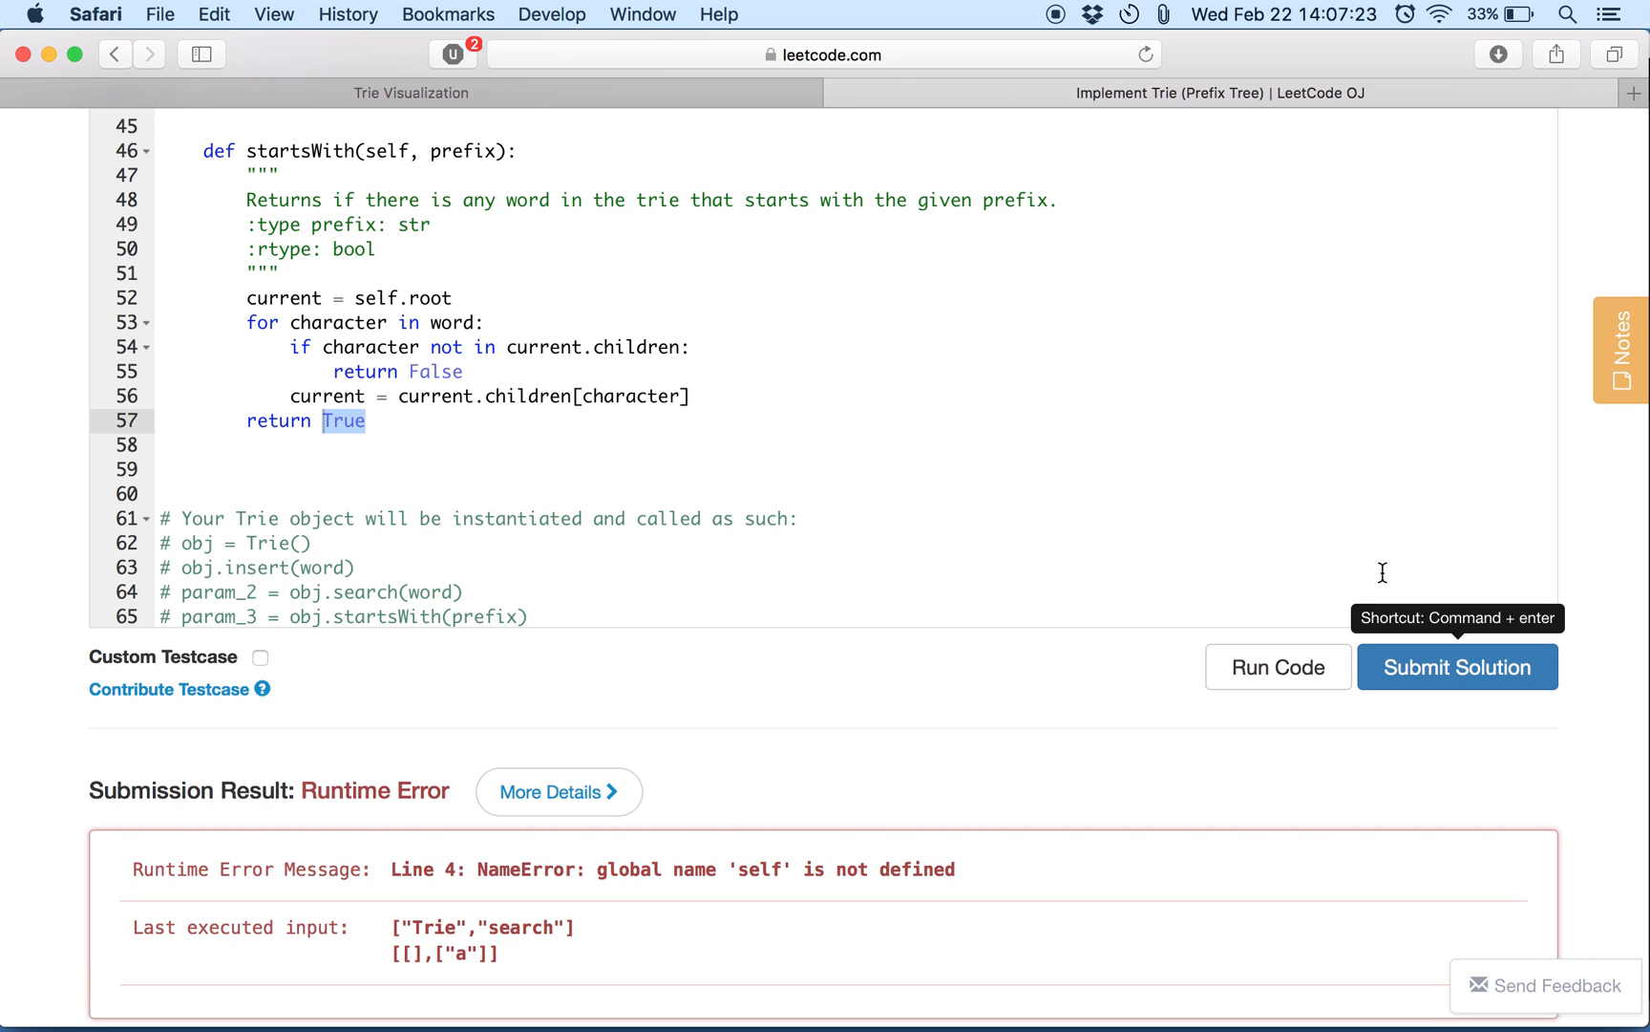
pyautogui.scroll(-3)
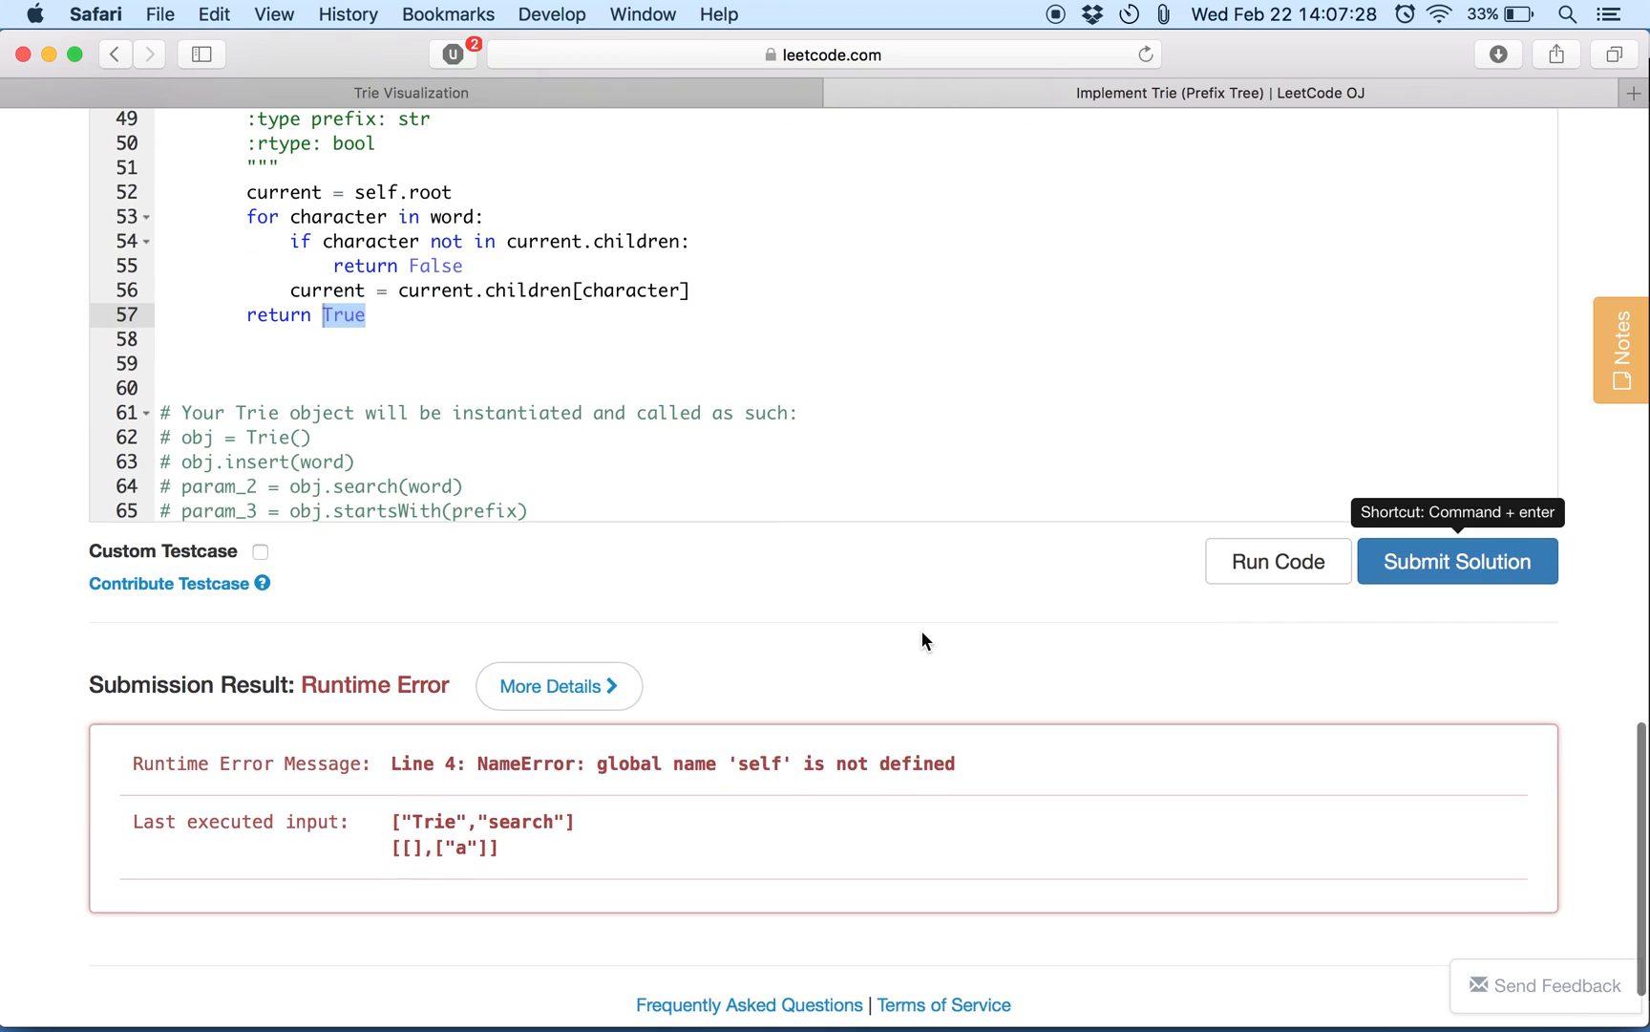
pyautogui.scroll(3)
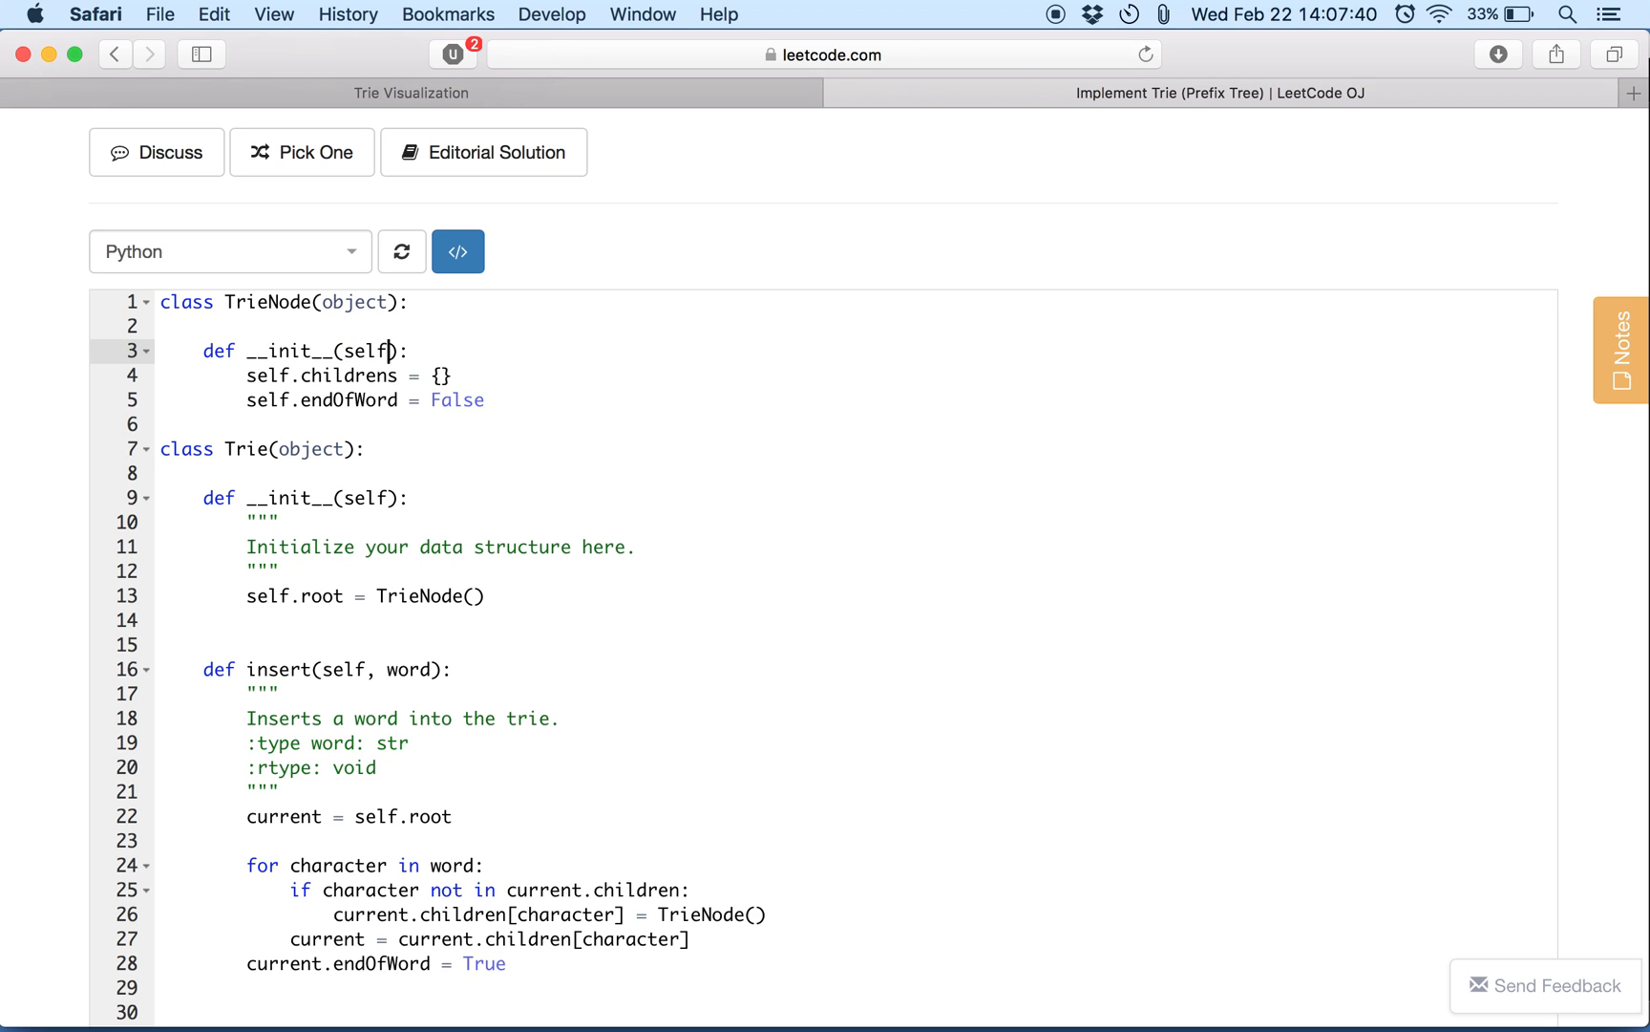
# Submit with the constructor fix and review the line 39 AttributeError on self.childrens.
pyautogui.click(1276, 717)
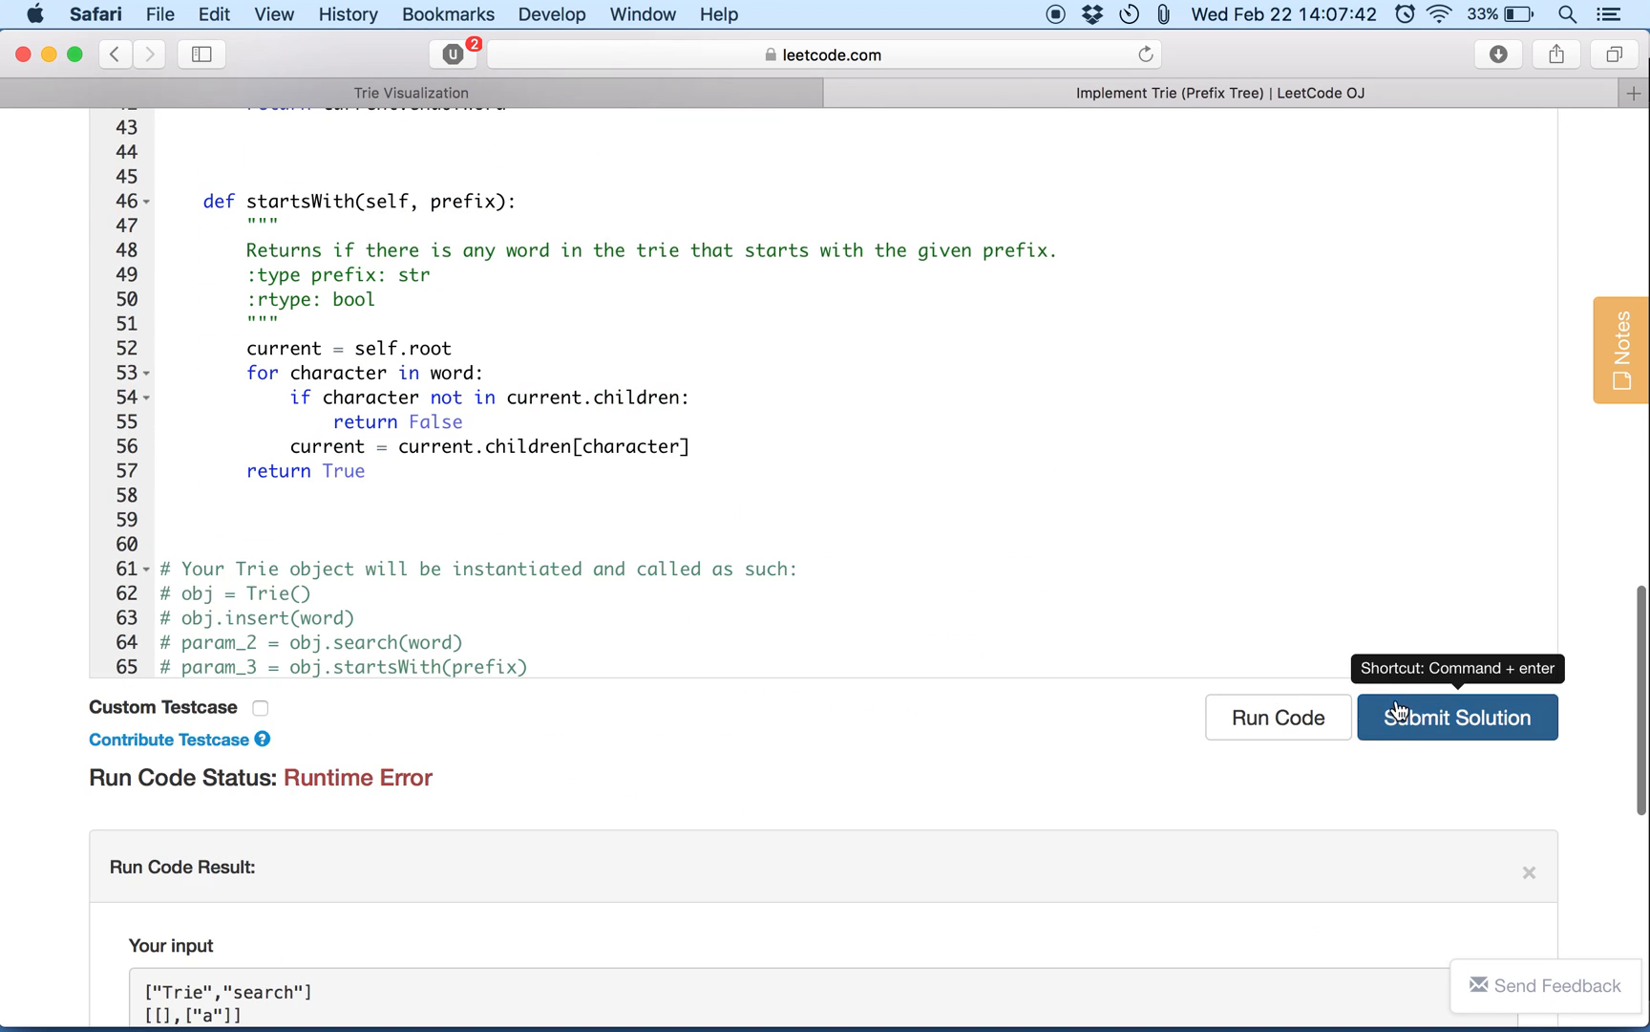
pyautogui.click(1457, 717)
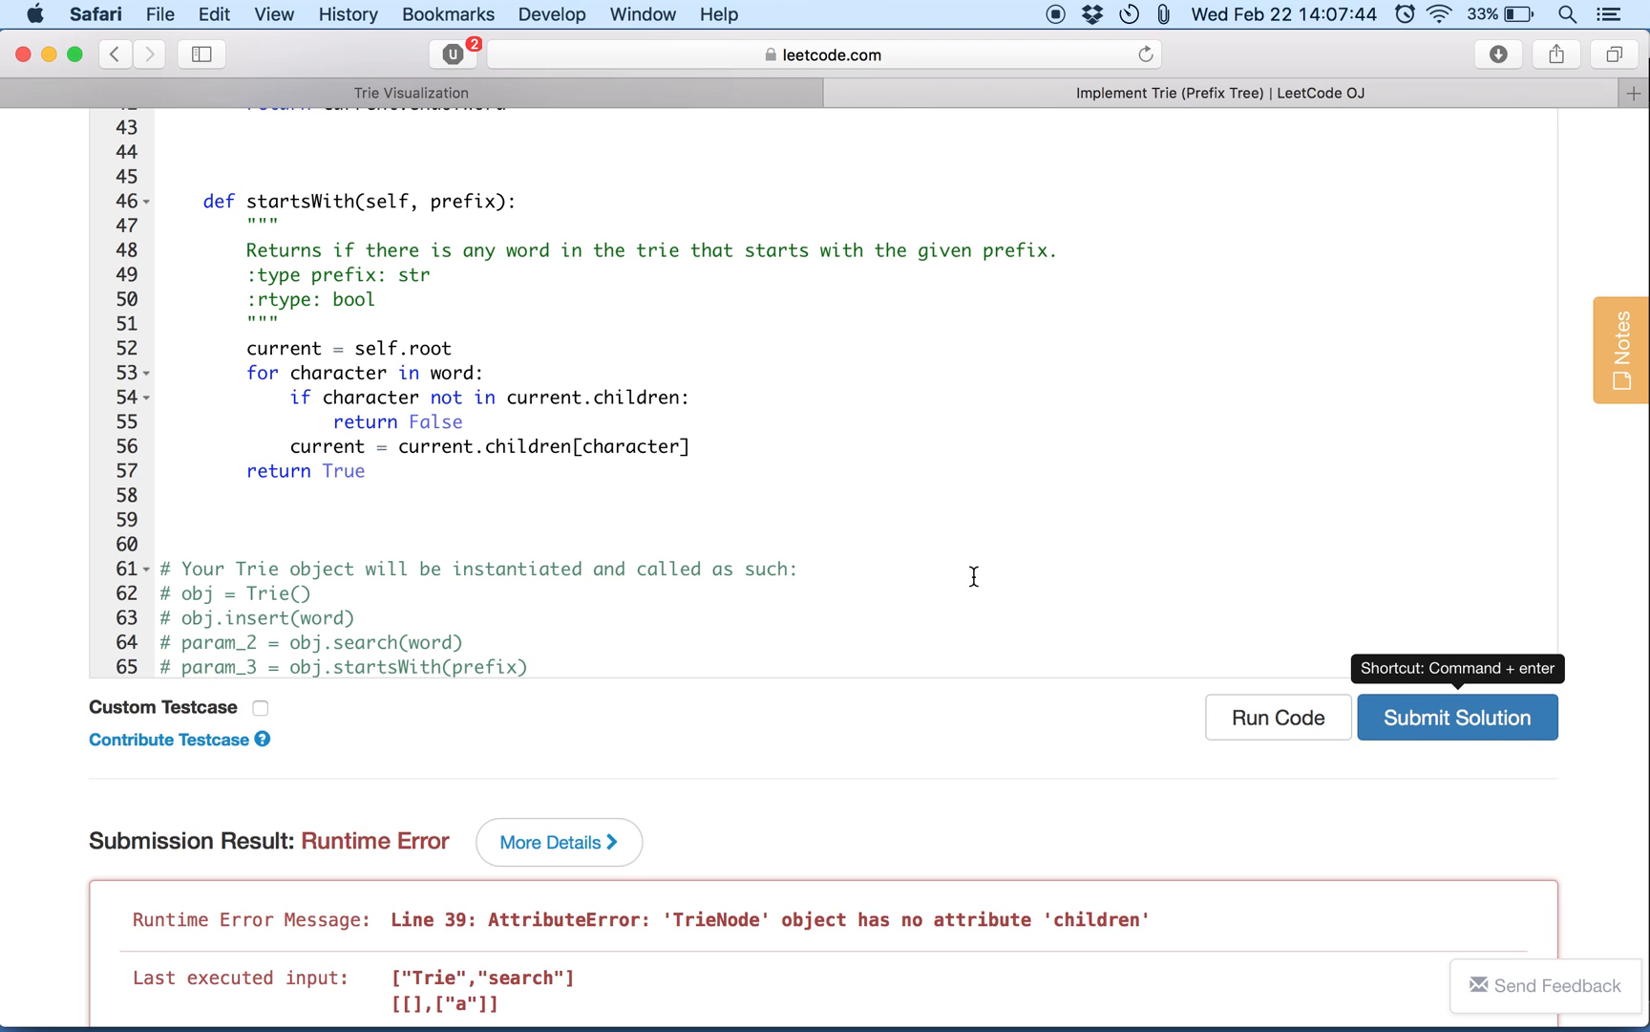
pyautogui.scroll(3)
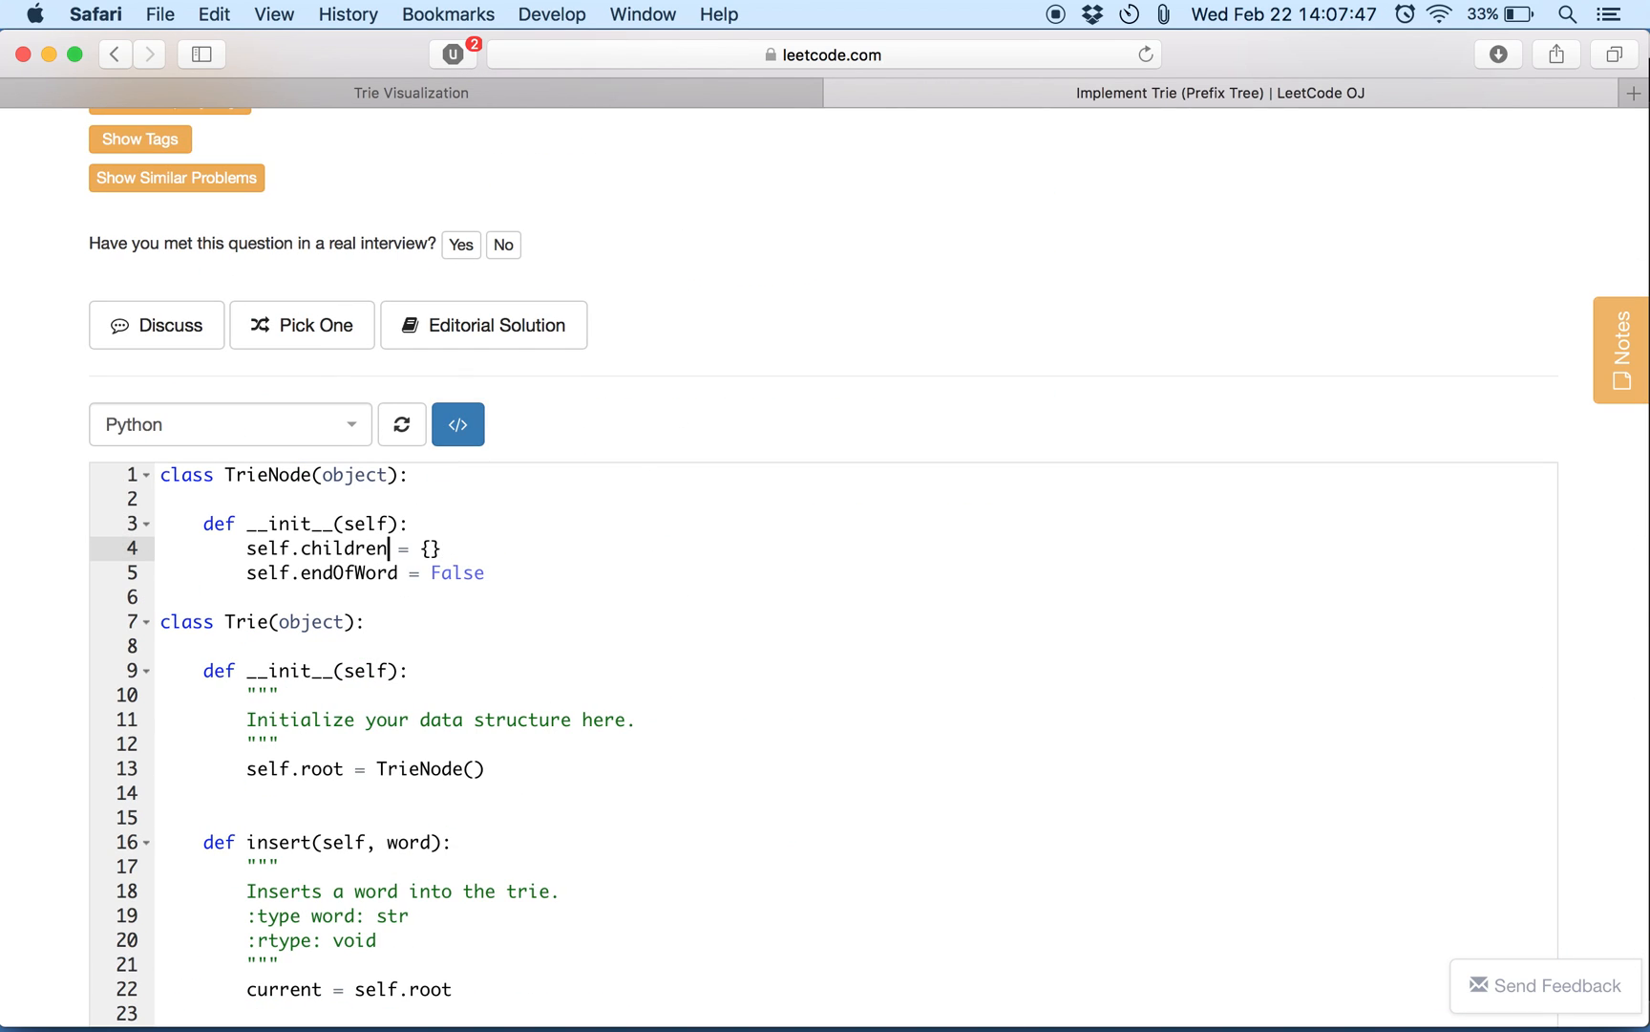
pyautogui.scroll(-3)
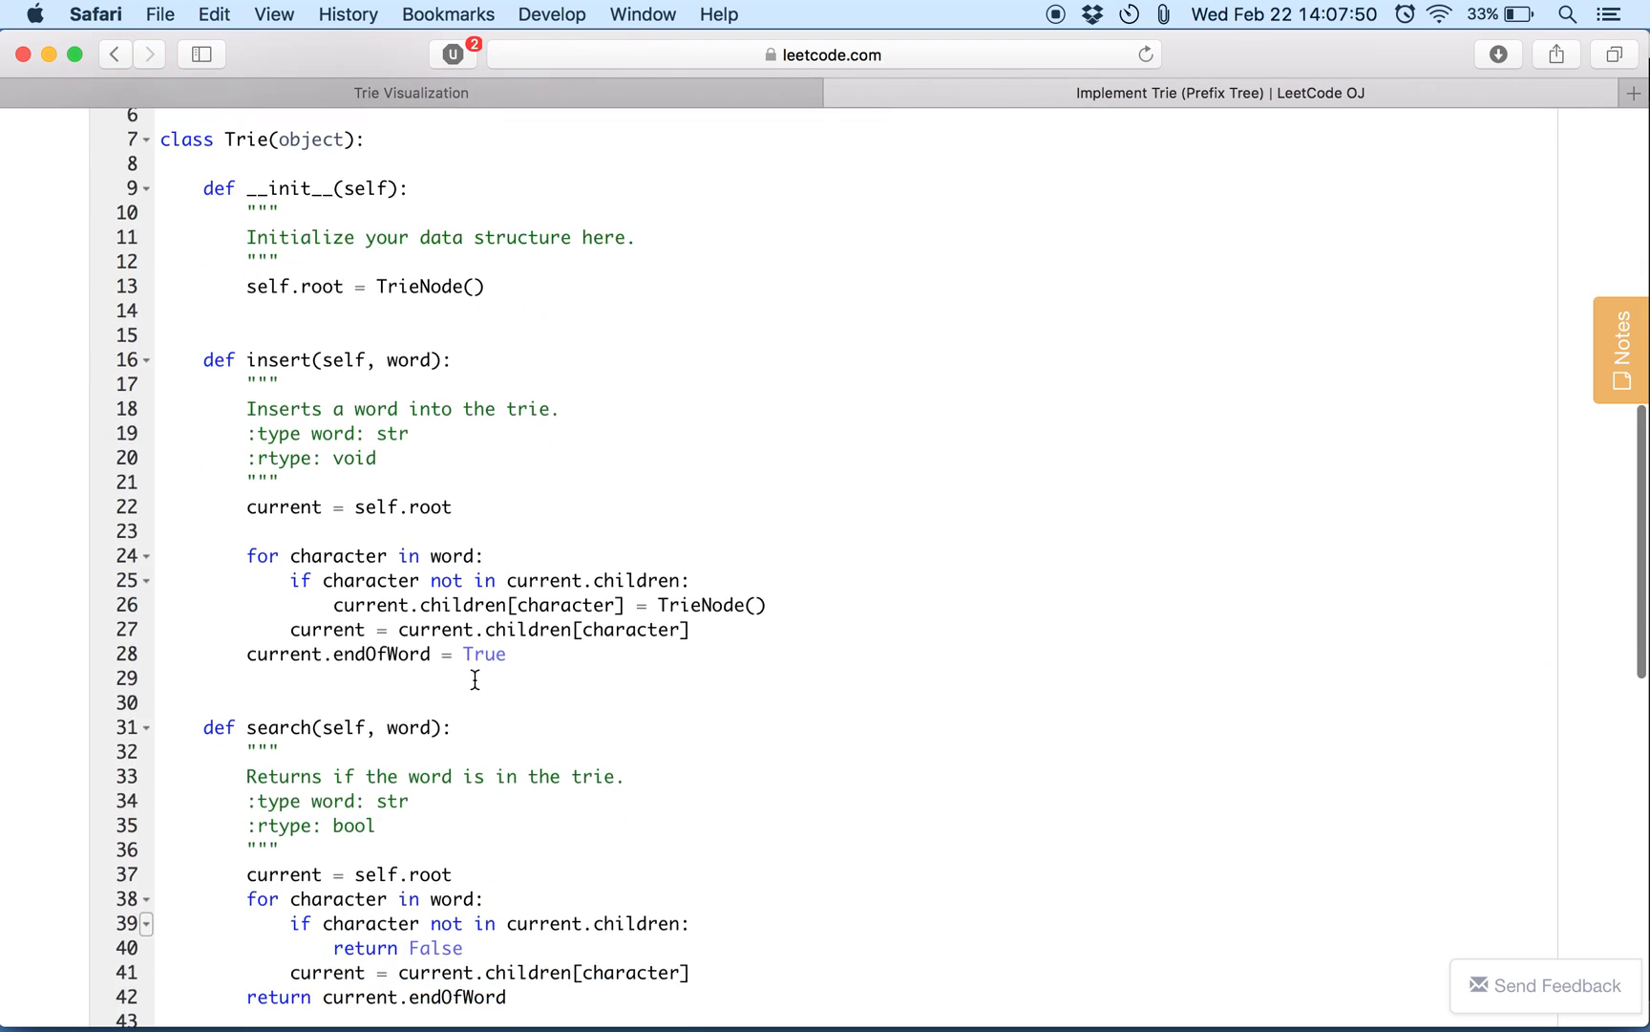
# Resubmit after renaming the attribute to self.children, hitting the line 53 'word' NameError.
pyautogui.click(1456, 694)
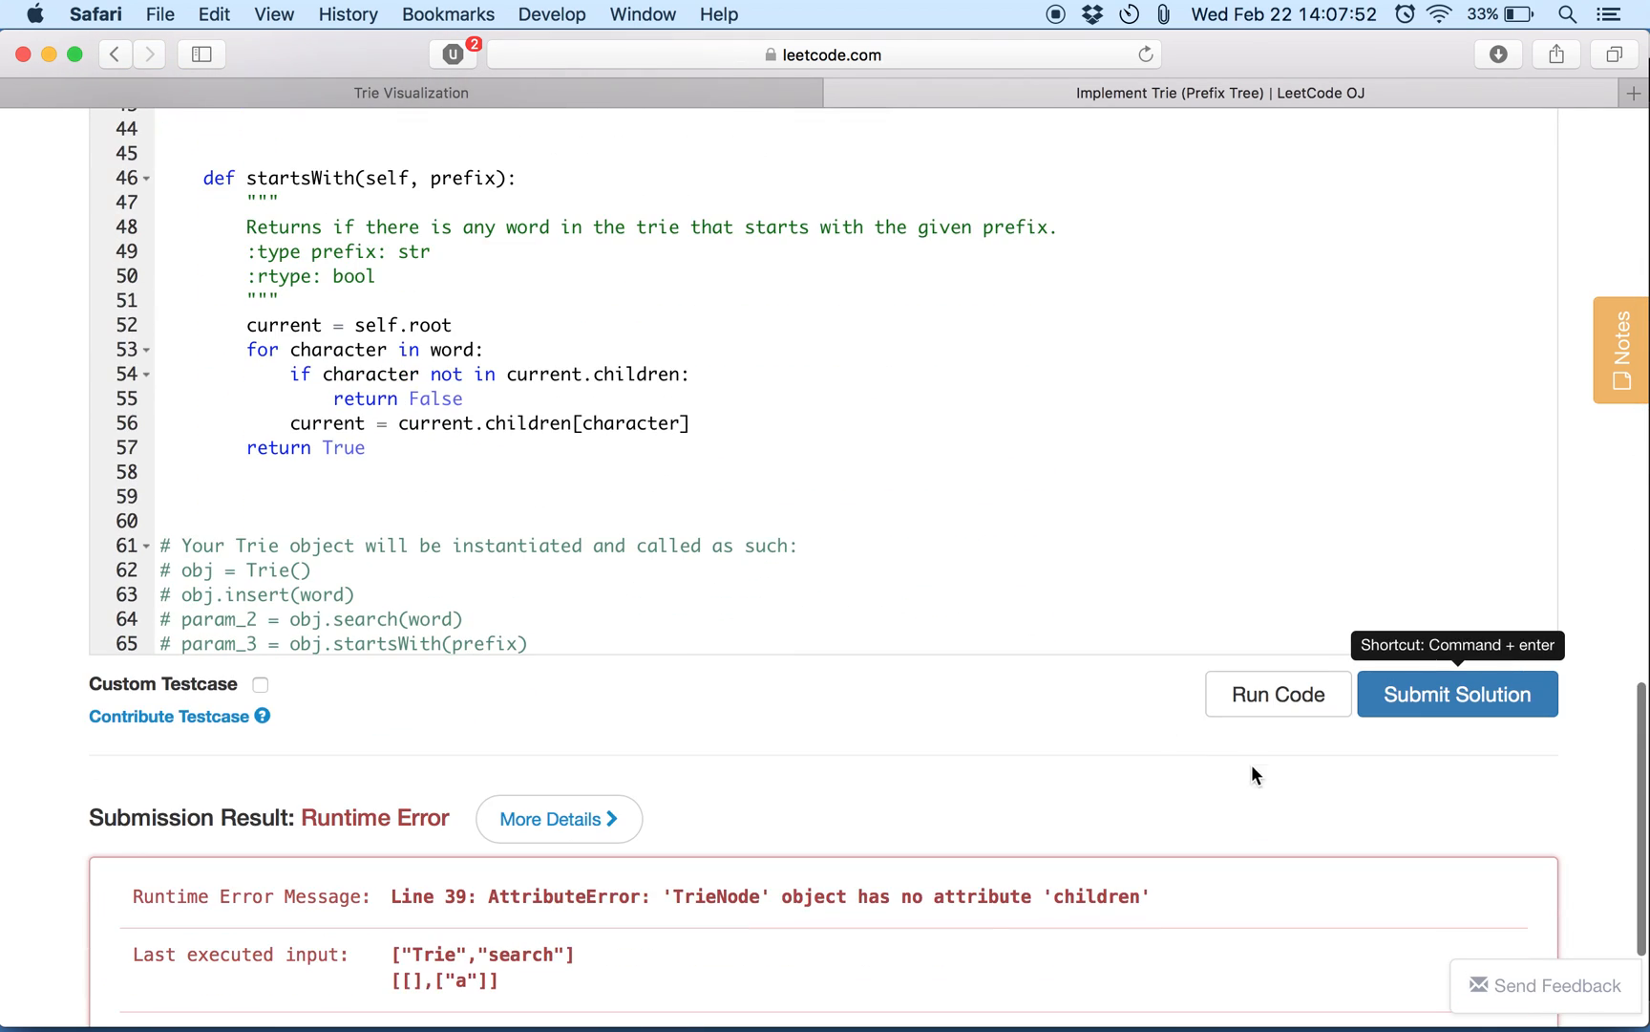
pyautogui.click(1457, 693)
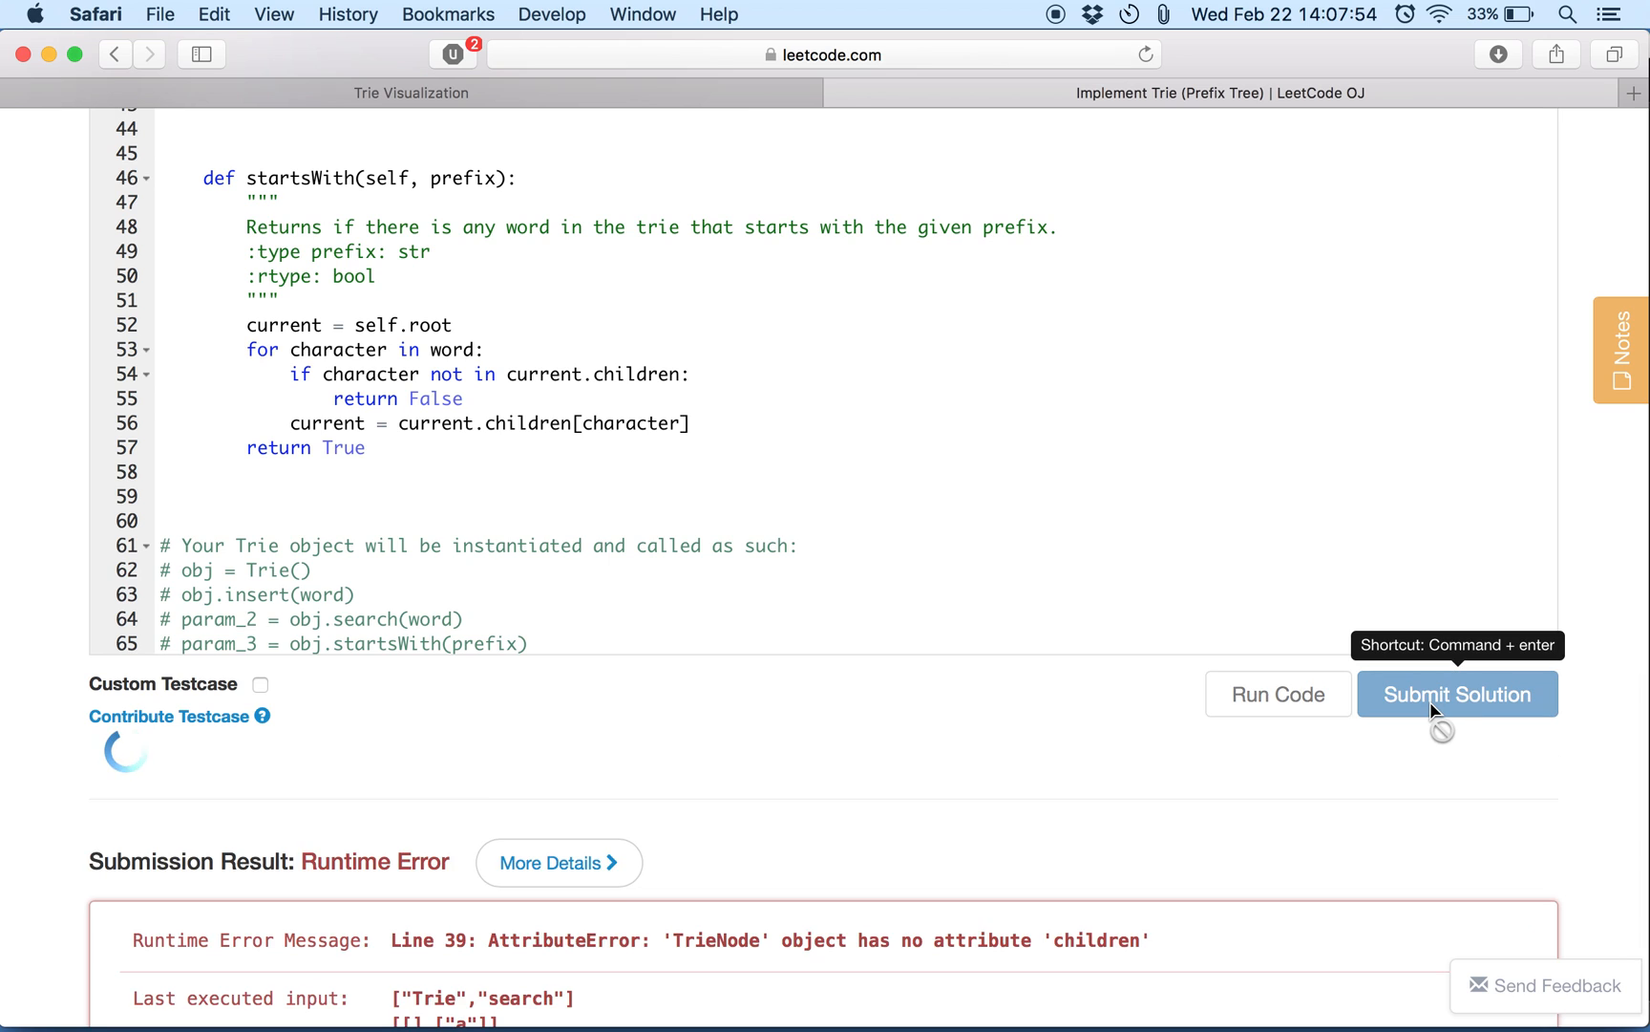
pyautogui.click(1458, 694)
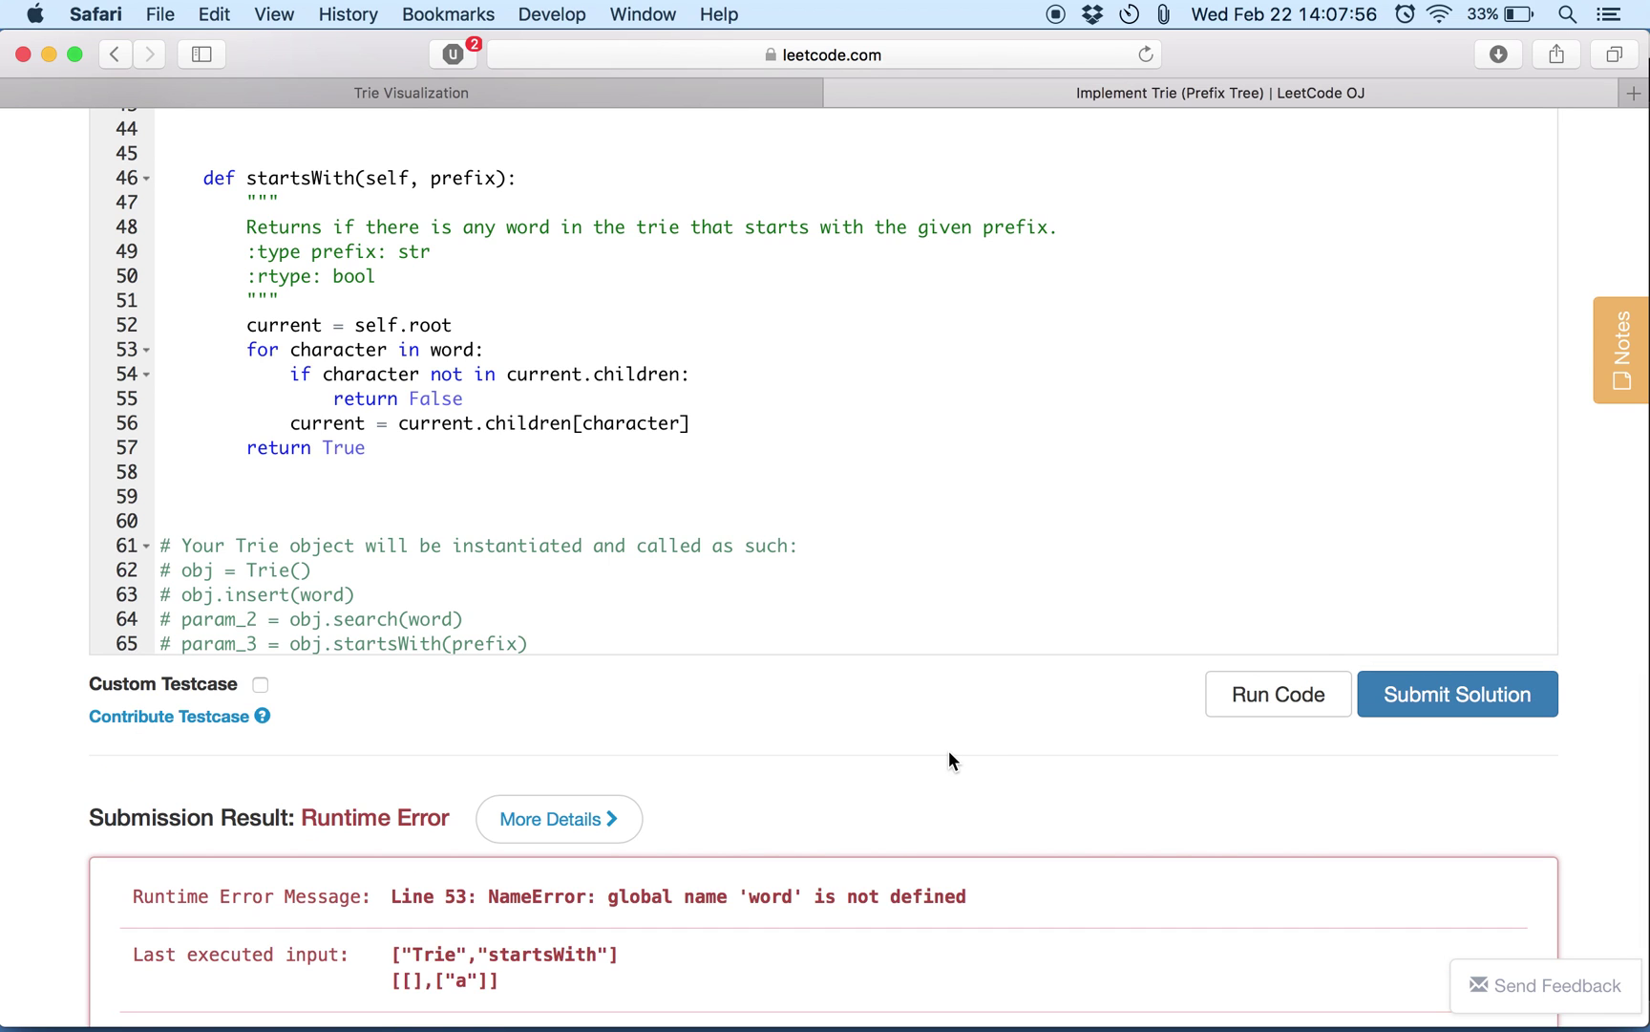
# Make the startsWith loop iterate over prefix instead of word and resubmit until judging starts.
pyautogui.scroll(3)
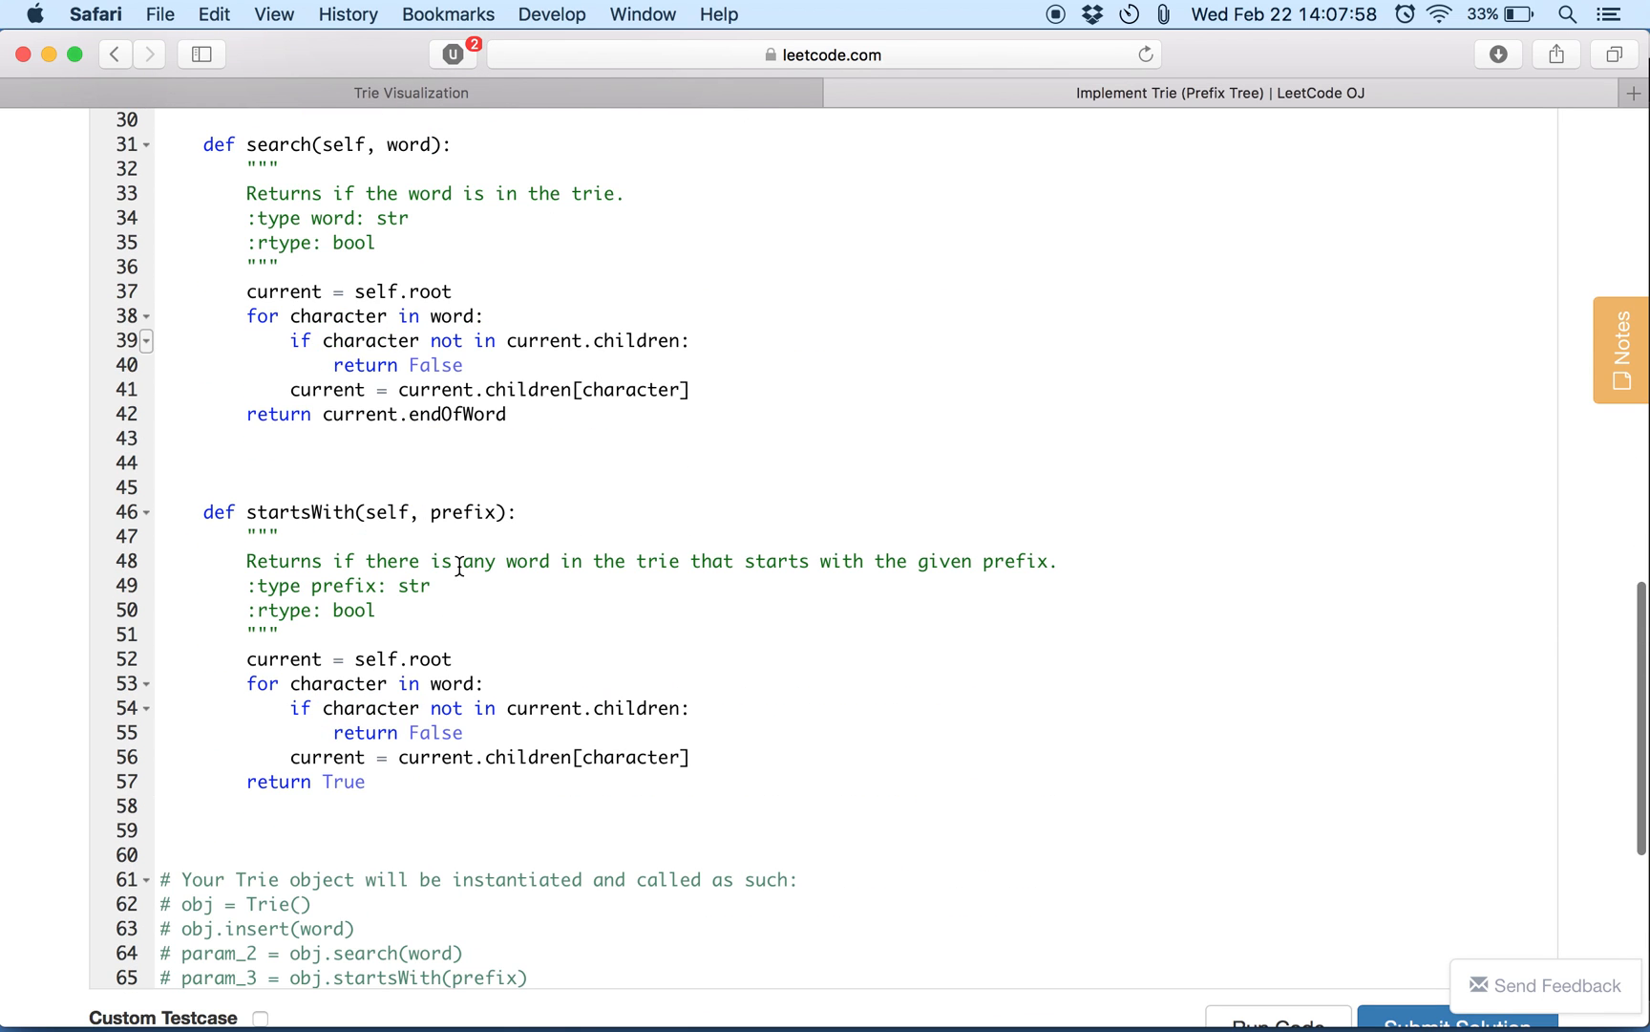
pyautogui.doubleClick(462, 512)
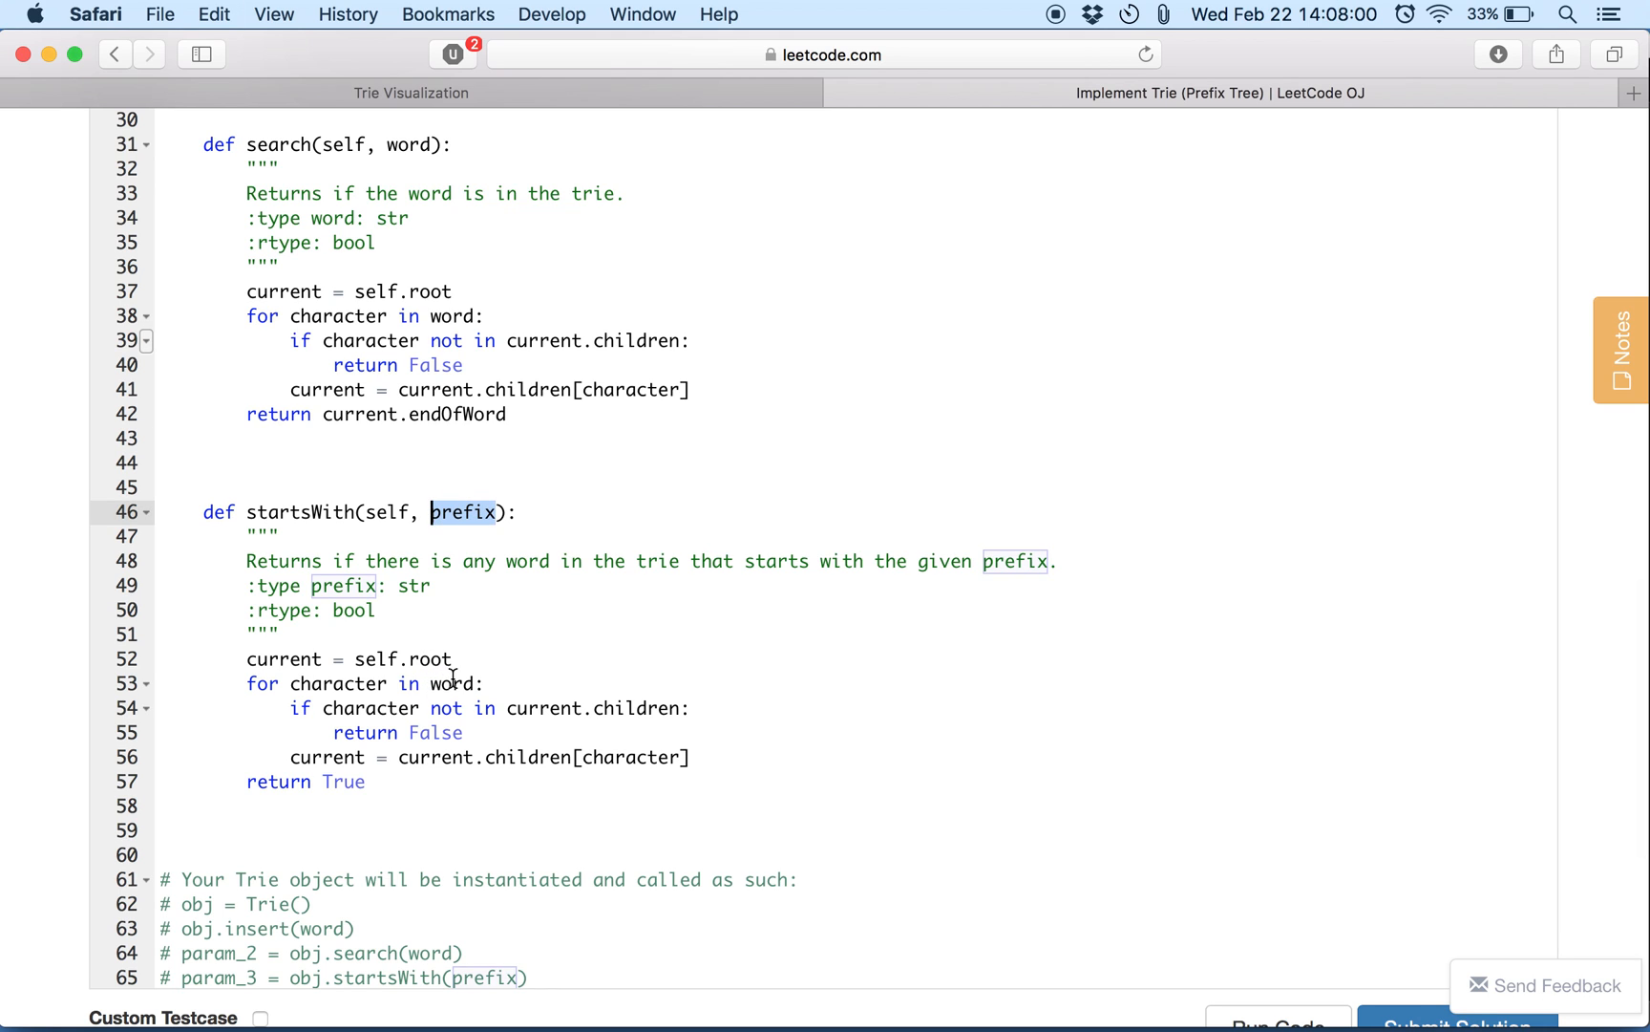
pyautogui.click(1458, 678)
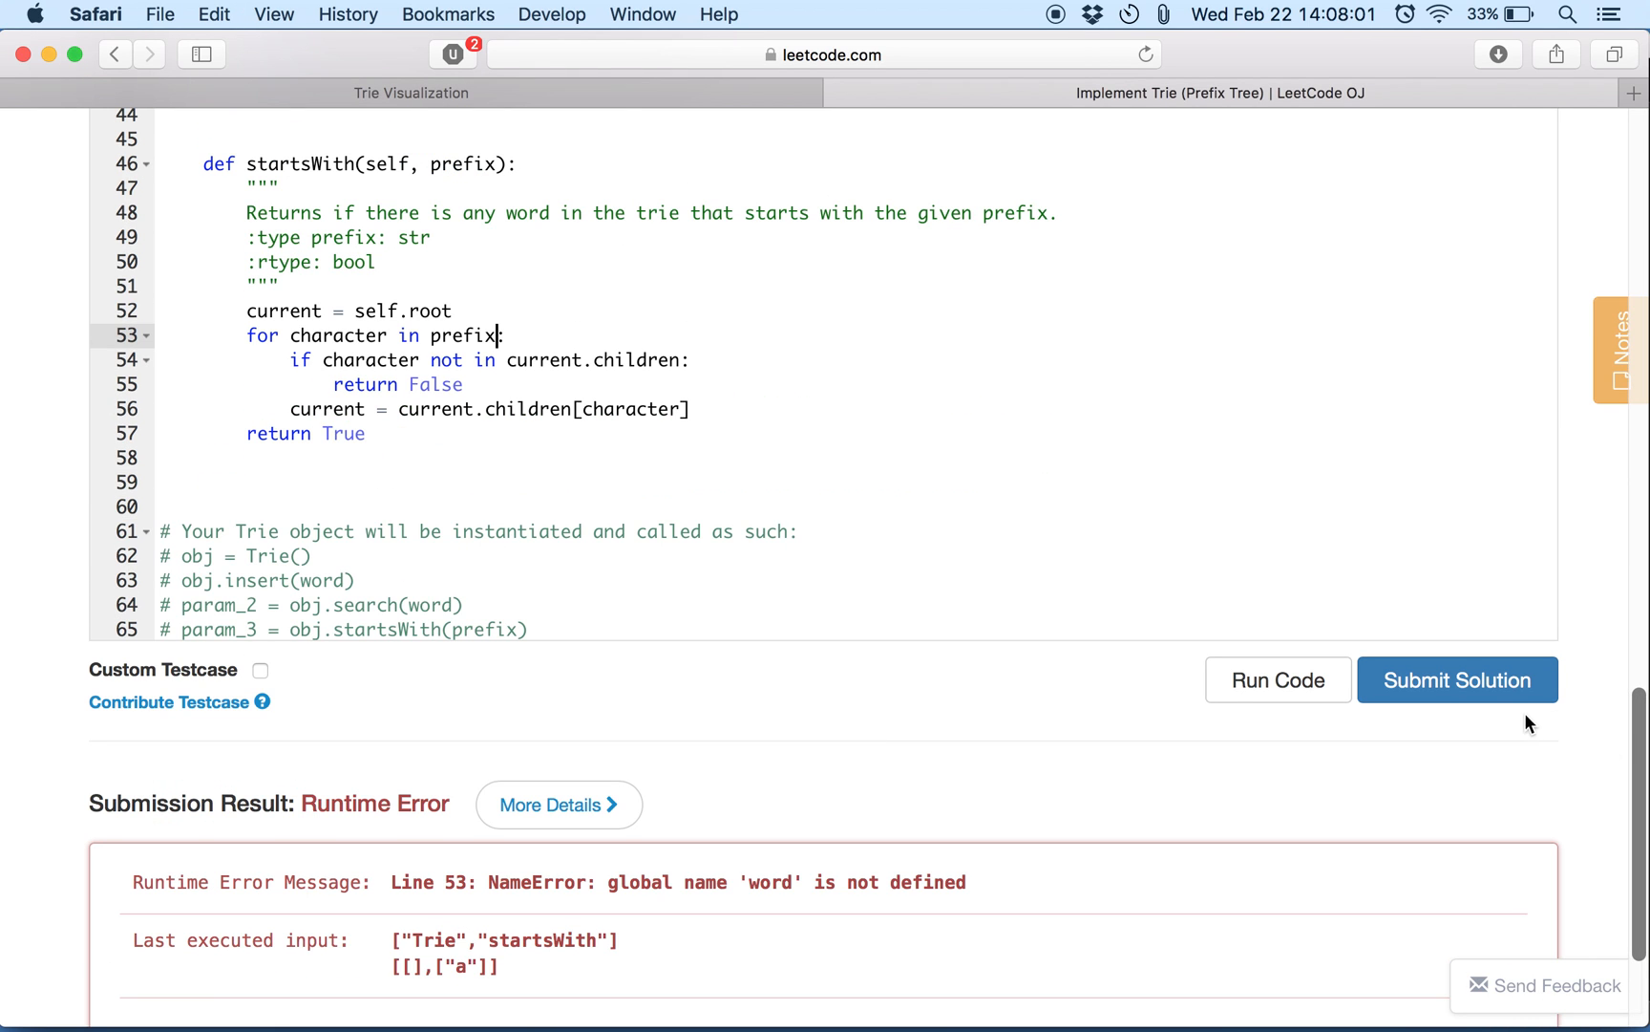
pyautogui.click(1458, 678)
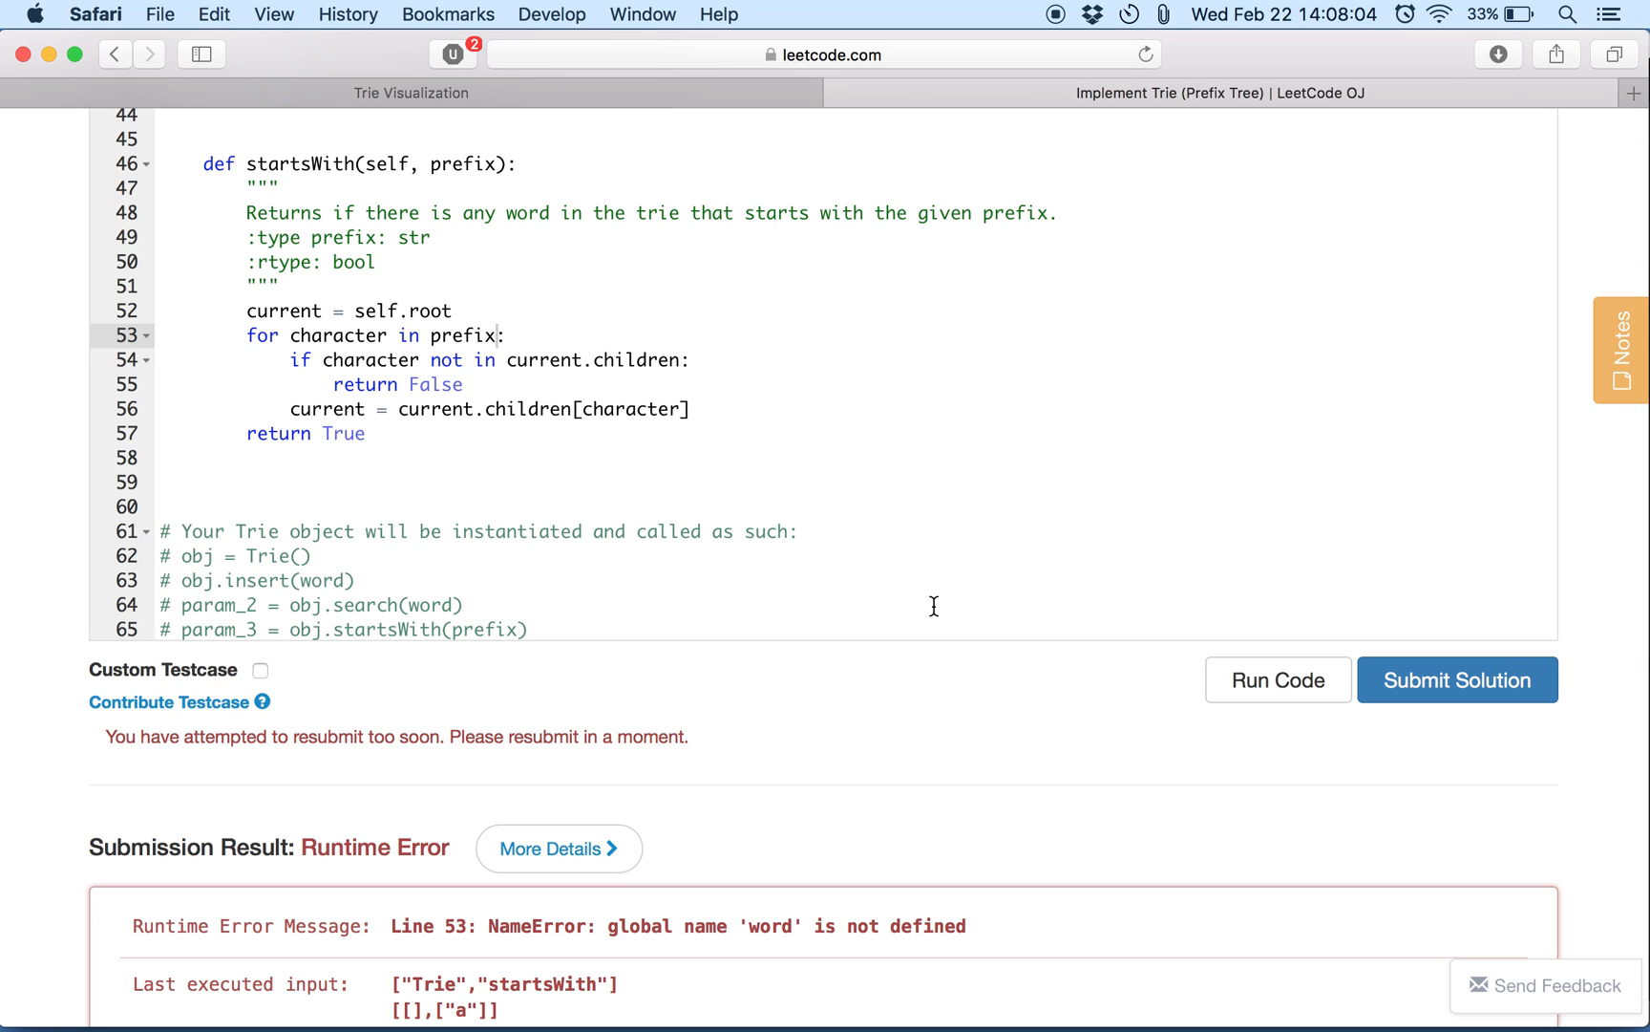
pyautogui.click(1276, 678)
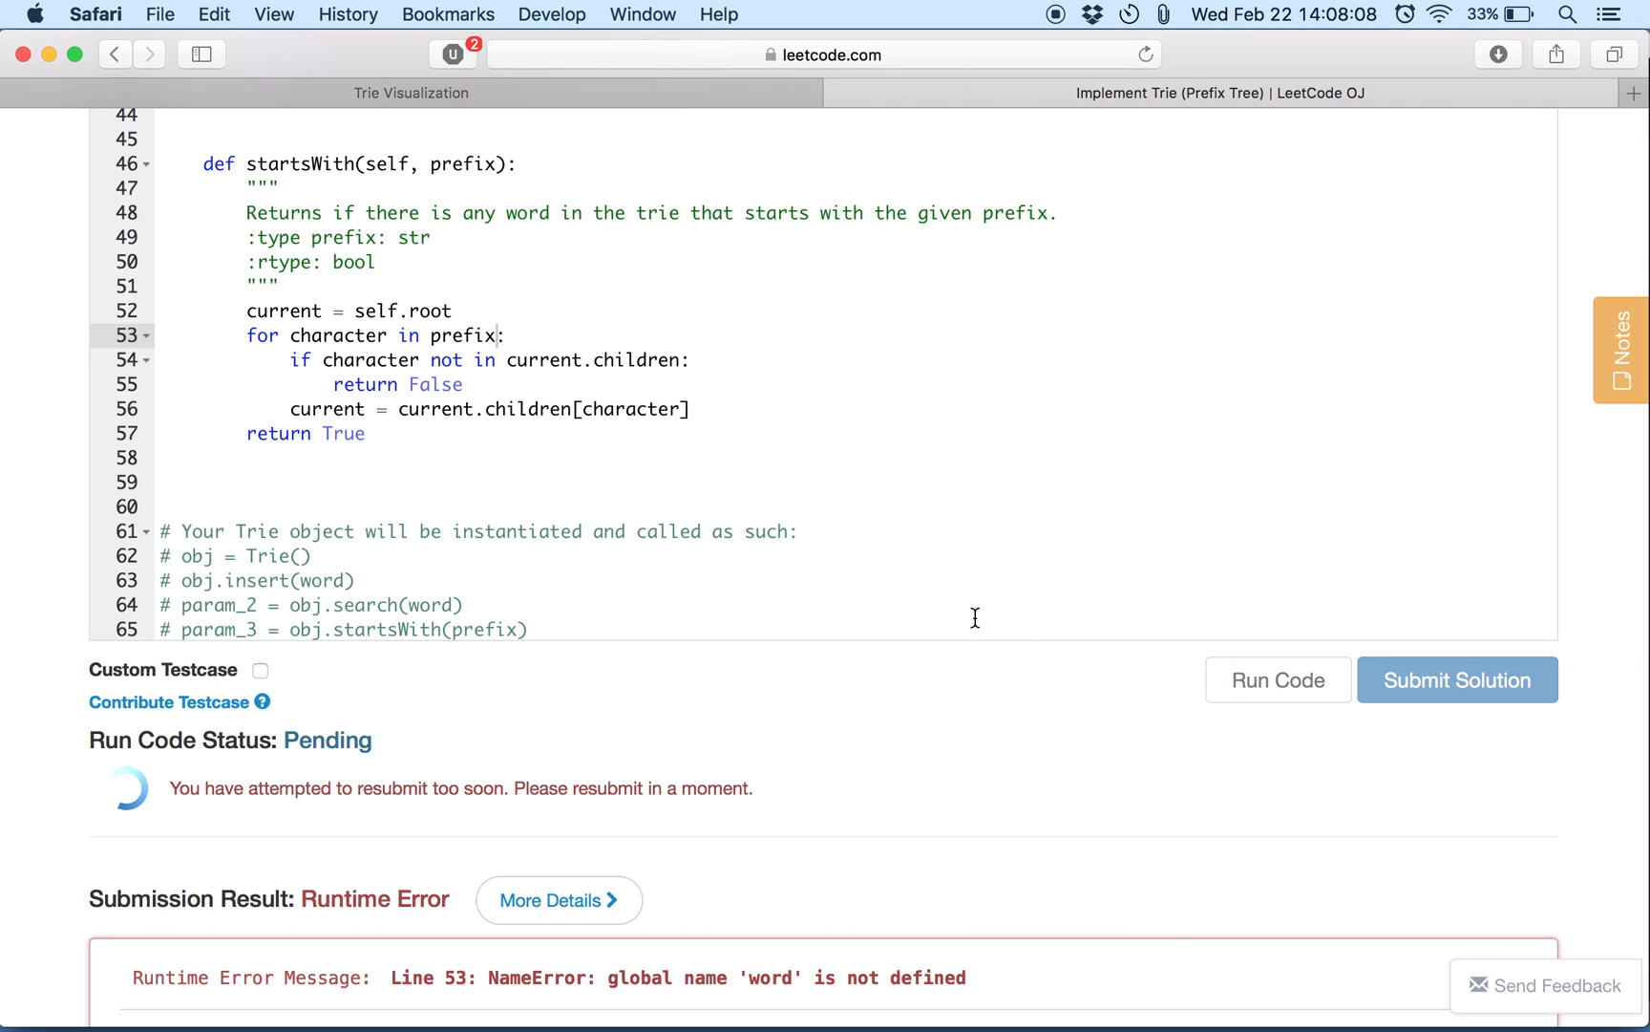
pyautogui.scroll(-3)
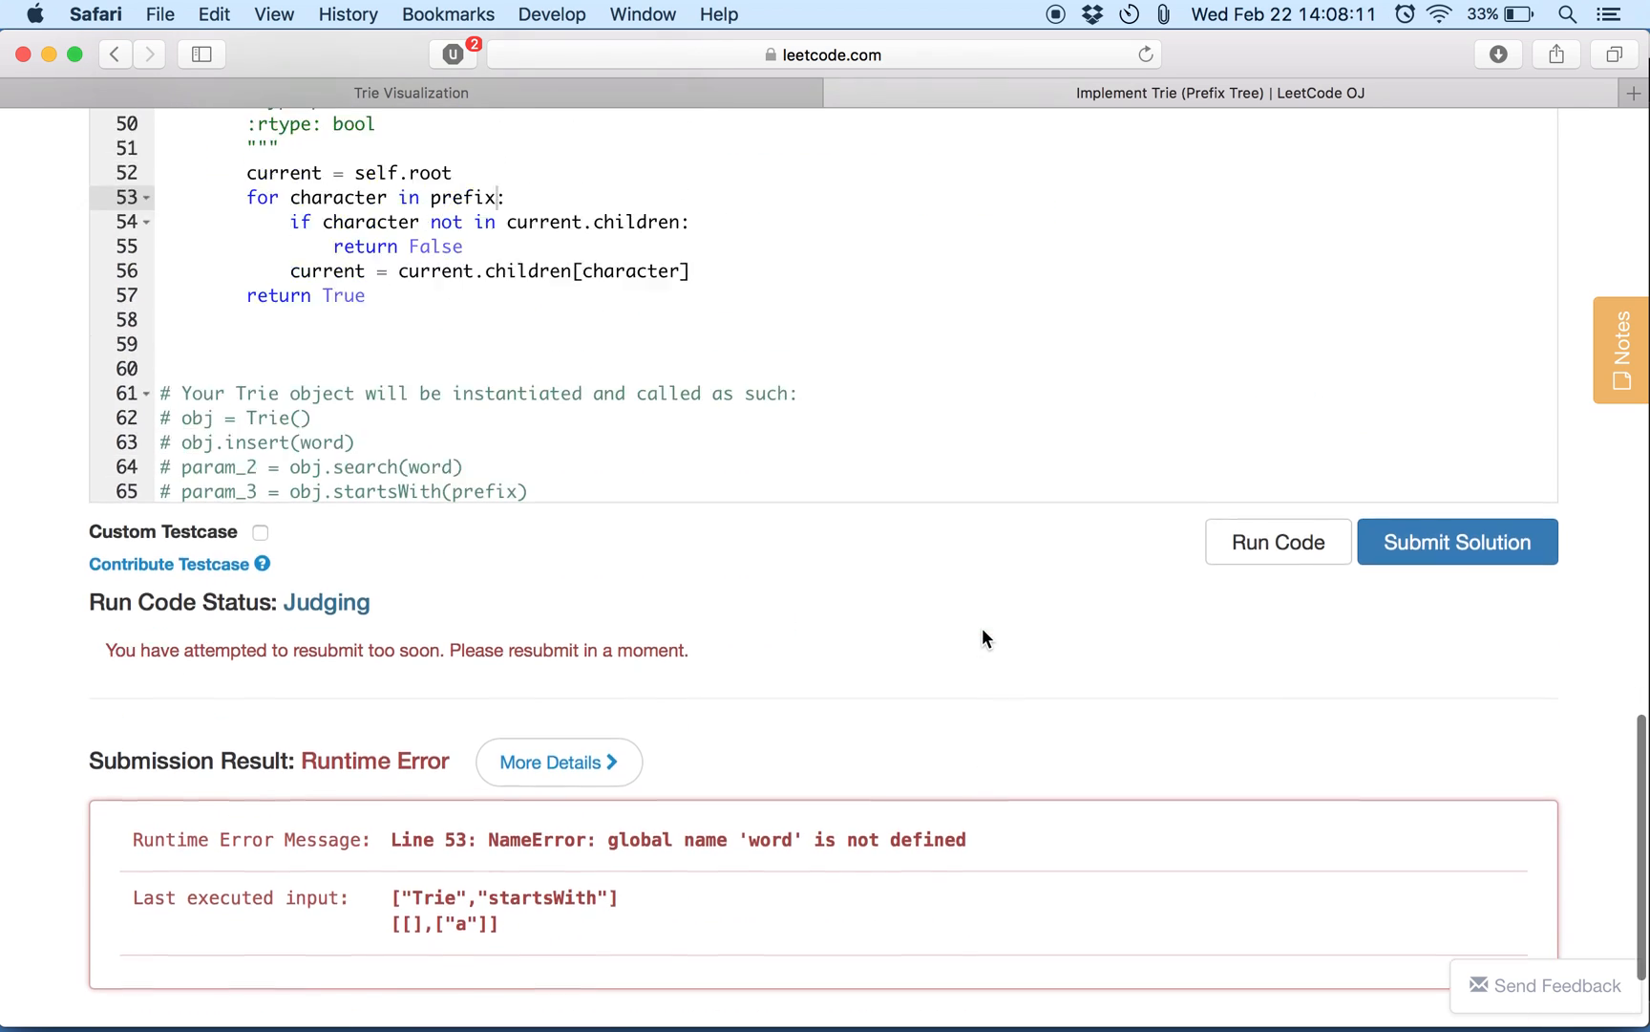
pyautogui.scroll(3)
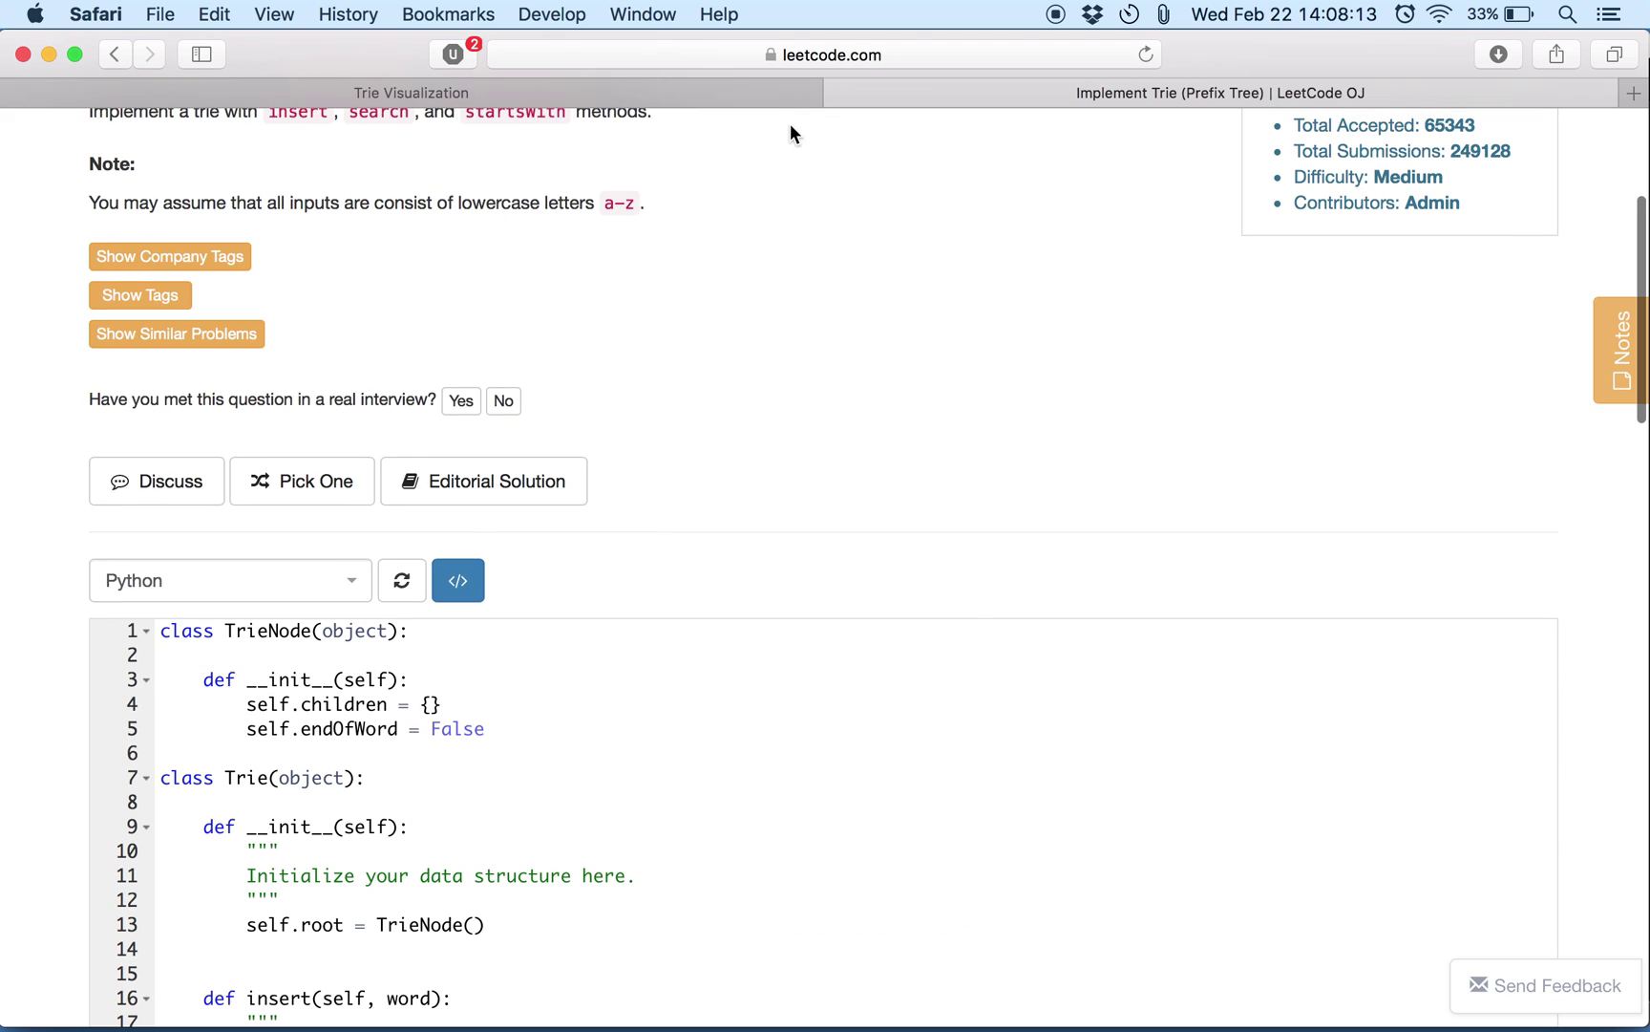
pyautogui.click(411, 92)
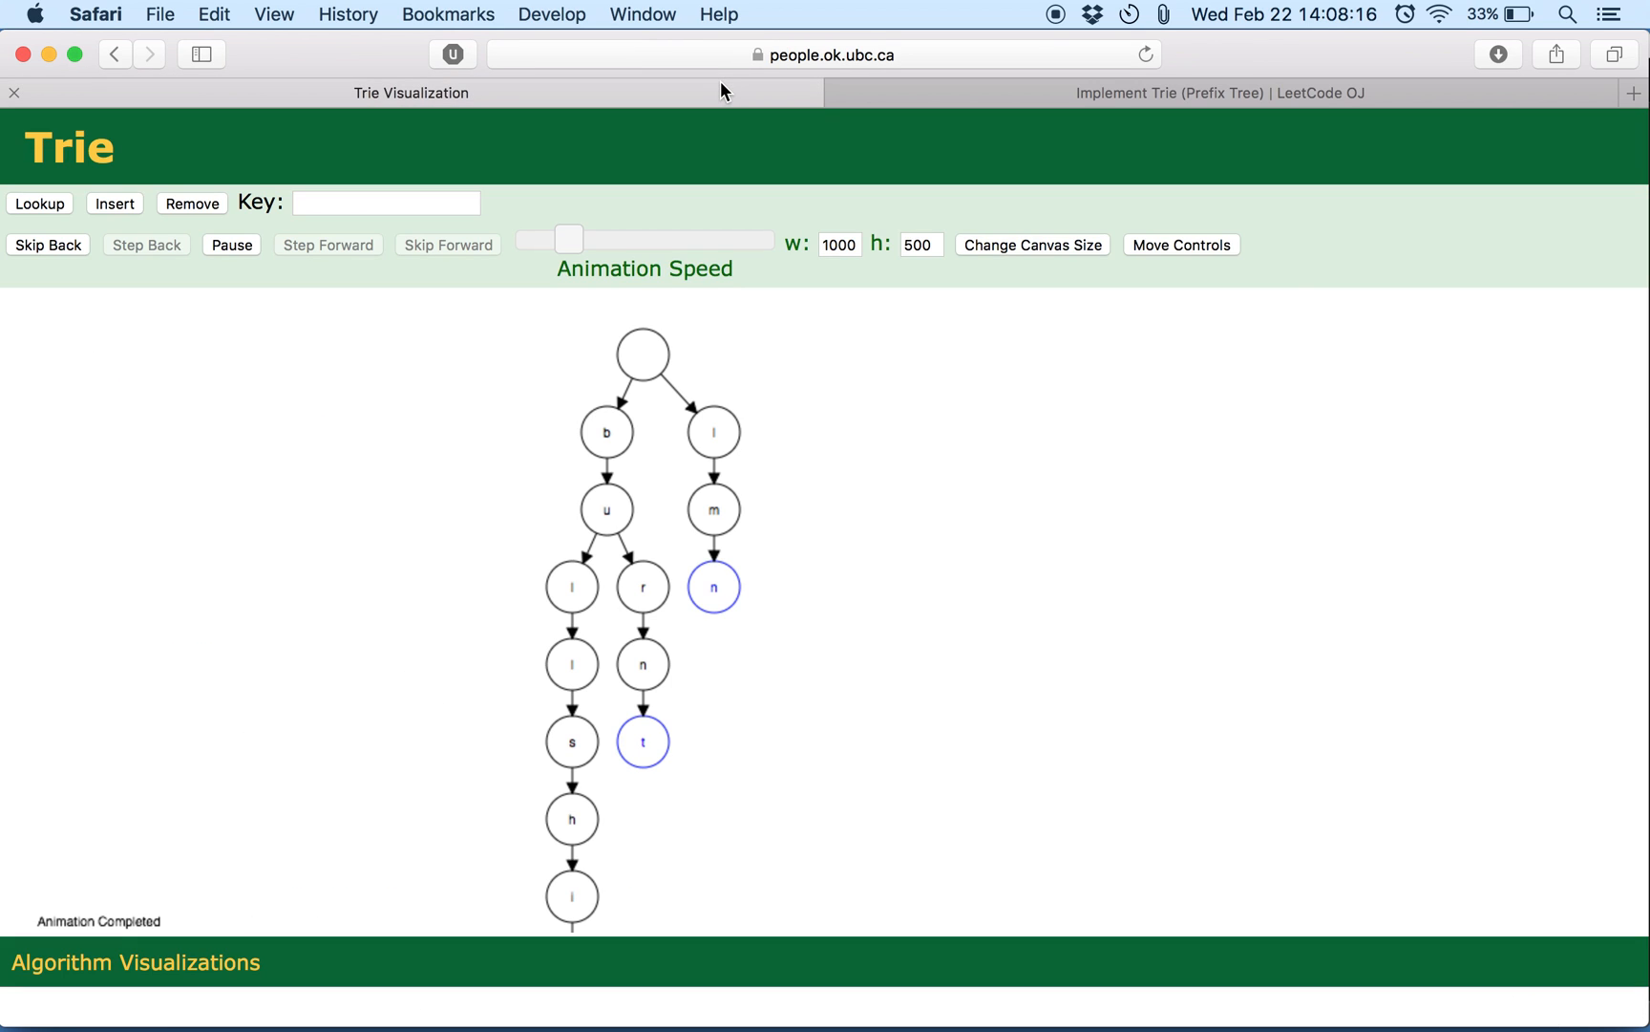
pyautogui.moveTo(925, 50)
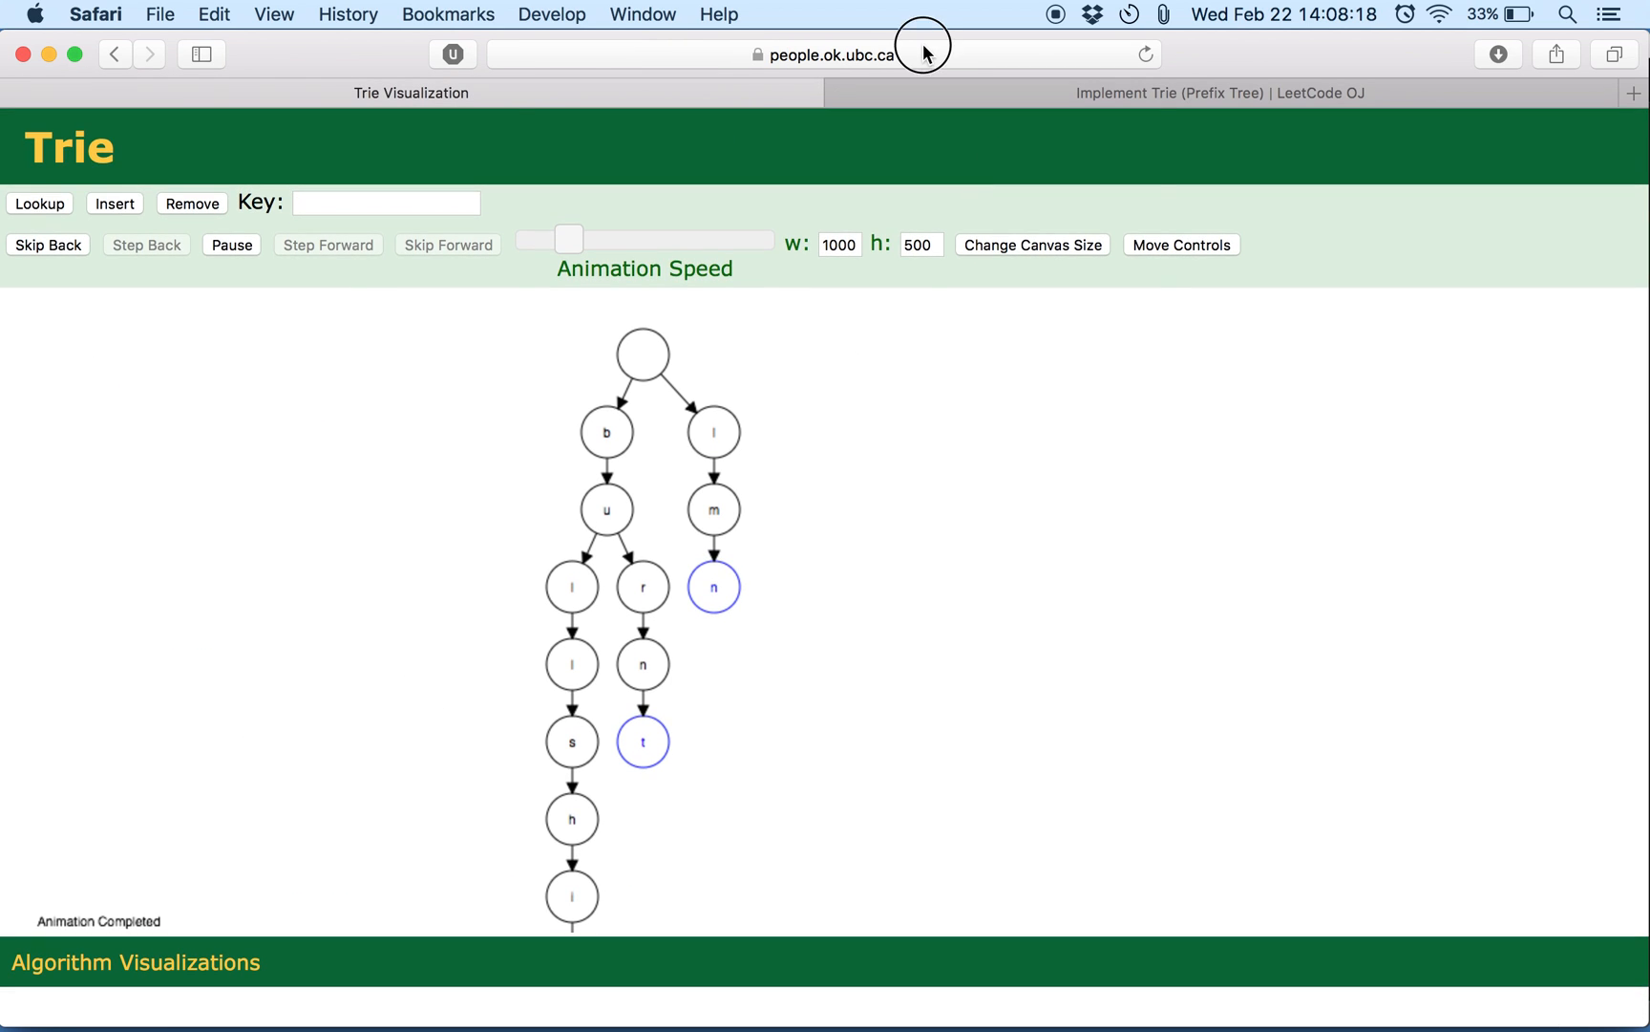
pyautogui.click(822, 54)
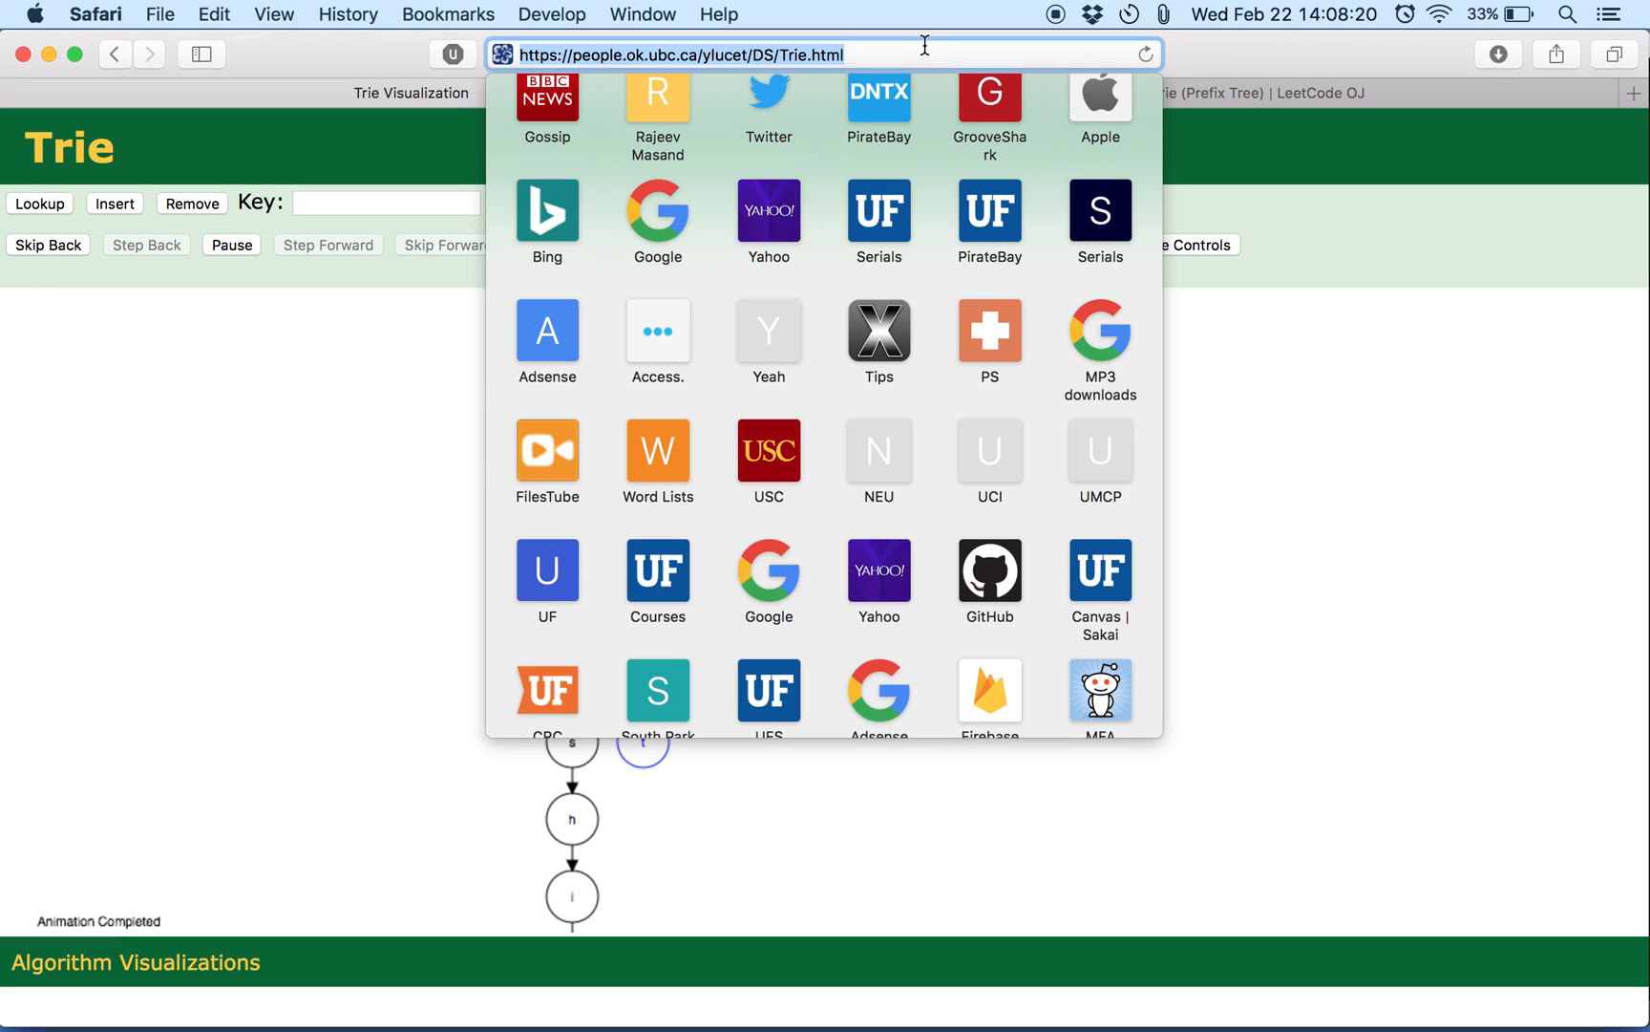
pyautogui.moveTo(1142, 300)
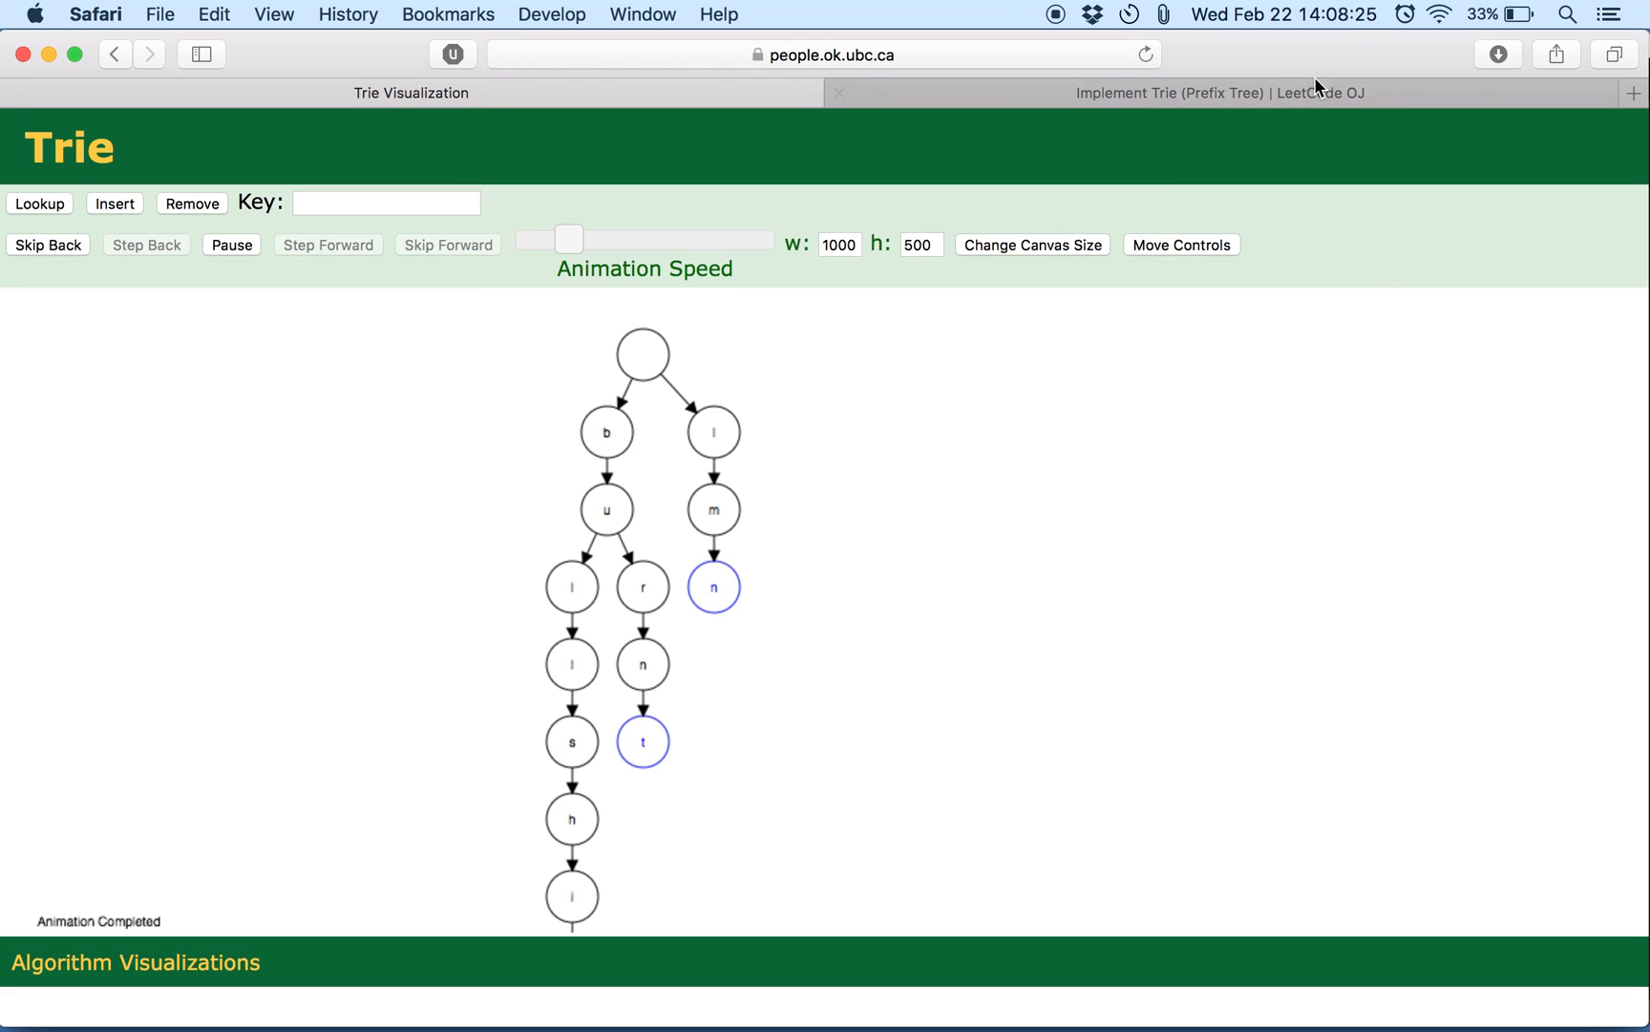
pyautogui.moveTo(1194, 103)
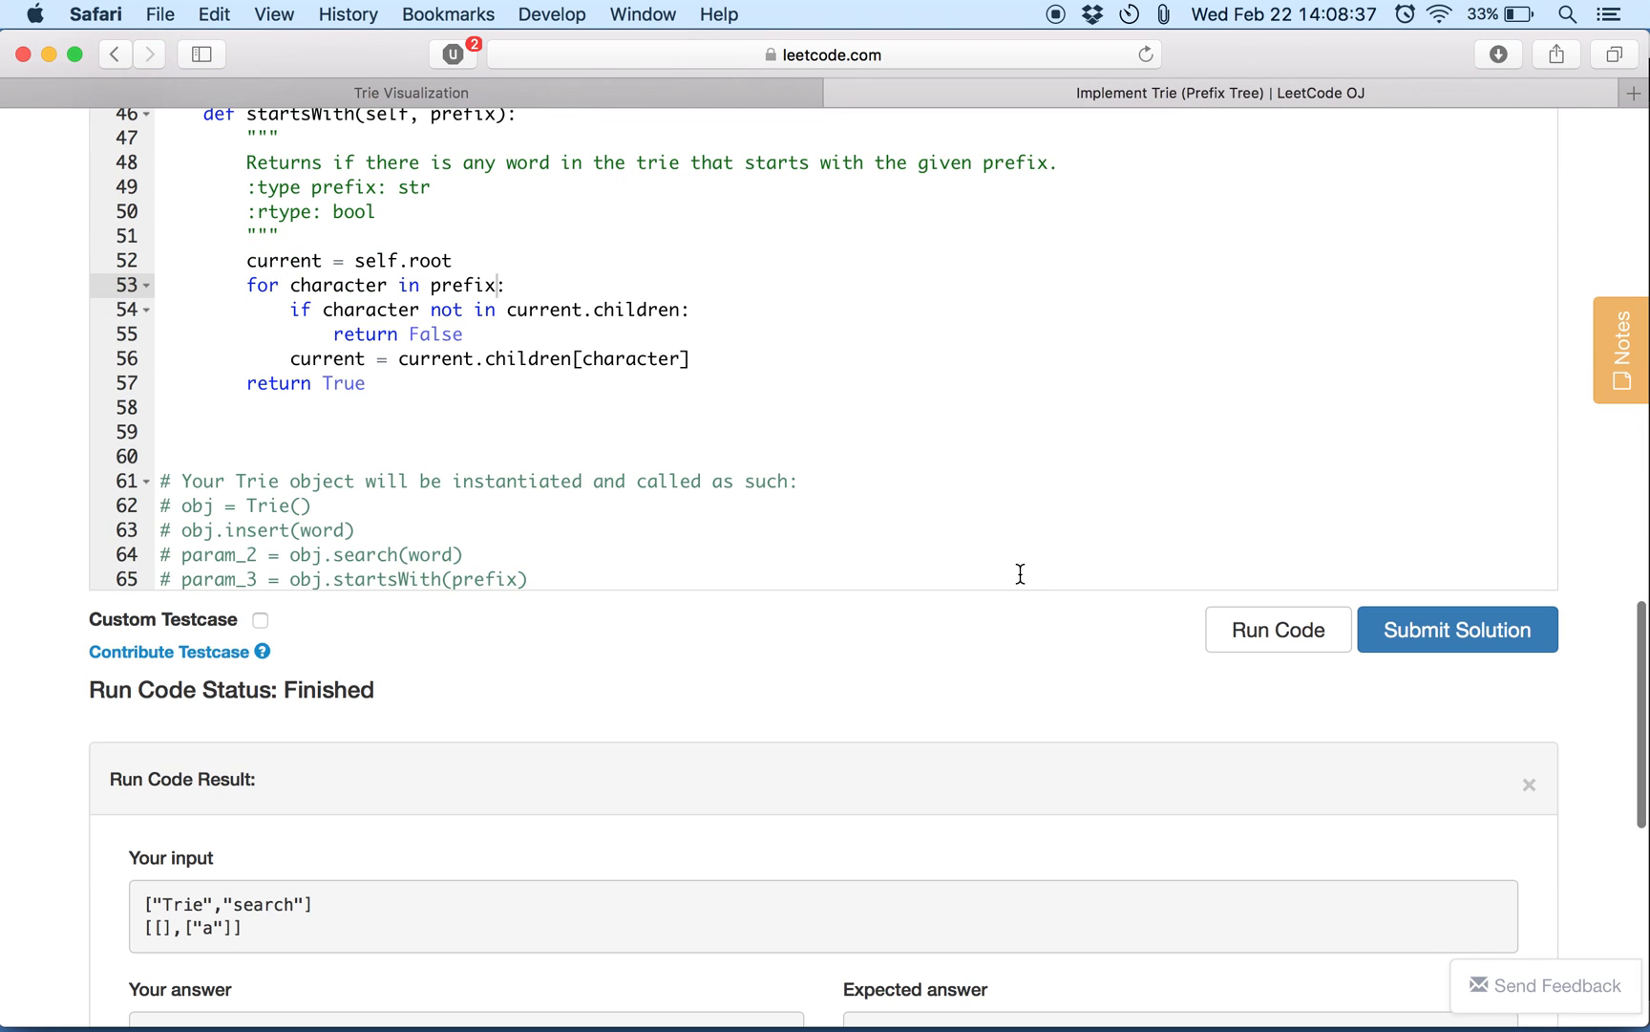
# Submit the corrected Trie solution for judging.
pyautogui.scroll(3)
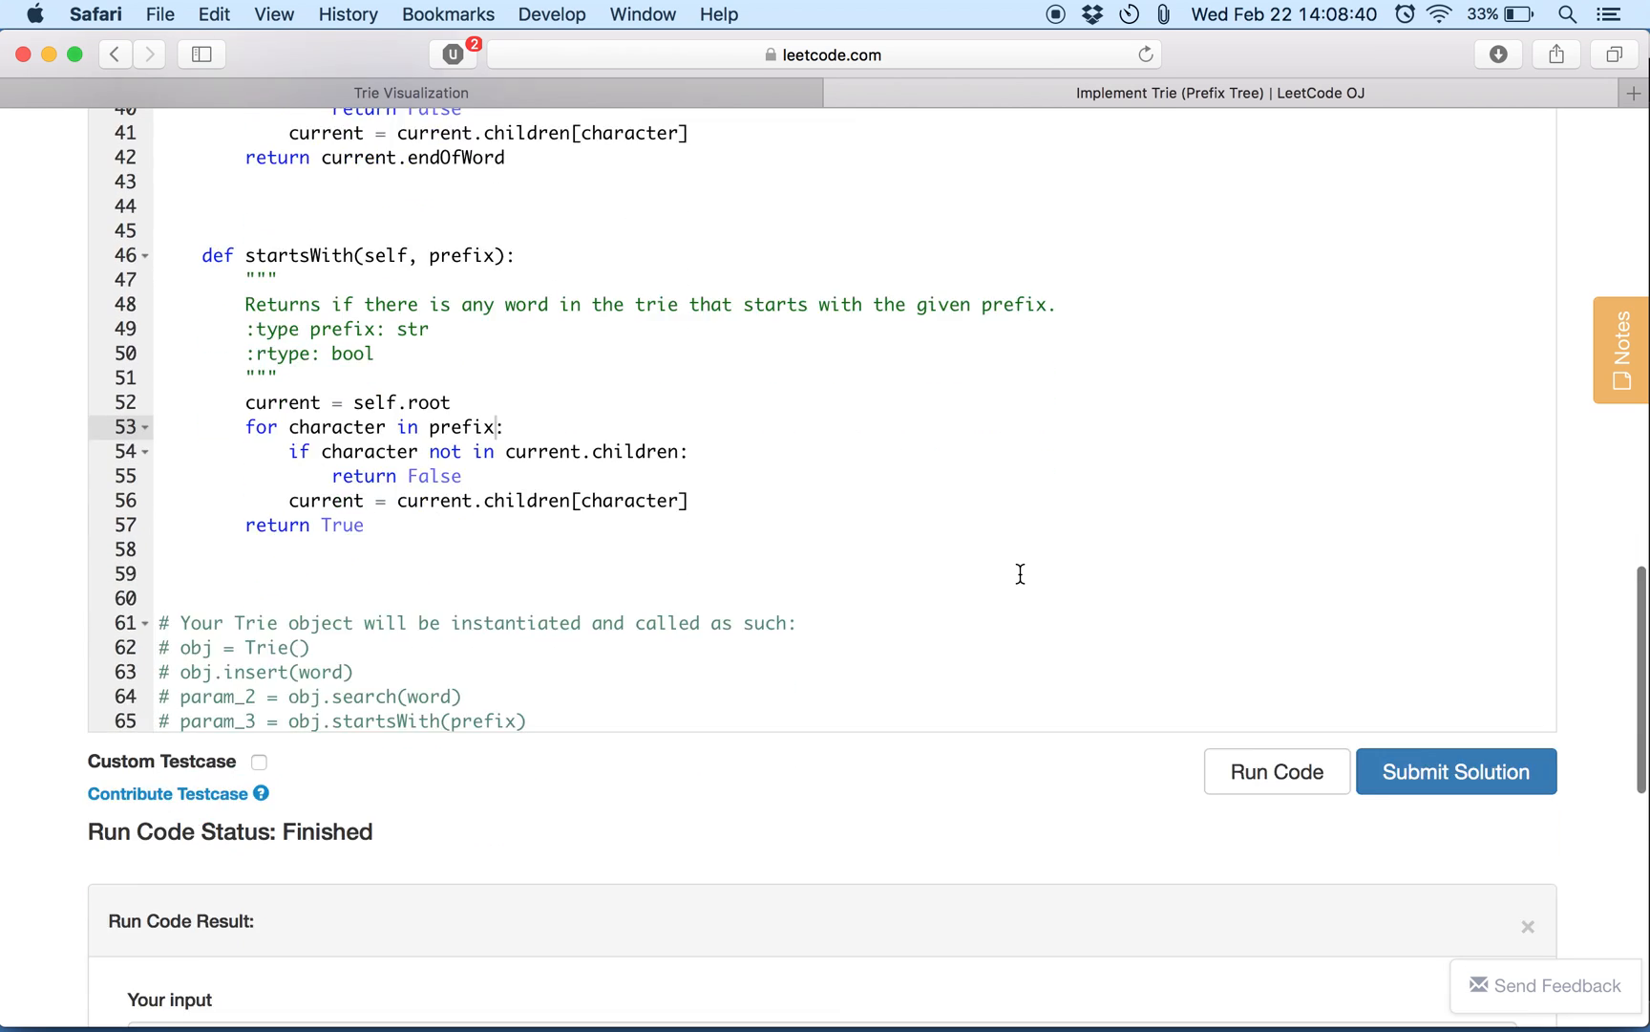
pyautogui.click(1456, 770)
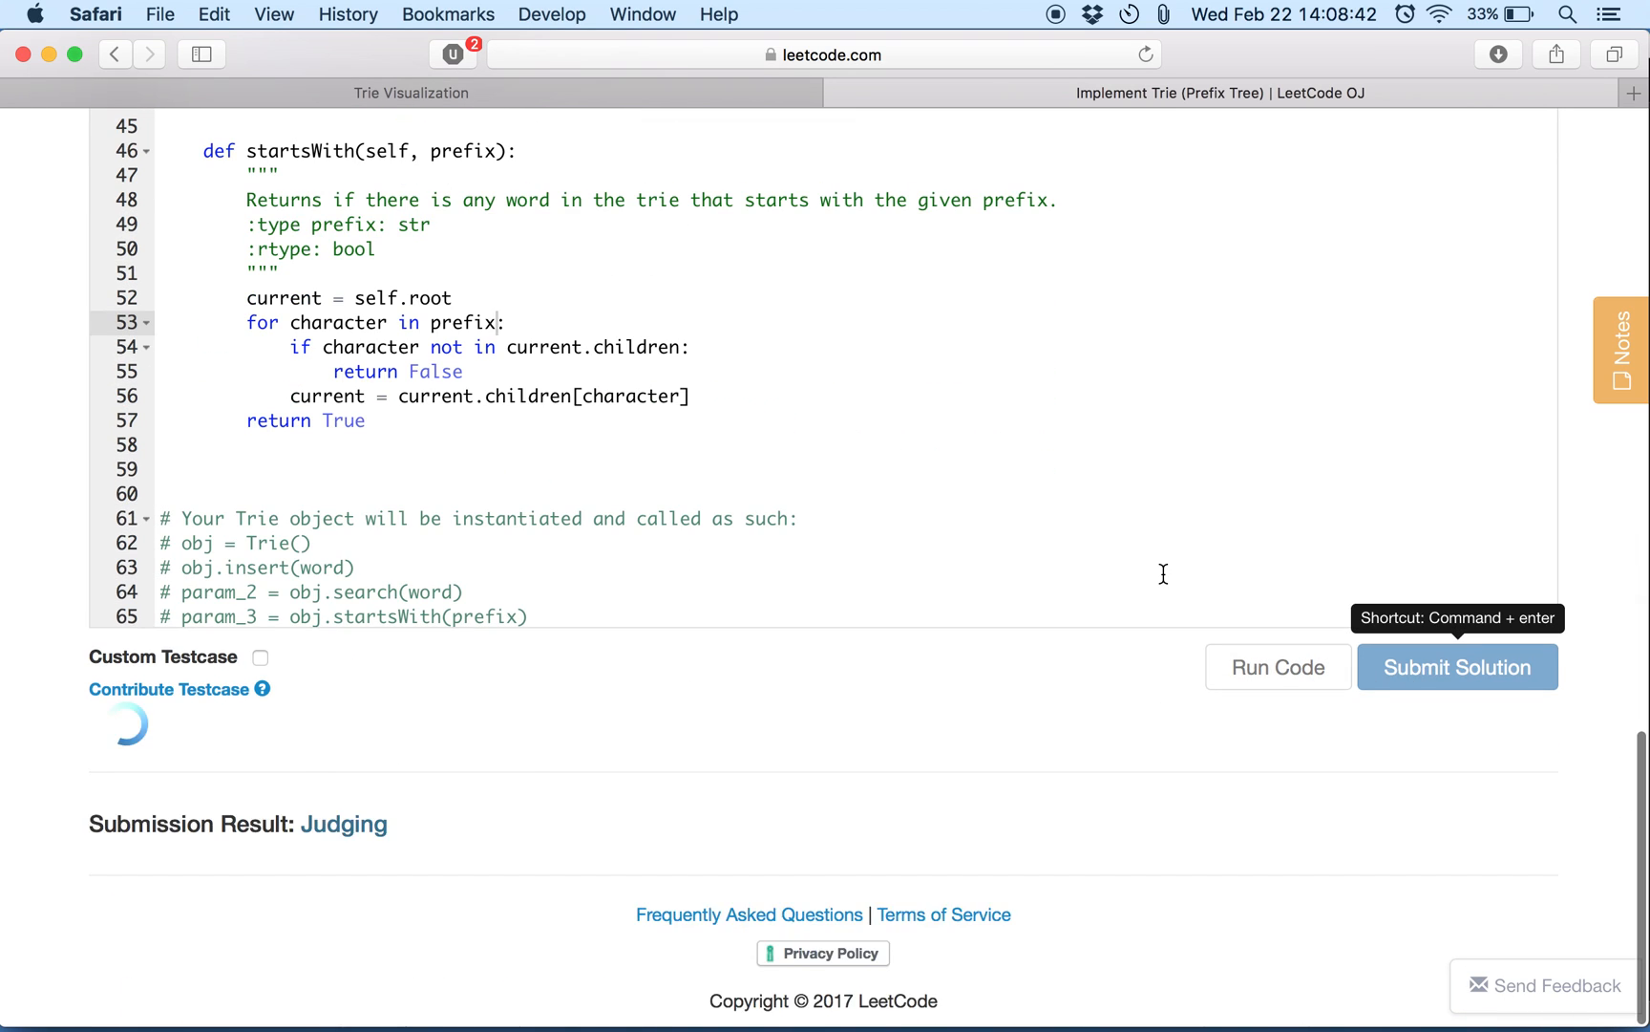